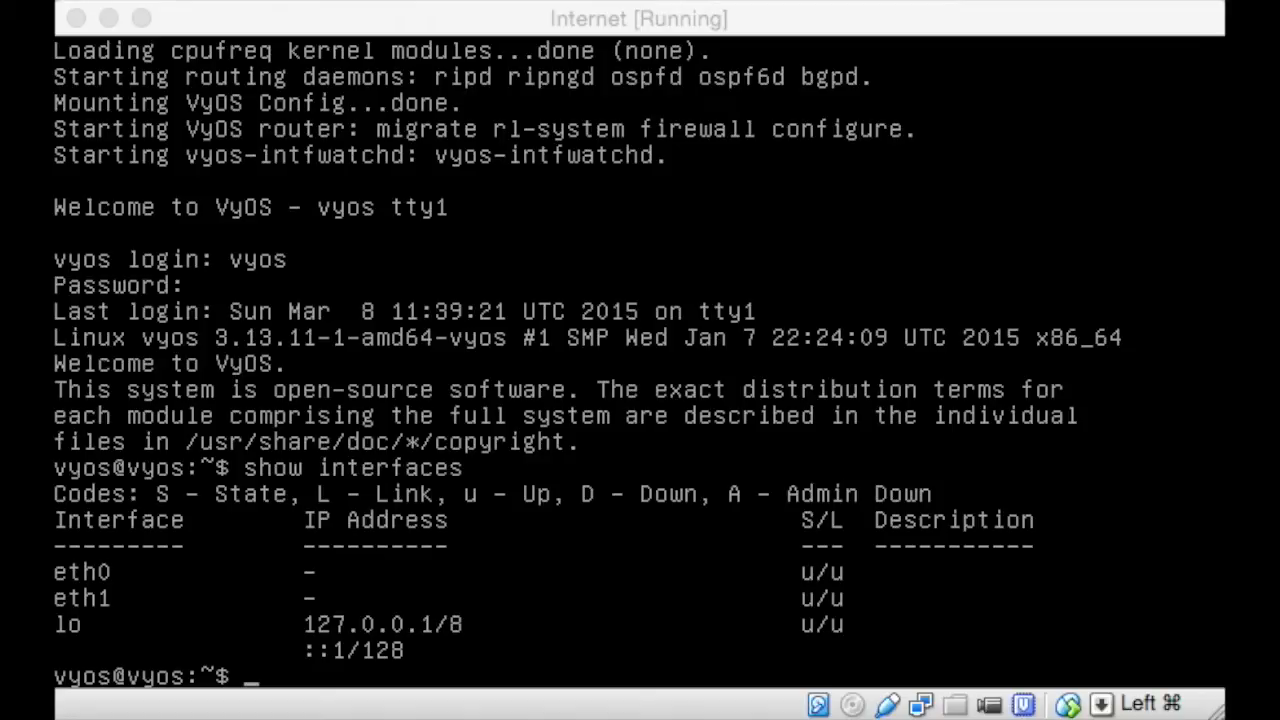
{"action": "mouse_move", "coordinate": [1070, 522]}
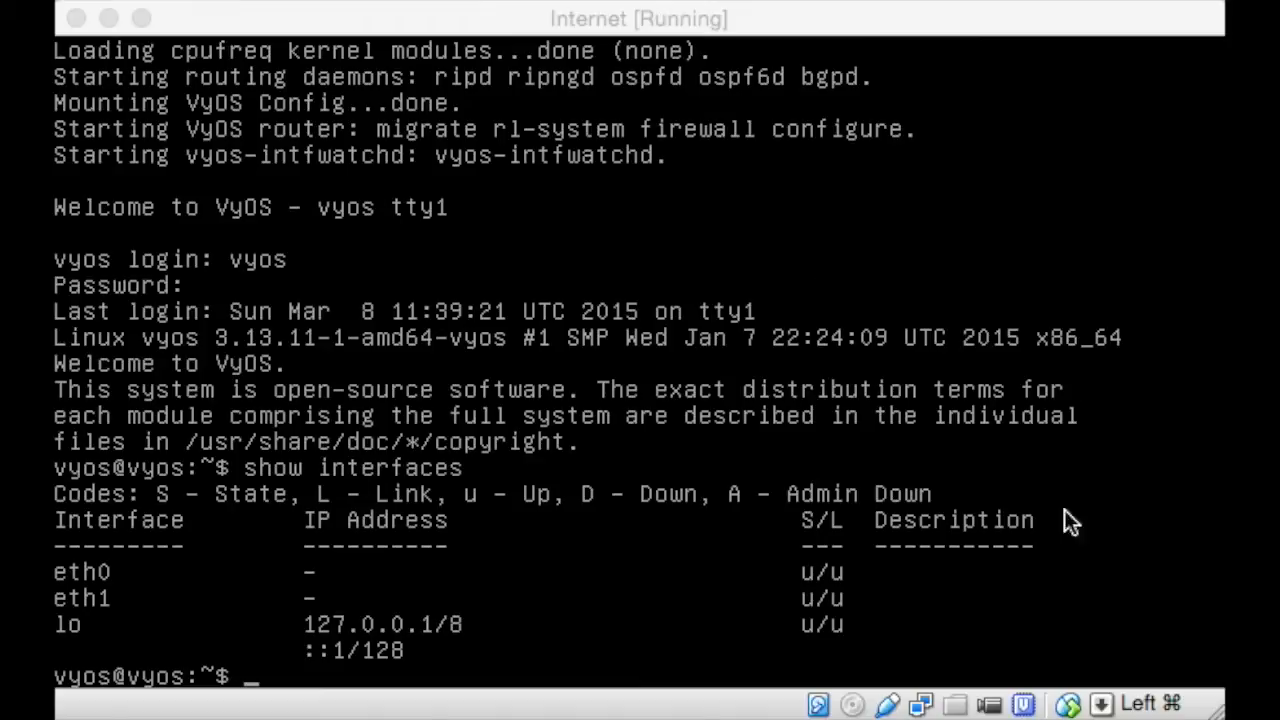
{"action": "mouse_move", "coordinate": [600, 274]}
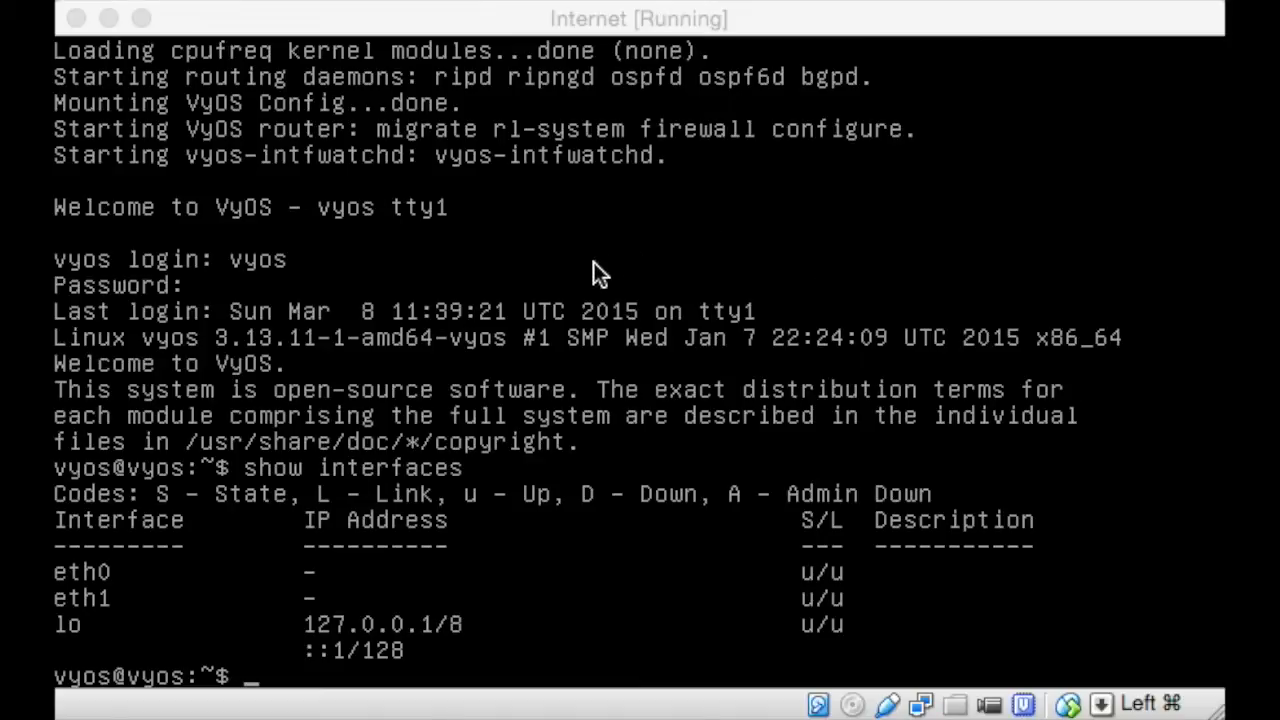
{"action": "mouse_move", "coordinate": [615, 605]}
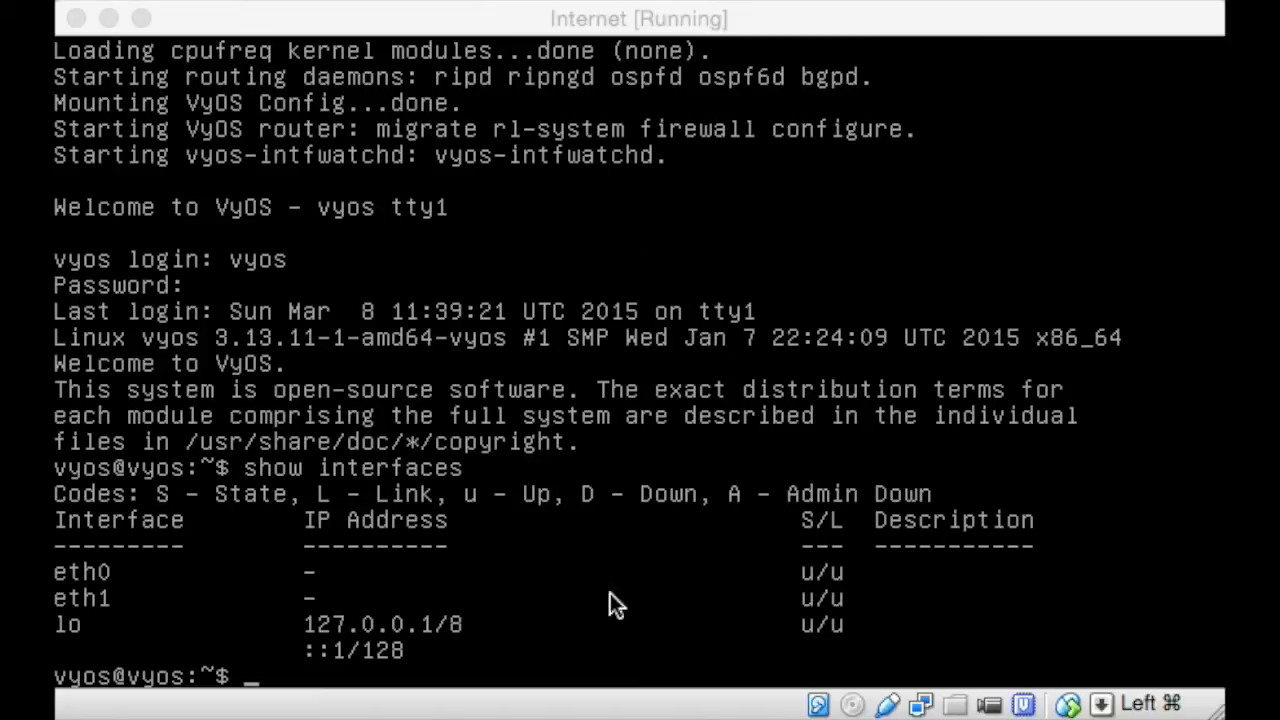
{"action": "mouse_move", "coordinate": [618, 588]}
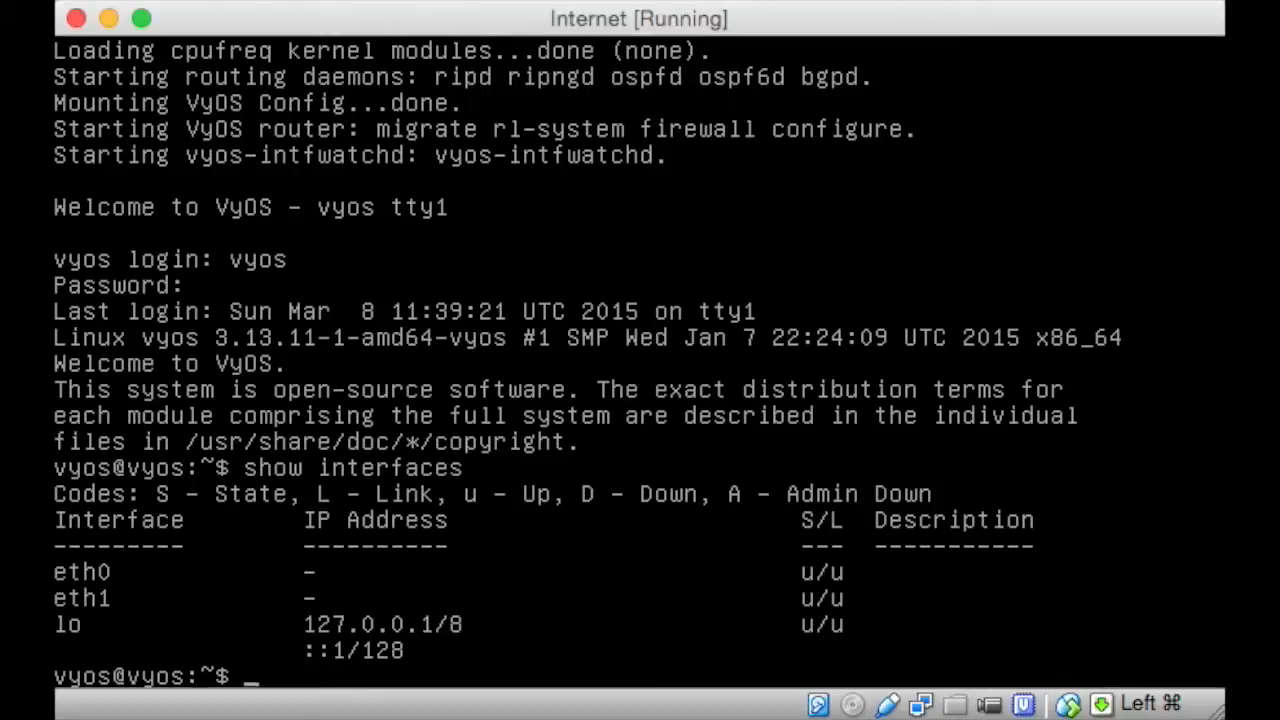
Step: Enter configuration mode and set the system host name to Internet
{"action": "type", "text": "configure"}
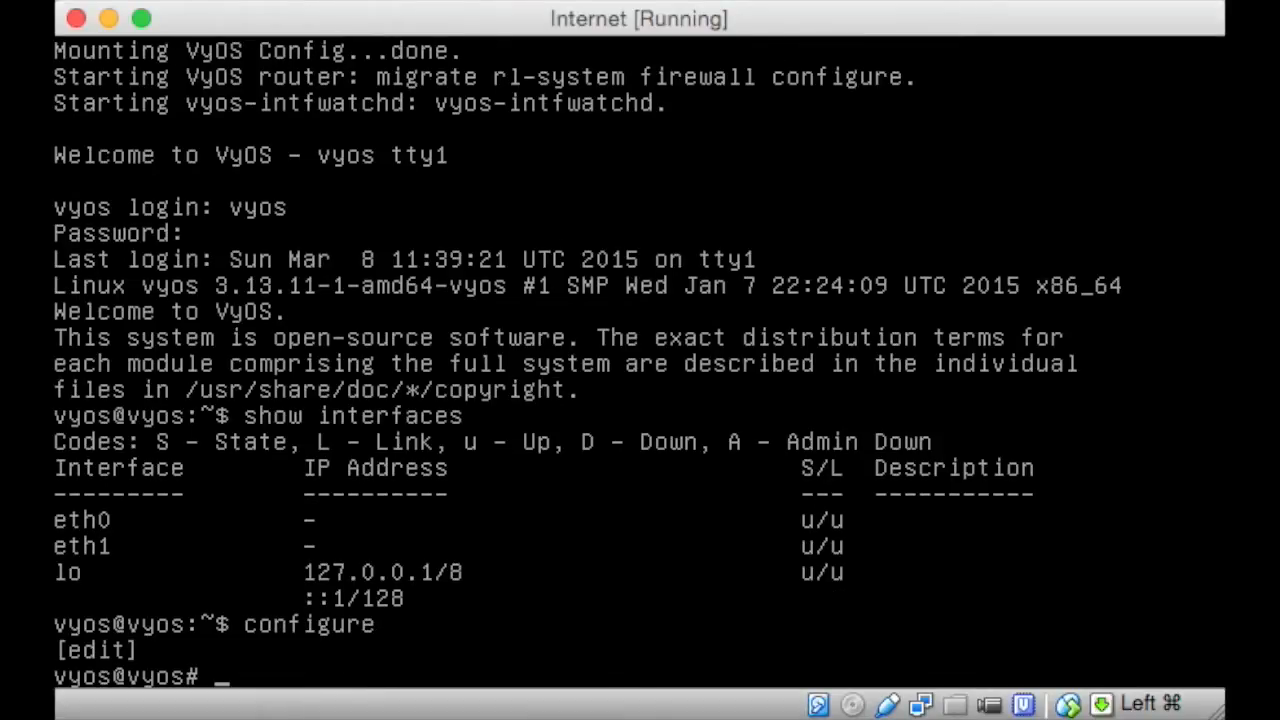
{"action": "type", "text": "set"}
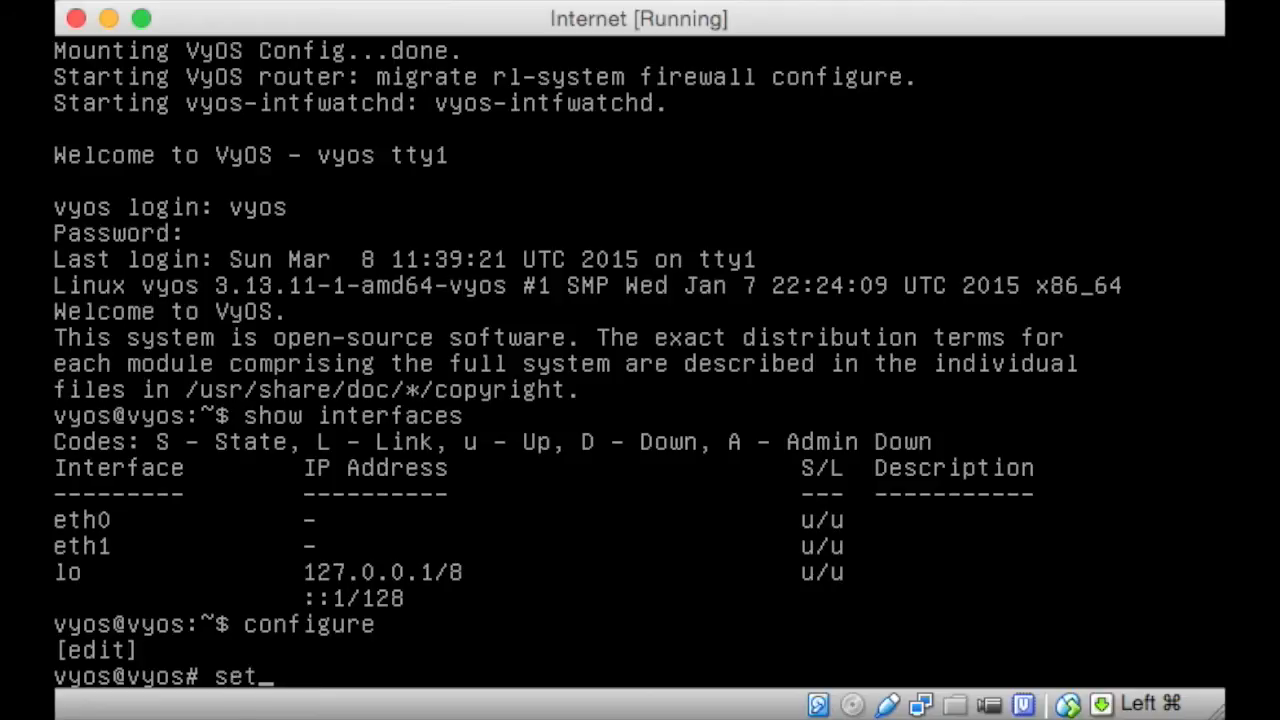
{"action": "type", "text": "sy"}
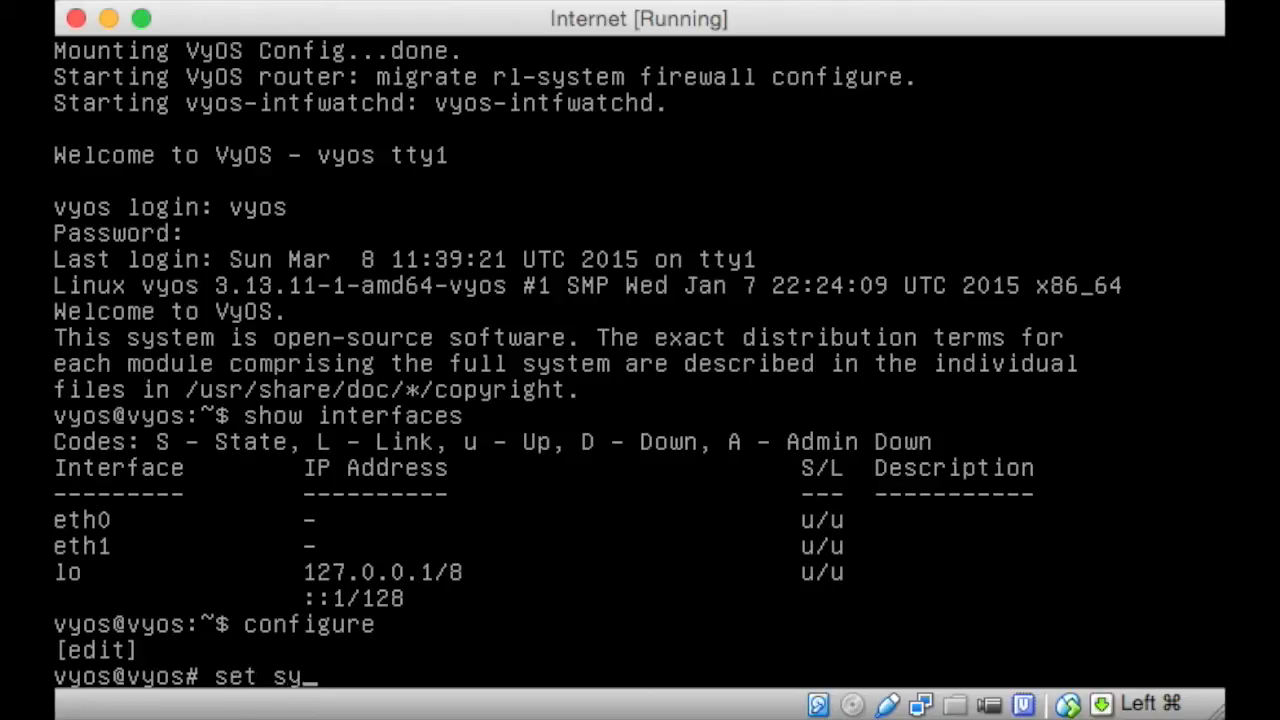
{"action": "type", "text": "stem host-"}
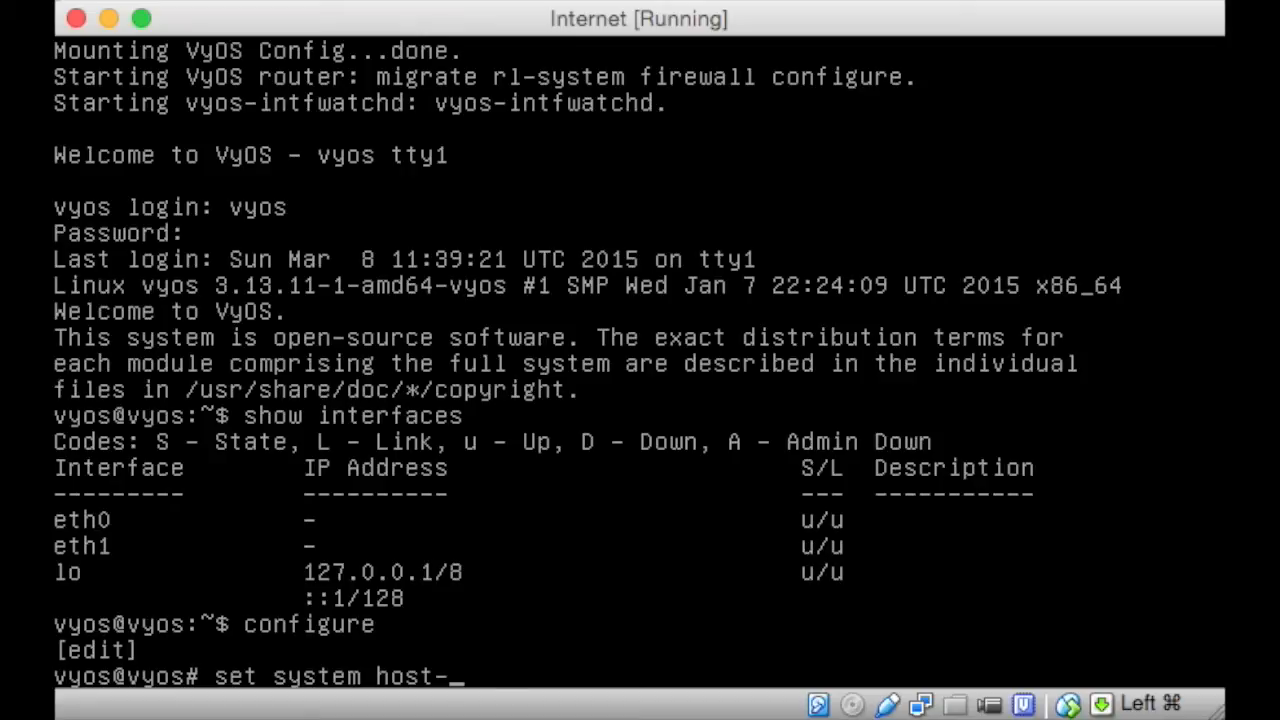
{"action": "type", "text": "name"}
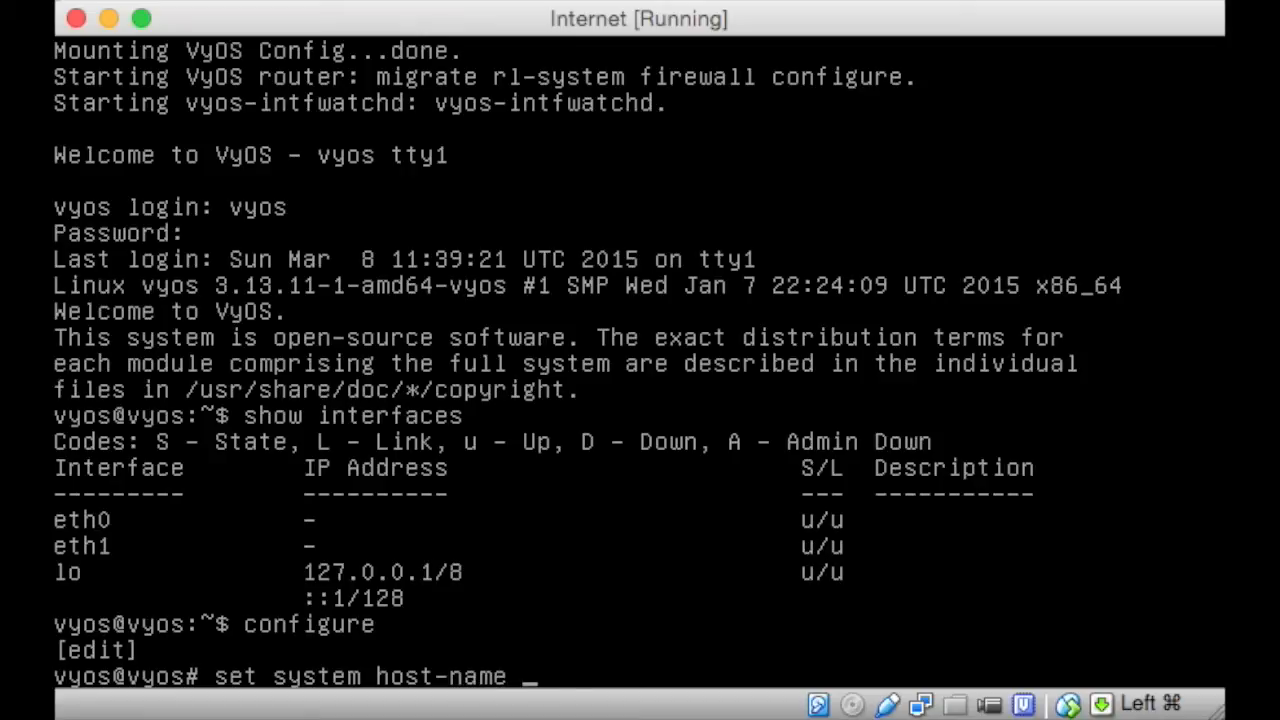
{"action": "type", "text": "Internet"}
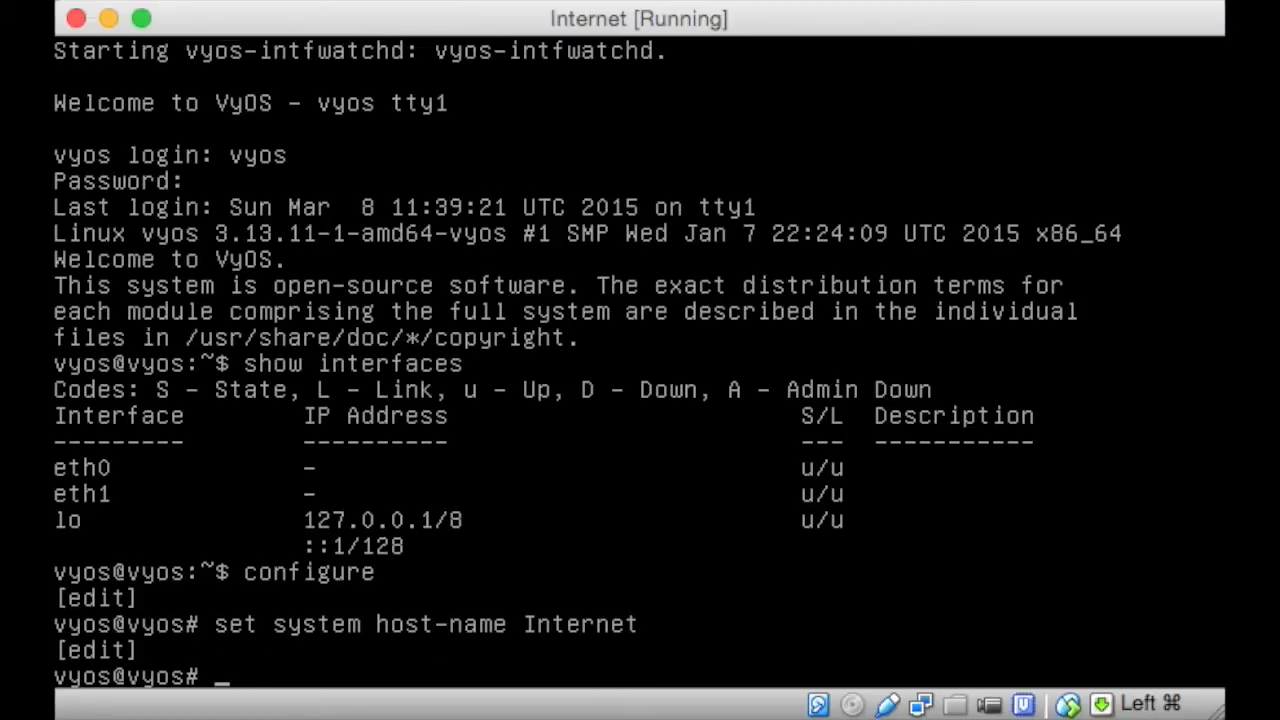
Step: Try giving eth0 address 64.0.0.1/30, which is rejected as invalid
{"action": "type", "text": "set int eth eth0"}
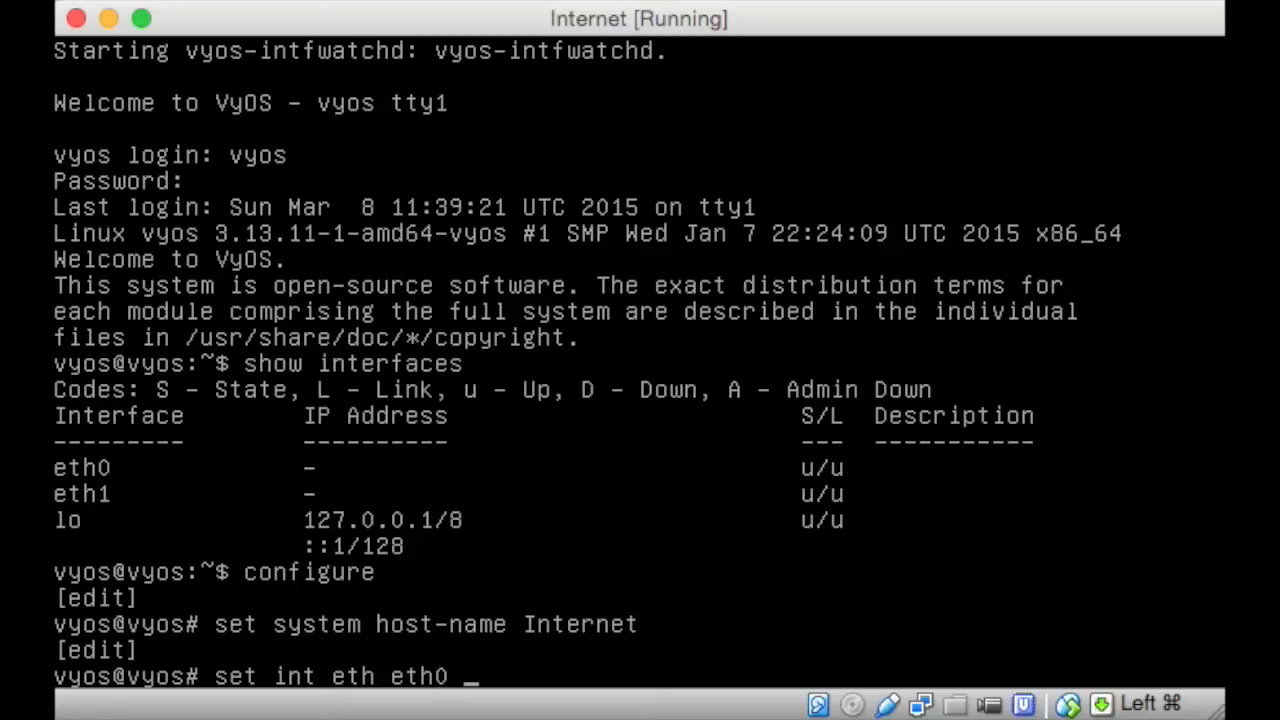
{"action": "type", "text": "6"}
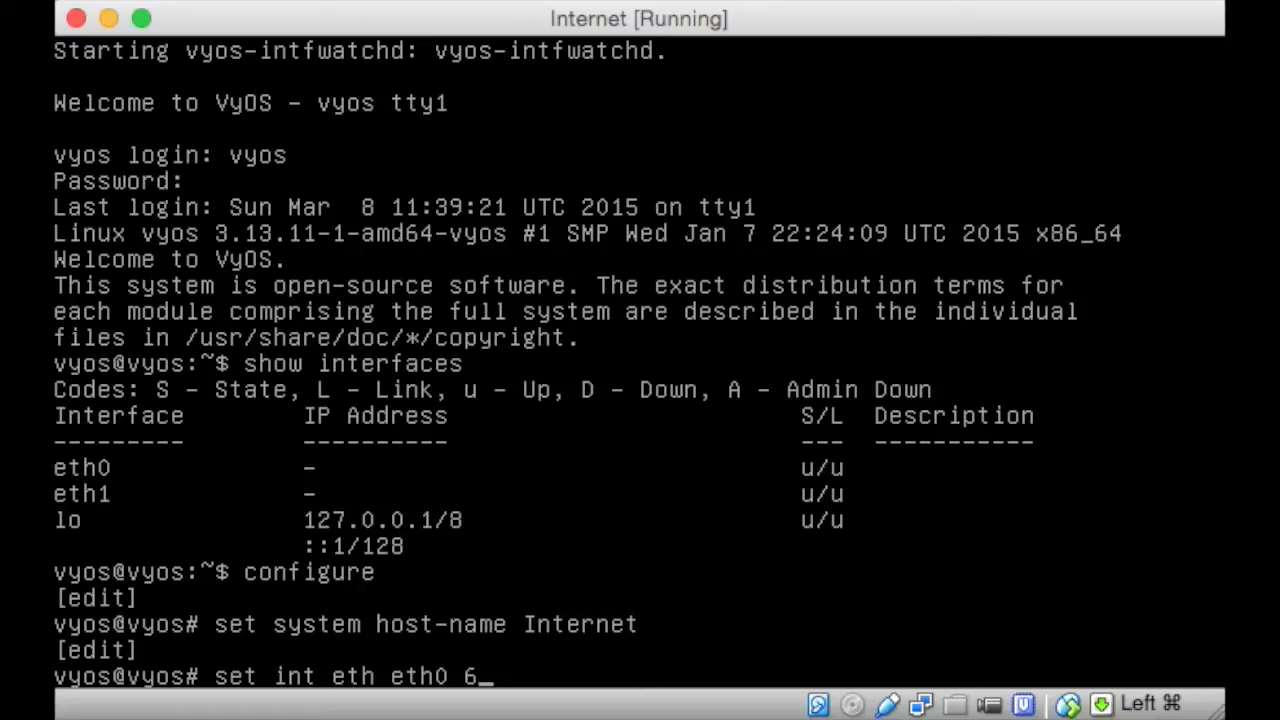
{"action": "type", "text": "4.0.0.0"}
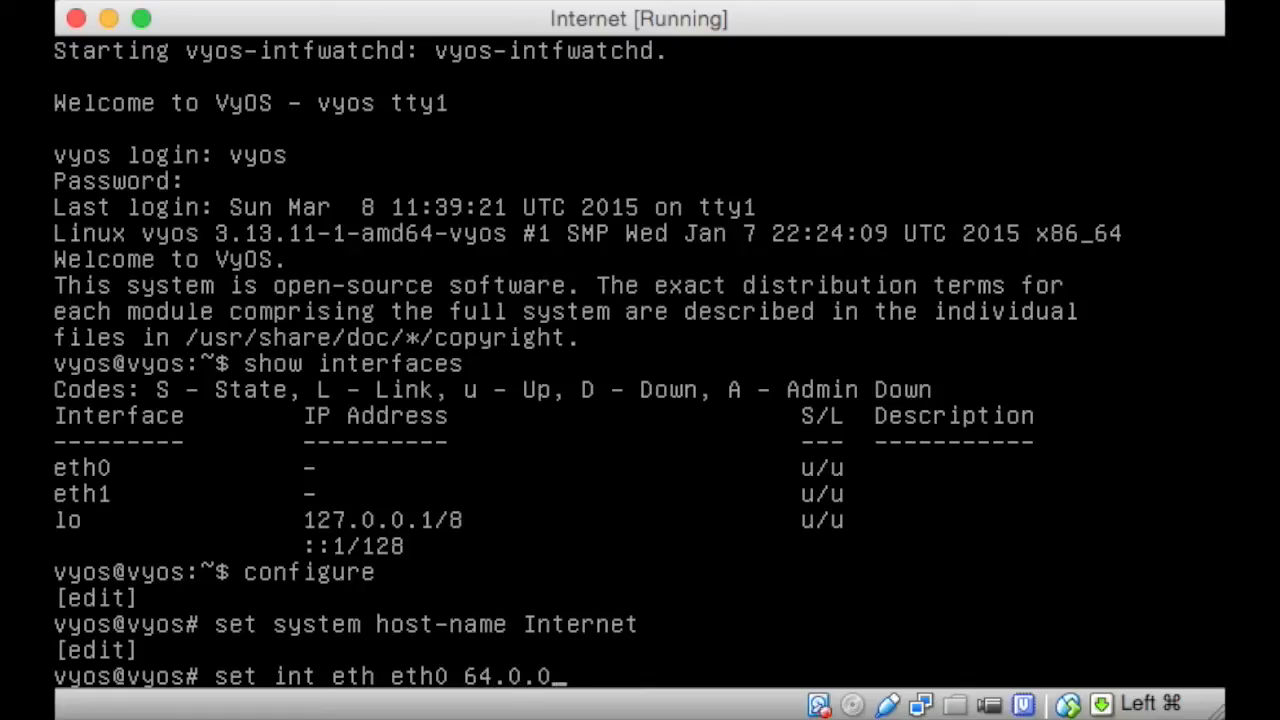
{"action": "type", "text": ".1"}
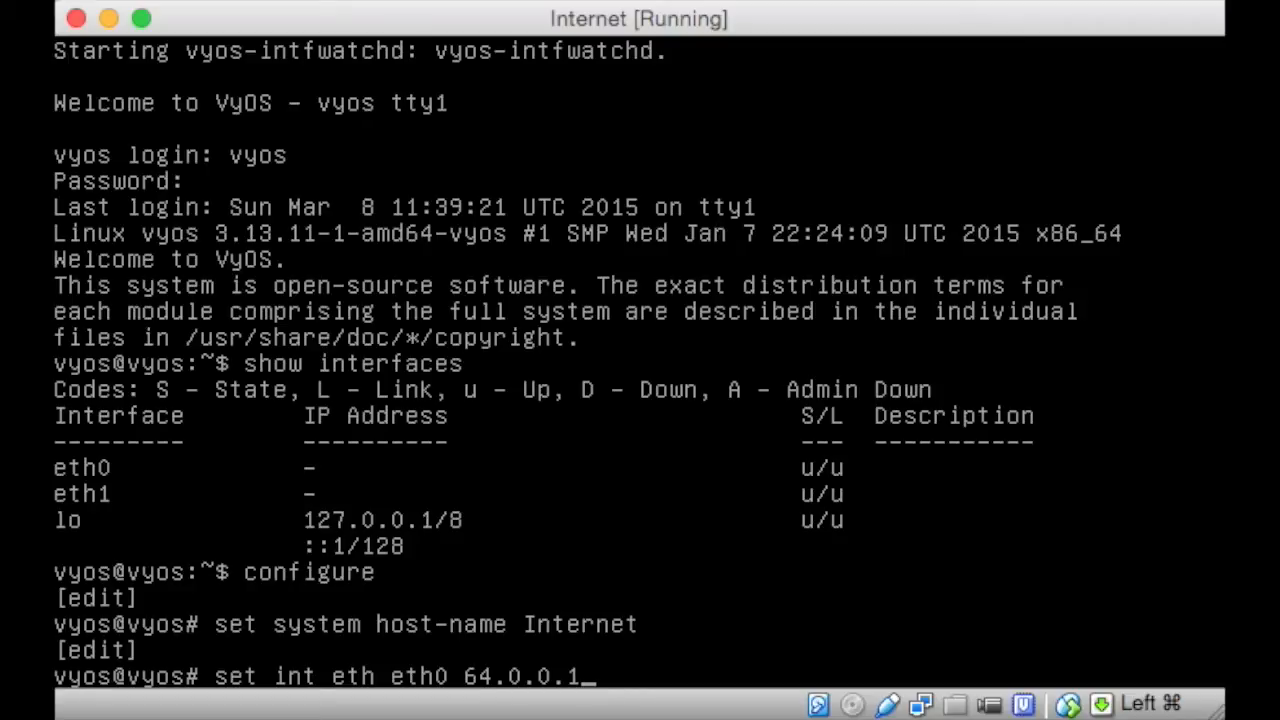
{"action": "type", "text": "/30"}
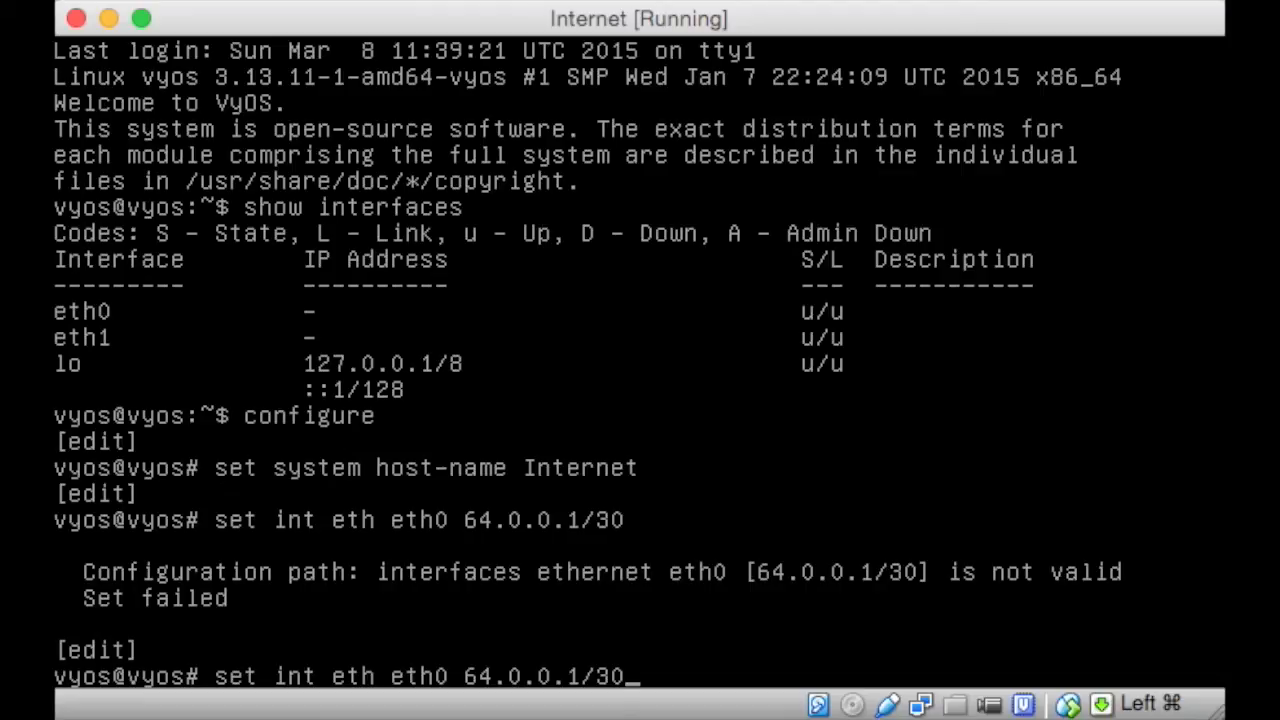
{"action": "type", "text": "addr"}
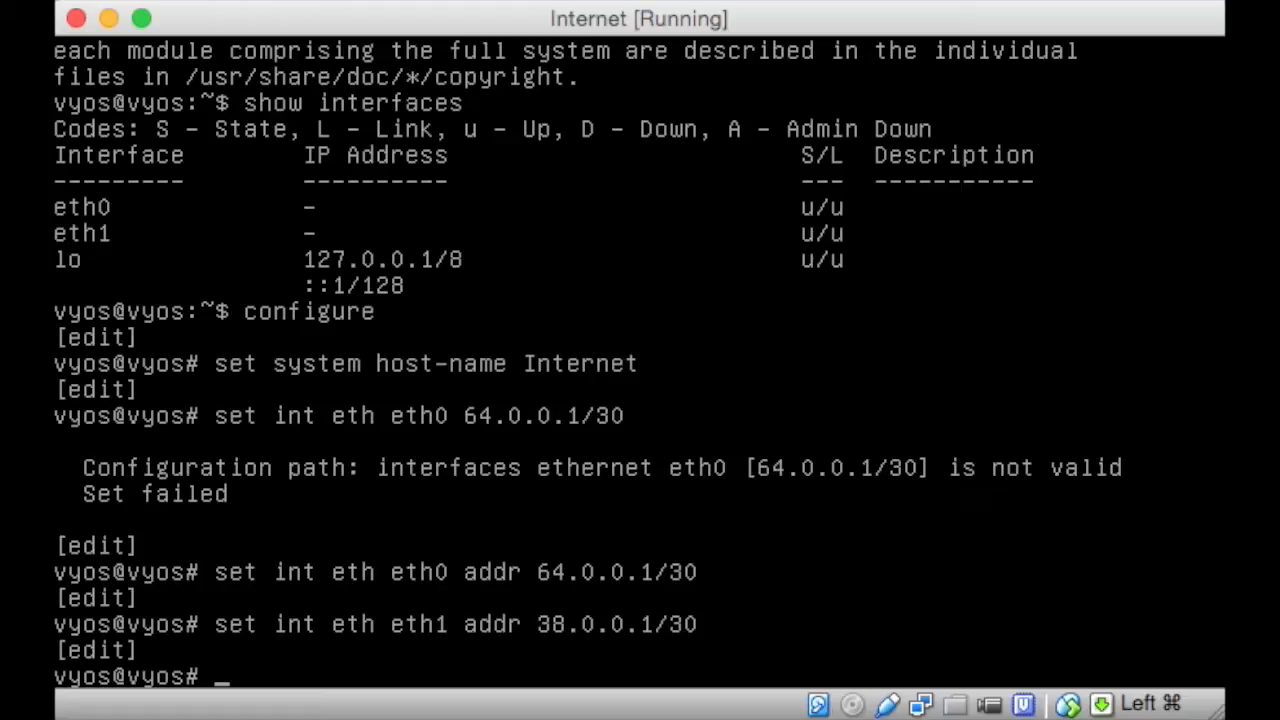
Step: Commit and save the Internet router's configuration, then begin exiting configuration mode
{"action": "type", "text": "commit"}
{"action": "type", "text": "s"}
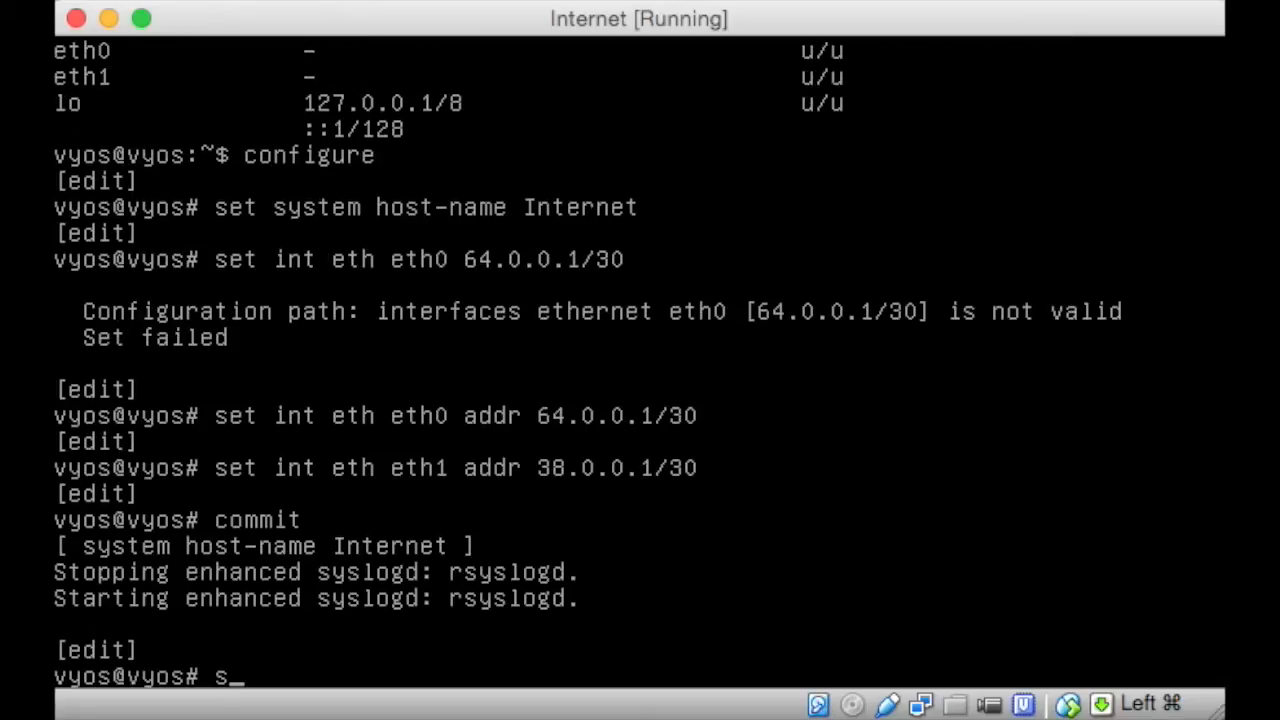
{"action": "type", "text": "av"}
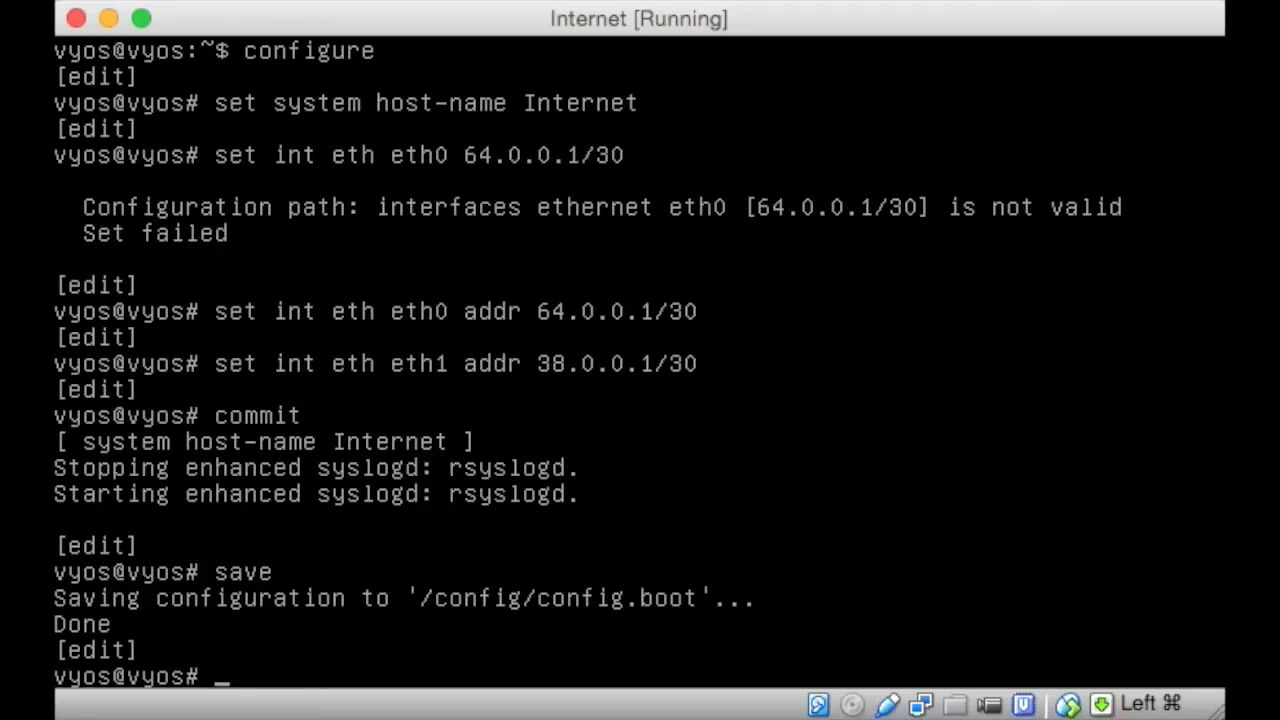
{"action": "type", "text": "e"}
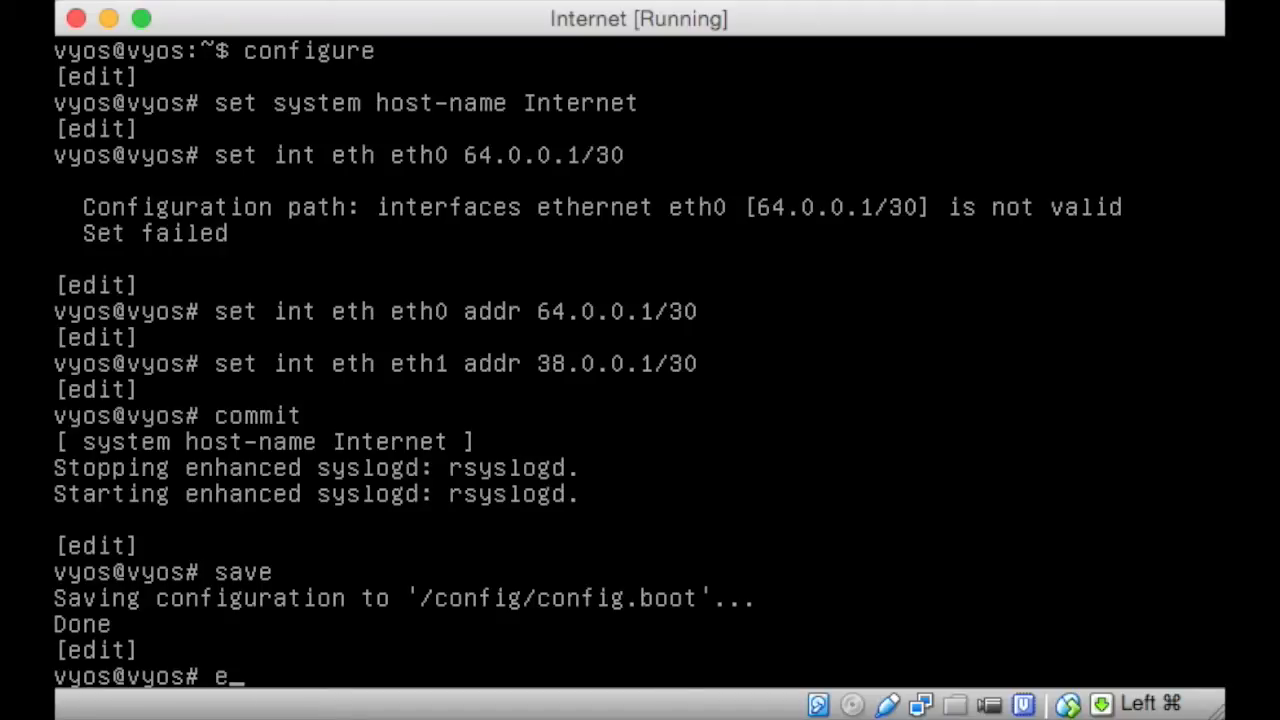
{"action": "type", "text": "xi"}
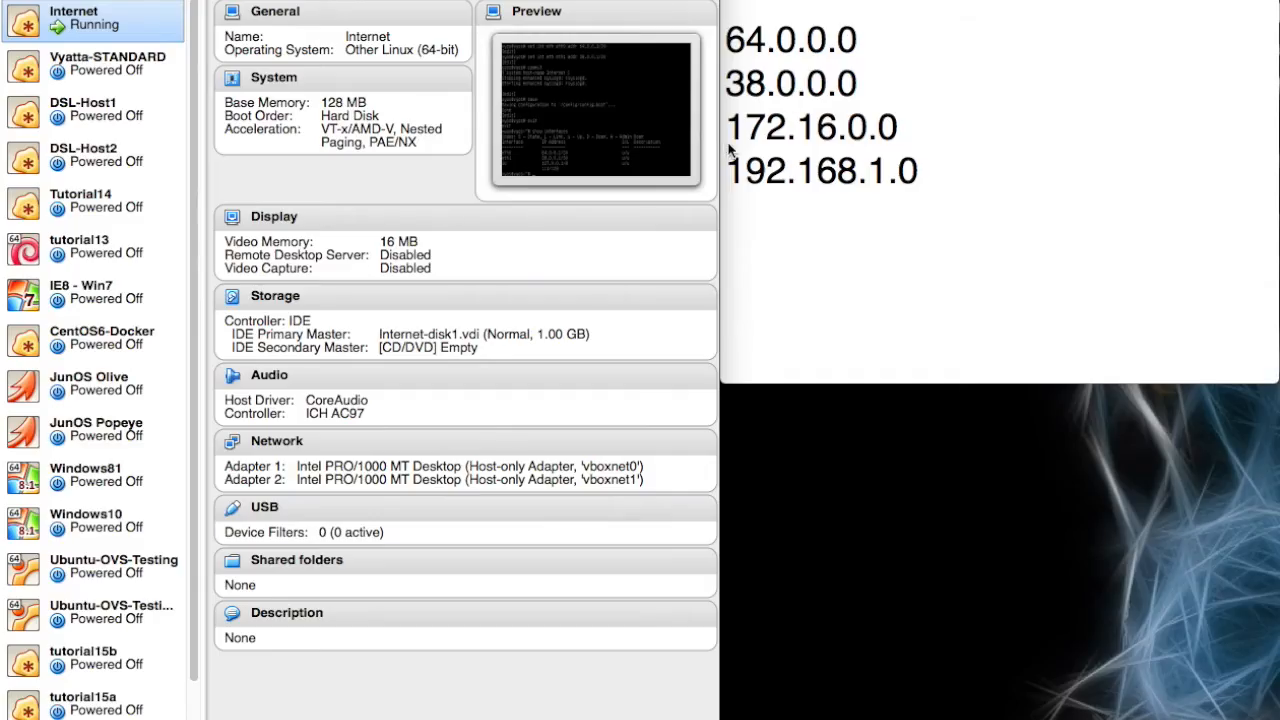
{"action": "mouse_move", "coordinate": [768, 148]}
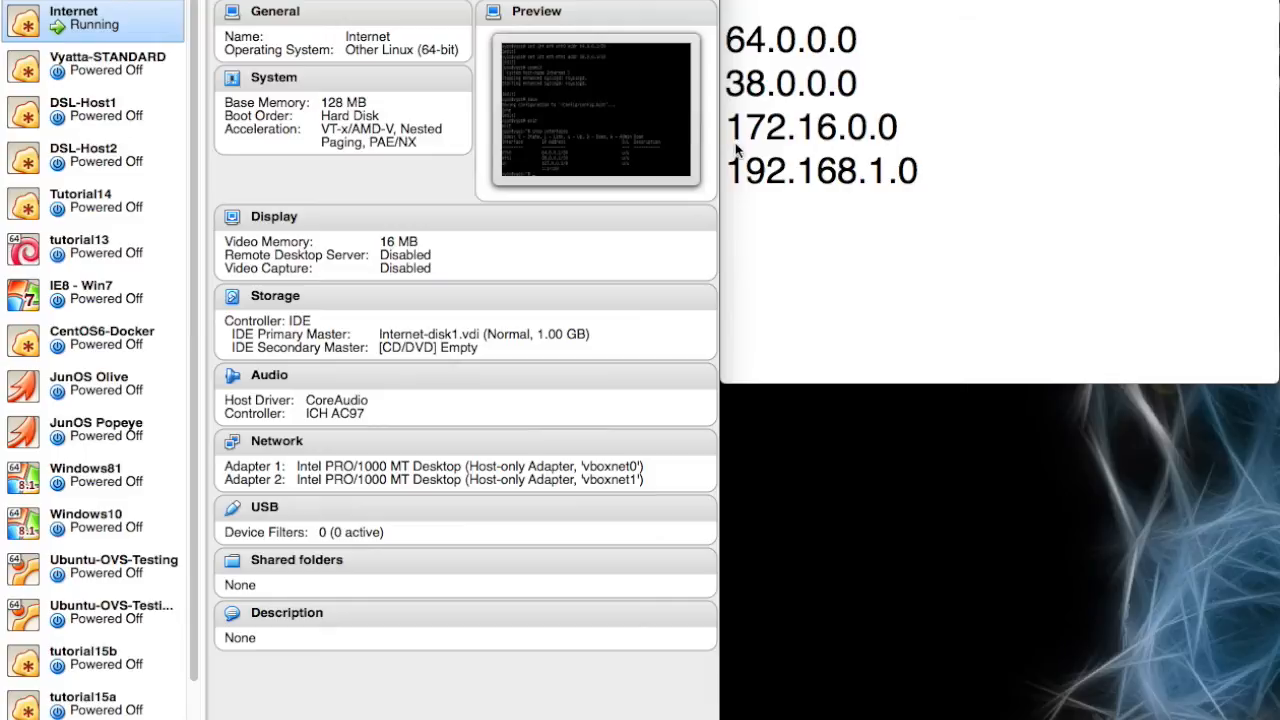
{"action": "mouse_move", "coordinate": [110, 25]}
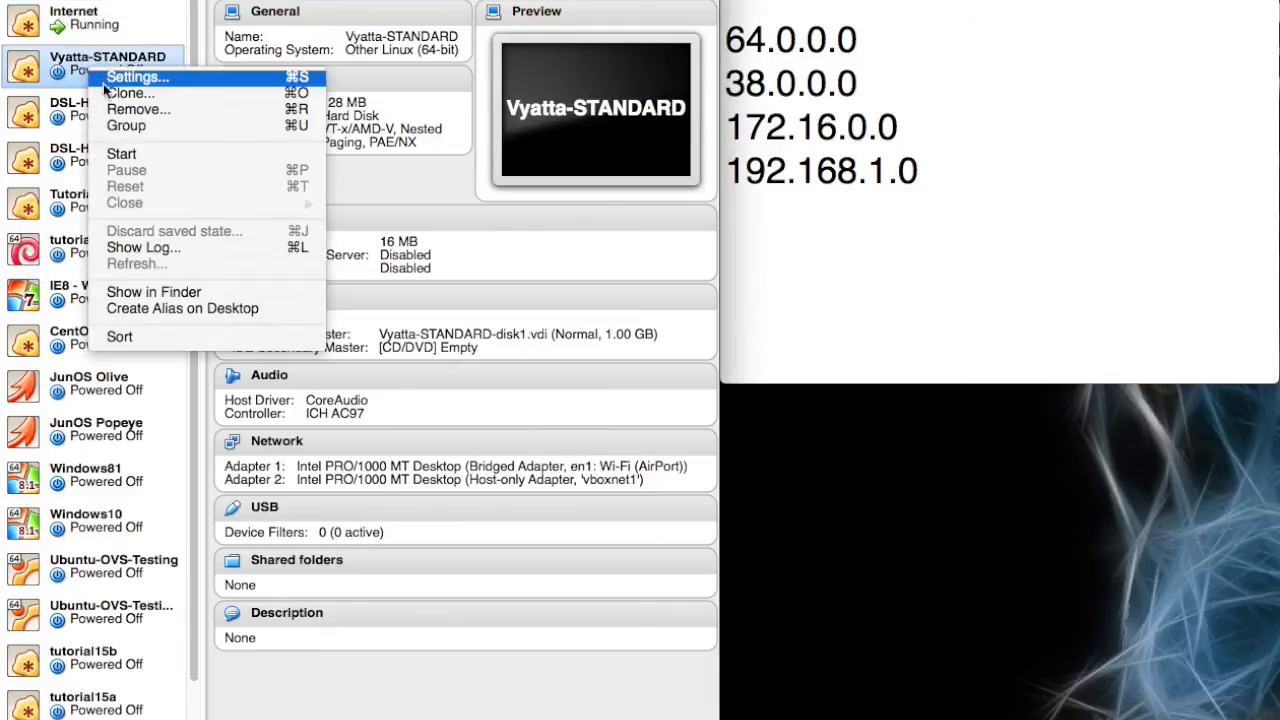
Step: Full-clone Vyatta-STANDARD as 'East-Router' with reinitialized MAC addresses
{"action": "left_click", "coordinate": [128, 93]}
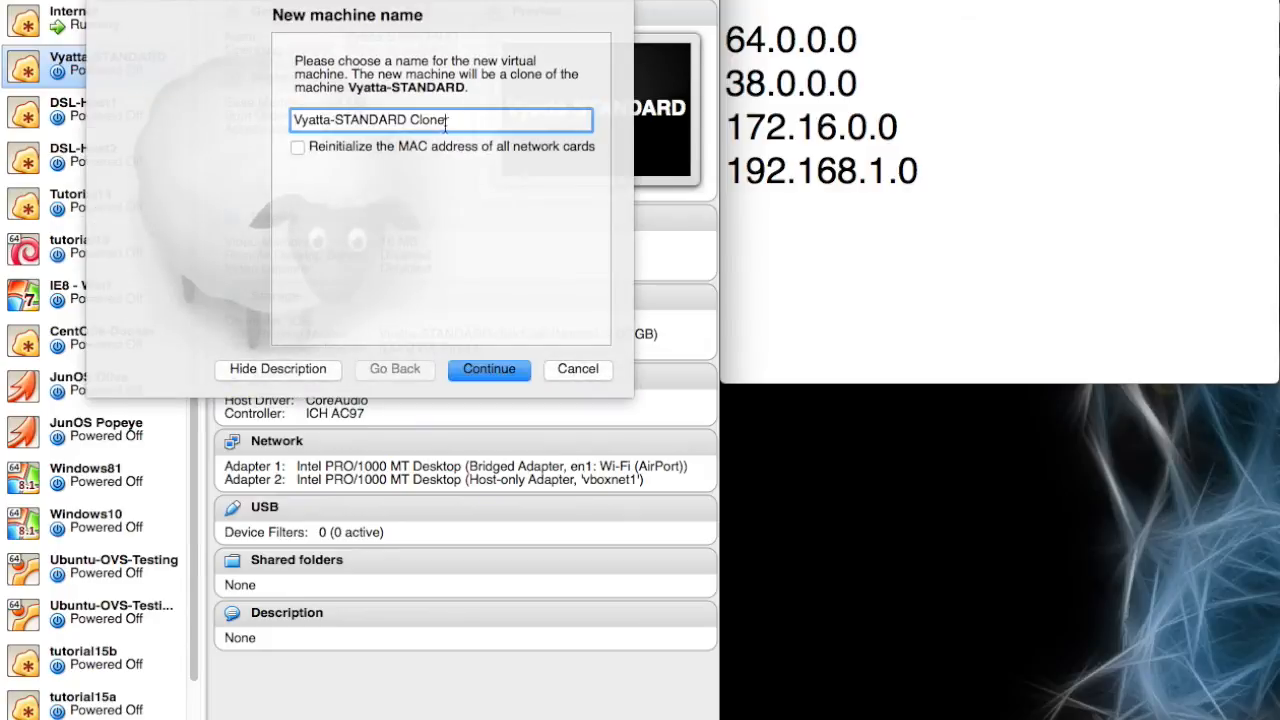
{"action": "type", "text": "Ea"}
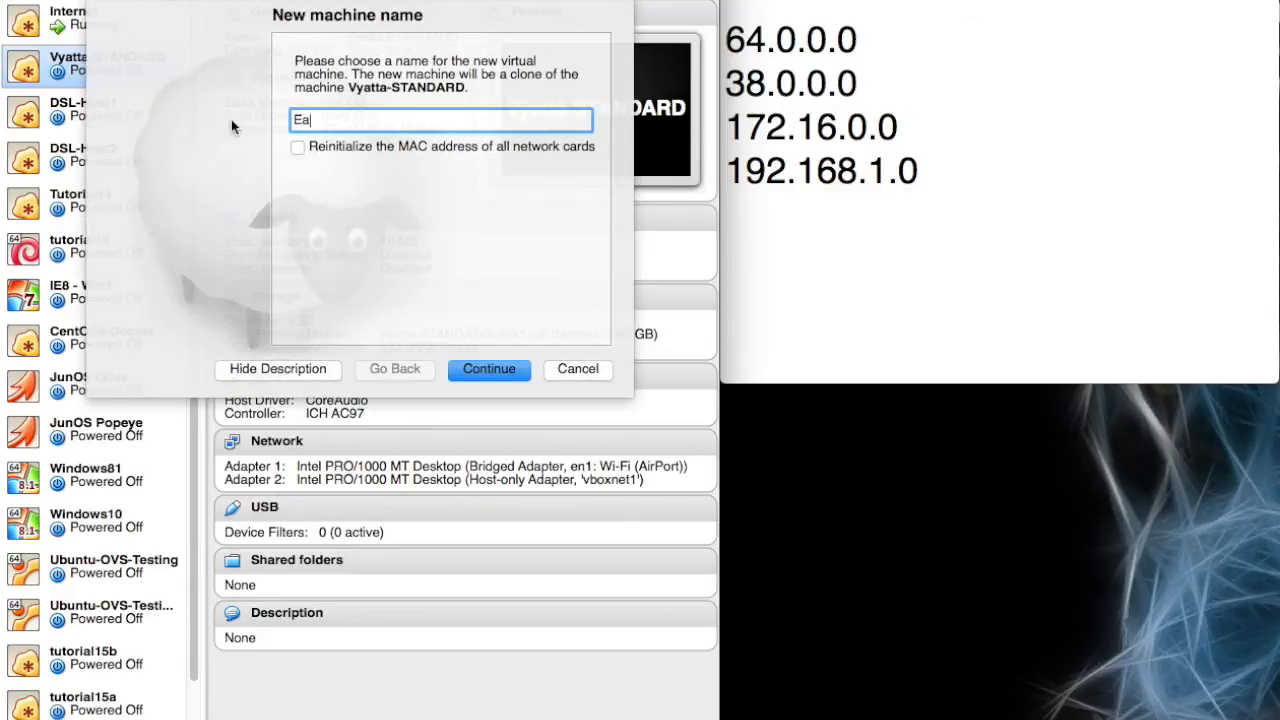
{"action": "type", "text": "st"}
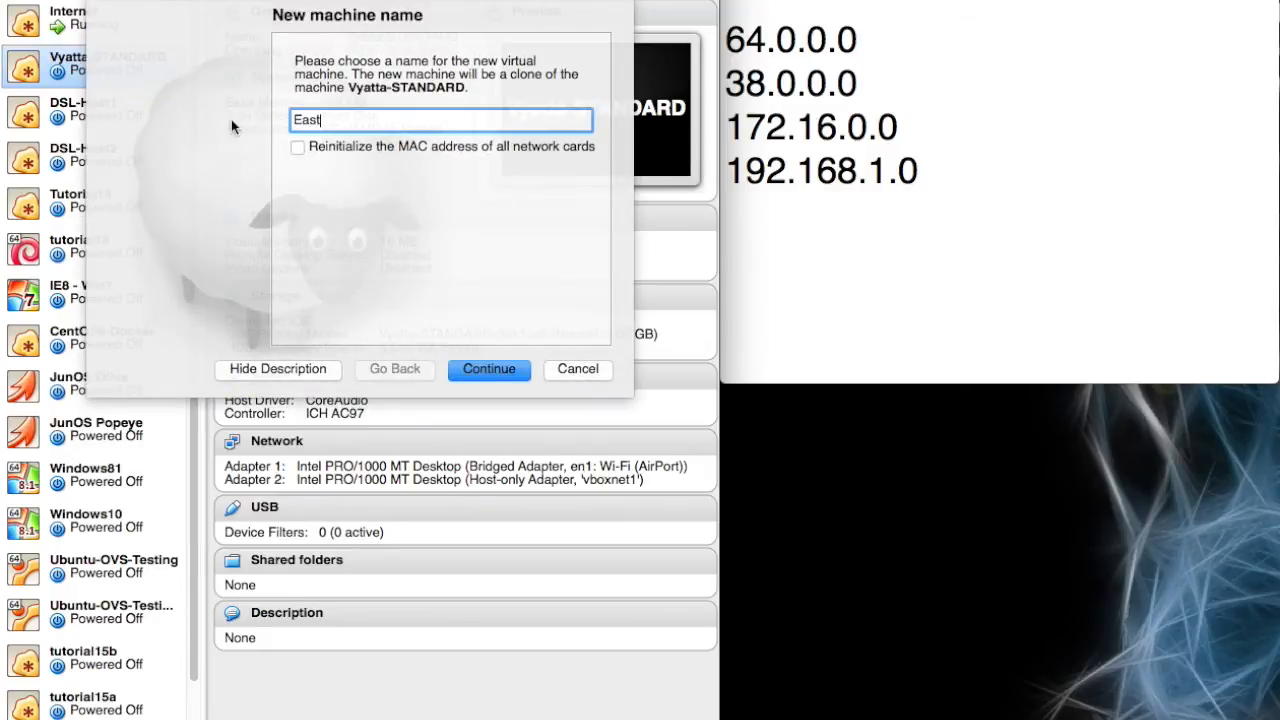
{"action": "type", "text": "-Router"}
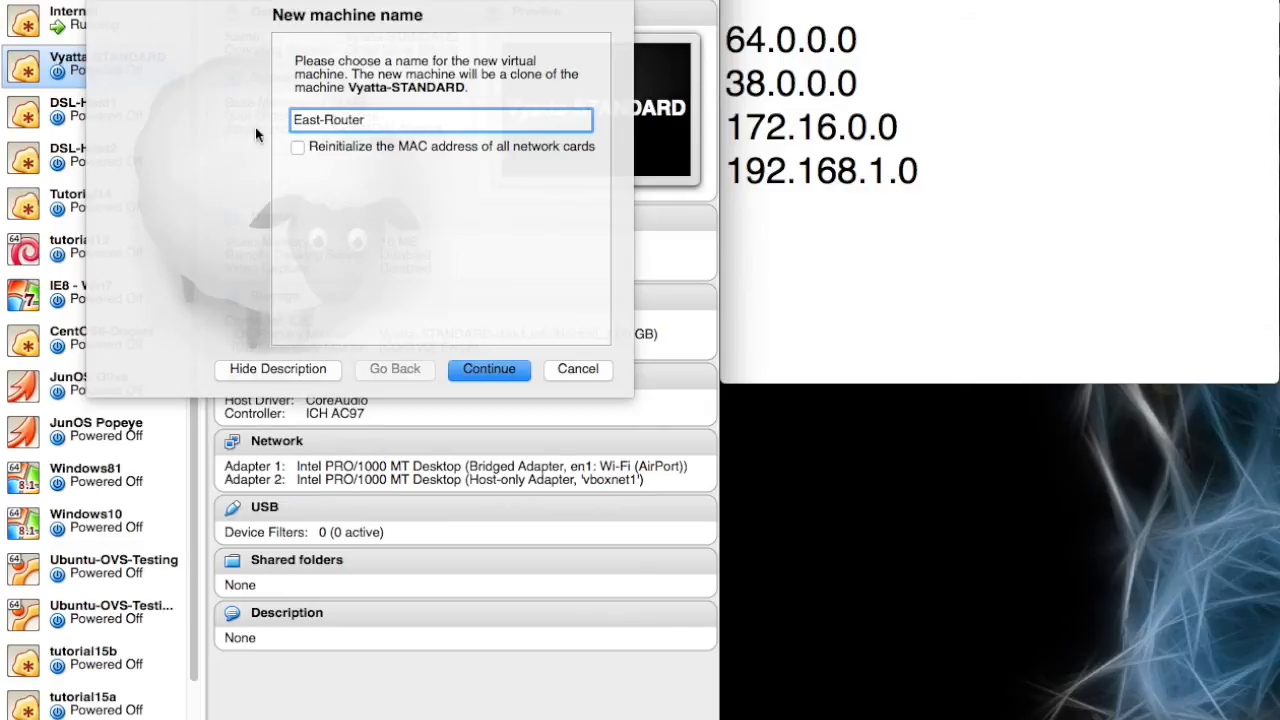
{"action": "left_click", "coordinate": [297, 147]}
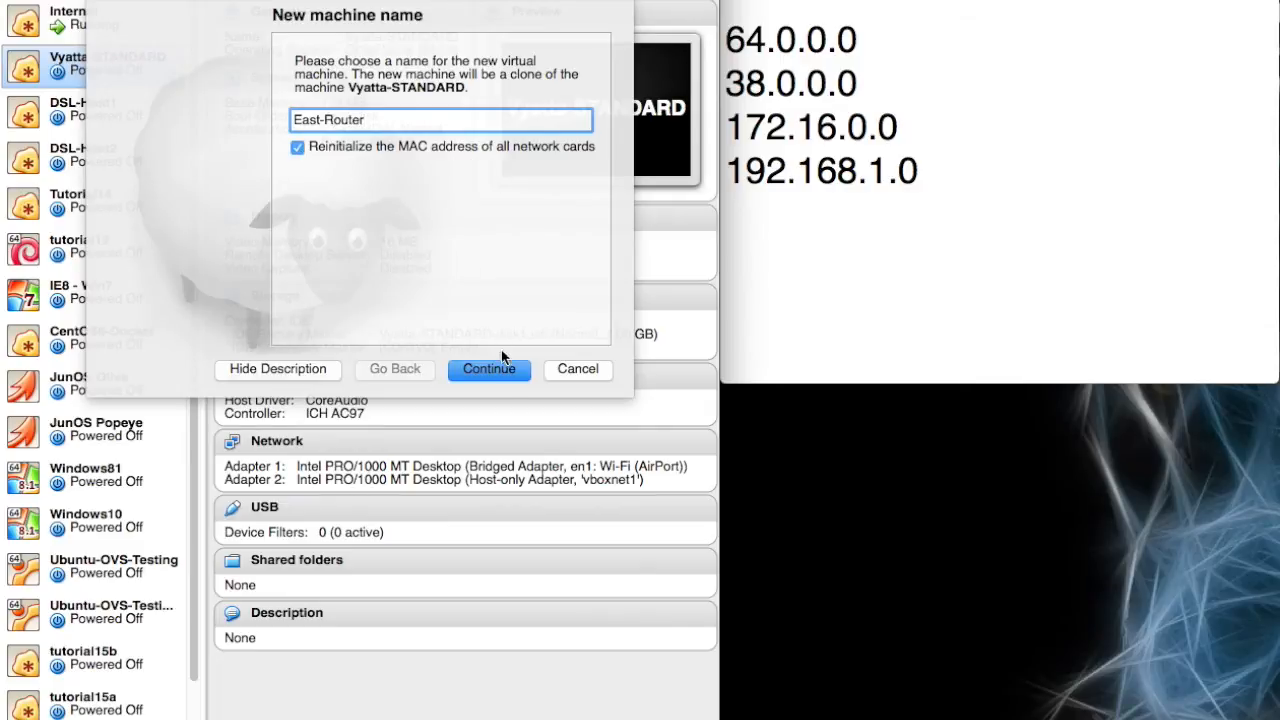
{"action": "left_click", "coordinate": [489, 369]}
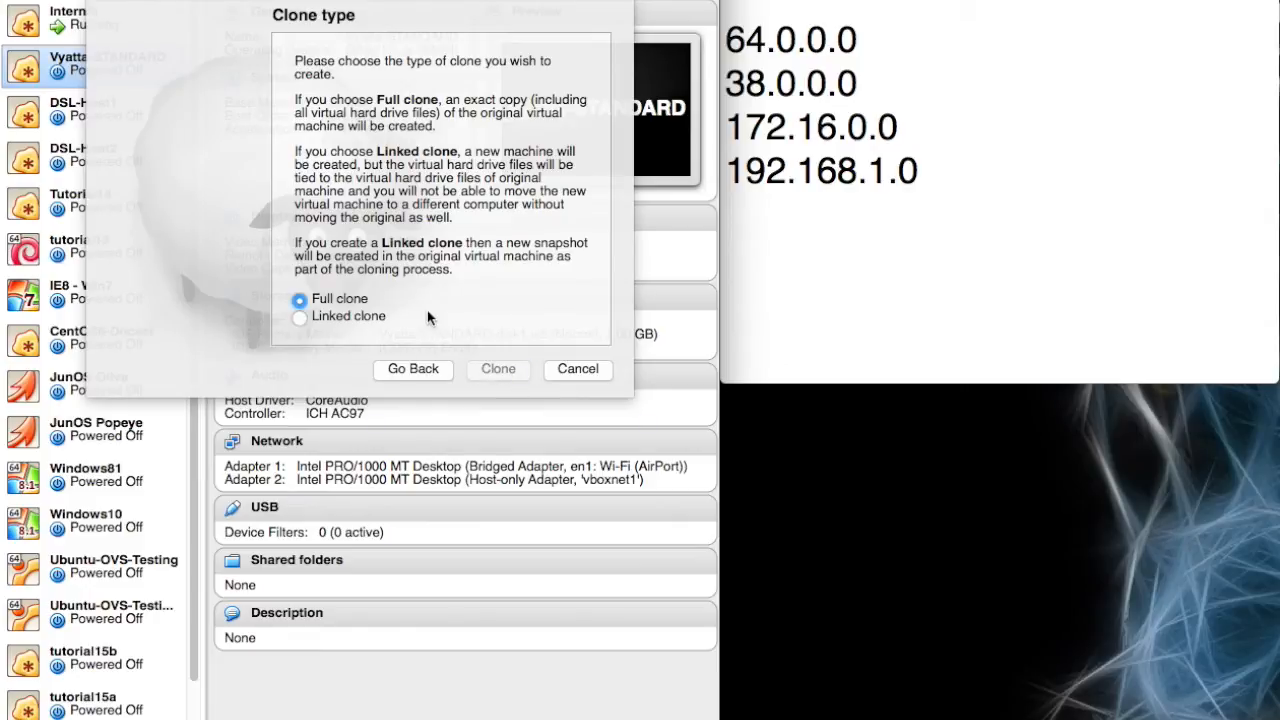
{"action": "left_click", "coordinate": [498, 369]}
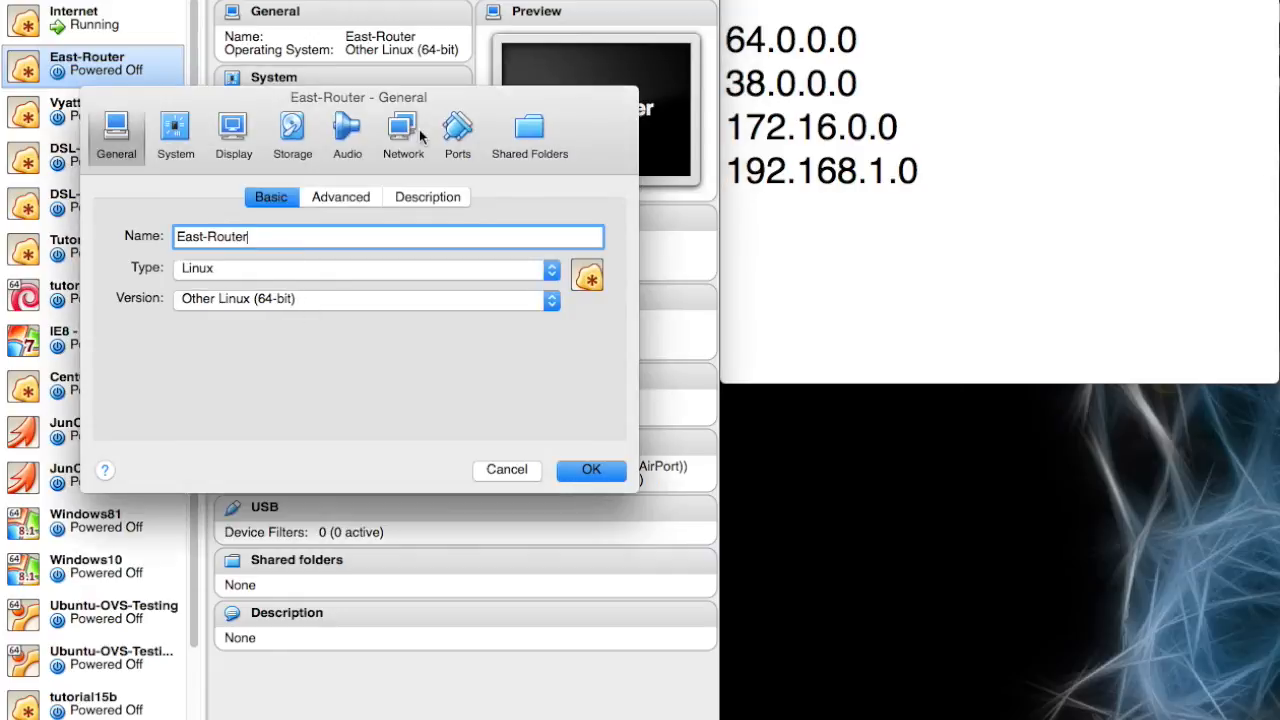
Step: Put East-Router's two adapters on host-only vboxnet networks with promiscuous mode Allow VMs
{"action": "left_click", "coordinate": [402, 130]}
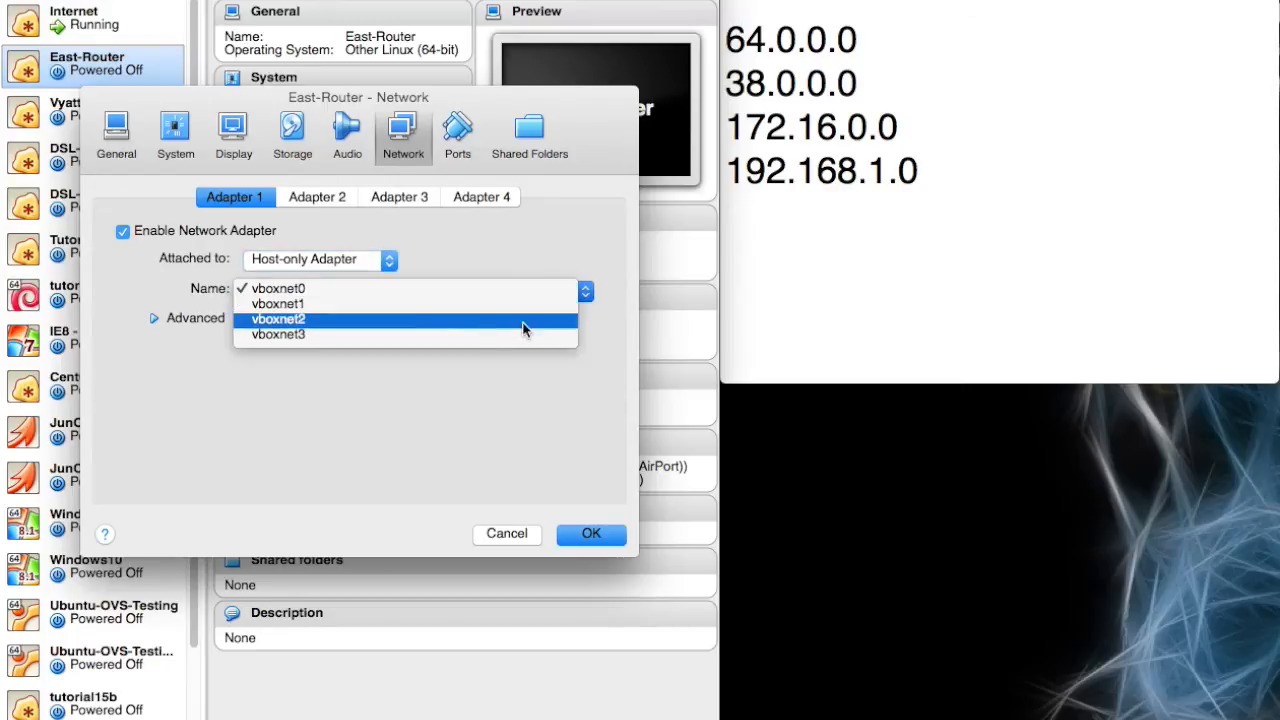
{"action": "mouse_move", "coordinate": [425, 330]}
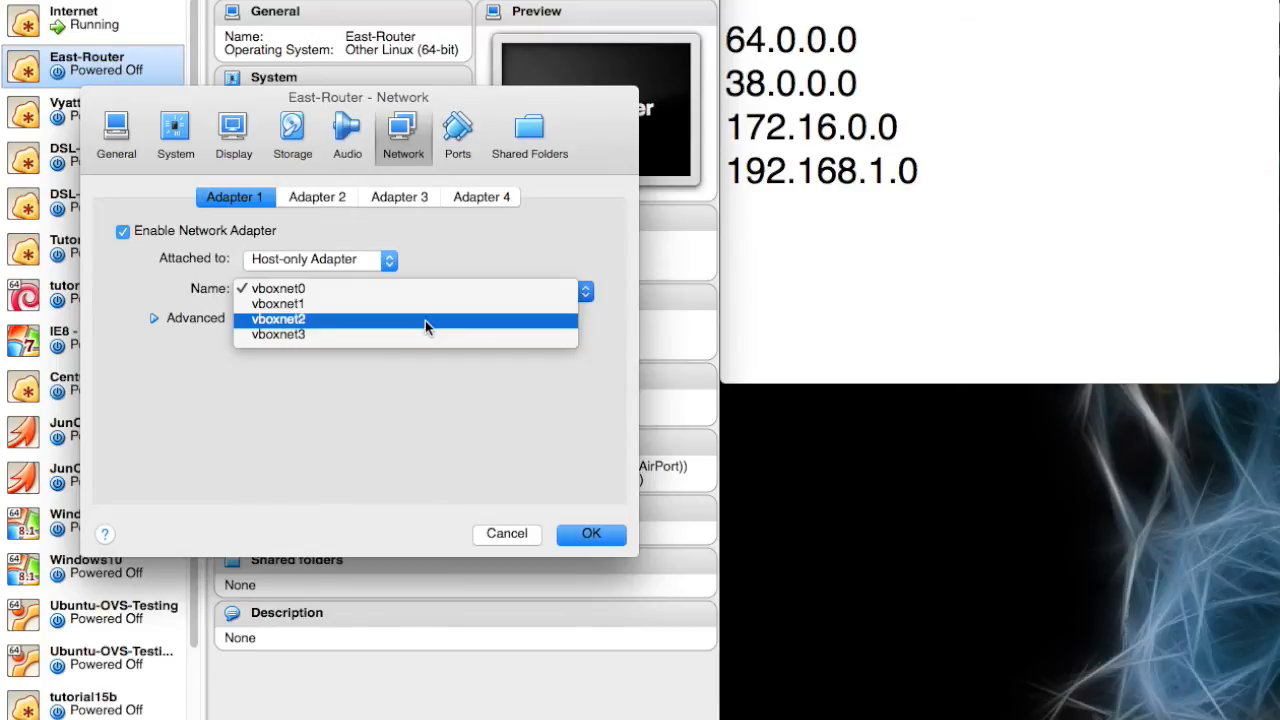
{"action": "left_click", "coordinate": [277, 288]}
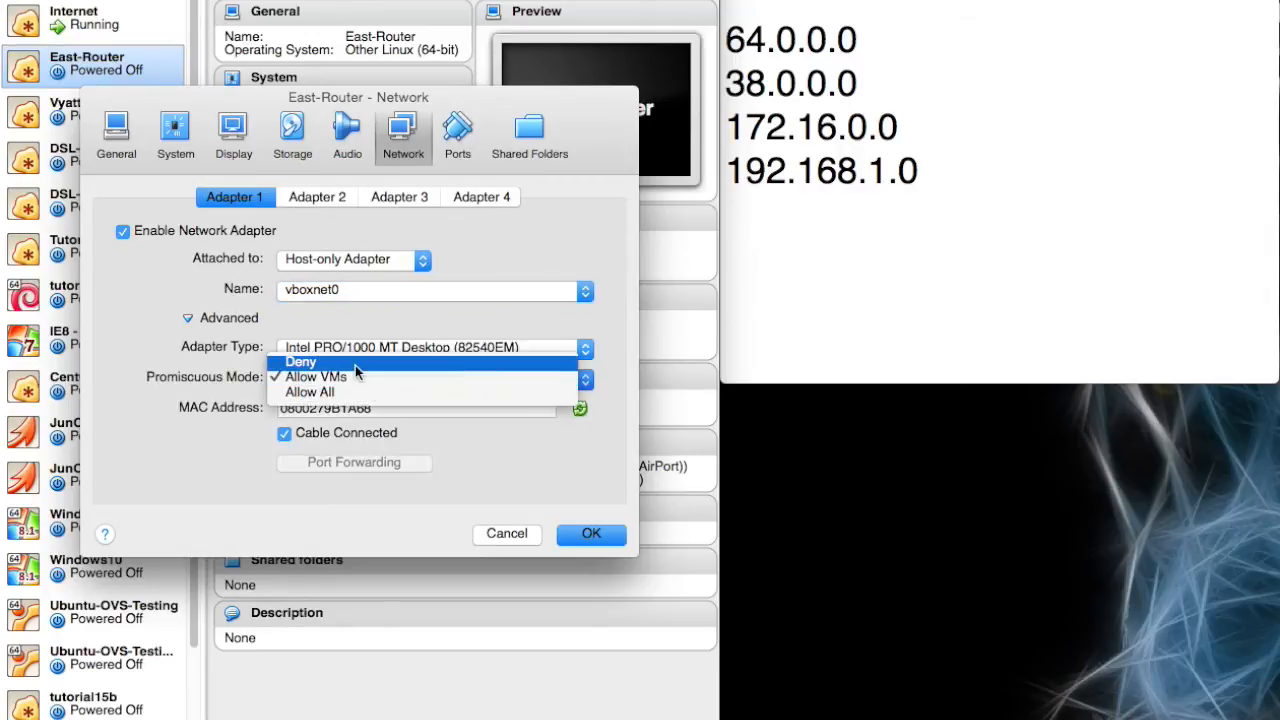
{"action": "left_click", "coordinate": [316, 196]}
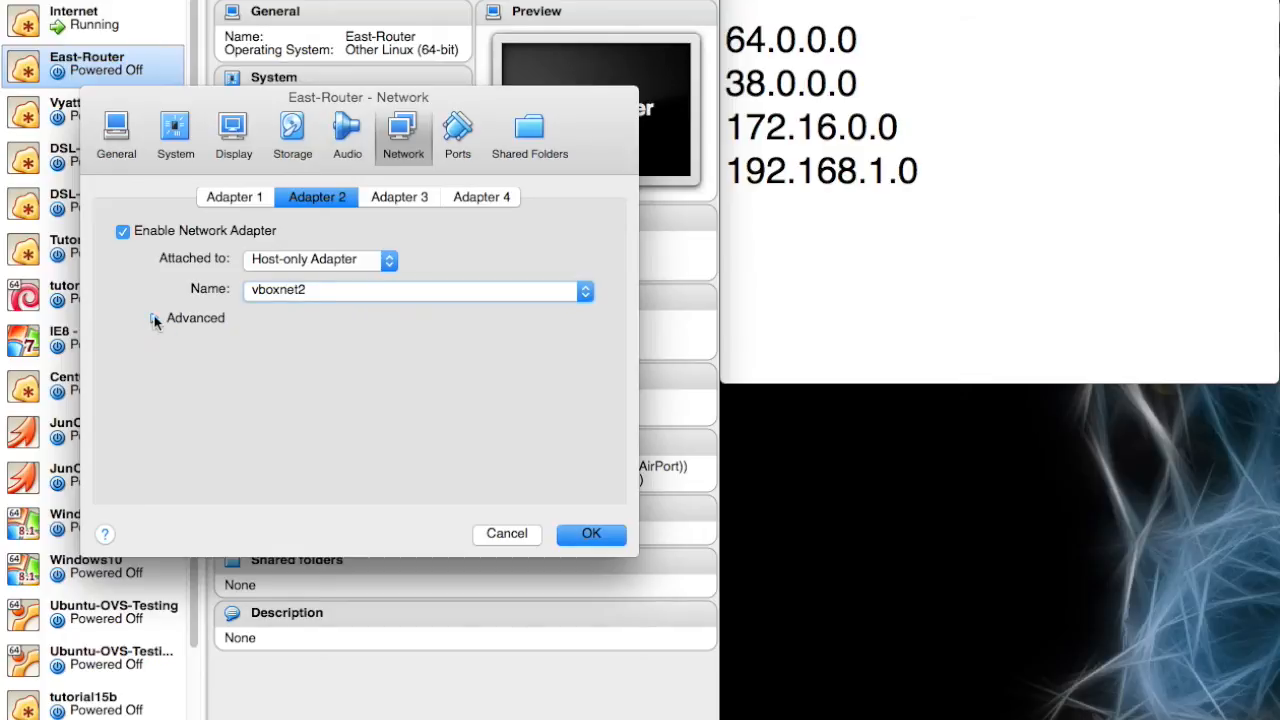
{"action": "left_click", "coordinate": [156, 318]}
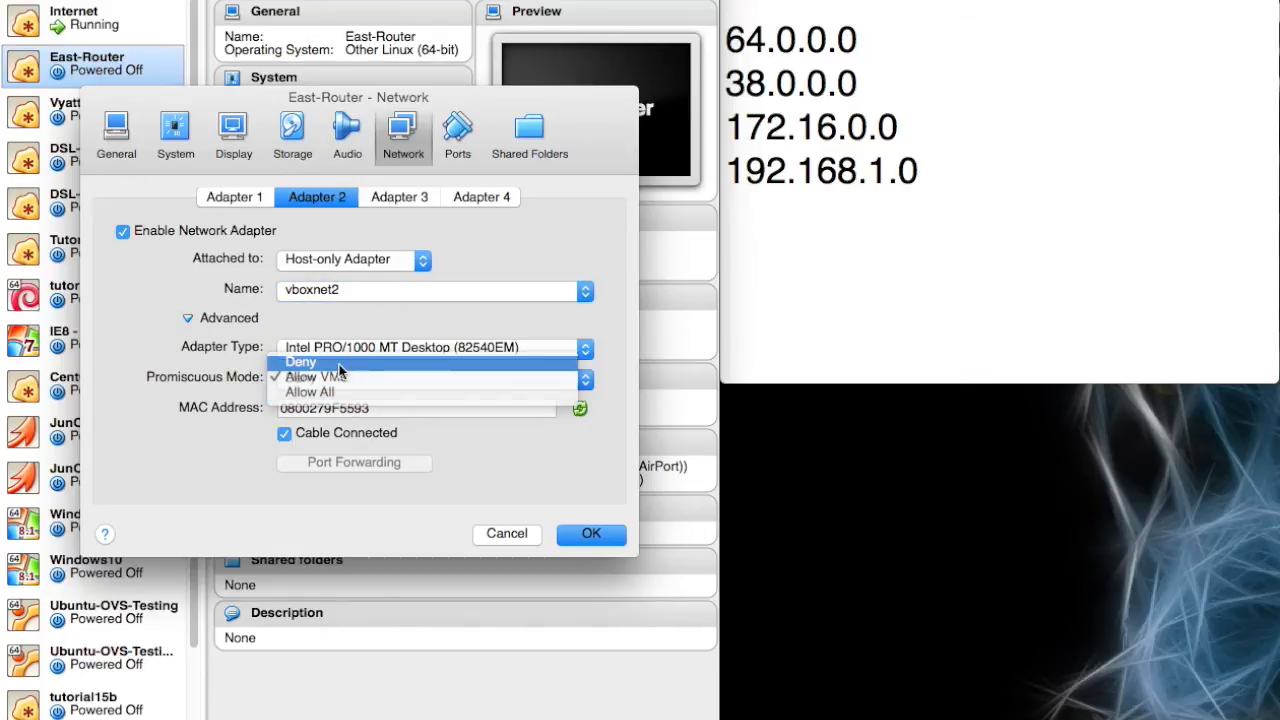
{"action": "left_click", "coordinate": [591, 533]}
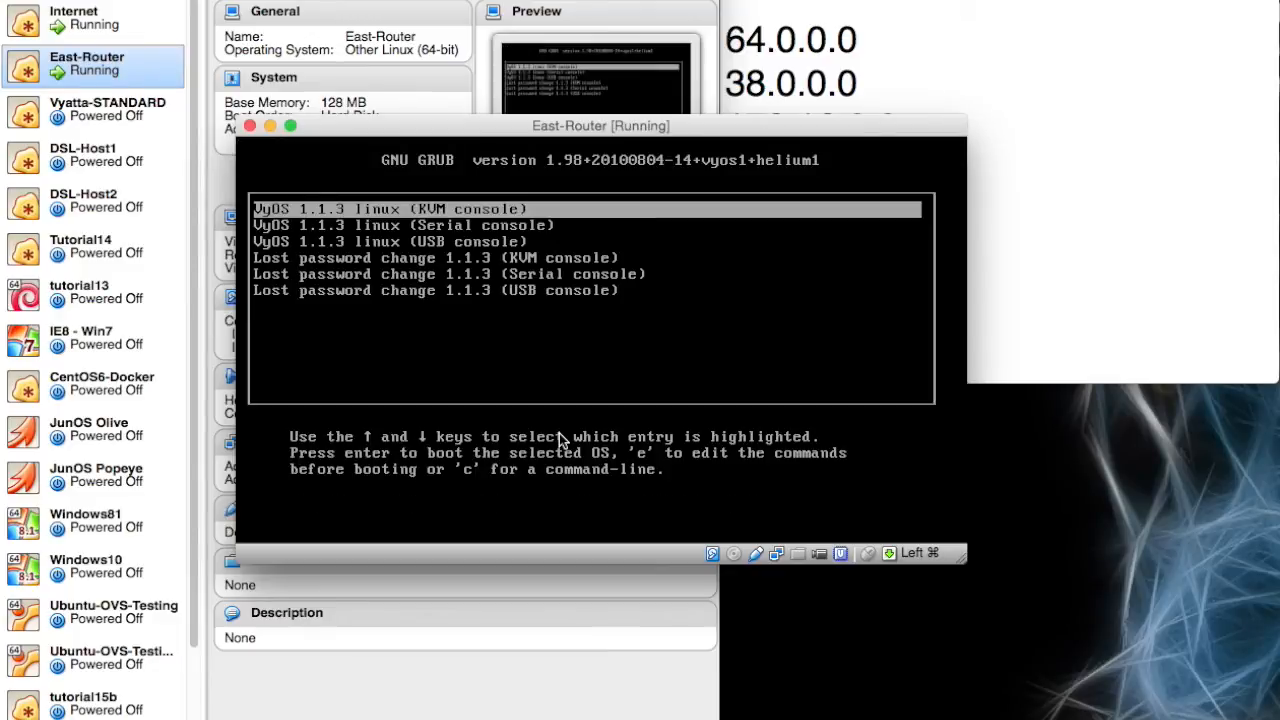
Step: Boot VyOS, log in as vyos and enter configuration mode
{"action": "key", "text": "enter"}
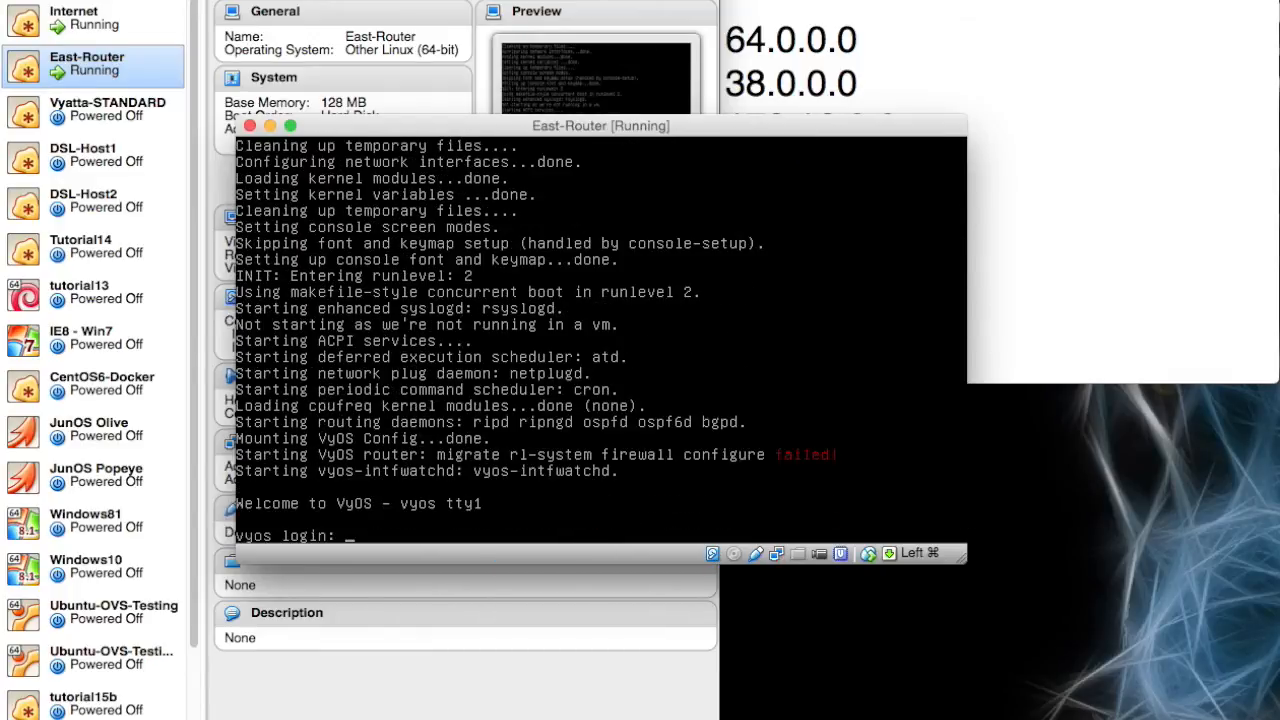
{"action": "type", "text": "vyos"}
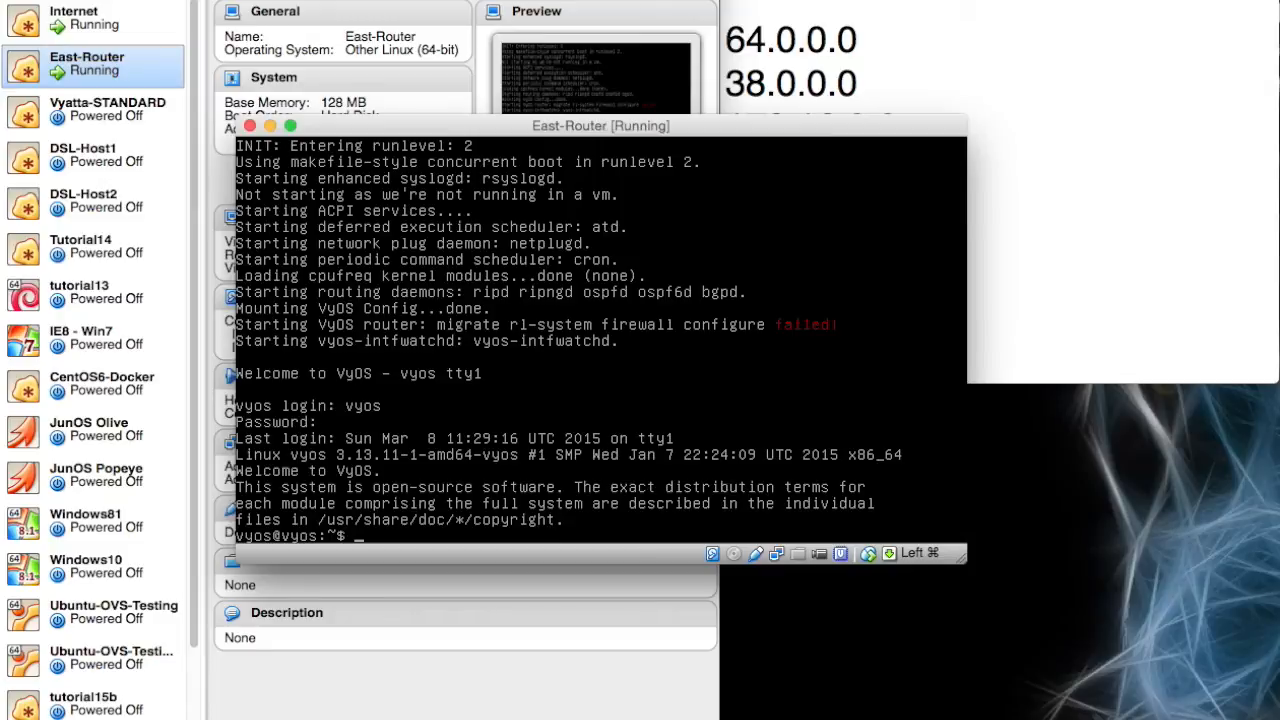
{"action": "type", "text": "co"}
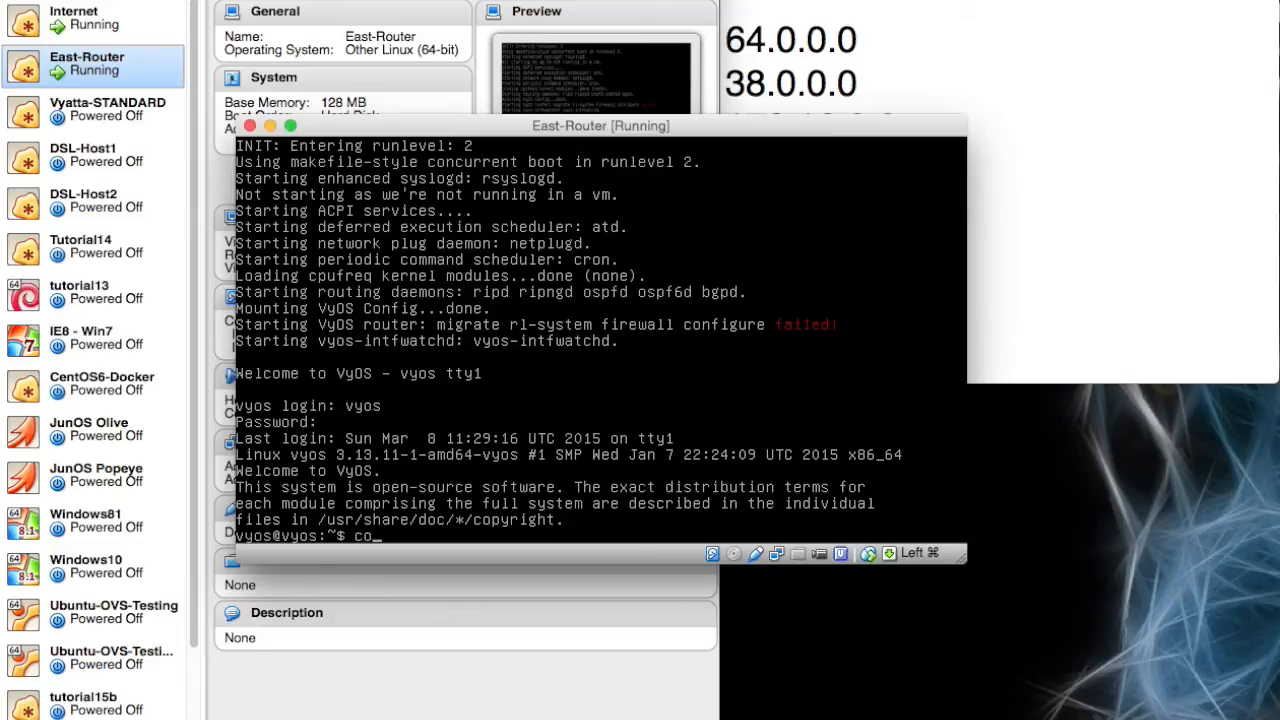
{"action": "type", "text": "configure"}
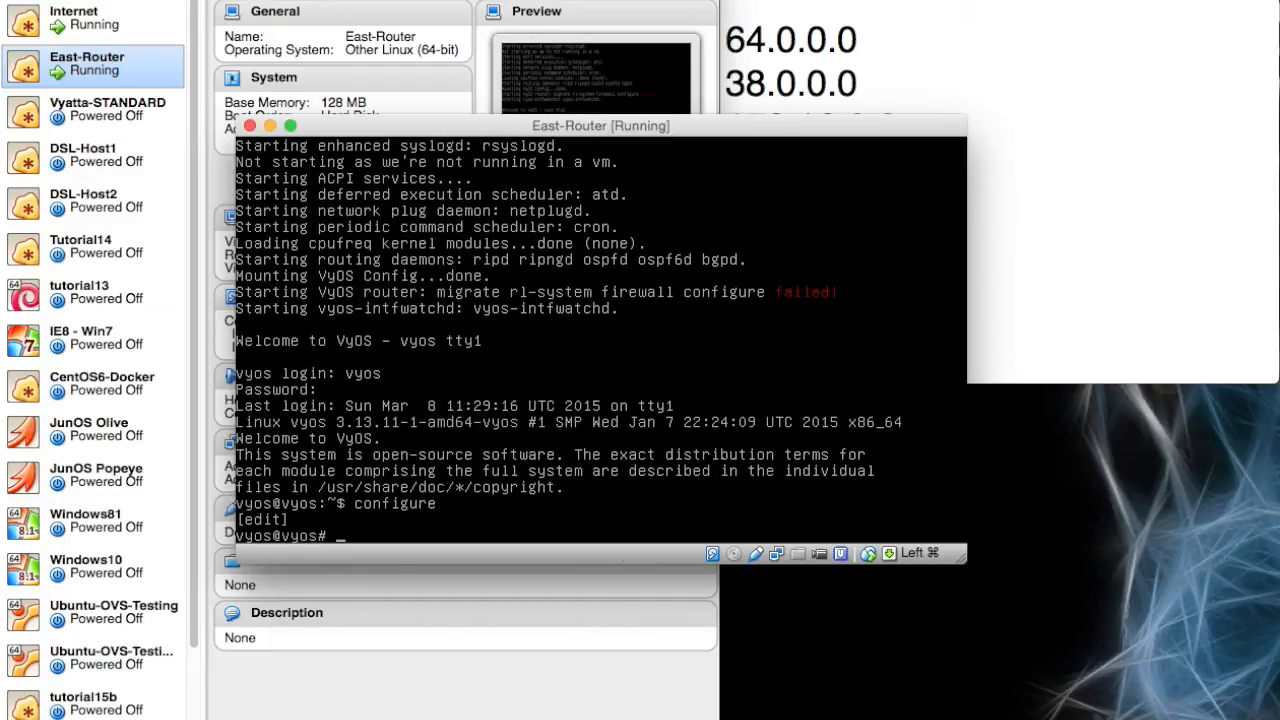
Step: Load /opt/vyatta/etc/config.boot.default, then reboot the router and confirm with yes
{"action": "type", "text": "load"}
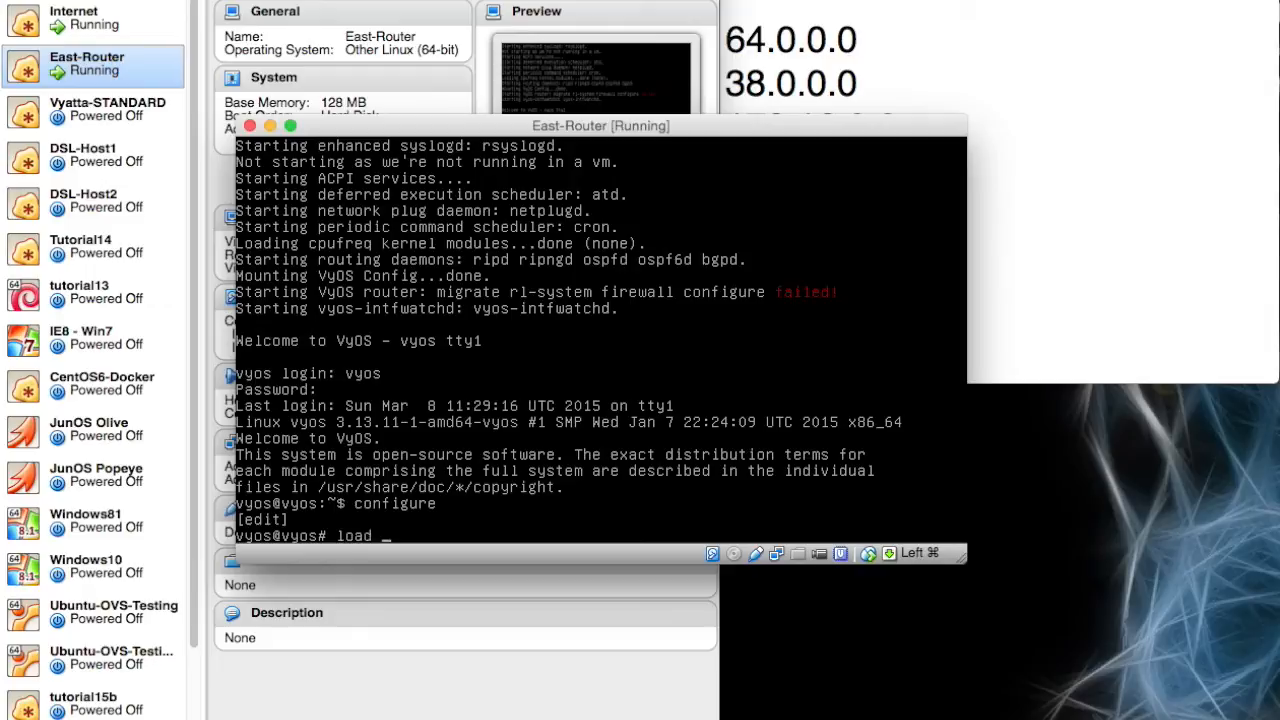
{"action": "type", "text": "/opt/vy"}
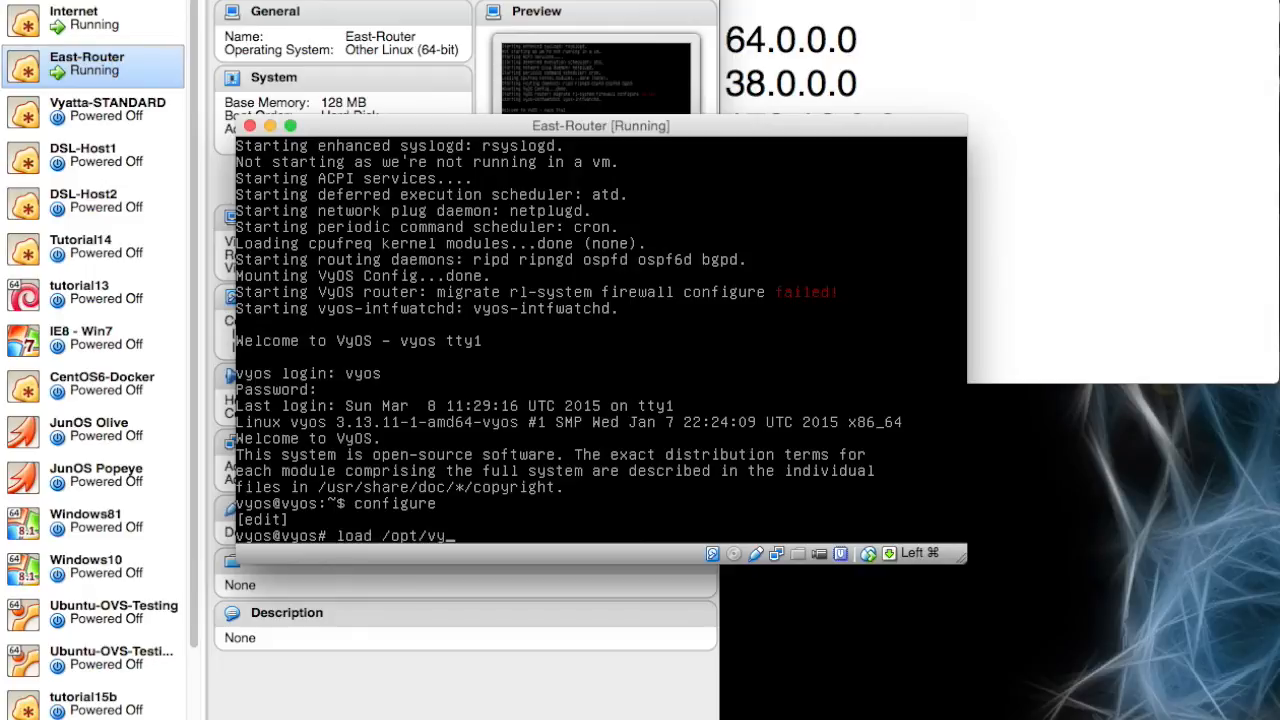
{"action": "type", "text": "atta/etc/"}
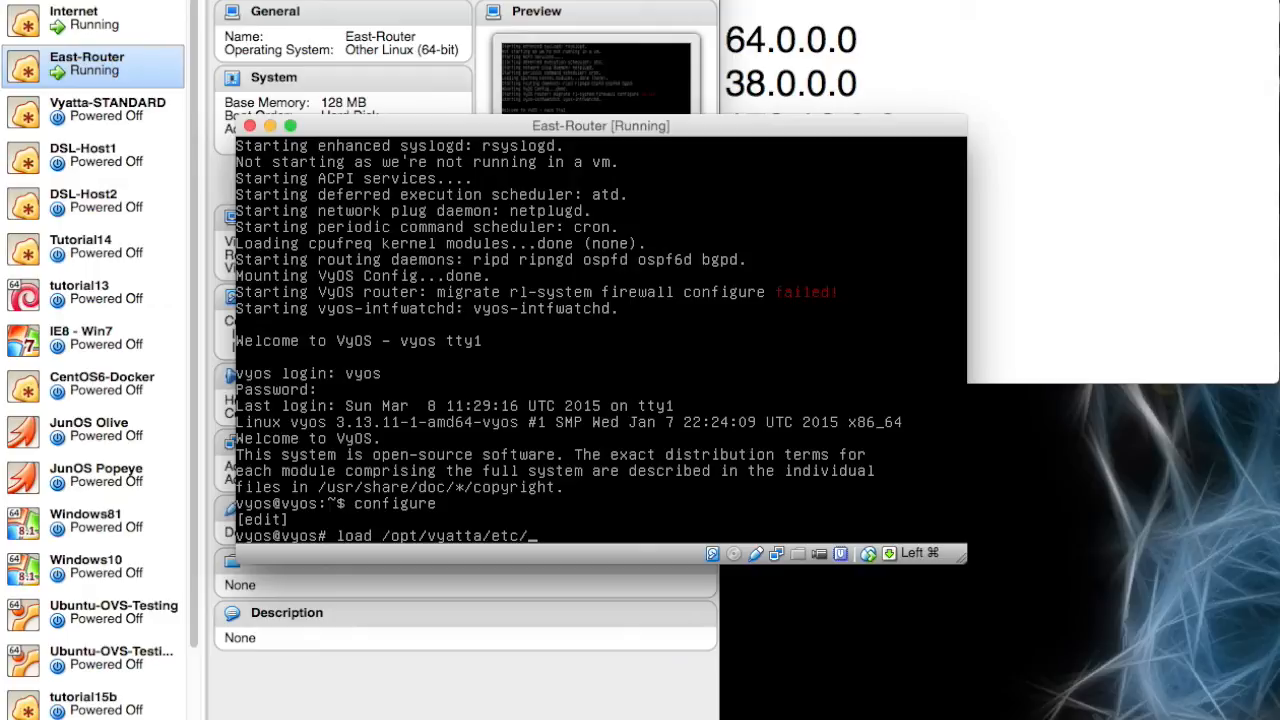
{"action": "type", "text": "config.bo"}
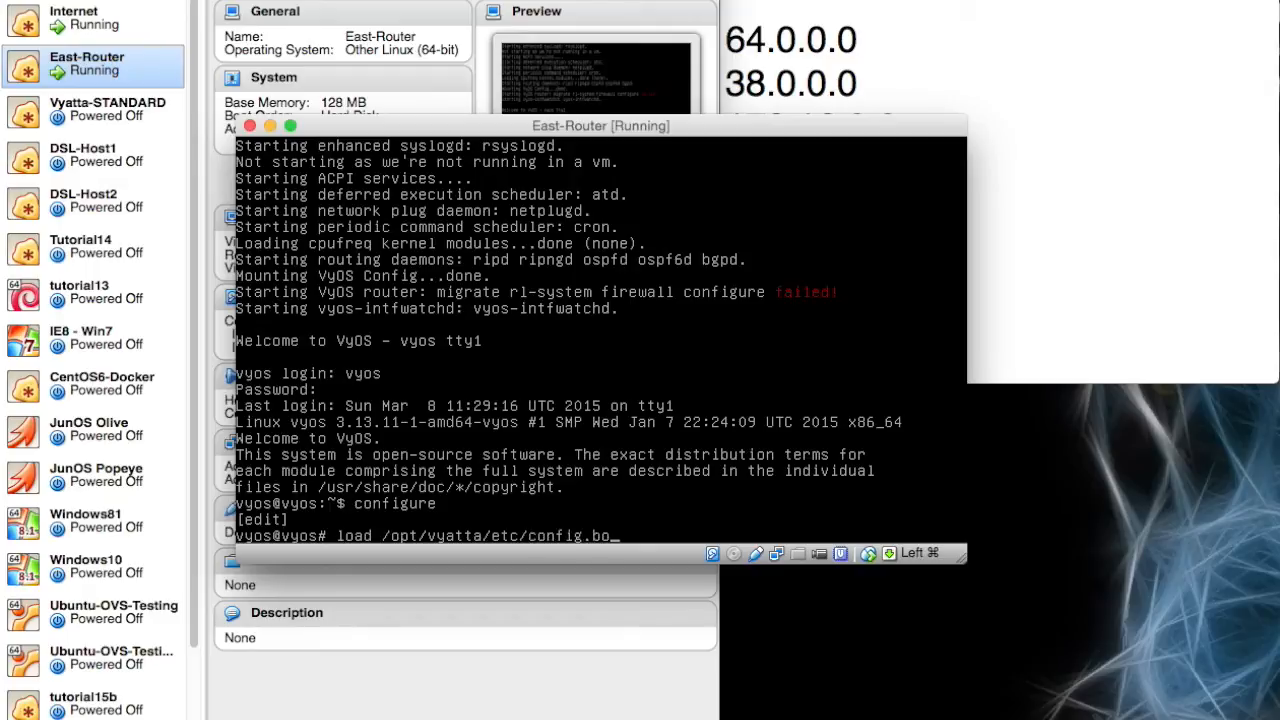
{"action": "type", "text": "default"}
{"action": "type", "text": "save"}
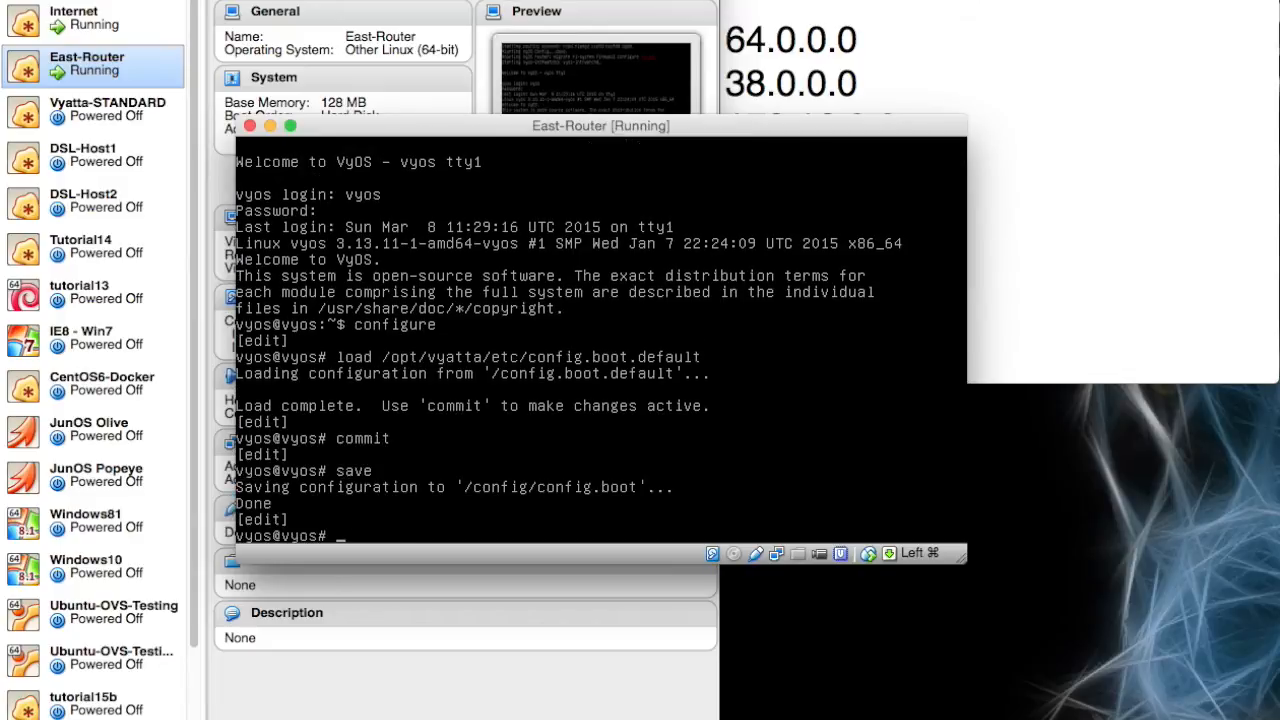
{"action": "type", "text": "reboot"}
{"action": "type", "text": "exit"}
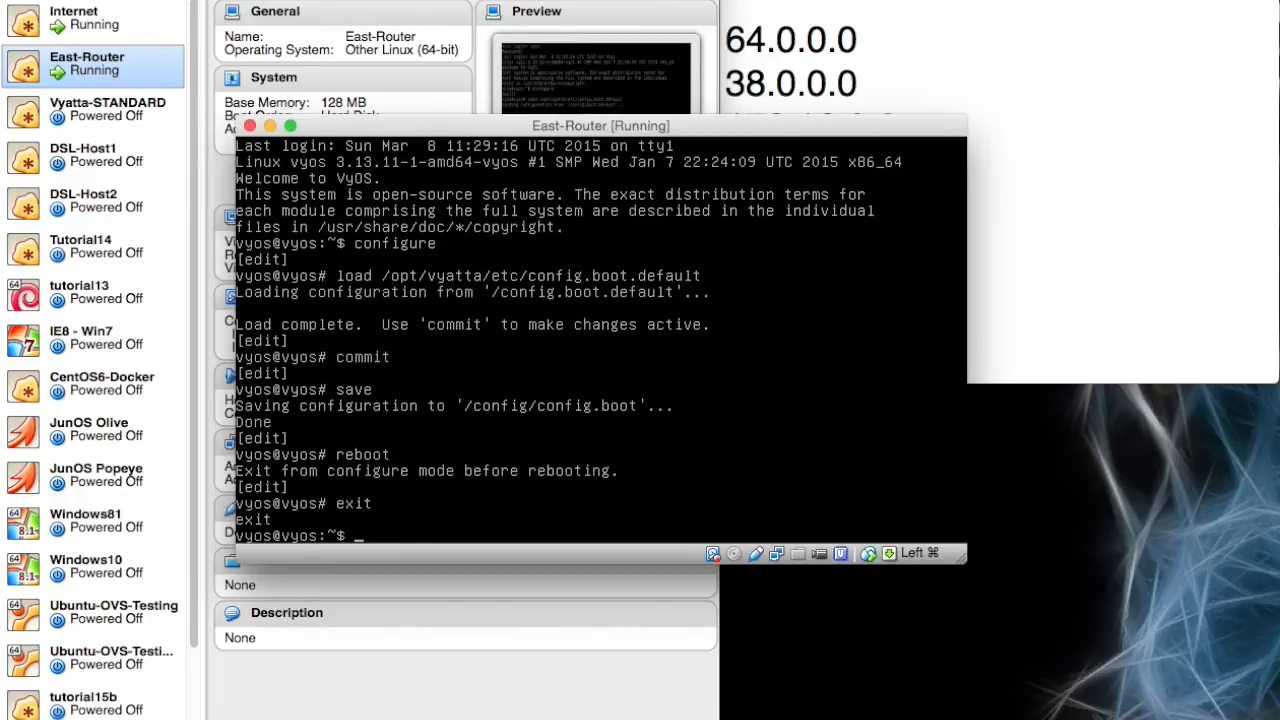
{"action": "type", "text": "reboot"}
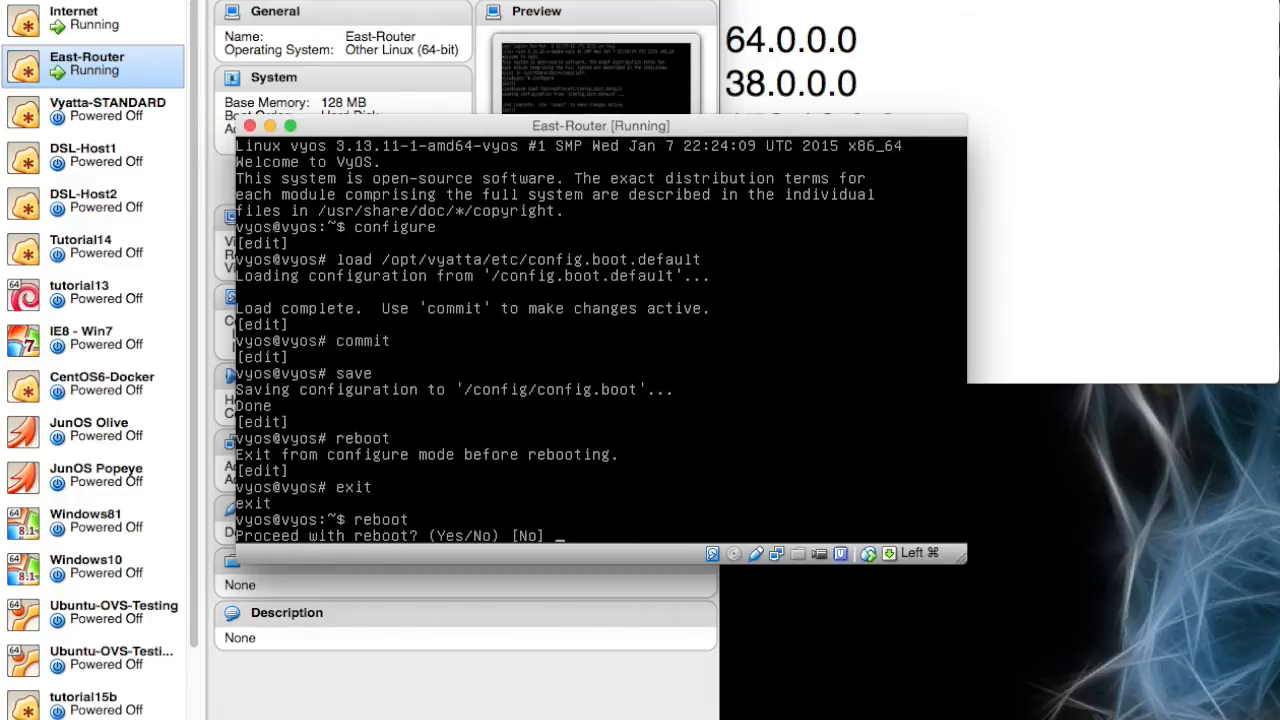
{"action": "type", "text": "yes"}
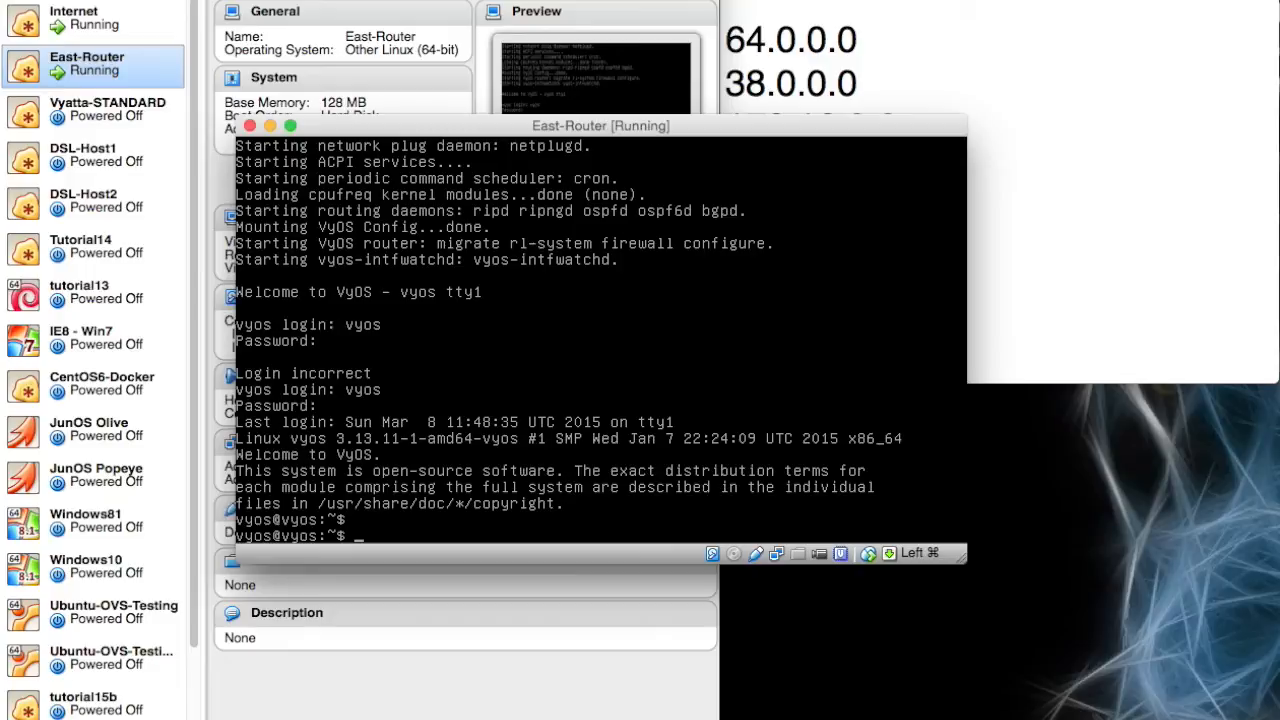
Step: Log back in after the reboot and re-enter configuration mode
{"action": "type", "text": "configure"}
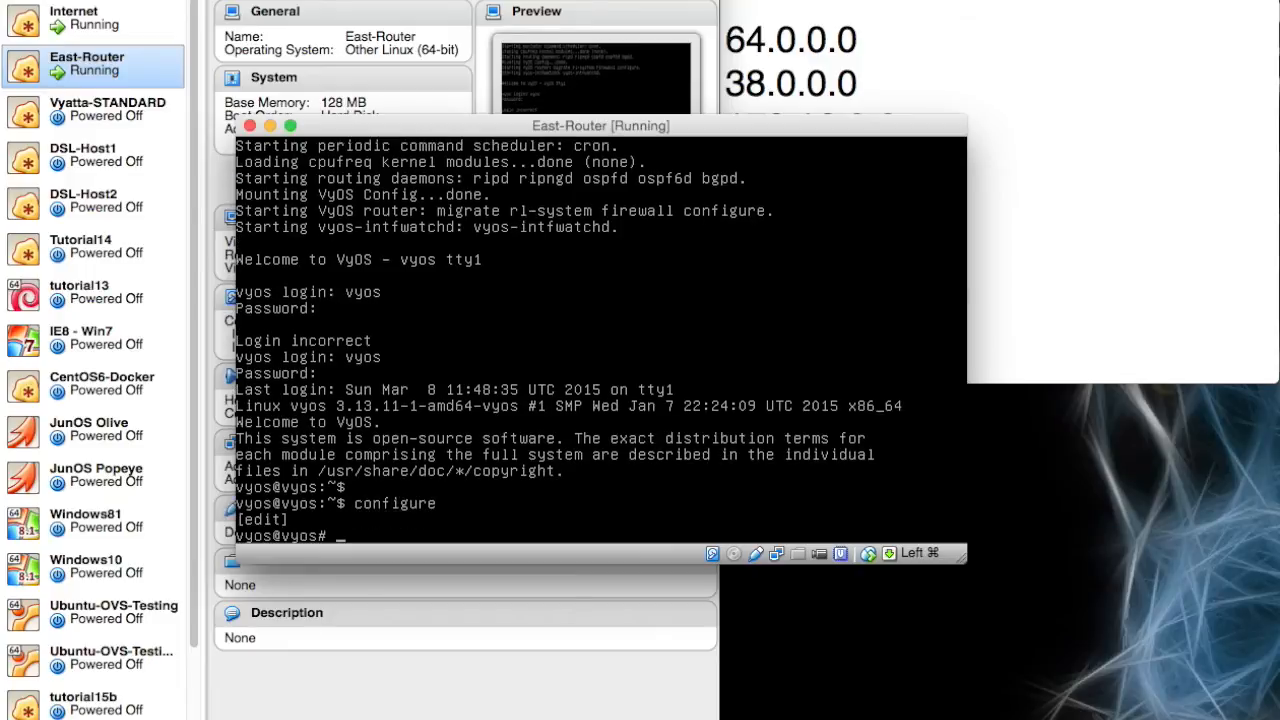
Step: Set the system host name to East-Router, then commit and save
{"action": "type", "text": "set ho"}
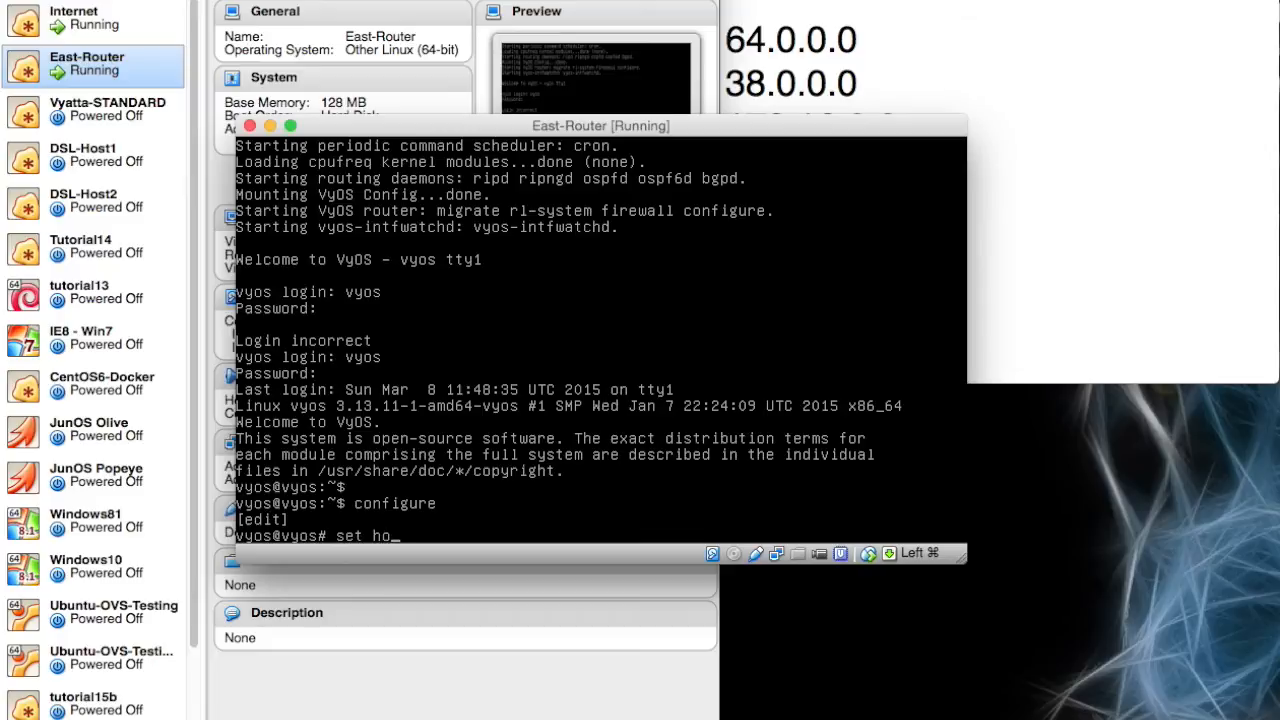
{"action": "type", "text": "system"}
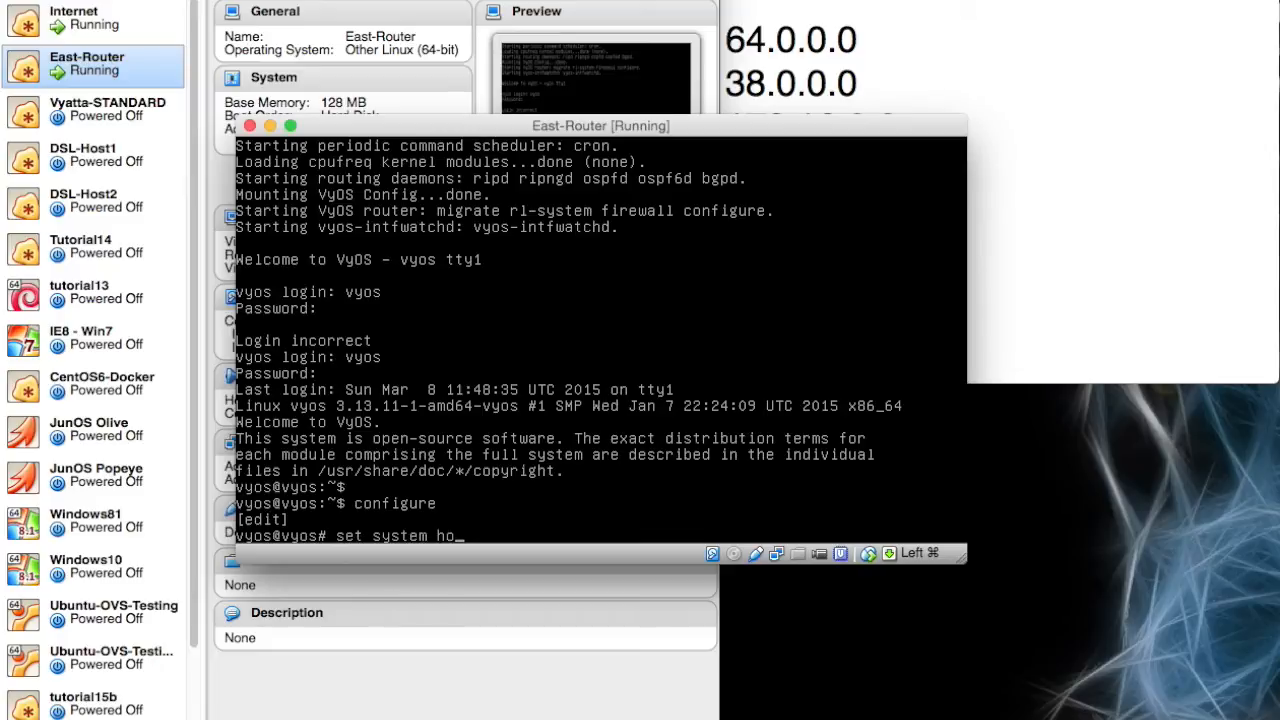
{"action": "type", "text": "st-name"}
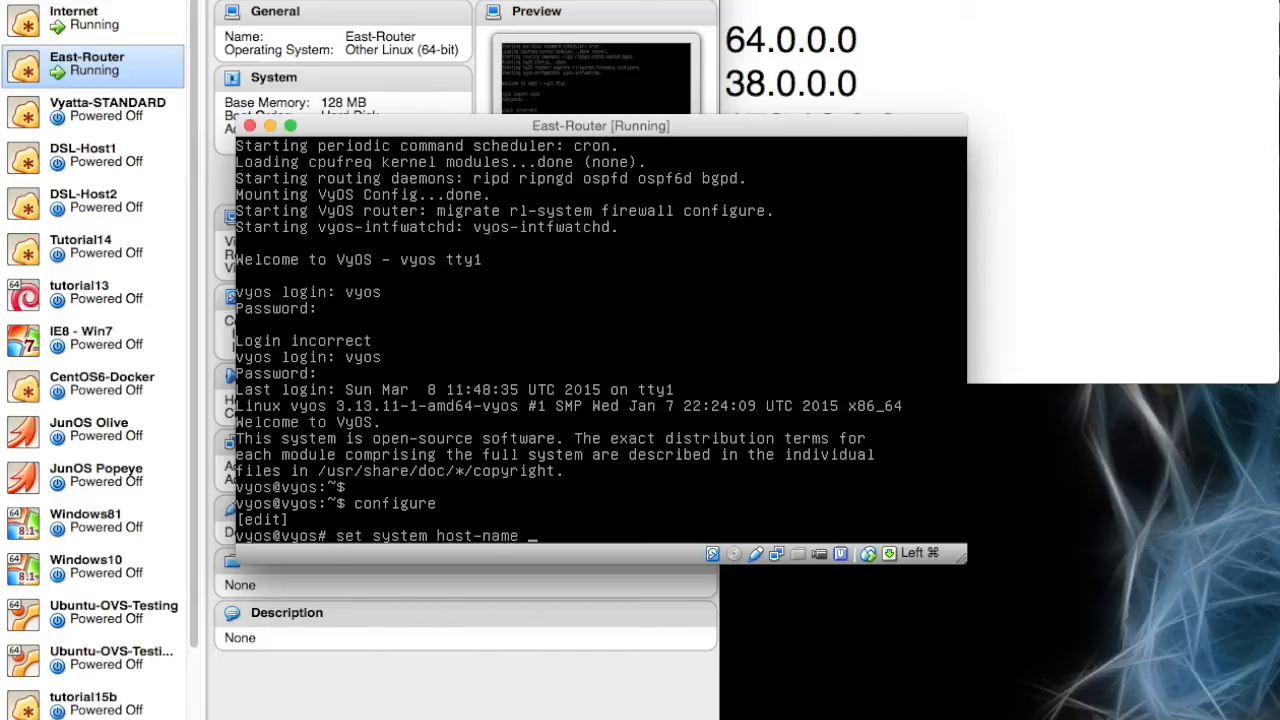
{"action": "type", "text": "East-Router"}
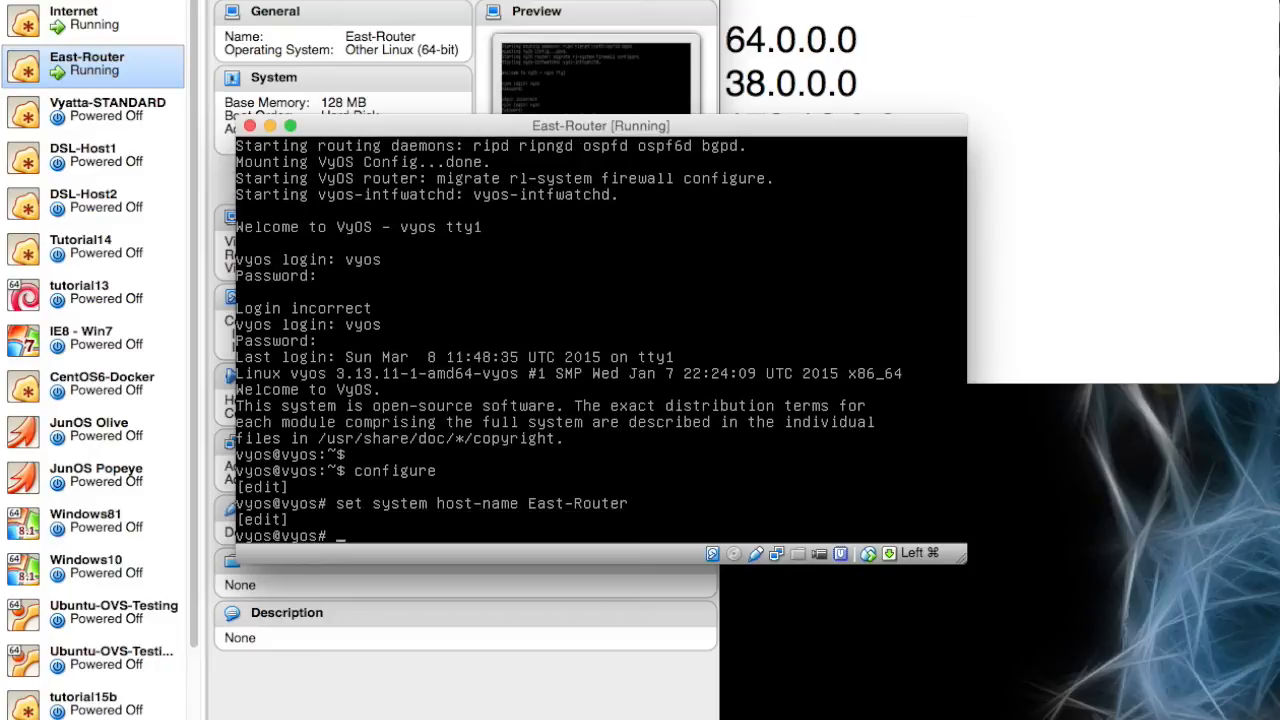
{"action": "type", "text": "commit"}
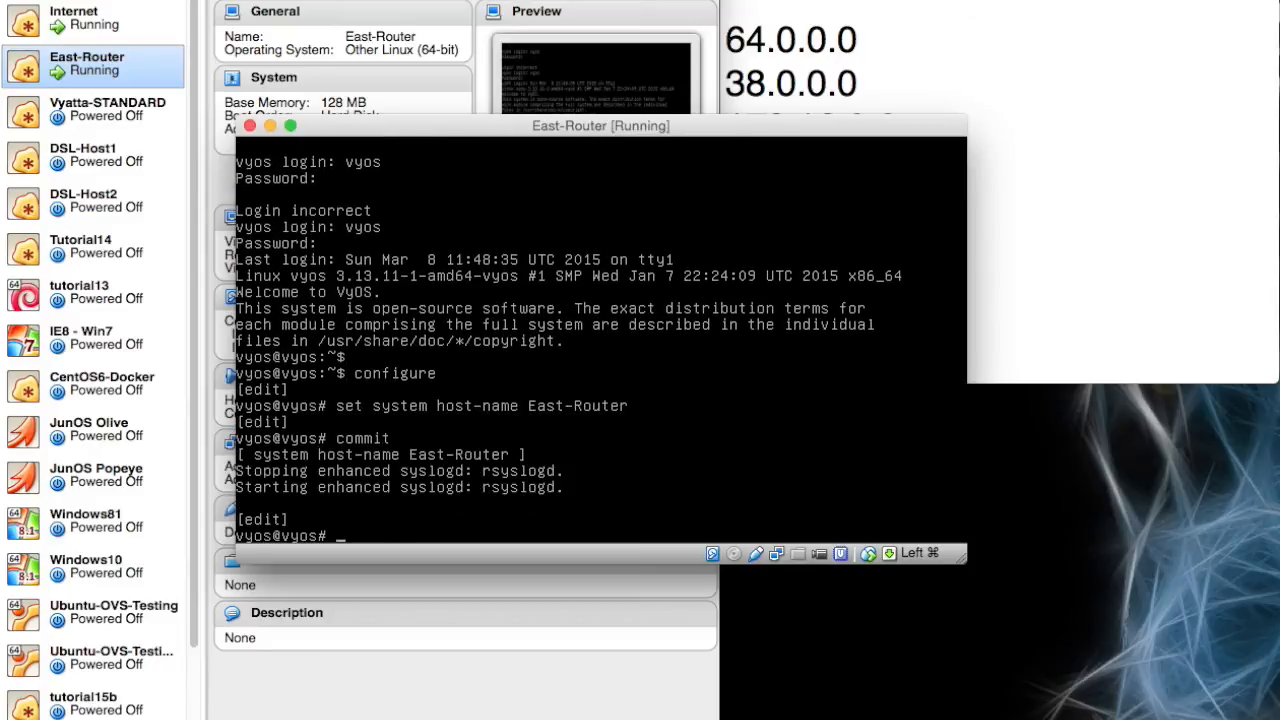
{"action": "type", "text": "save"}
{"action": "type", "text": "set"}
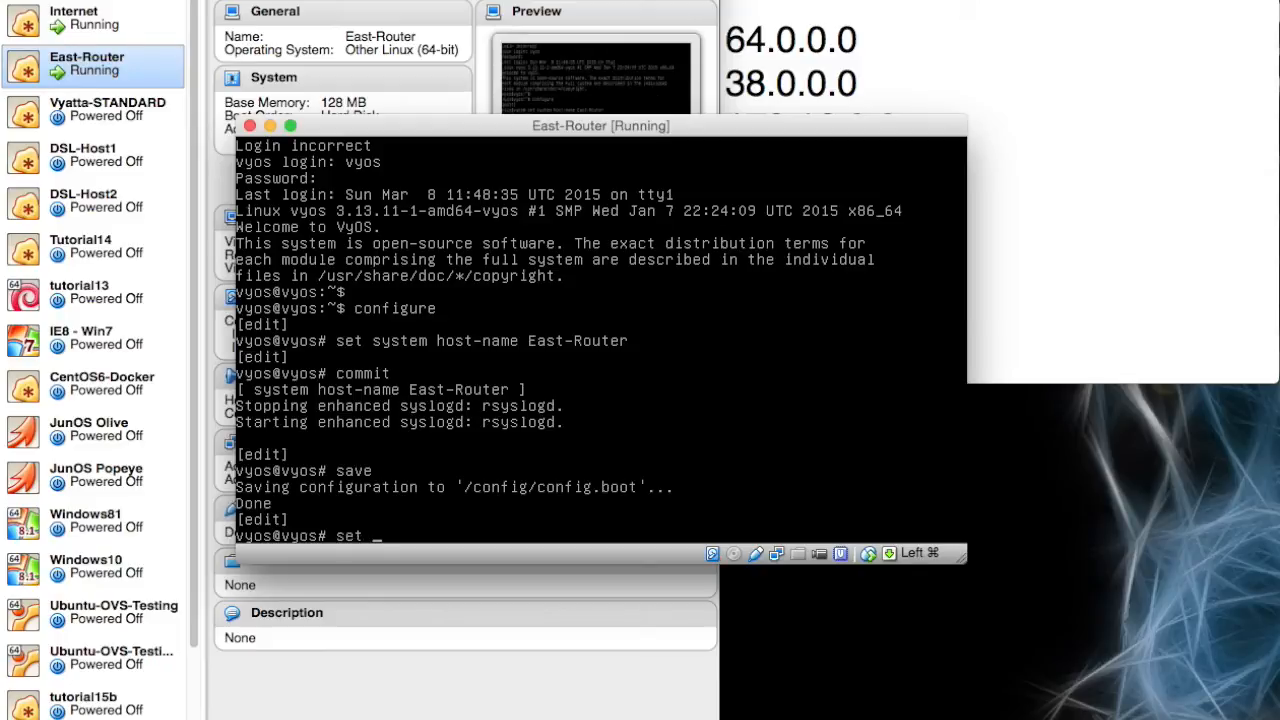
Step: Give eth0 the address 64.0.0.2/30, commit and save it
{"action": "type", "text": "int"}
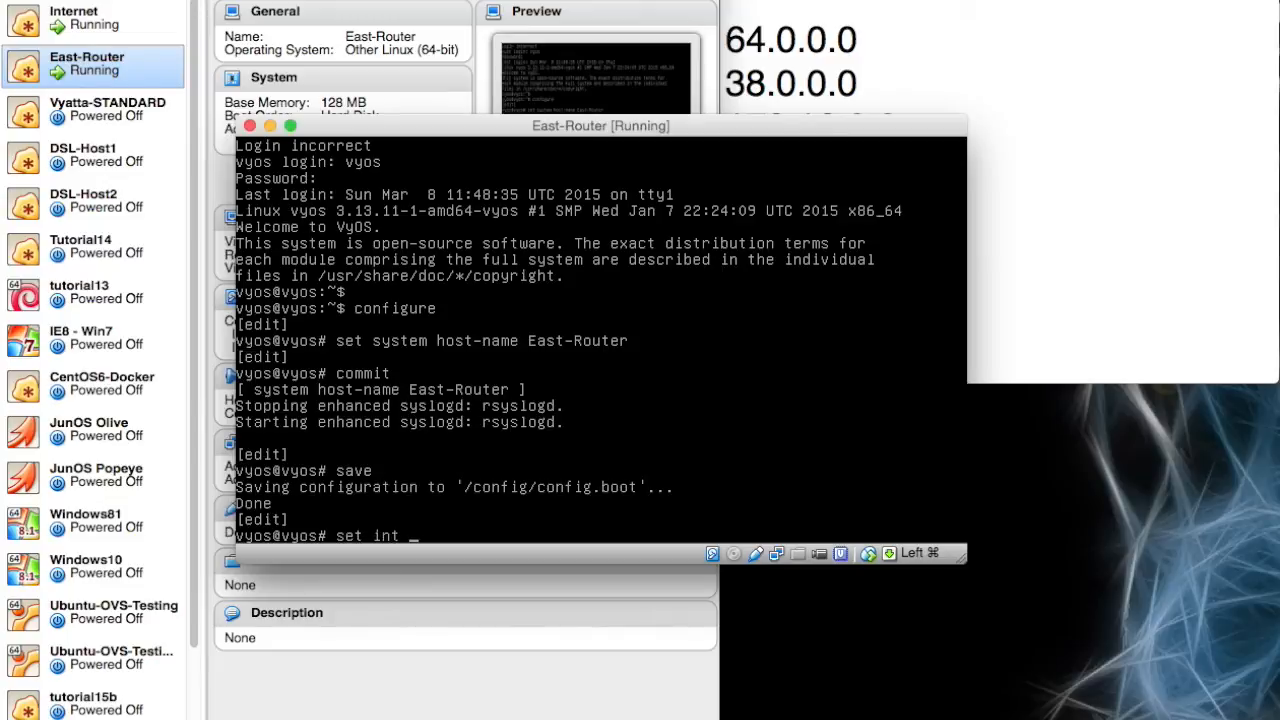
{"action": "type", "text": "erfaces"}
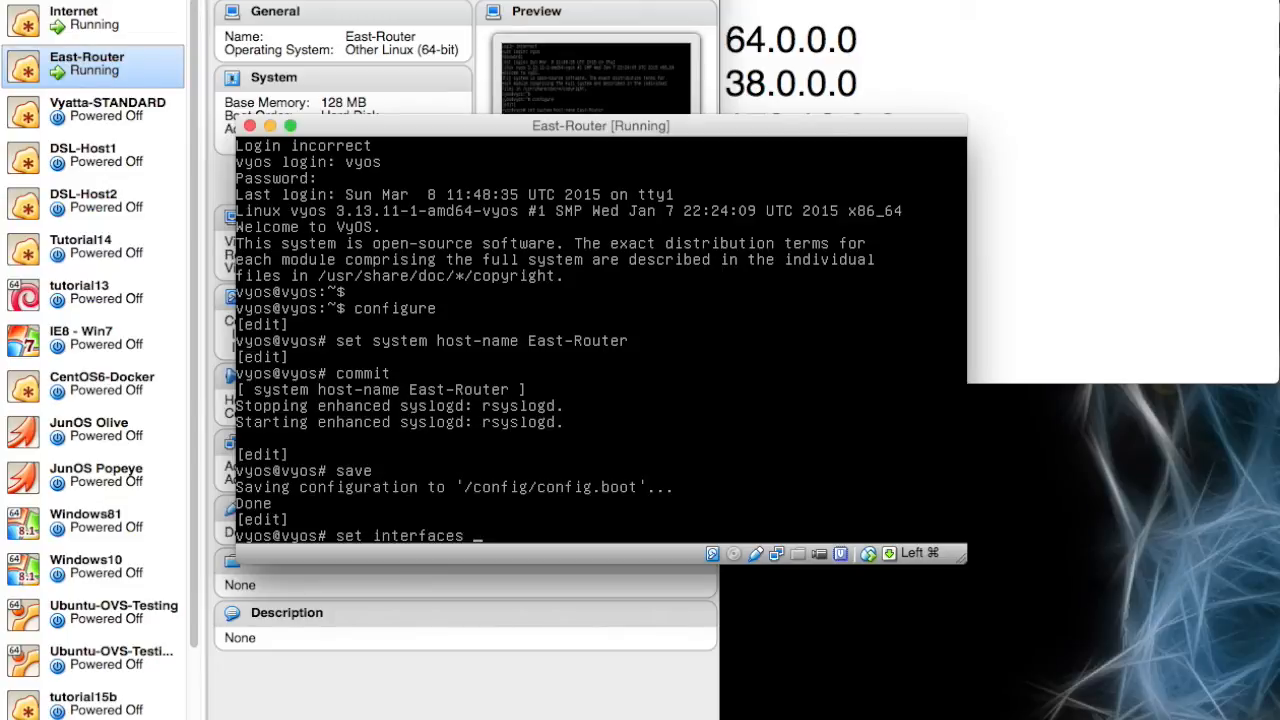
{"action": "type", "text": "e"}
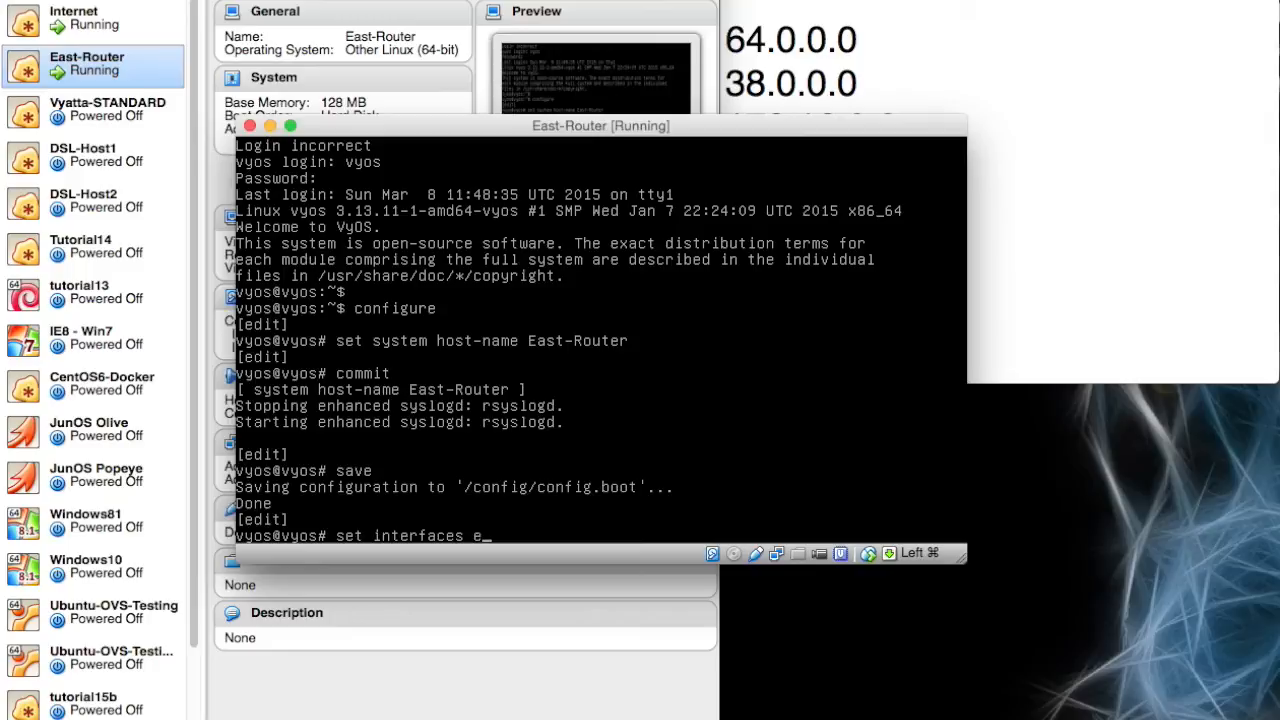
{"action": "type", "text": "thernet"}
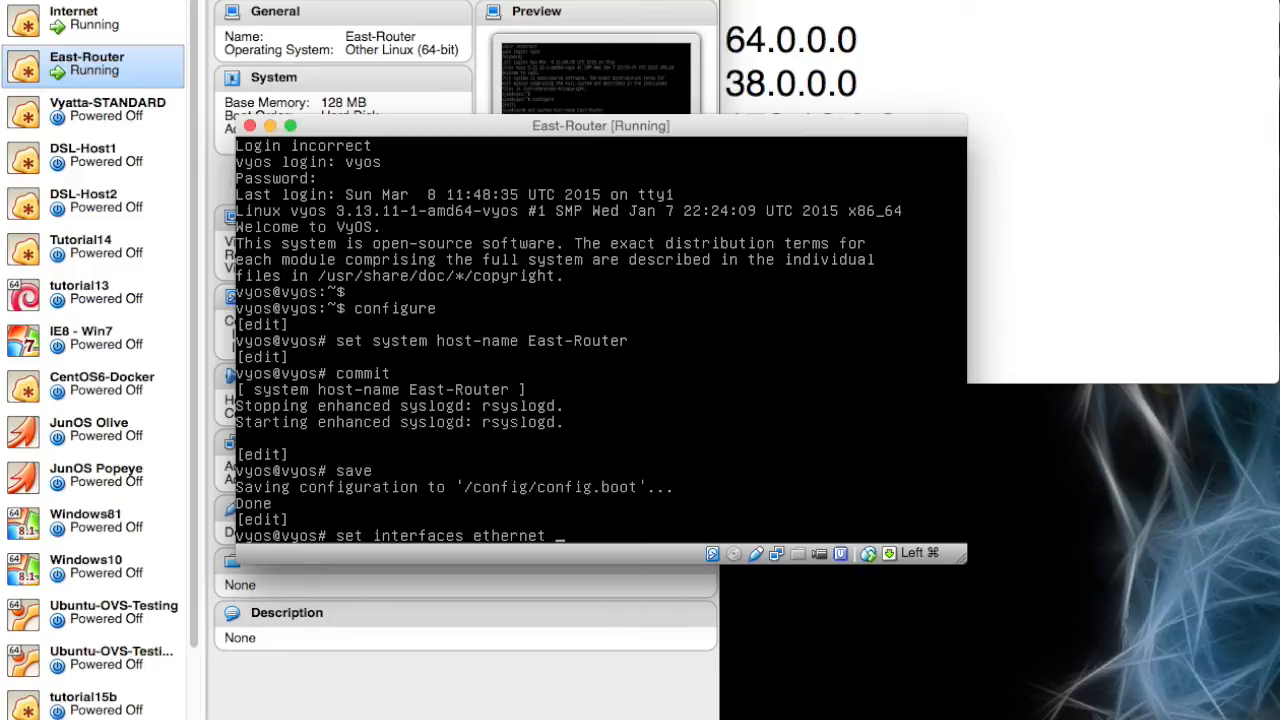
{"action": "type", "text": "eth0"}
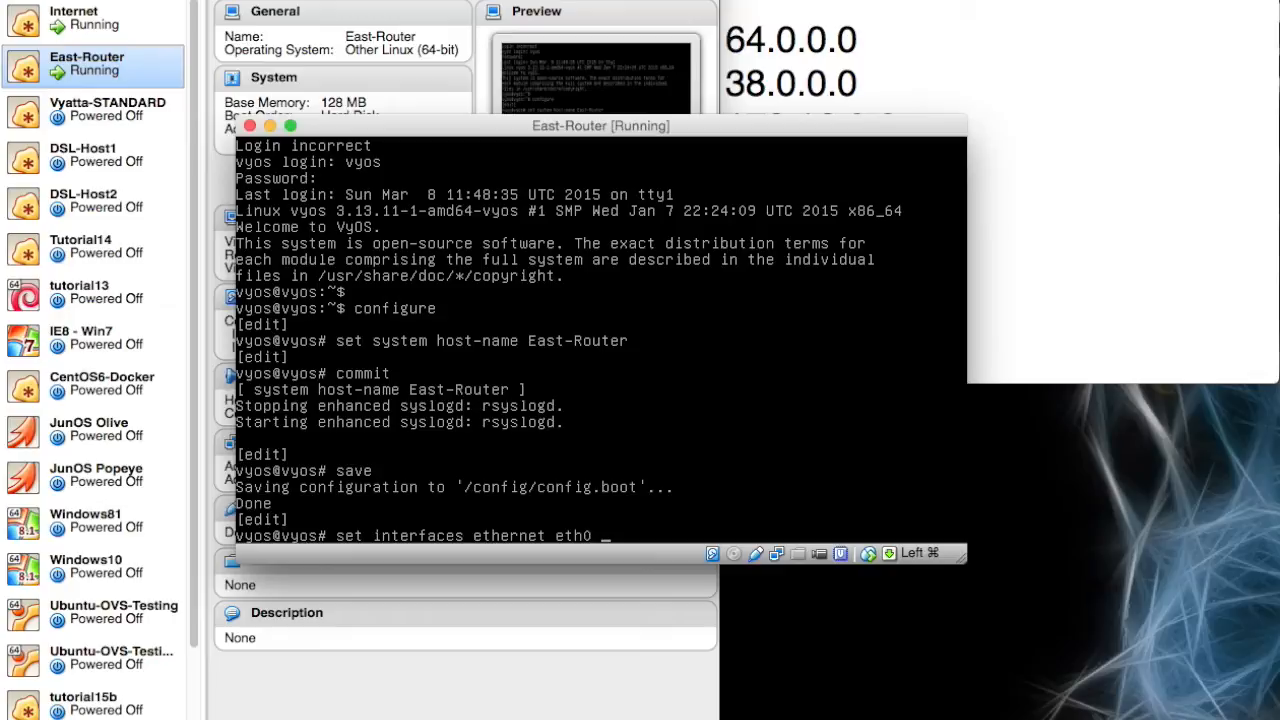
{"action": "type", "text": "64"}
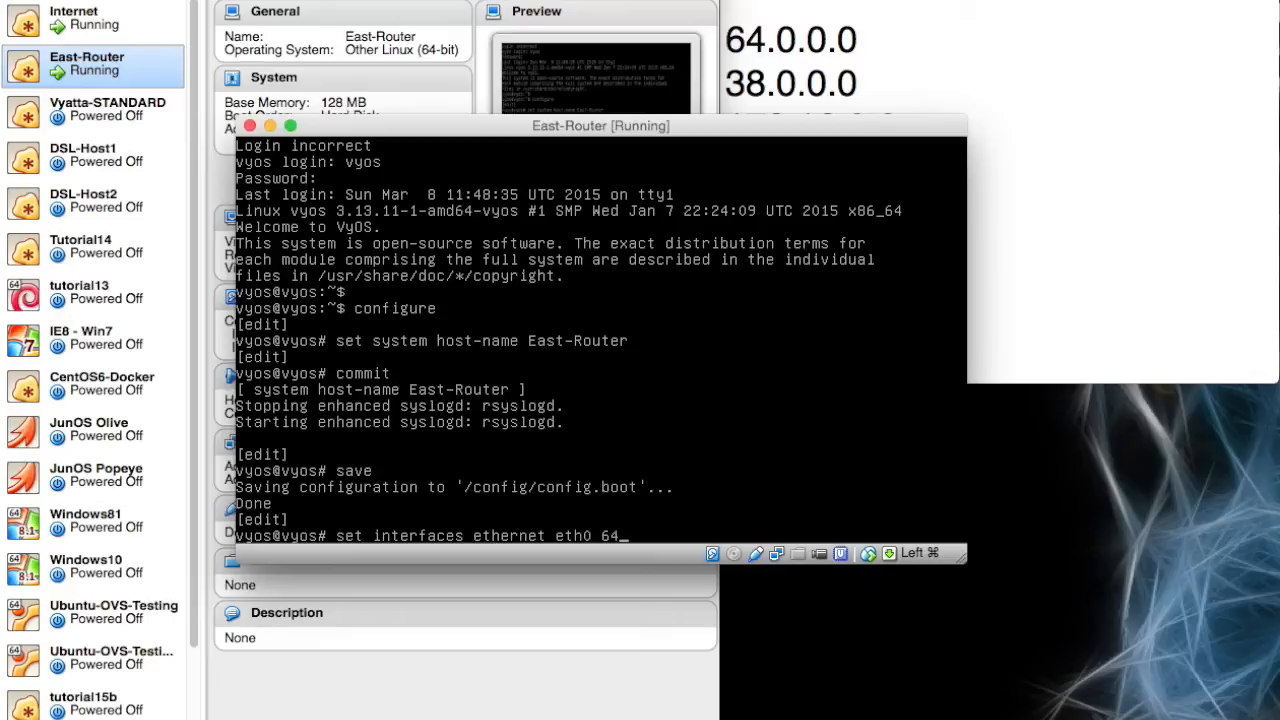
{"action": "type", "text": "addr 64.0.0"}
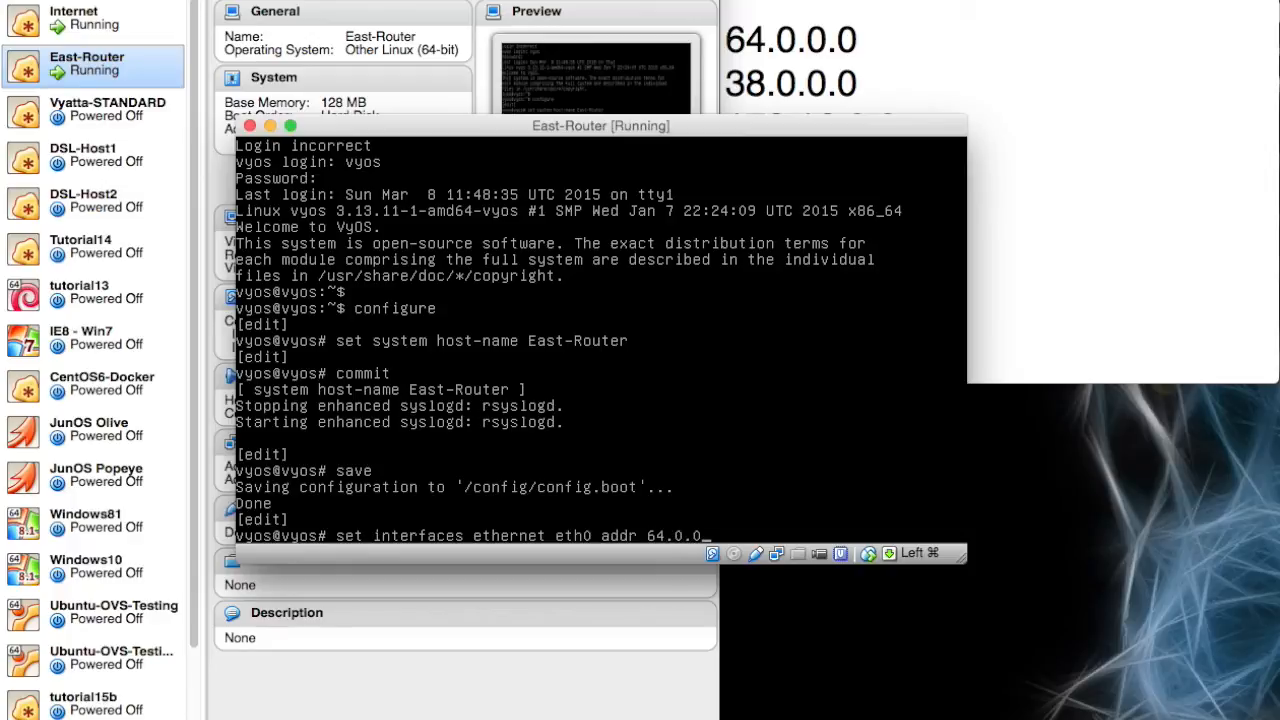
{"action": "type", "text": ".2/30"}
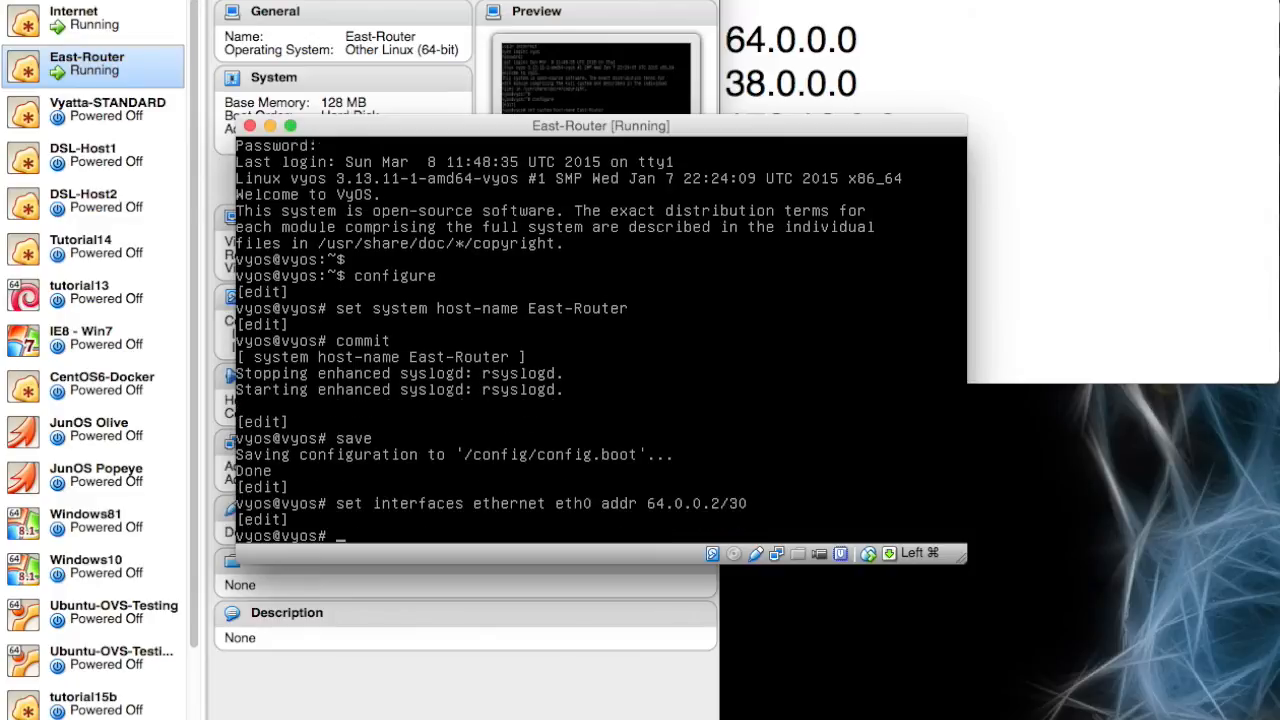
{"action": "type", "text": "commit"}
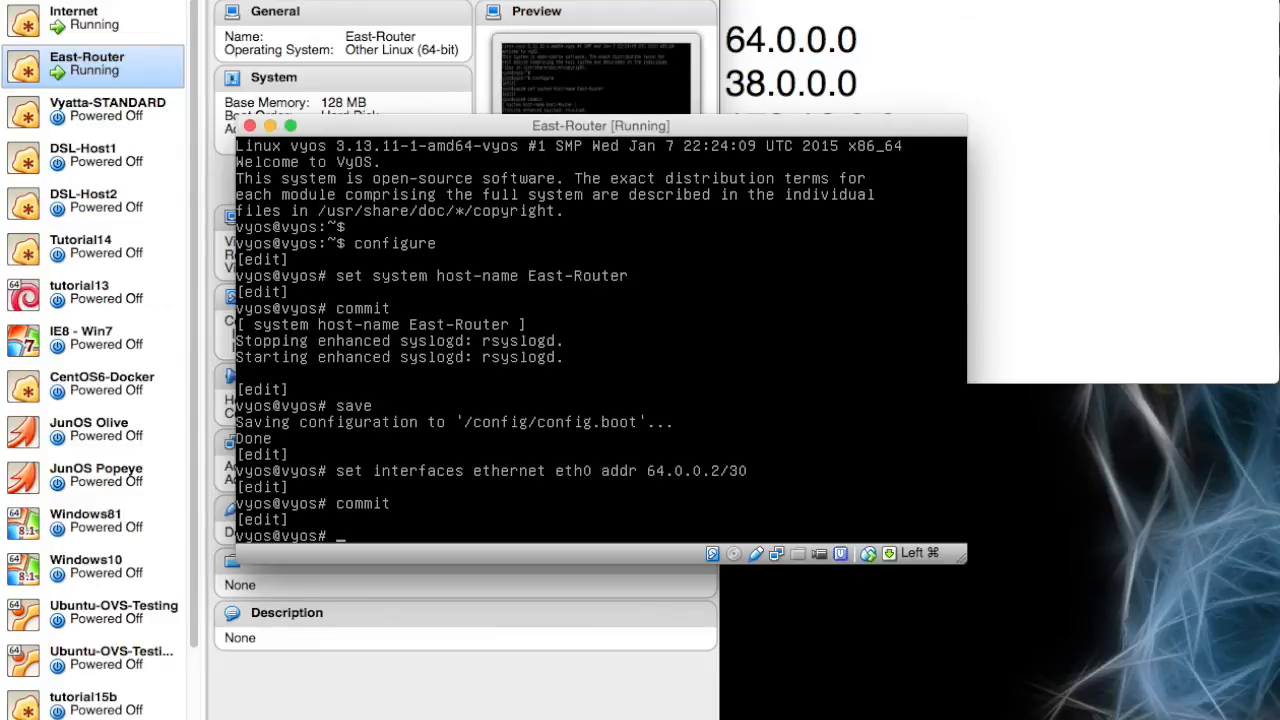
{"action": "type", "text": "save"}
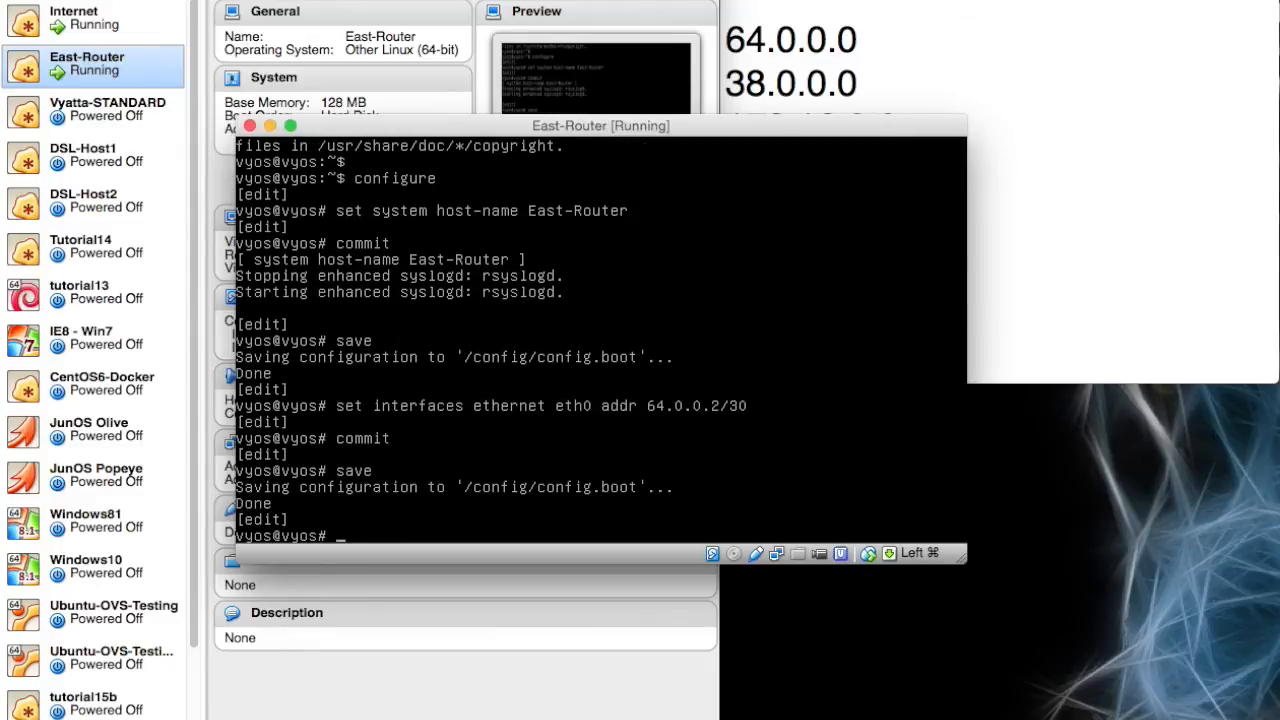
{"action": "type", "text": "set interfaces ethernet eth0 addr 64.0.0.2/30"}
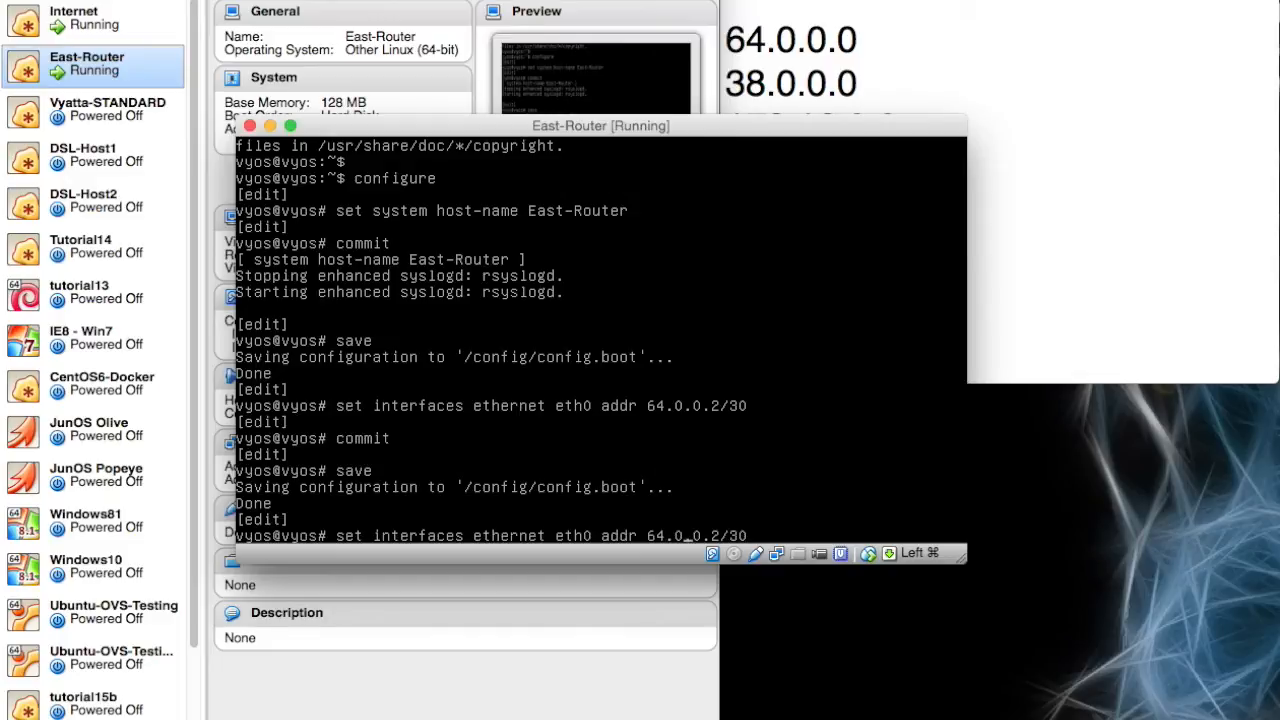
Step: Edit the recalled eth0 command to use address 172.16.0.1/16 without running it
{"action": "type", "text": "172.0.2/30"}
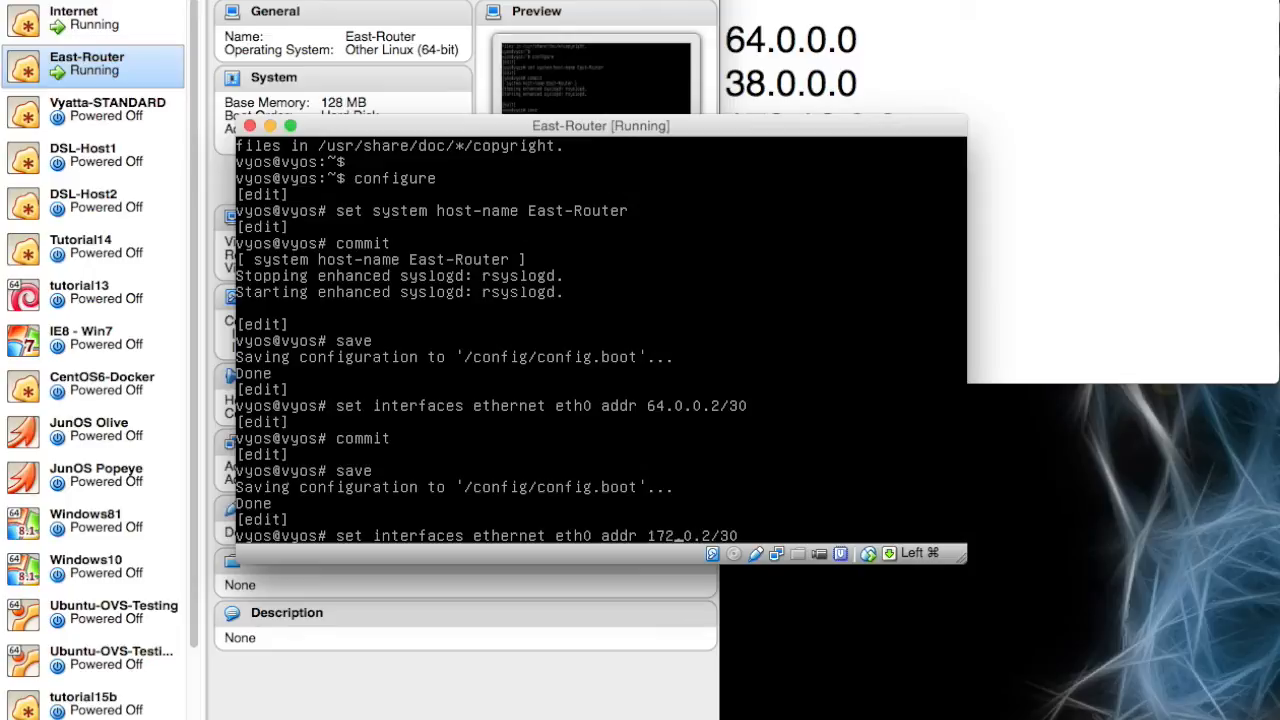
{"action": "type", "text": "16."}
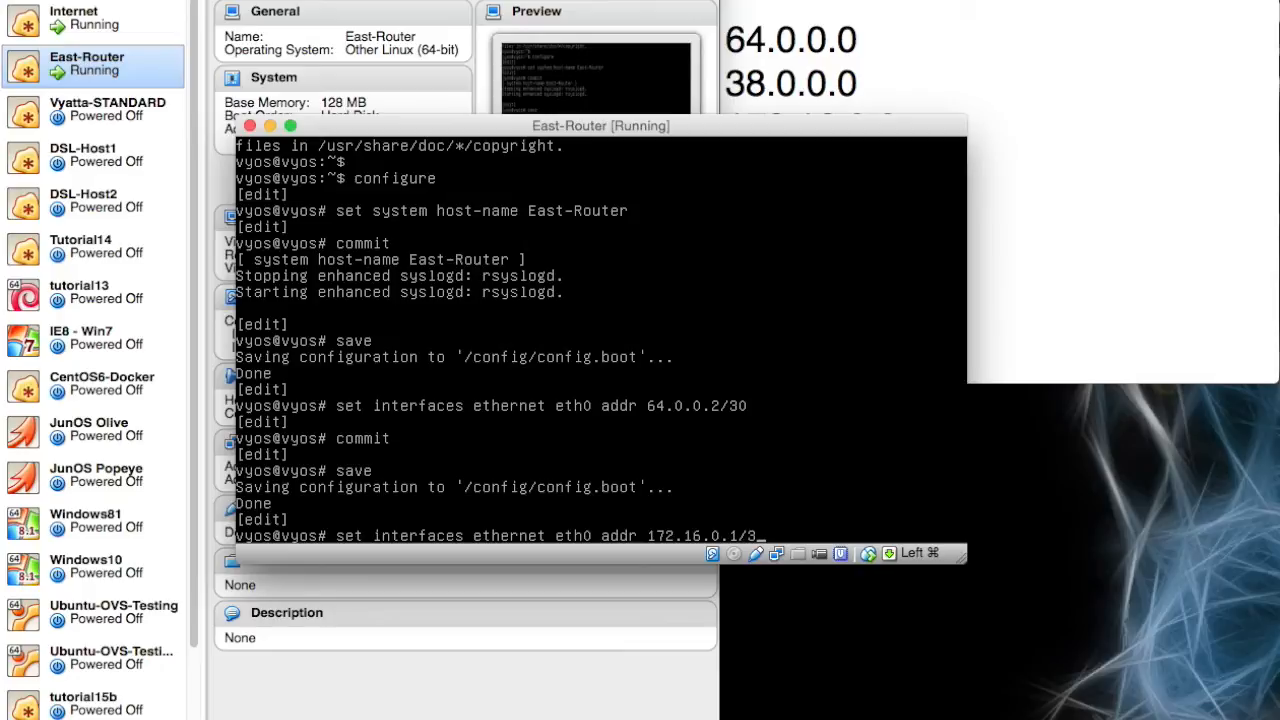
{"action": "type", "text": "1/16"}
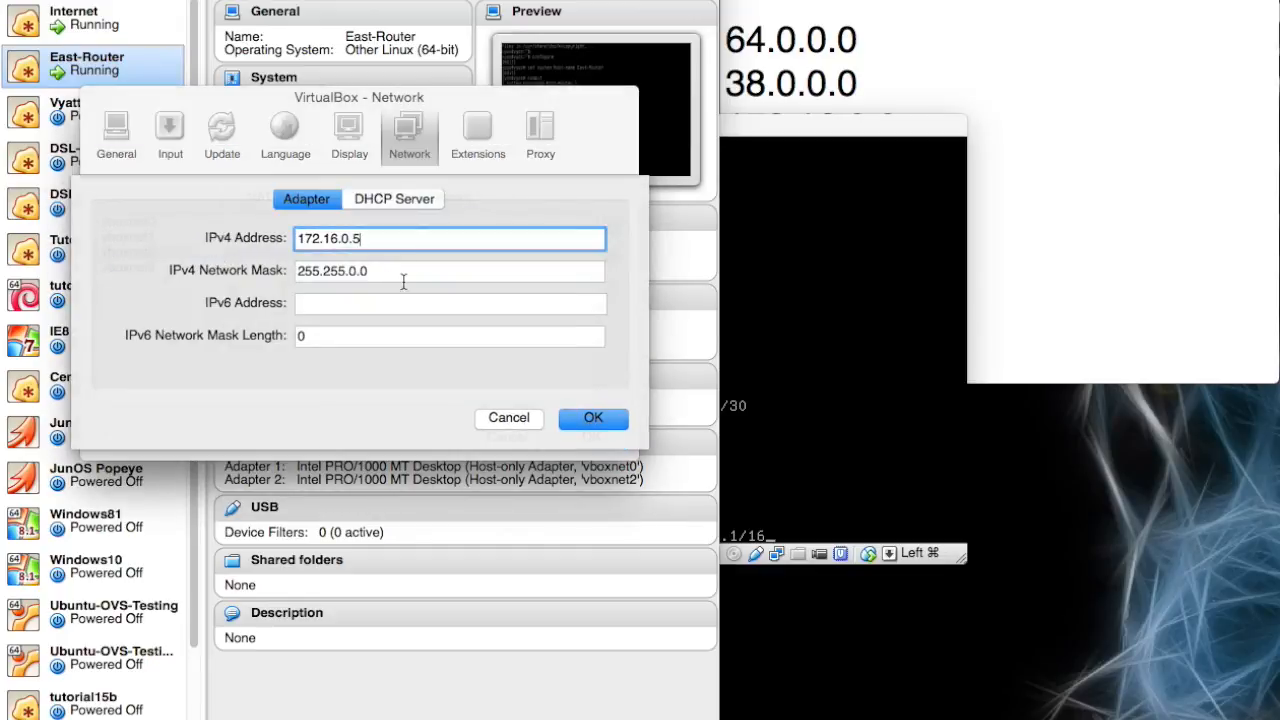
{"action": "mouse_move", "coordinate": [518, 375]}
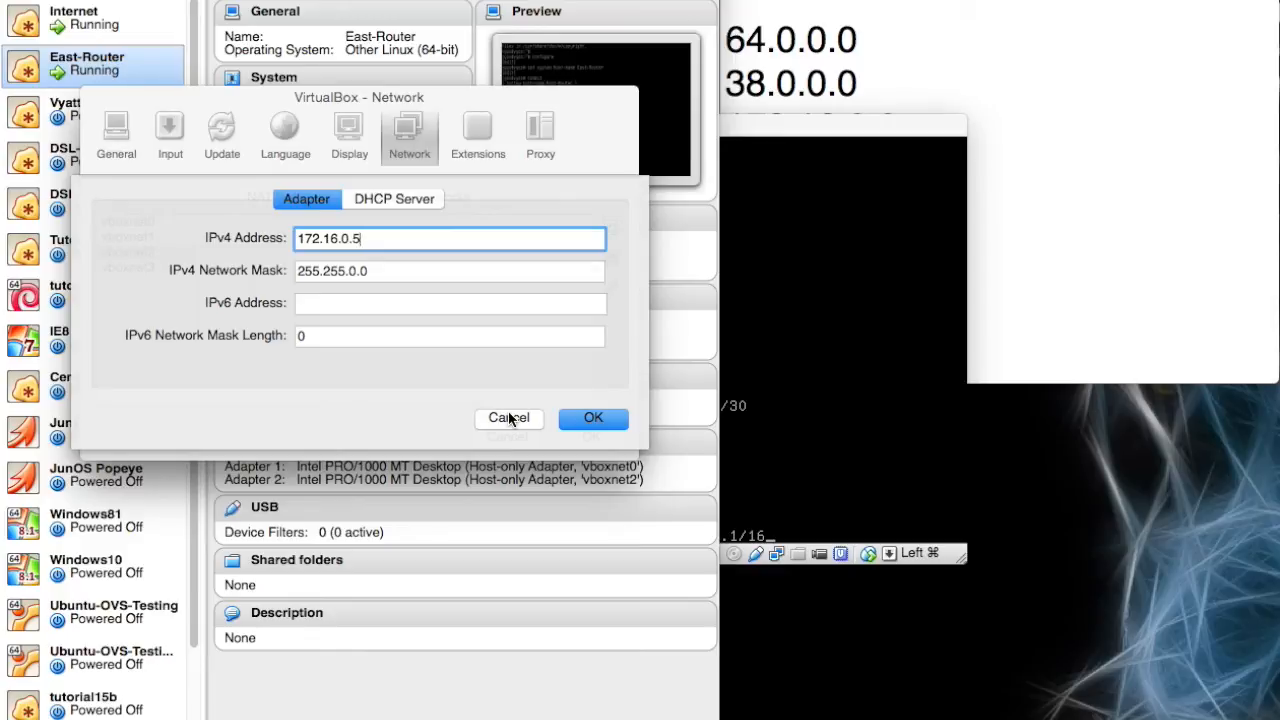
{"action": "left_click", "coordinate": [593, 417]}
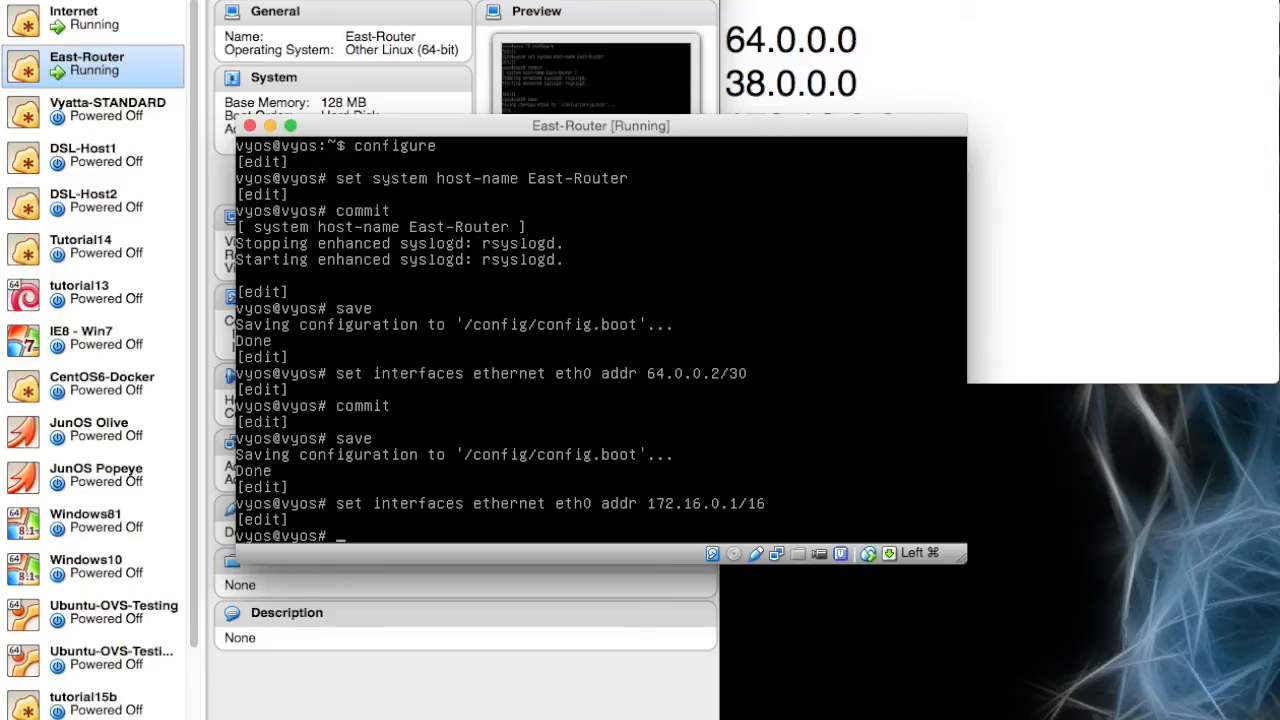
Step: Commit the 172.16.0.1/16 address, exit configuration mode and list the interfaces
{"action": "type", "text": "commit"}
{"action": "type", "text": "sav"}
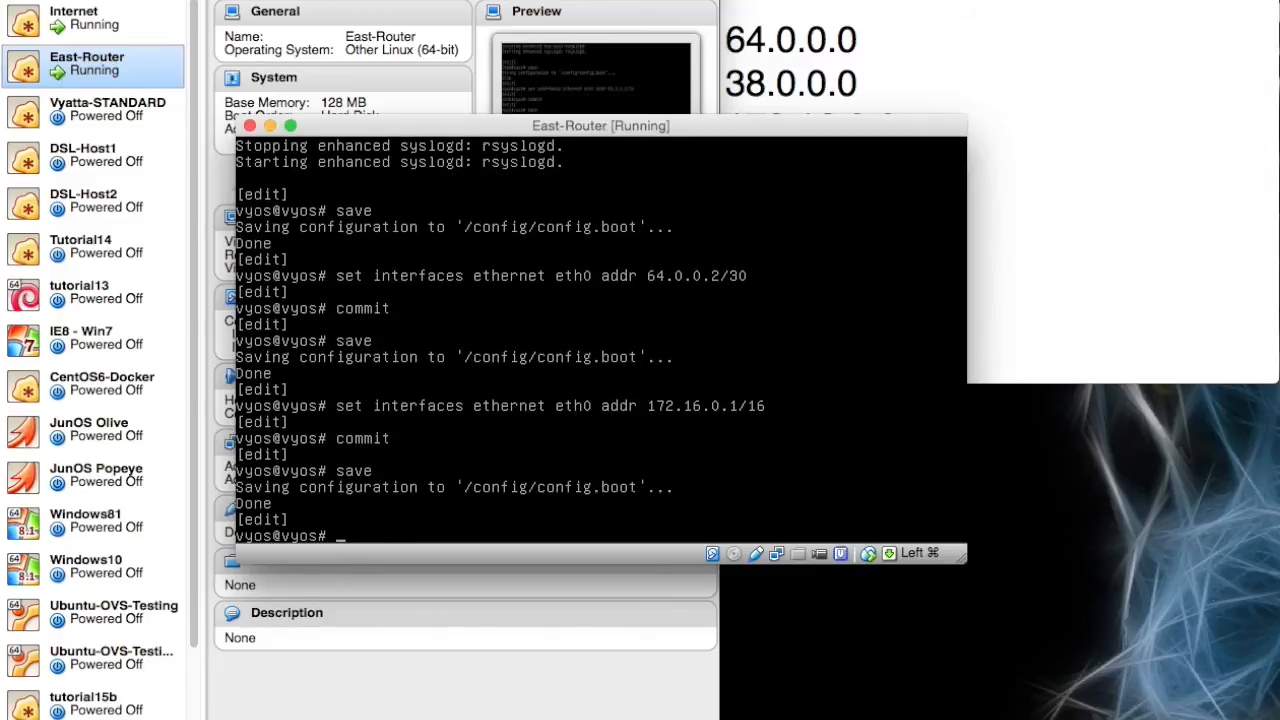
{"action": "type", "text": "exit"}
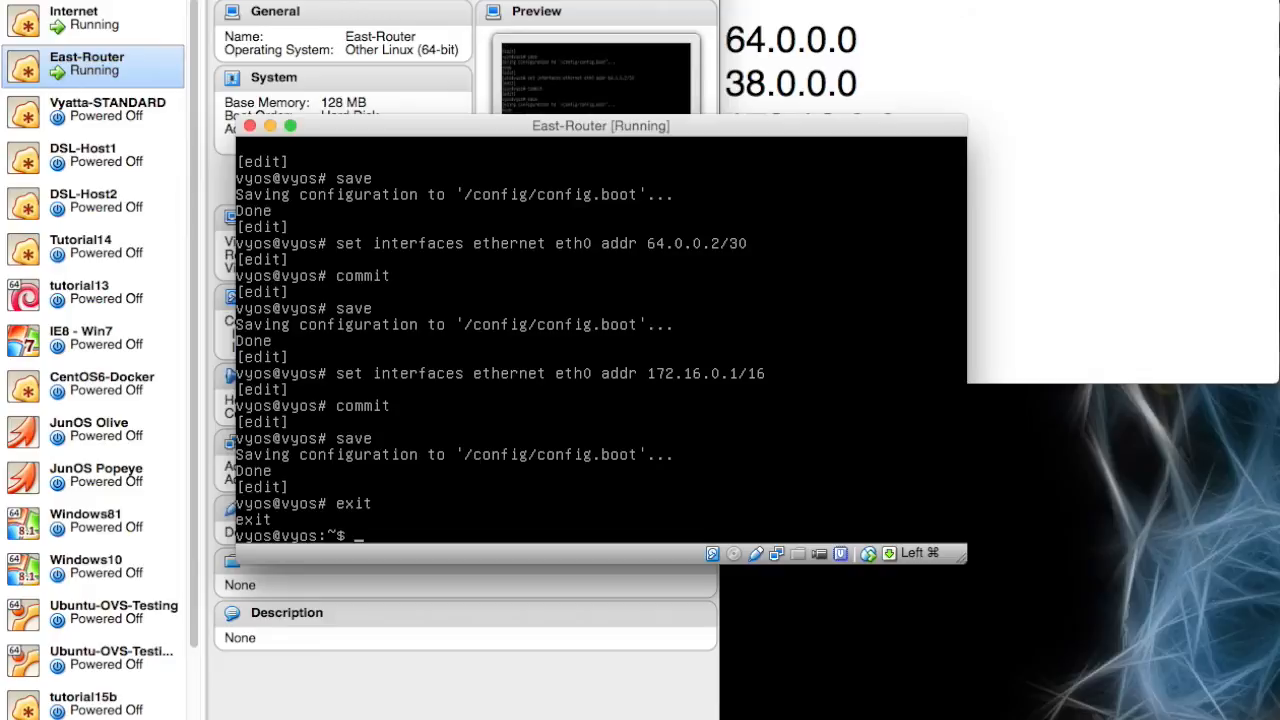
{"action": "type", "text": "show interfaces"}
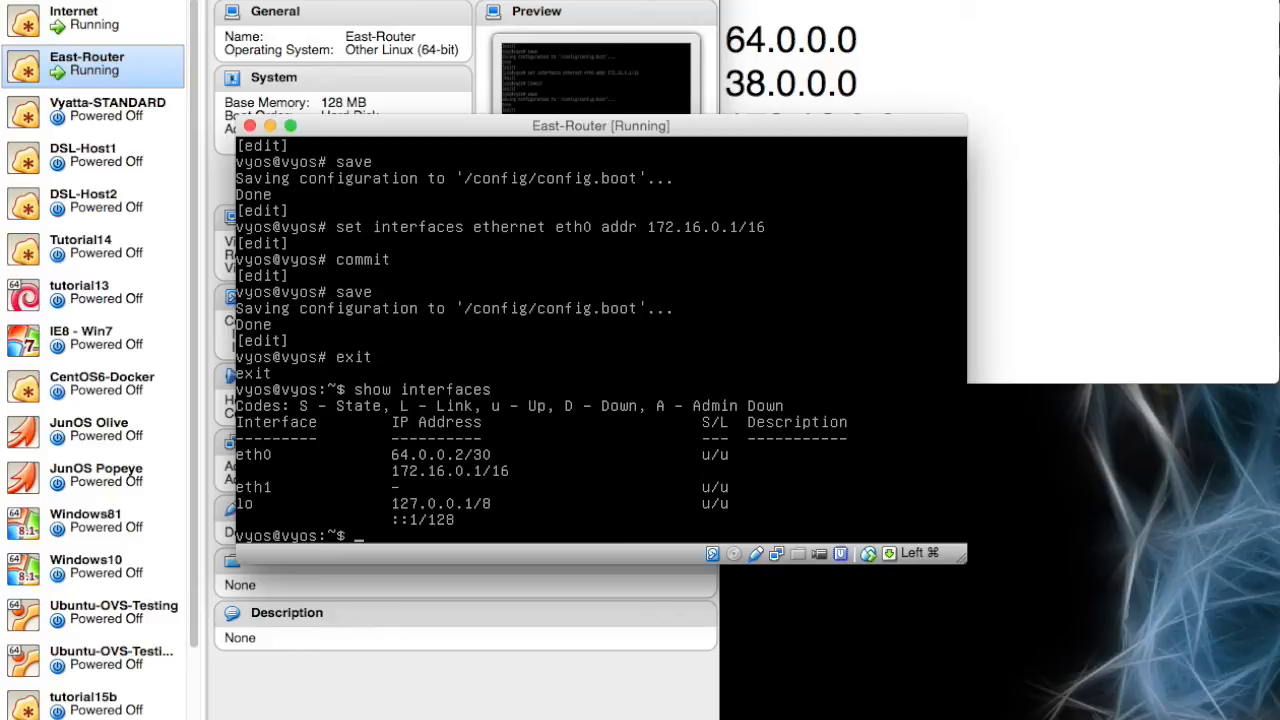
Step: Move East-Router's 172.16.0.1/16 address from eth0 to eth1, then commit and save
{"action": "type", "text": "config"}
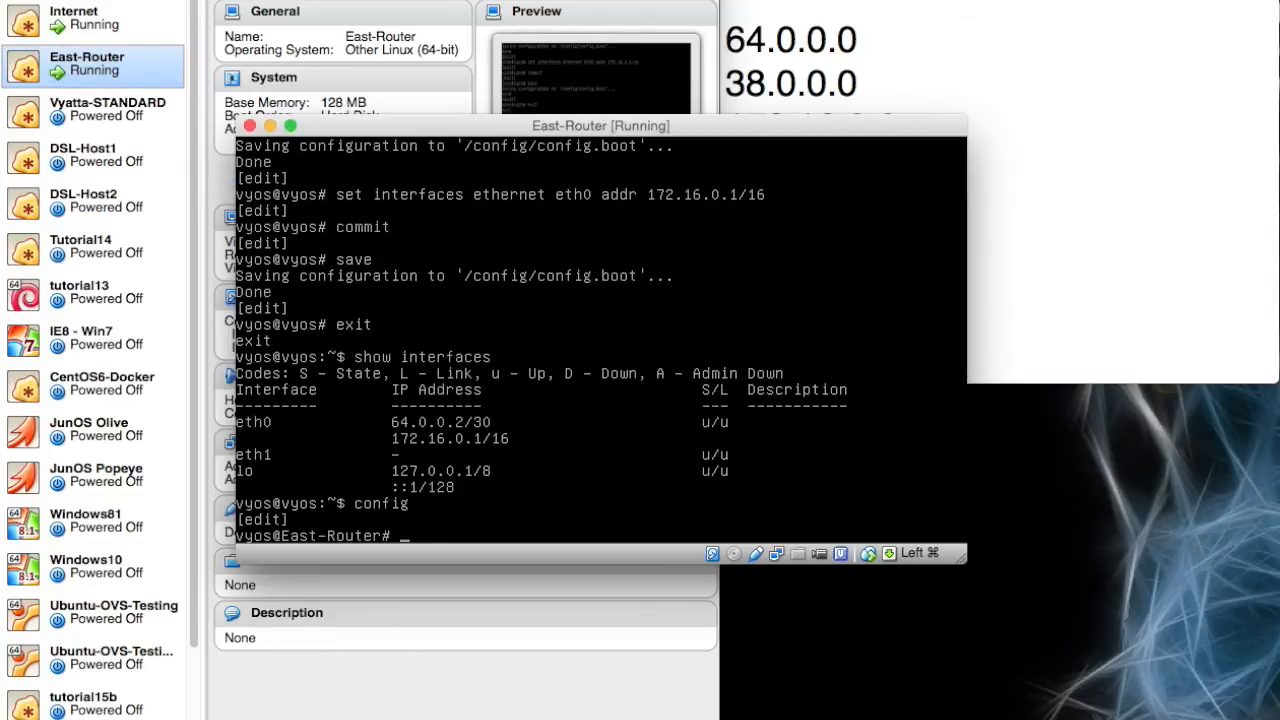
{"action": "type", "text": "save"}
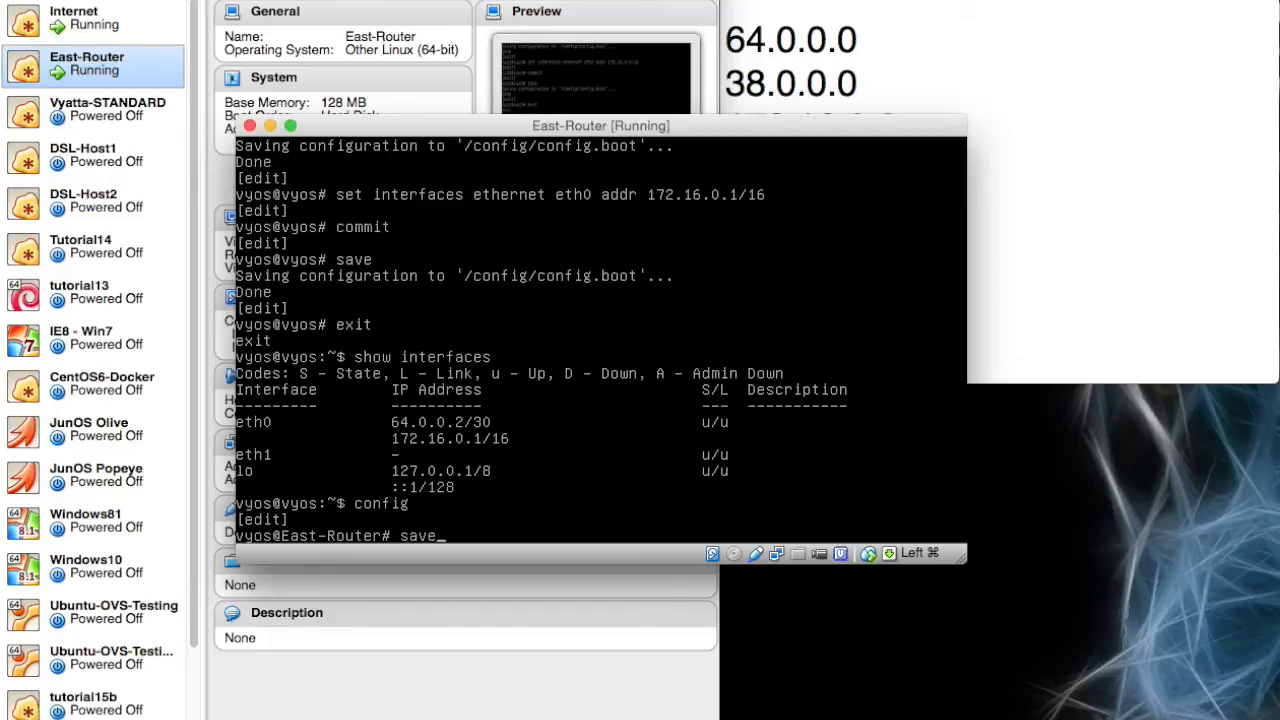
{"action": "type", "text": "set interfaces ethernet eth0 addr 172.16.0.1/16"}
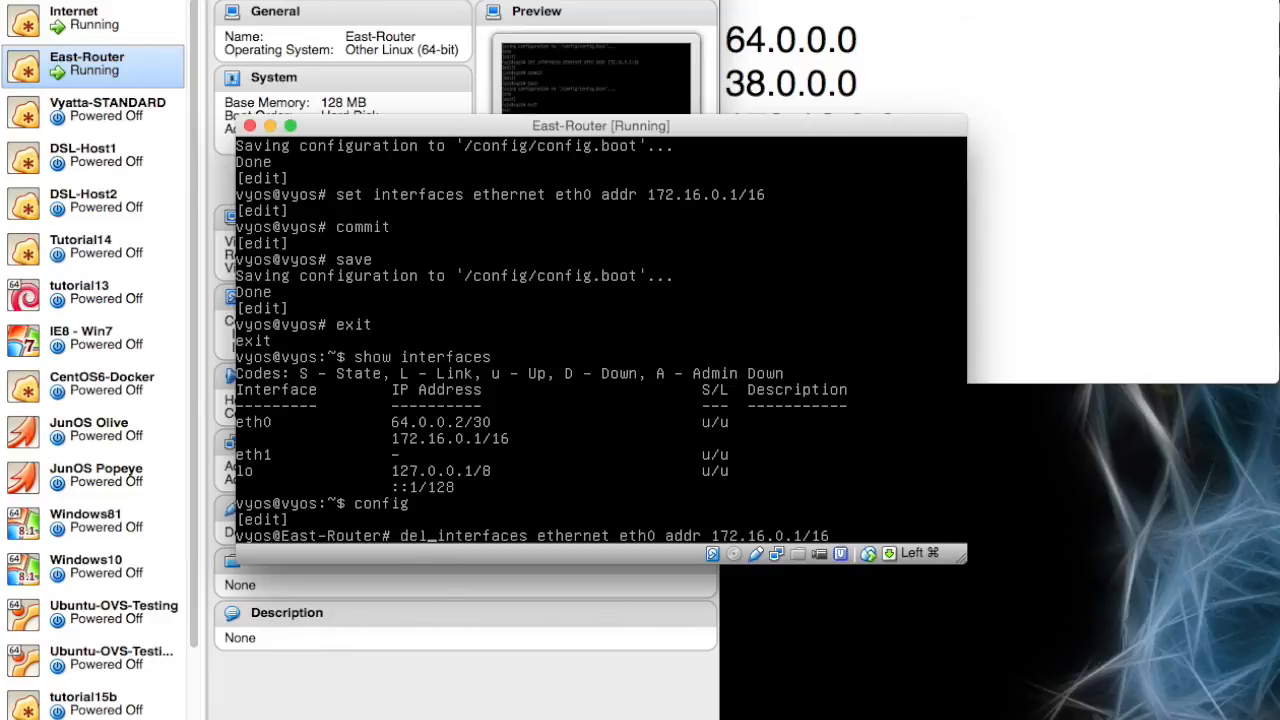
{"action": "type", "text": "commit"}
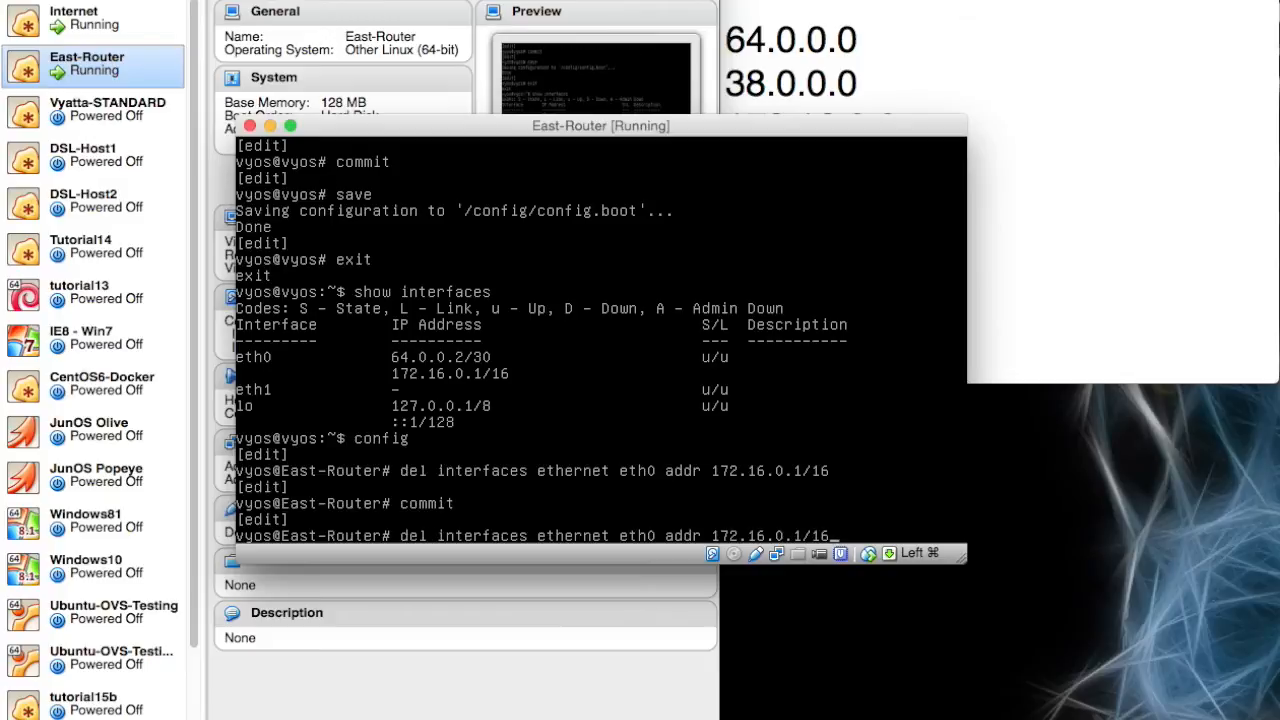
{"action": "type", "text": "save"}
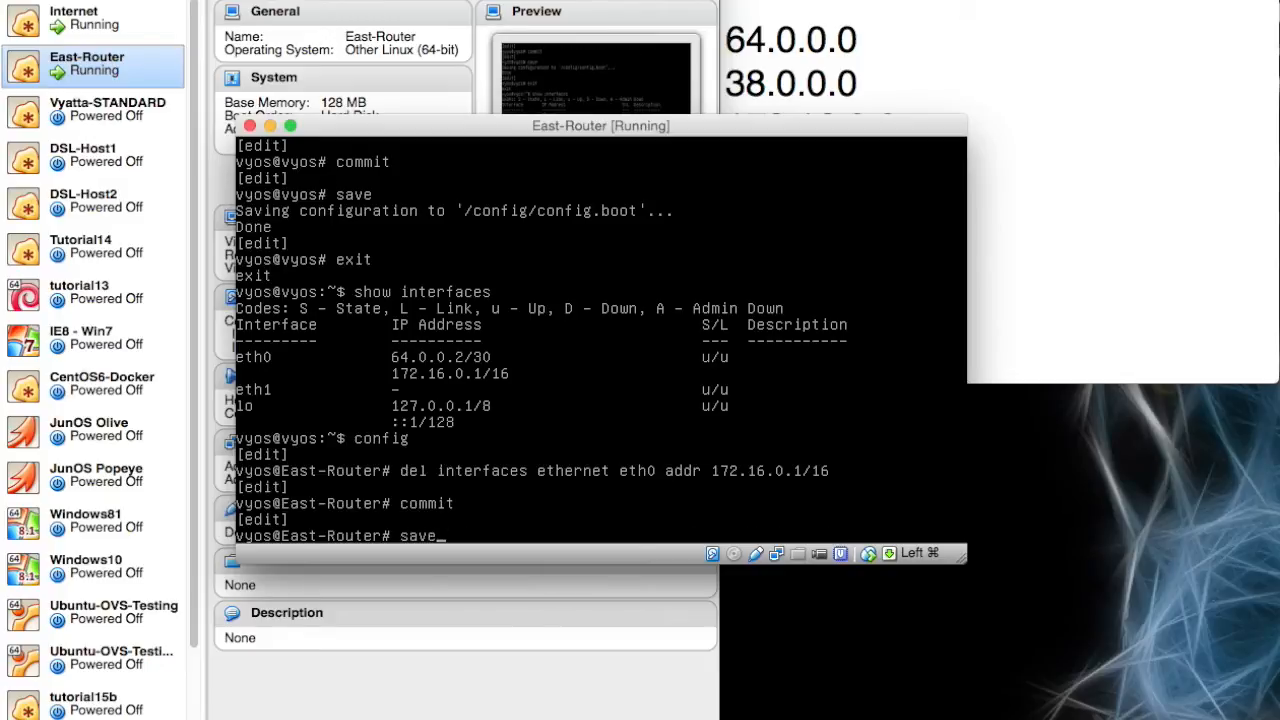
{"action": "type", "text": "set interfaces ethernet eth0 addr 172.16.0.1/16"}
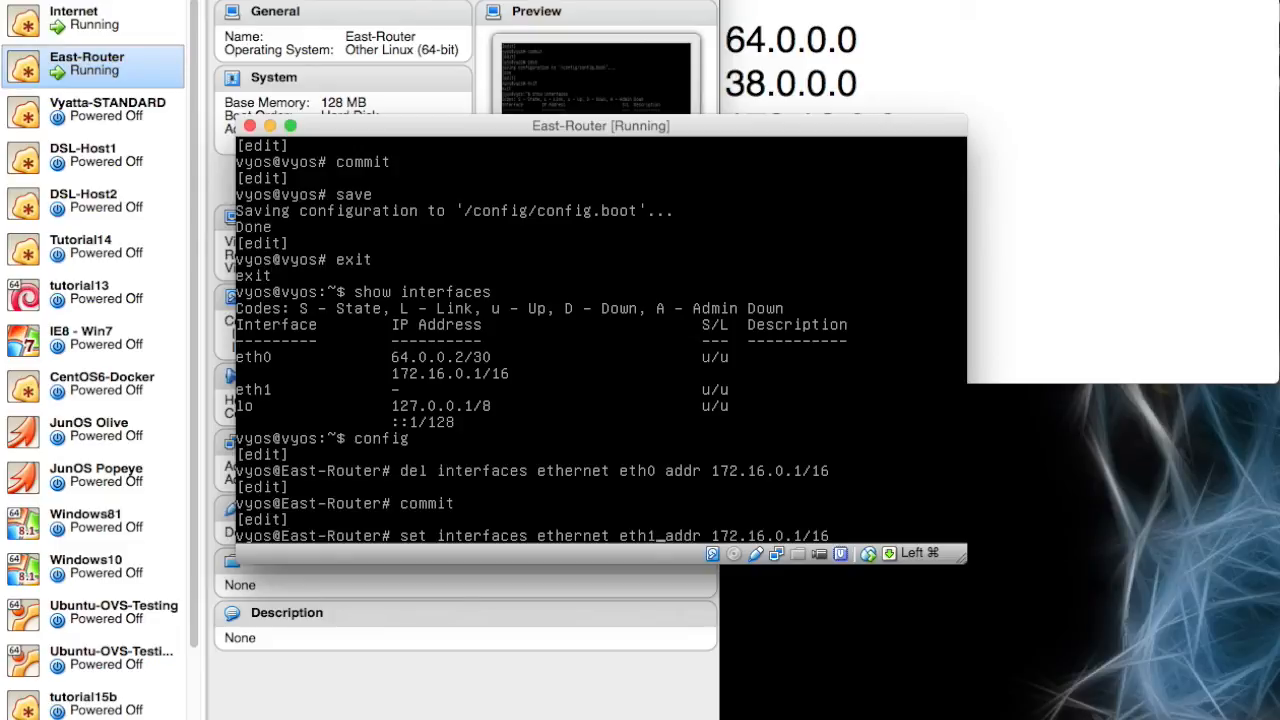
{"action": "type", "text": "commit"}
{"action": "type", "text": "sav"}
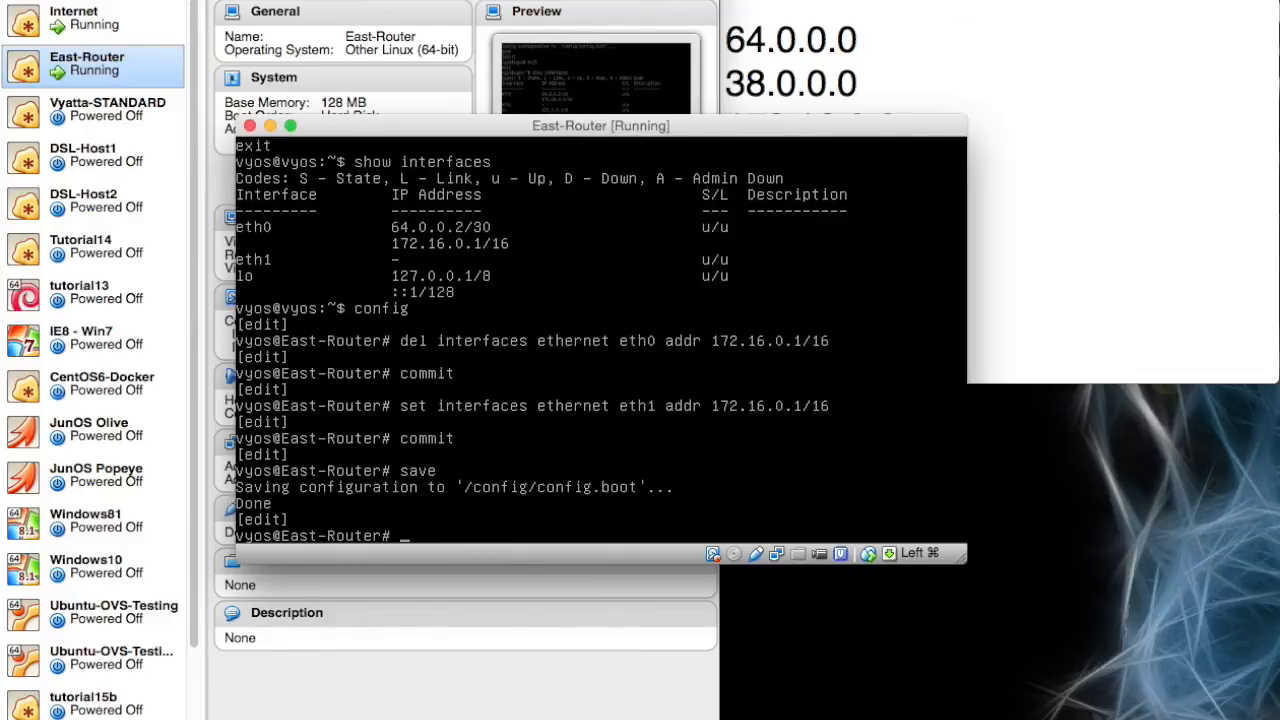
{"action": "type", "text": "exit"}
{"action": "type", "text": "show inter"}
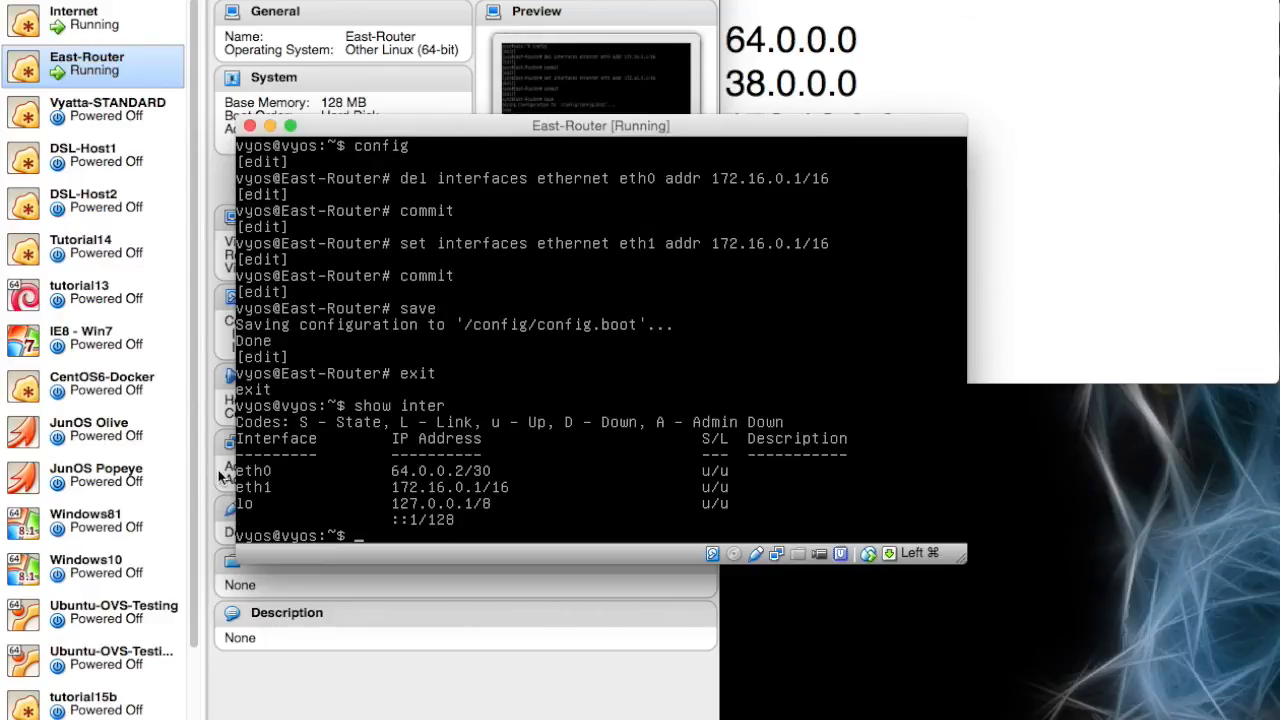
{"action": "mouse_move", "coordinate": [221, 490]}
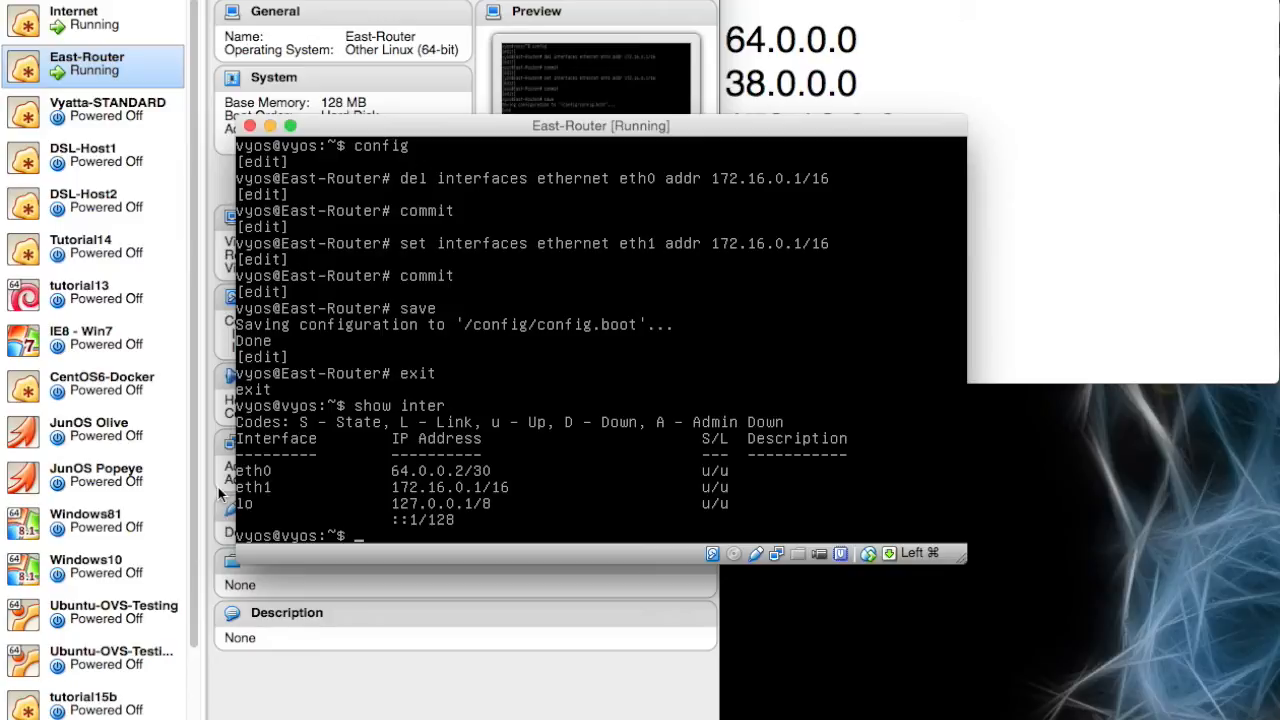
{"action": "mouse_move", "coordinate": [221, 496]}
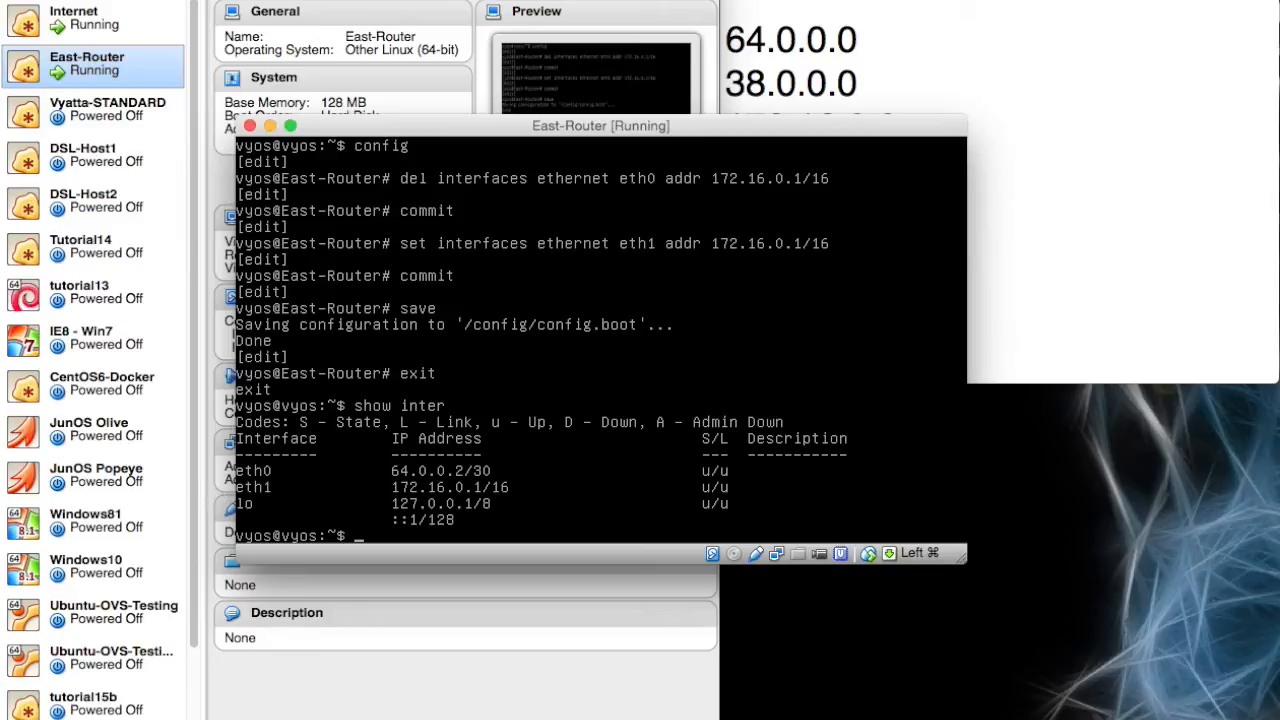
{"action": "type", "text": "ping"}
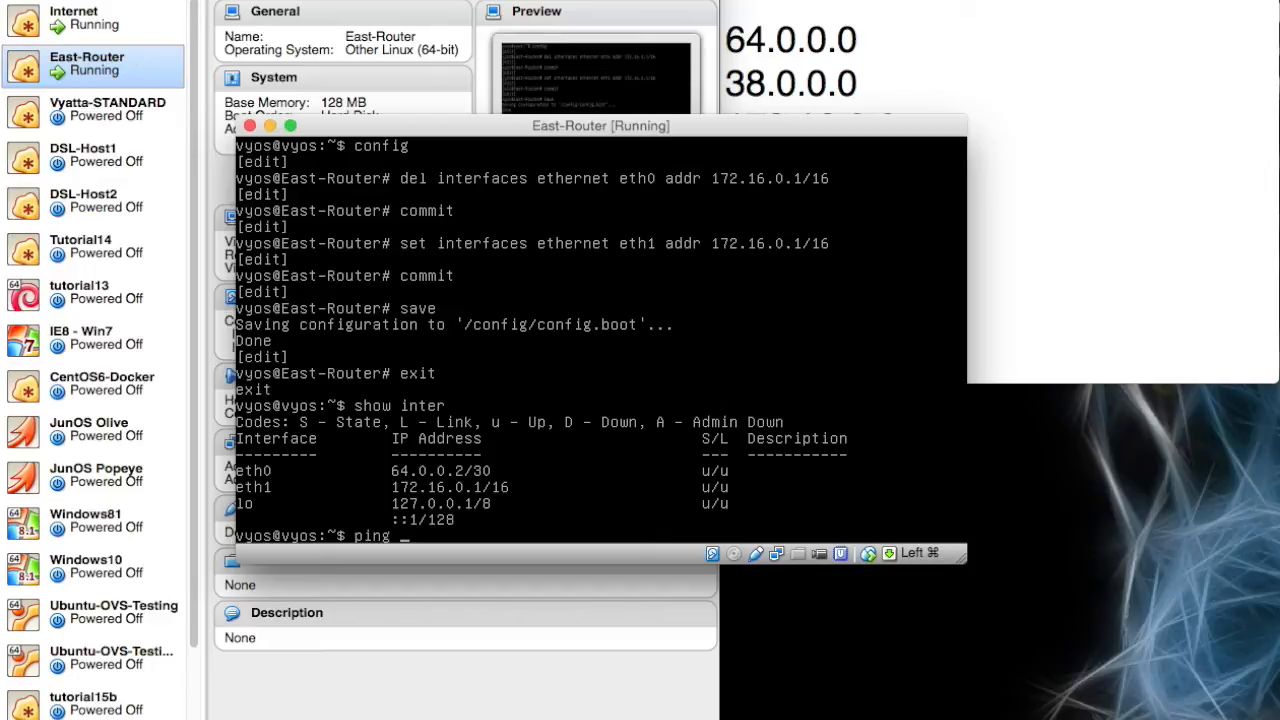
Step: Ping 64.0.0.1 from East-Router with 0% packet loss, then re-enter configuration mode
{"action": "type", "text": "64.0.0.1"}
{"action": "type", "text": "configu"}
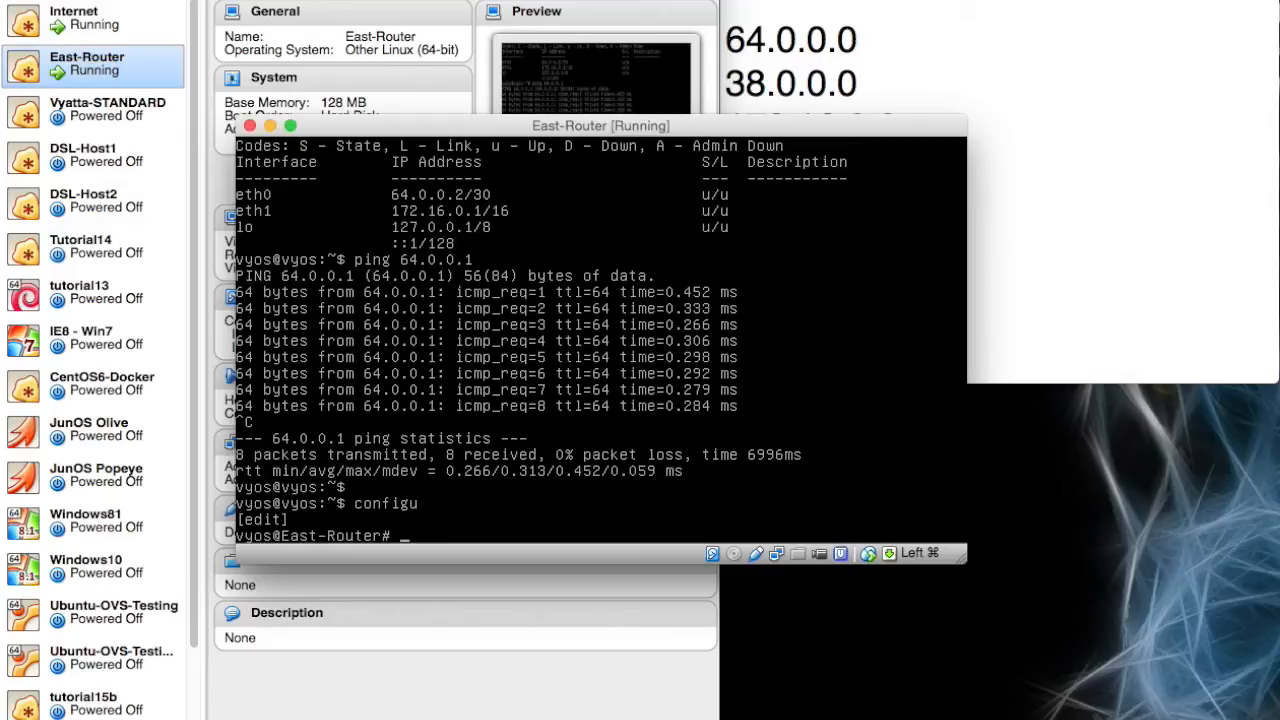
Step: Add static route 0.0.0.0/0 via next-hop 64.0.0.1 on East-Router, then commit and save
{"action": "type", "text": "set proto"}
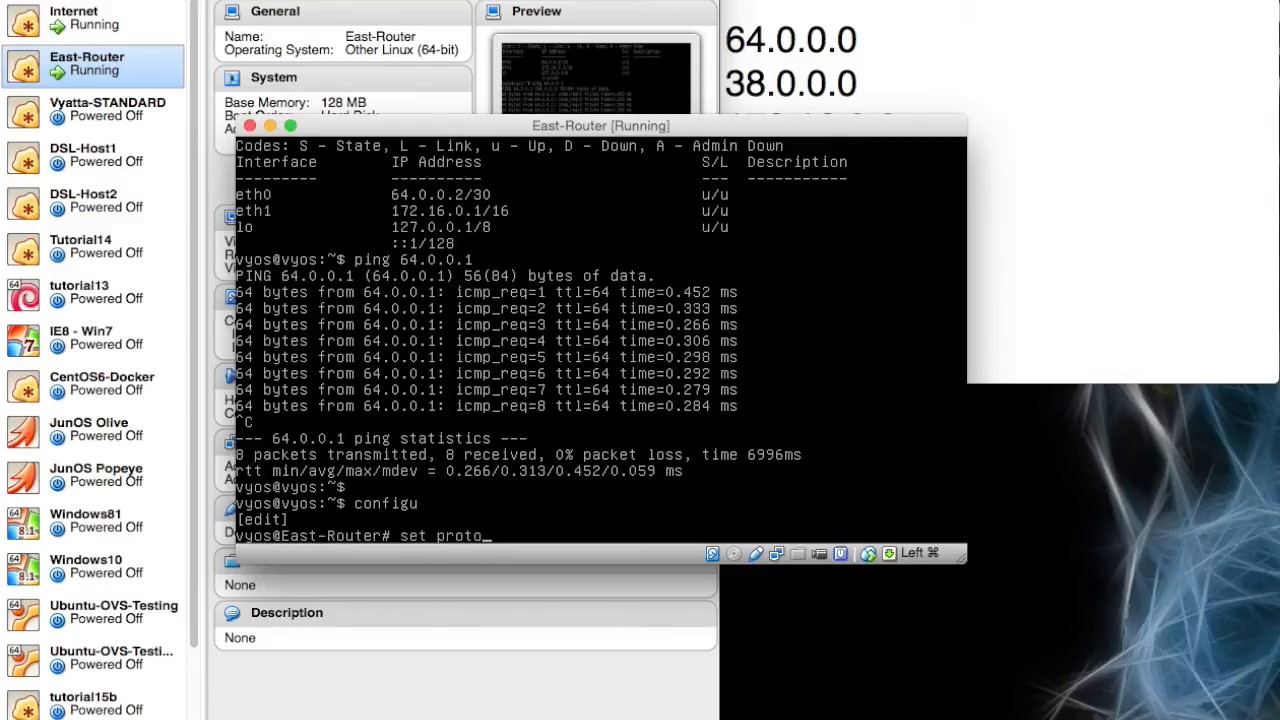
{"action": "type", "text": "cols"}
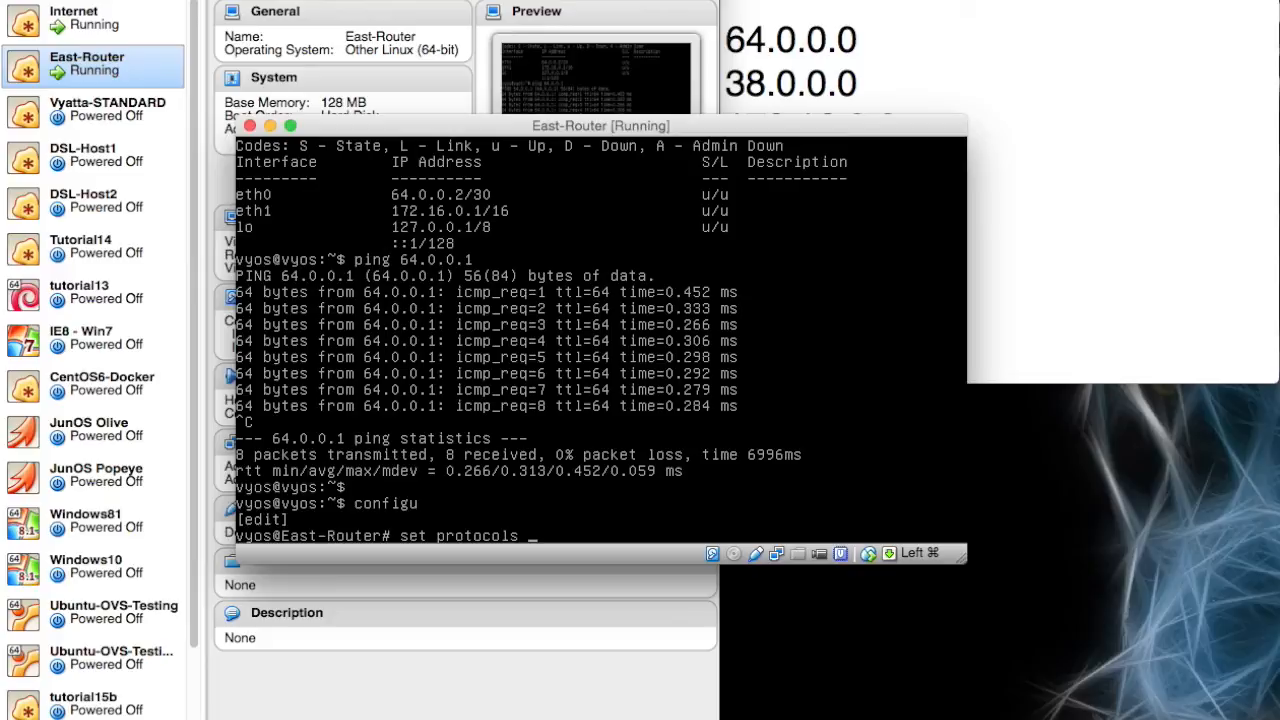
{"action": "type", "text": "stati"}
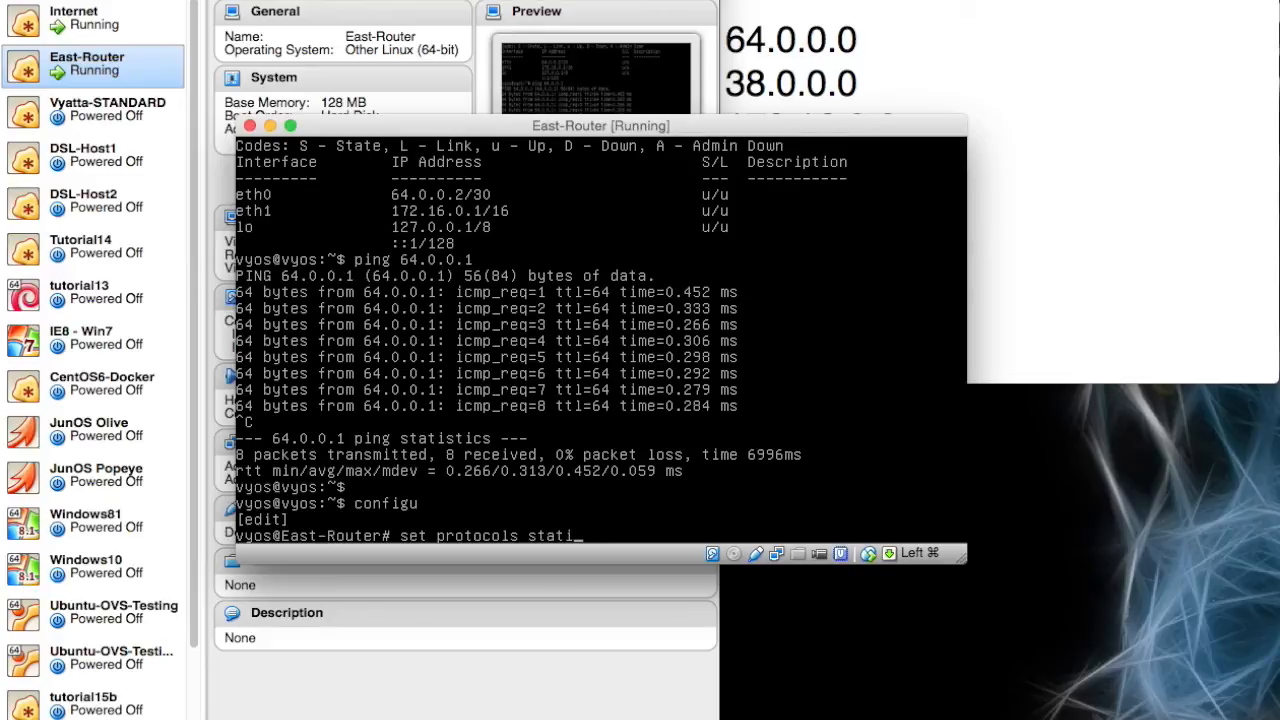
{"action": "type", "text": "route 0.0.0.0"}
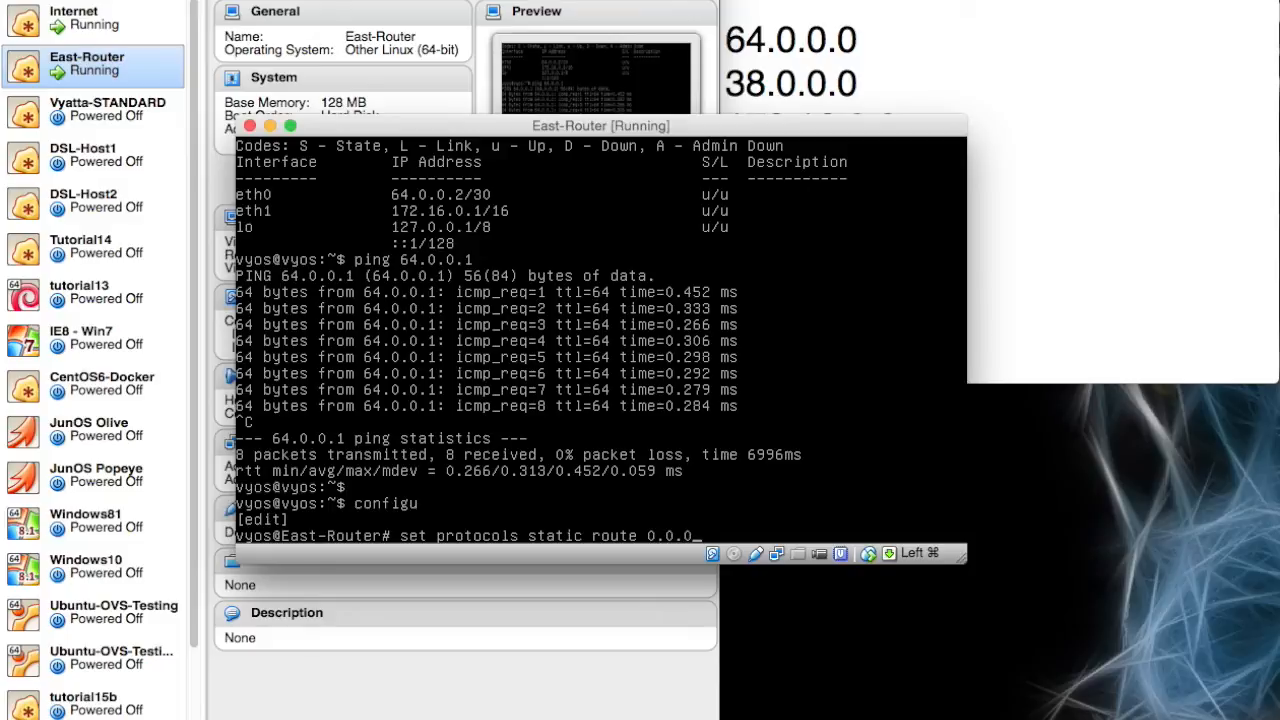
{"action": "type", "text": "/0 next-hop"}
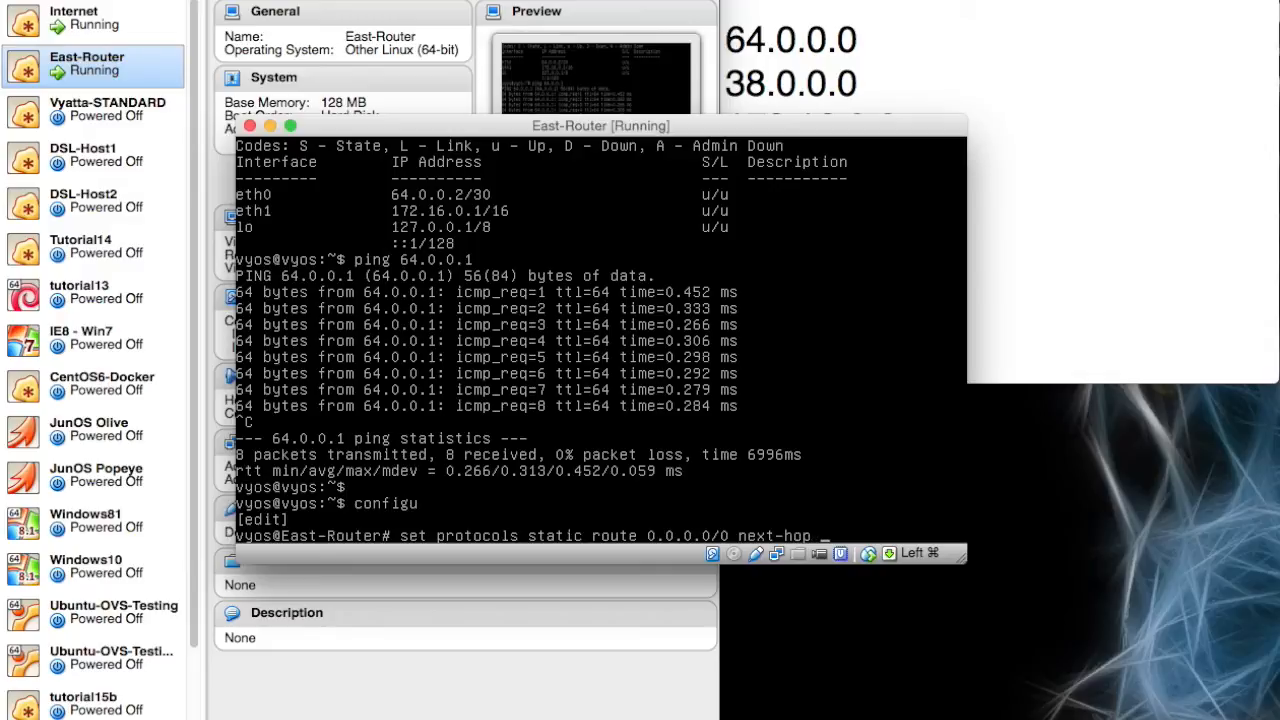
{"action": "type", "text": "64.0.0."}
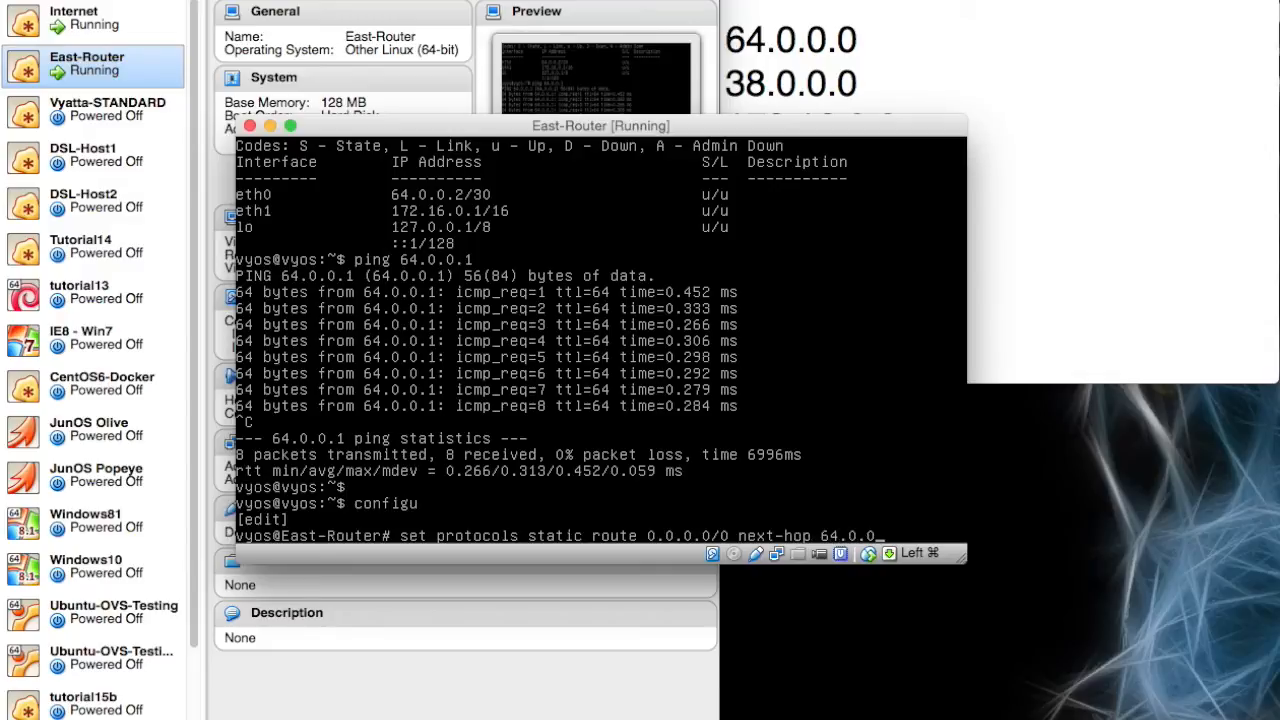
{"action": "type", "text": "1"}
{"action": "type", "text": "save"}
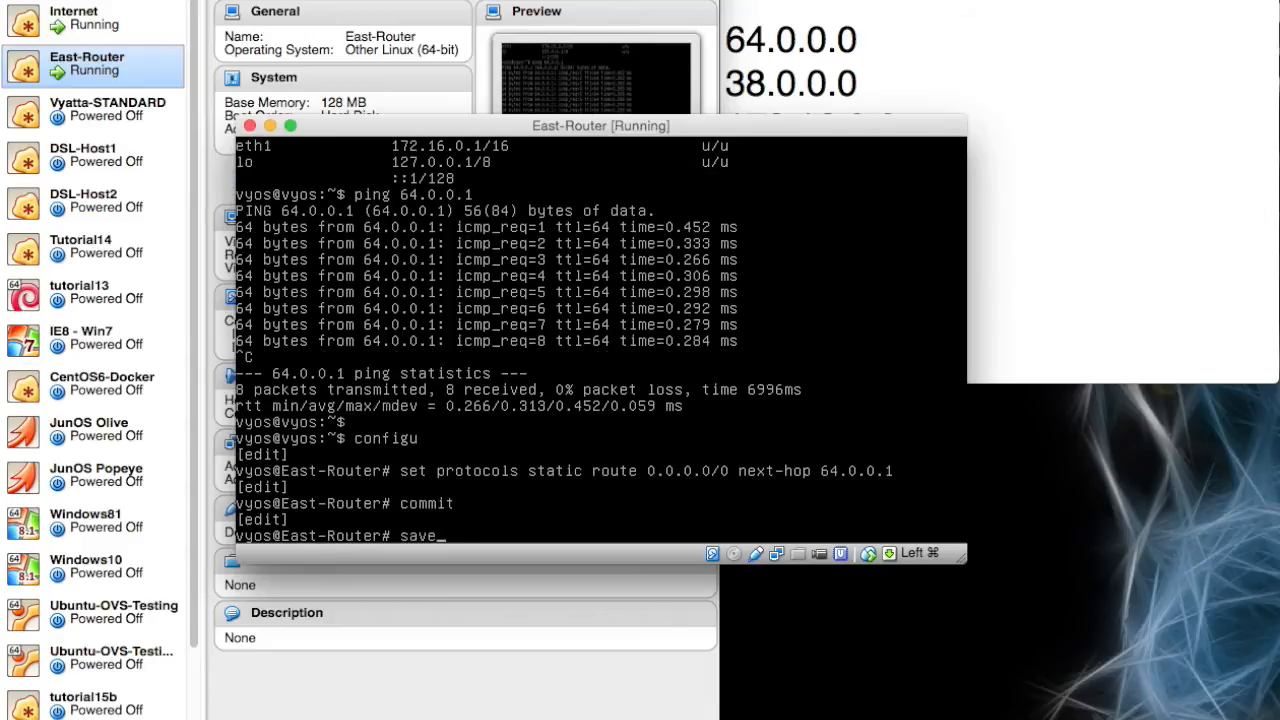
{"action": "key", "text": "Return"}
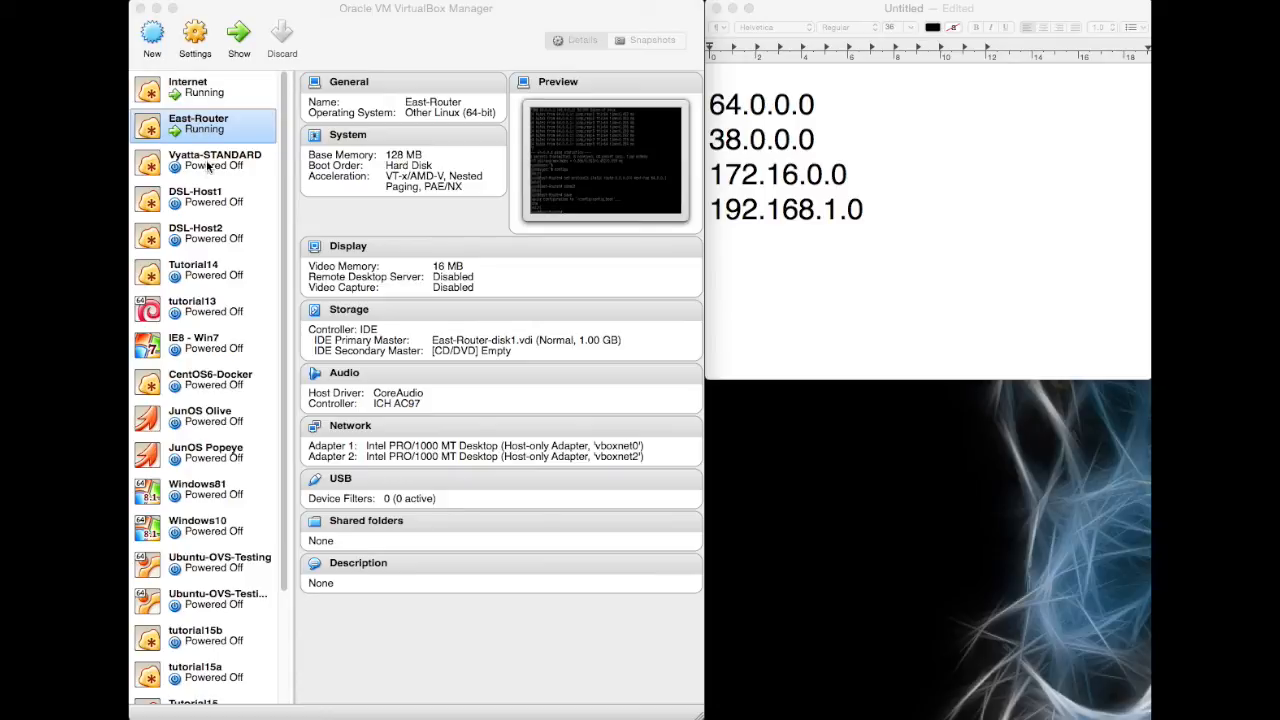
Step: Full-clone Vyatta-STANDARD as 'West-Router' with reinitialized MAC addresses
{"action": "right_click", "coordinate": [205, 160]}
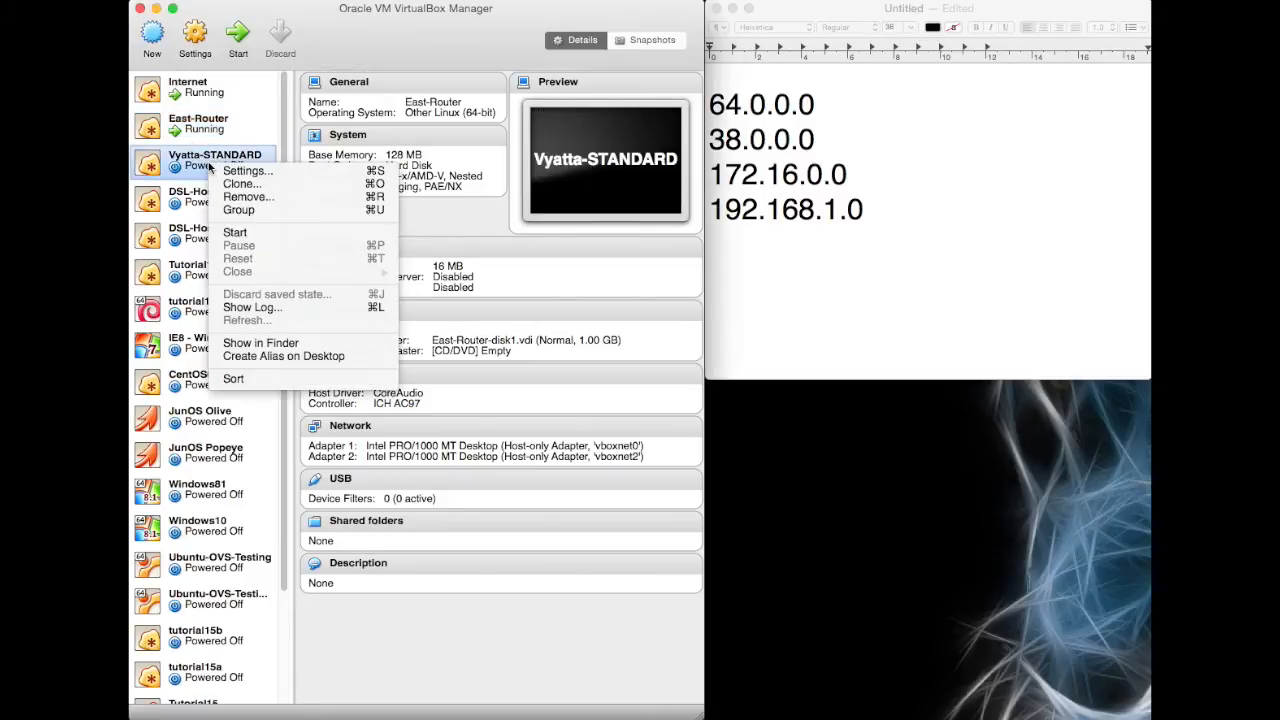
{"action": "left_click", "coordinate": [241, 183]}
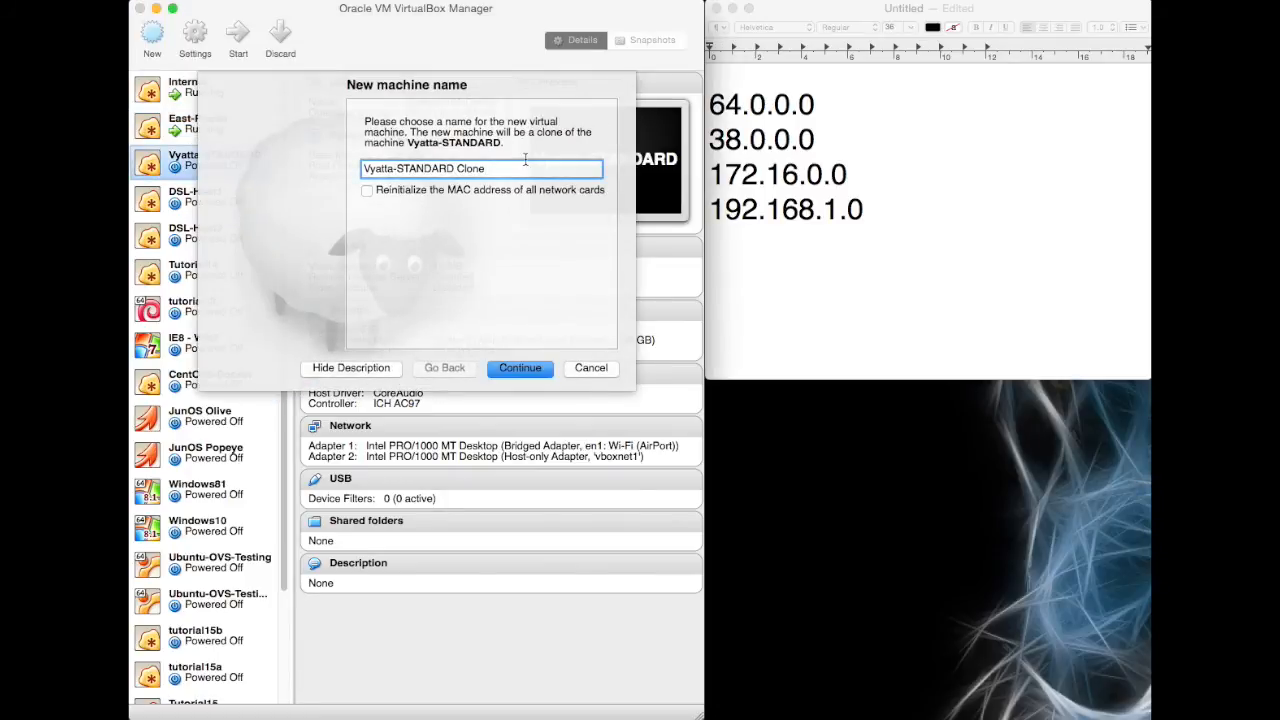
{"action": "triple_click", "coordinate": [482, 168]}
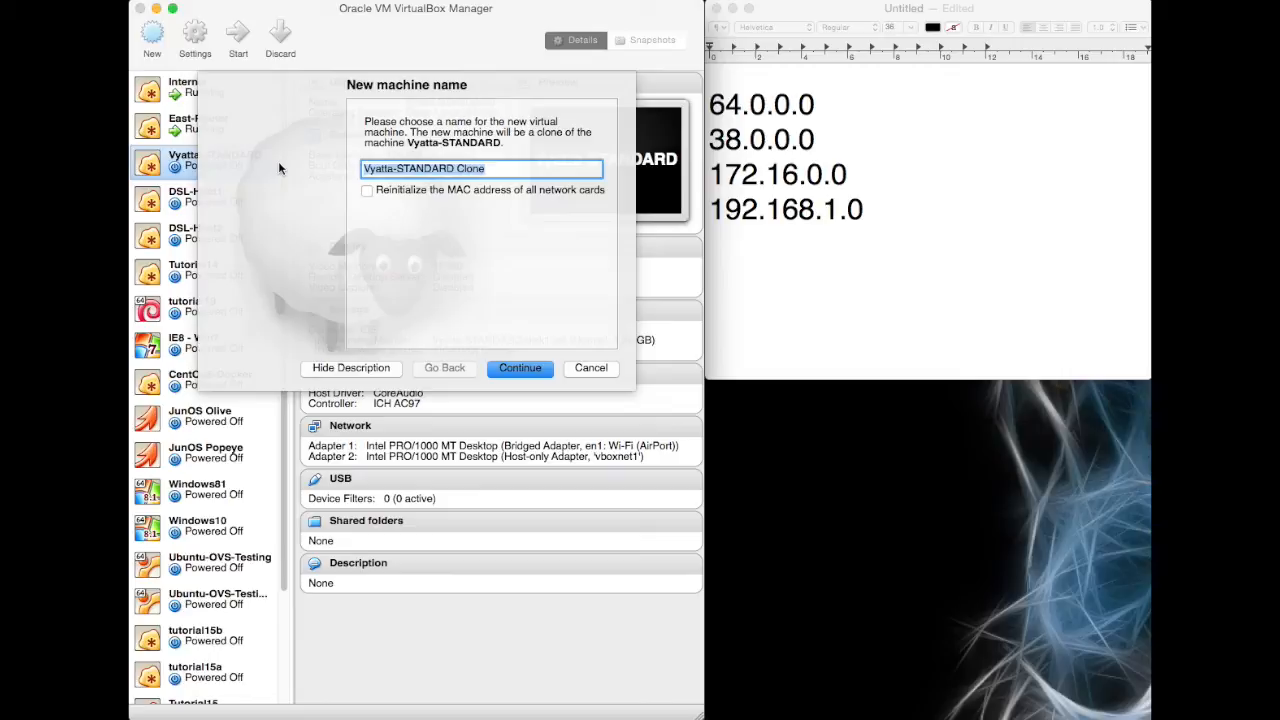
{"action": "type", "text": "West-Rou"}
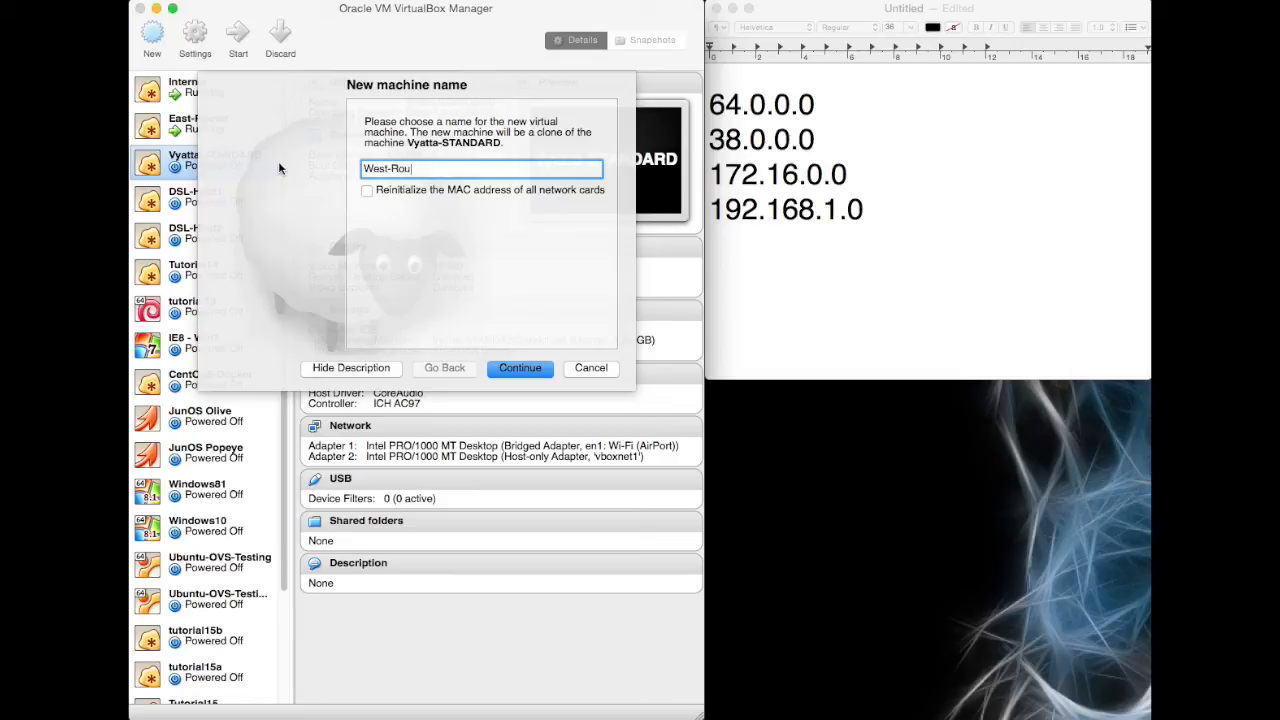
{"action": "left_click", "coordinate": [366, 191]}
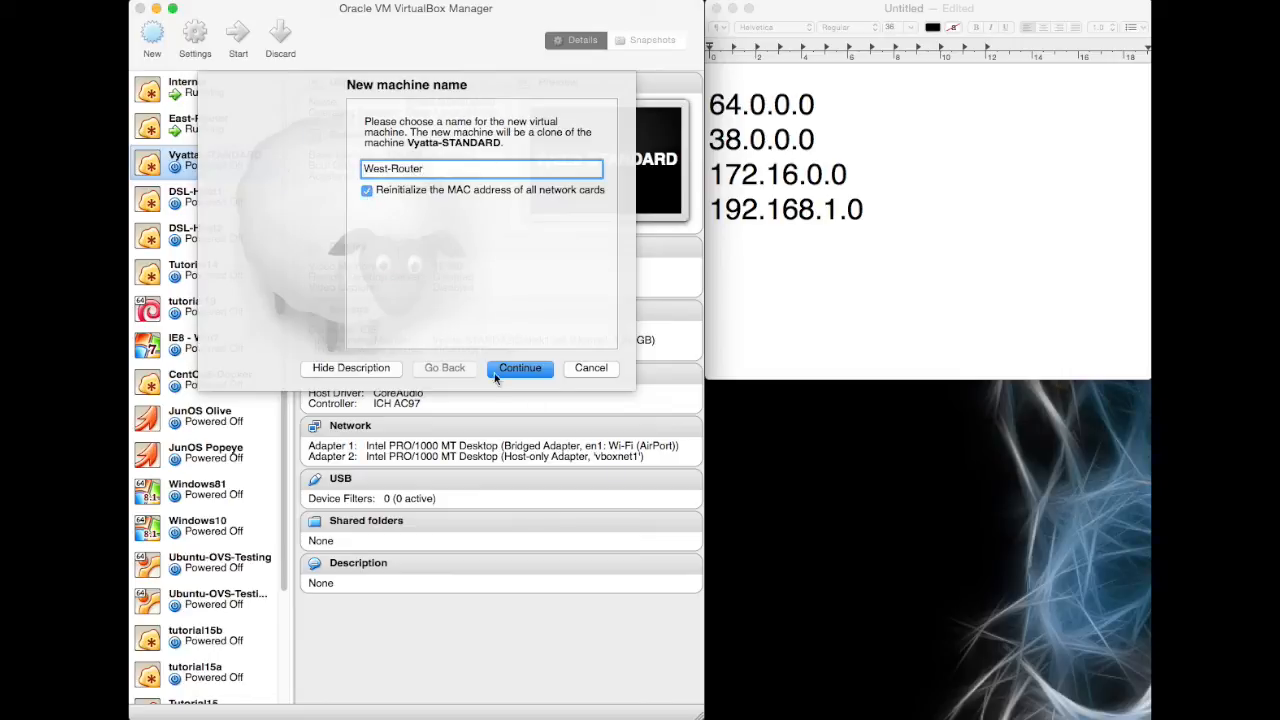
{"action": "left_click", "coordinate": [519, 368]}
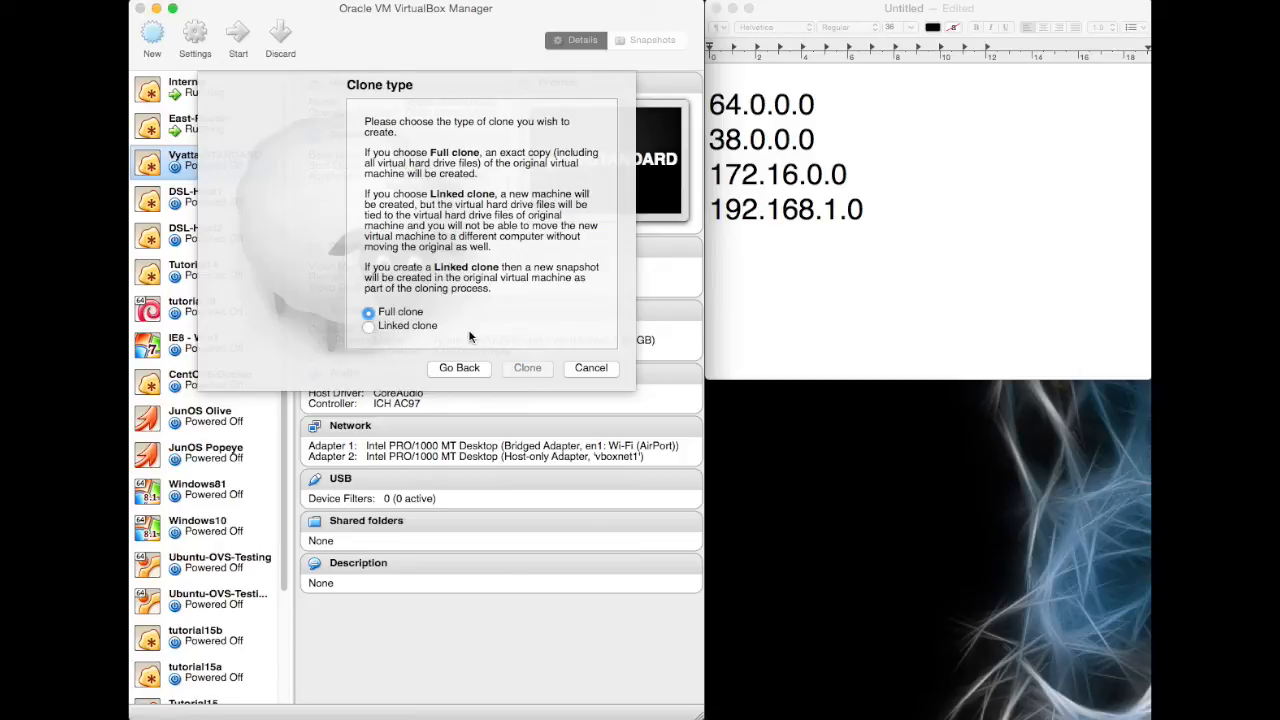
{"action": "left_click", "coordinate": [527, 368]}
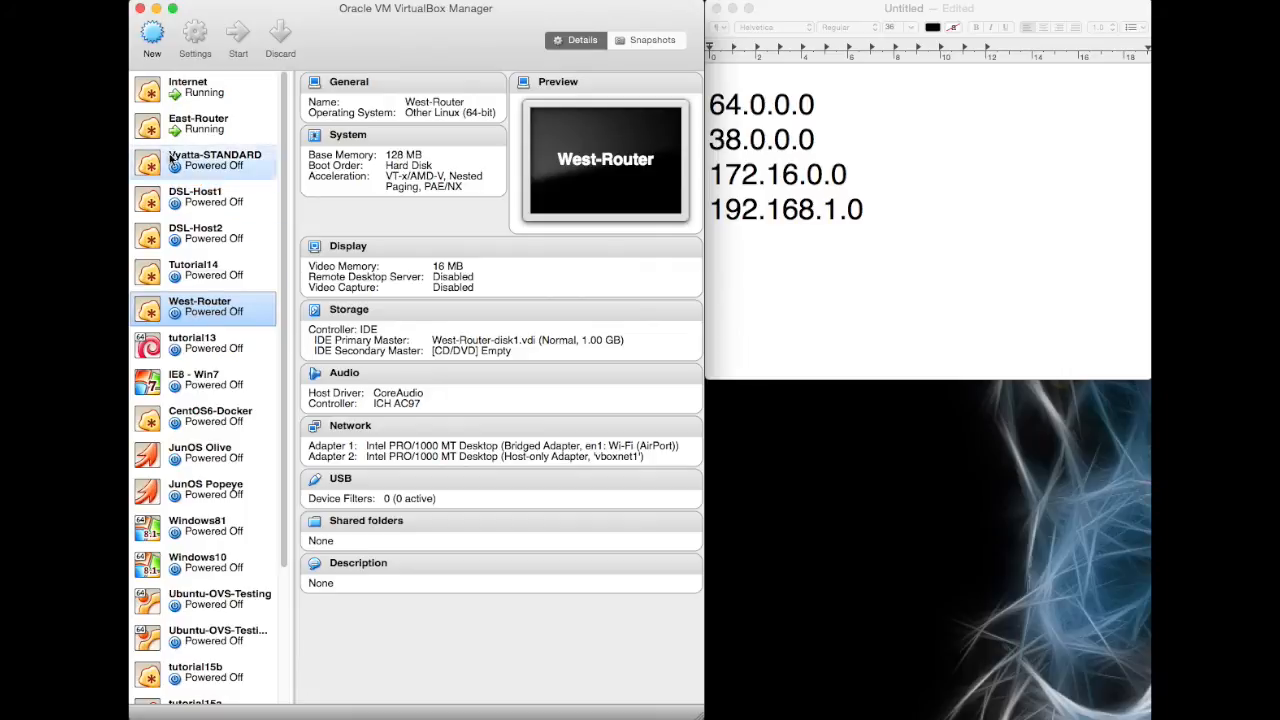
Step: In West-Router's network settings, attach Adapter 1 to host-only adapter vboxnet1
{"action": "left_click", "coordinate": [200, 196]}
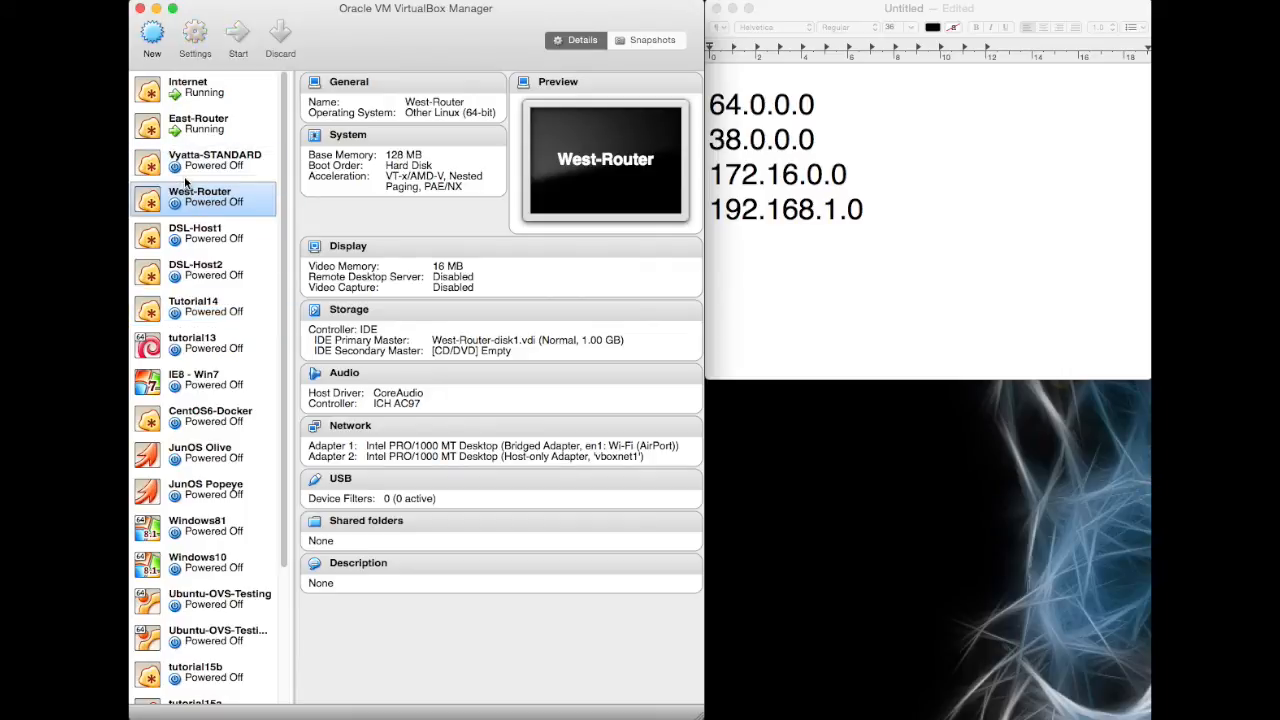
{"action": "left_click", "coordinate": [200, 160]}
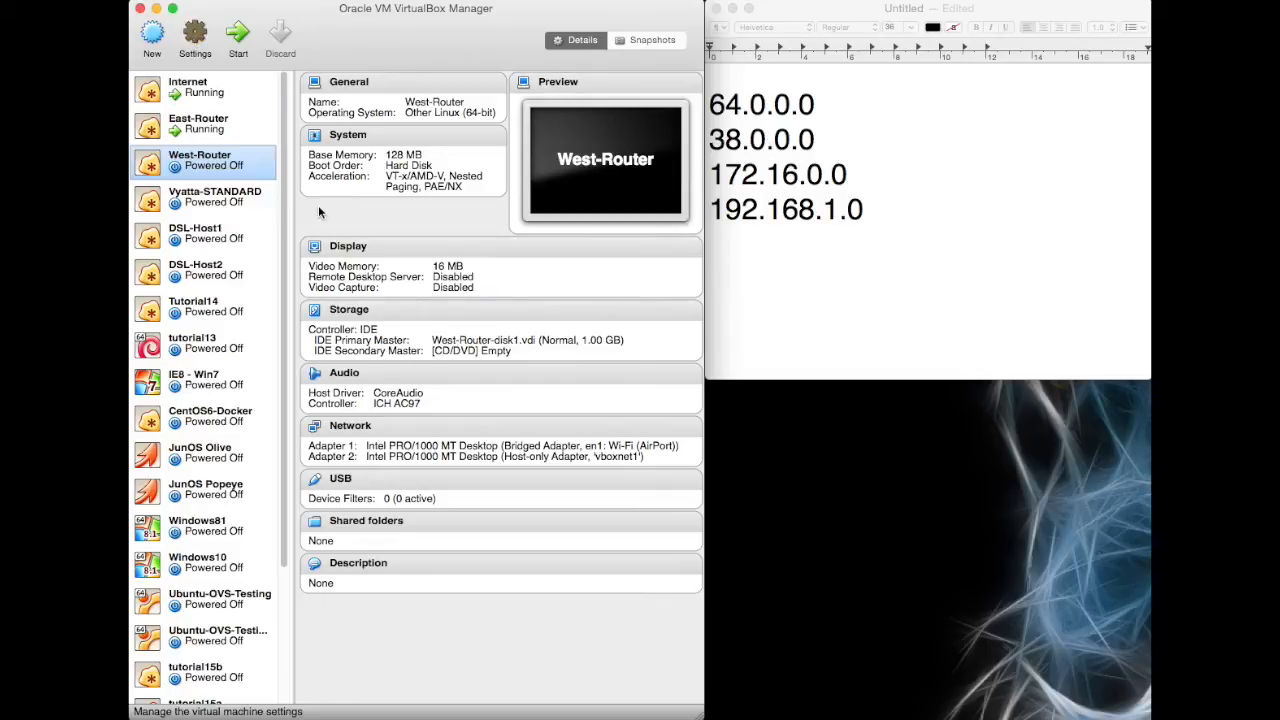
{"action": "left_click", "coordinate": [194, 32]}
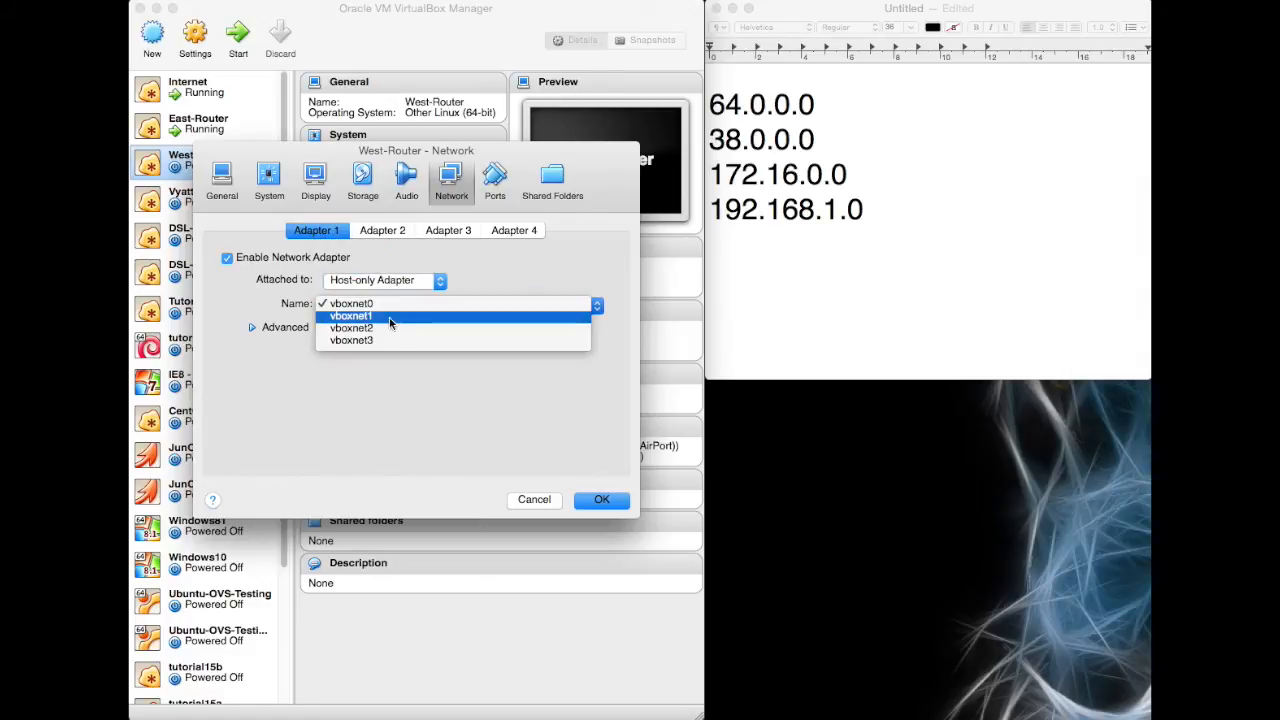
{"action": "left_click", "coordinate": [351, 316]}
{"action": "type", "text": " v"}
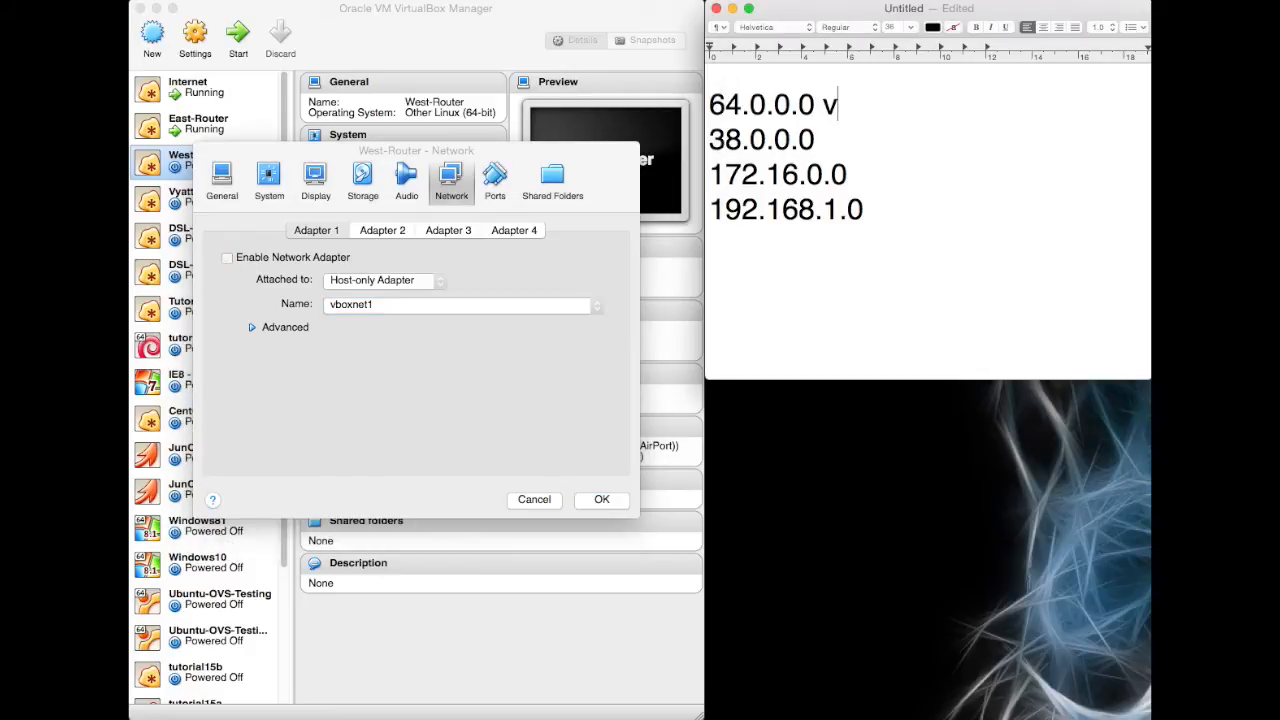
Step: Note vboxnet0–vboxnet3 beside networks 64.0.0.0, 38.0.0.0, 172.16.0.0 and 192.168.1.0
{"action": "type", "text": "boxnet0"}
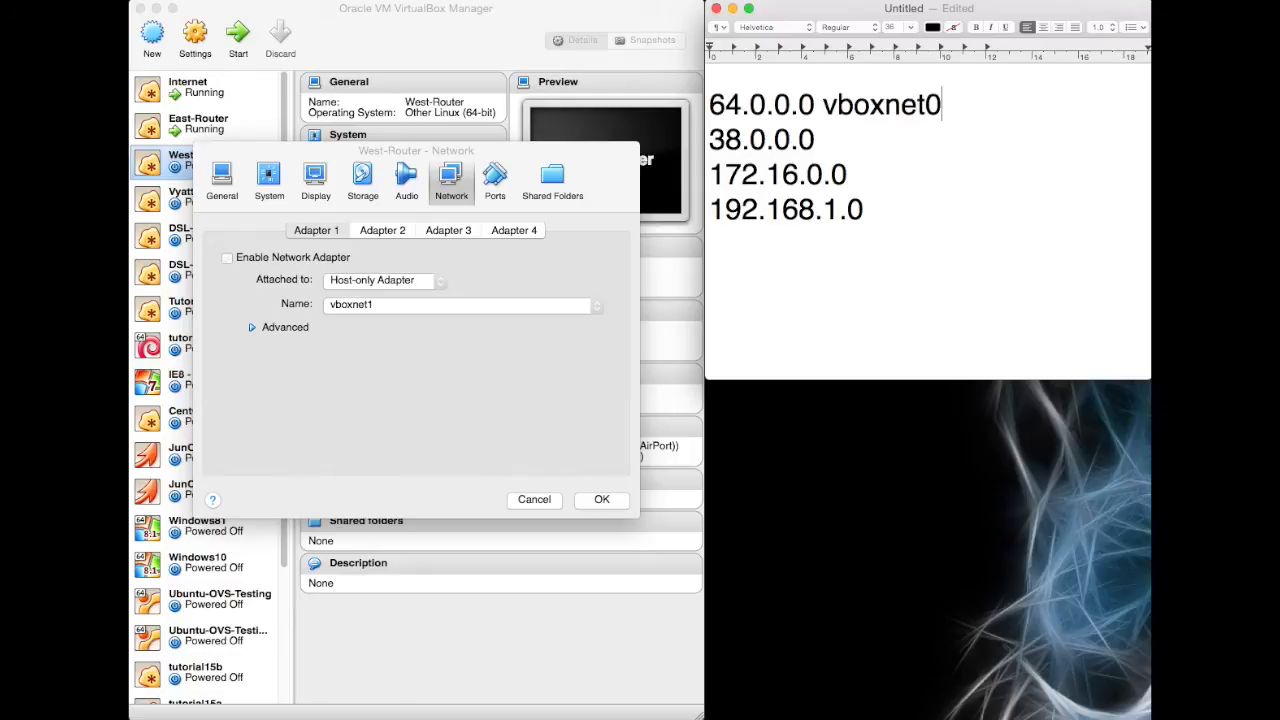
{"action": "type", "text": "v"}
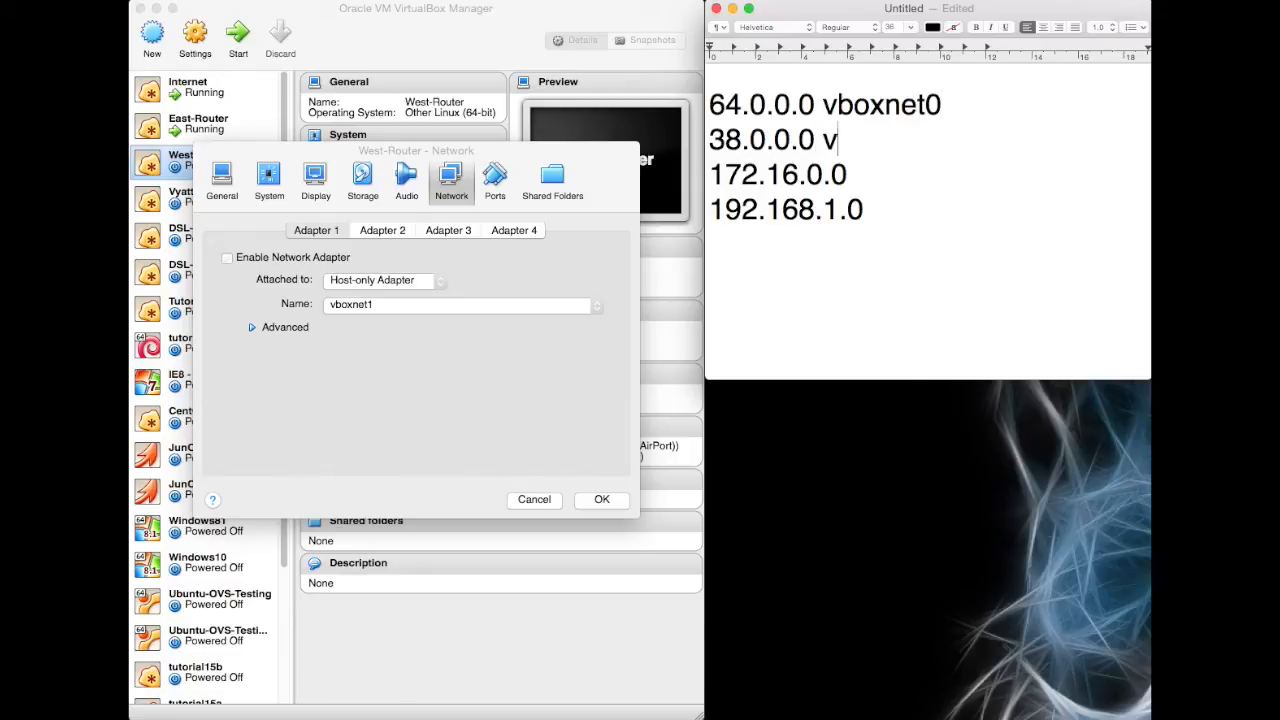
{"action": "type", "text": "boxnert"}
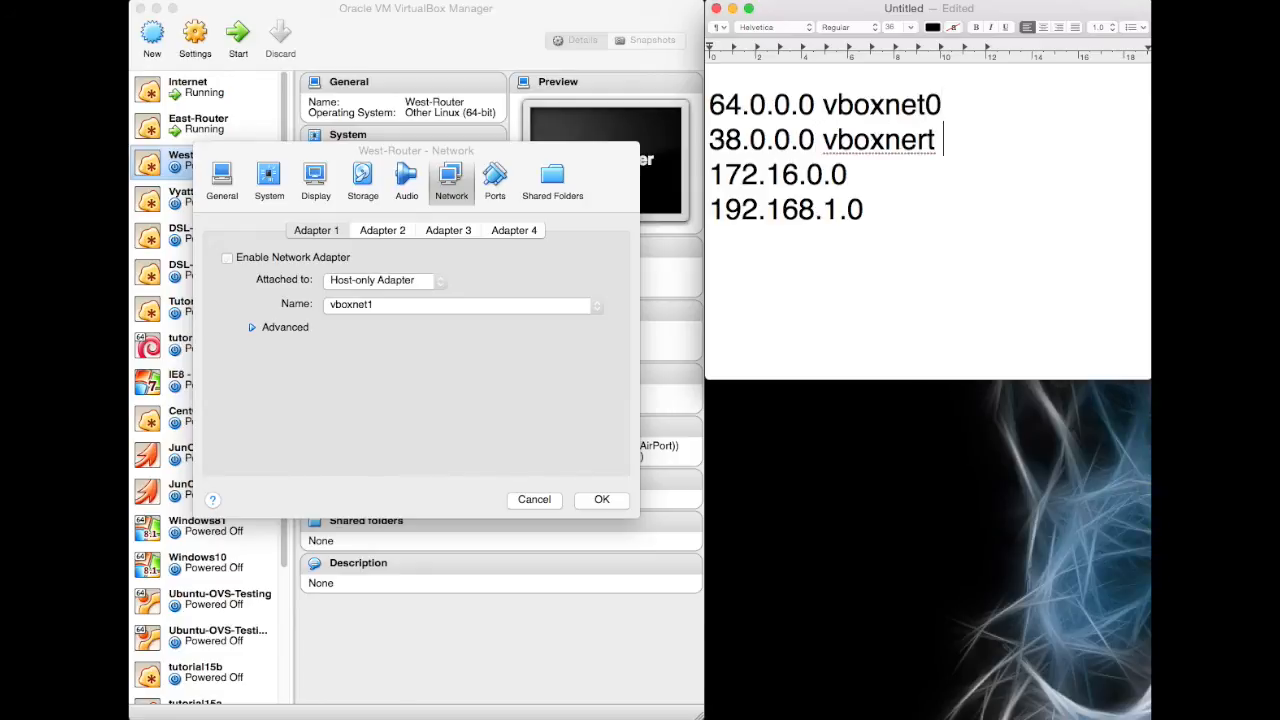
{"action": "key", "text": "backspace"}
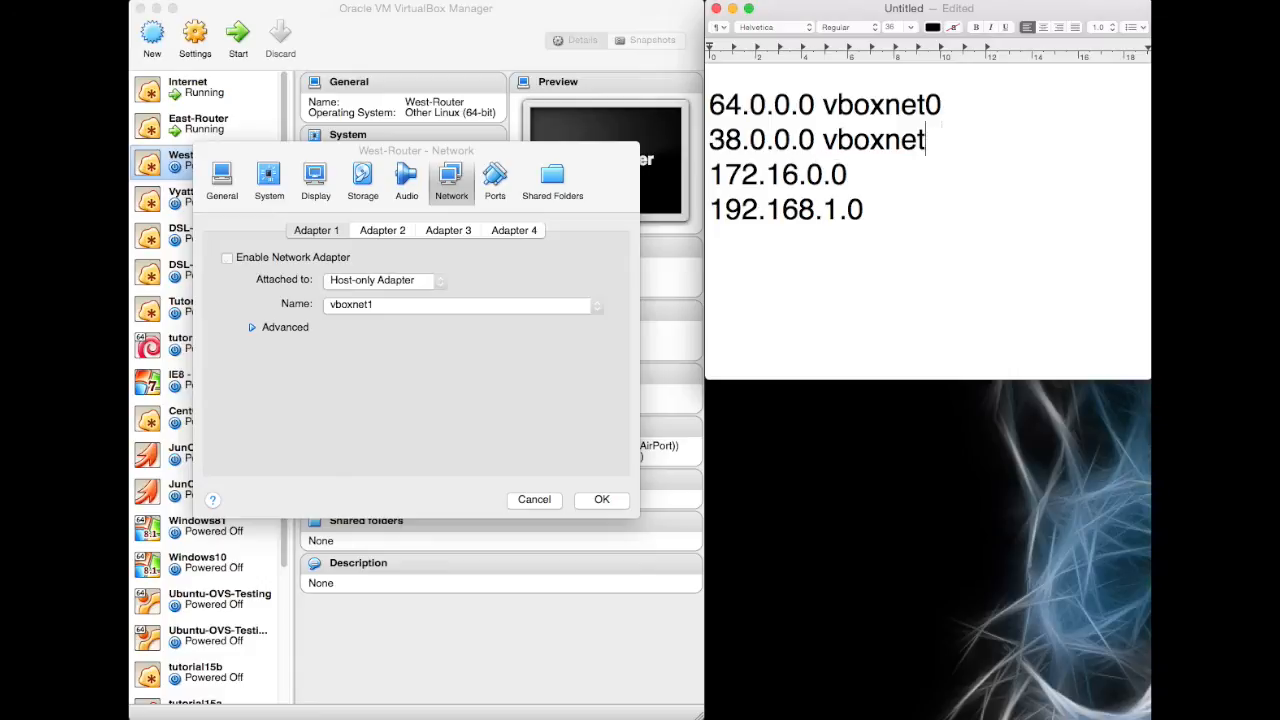
{"action": "type", "text": "1"}
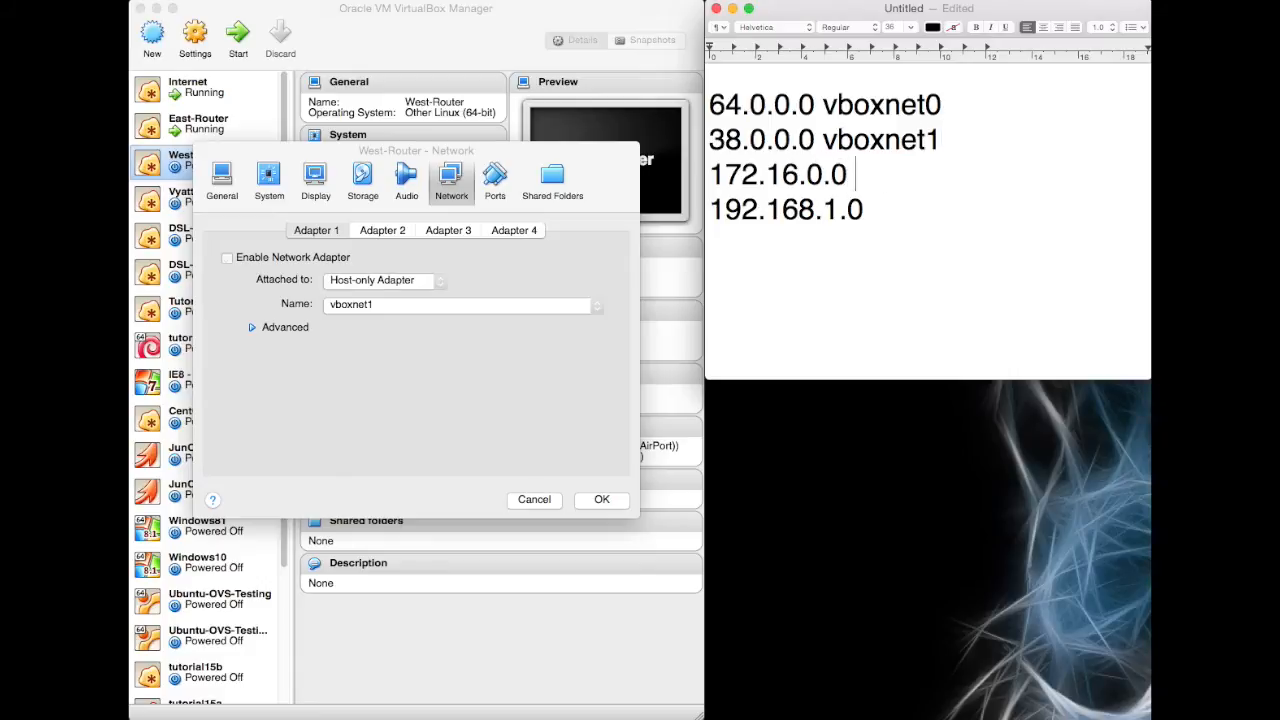
{"action": "type", "text": "vboxnet"}
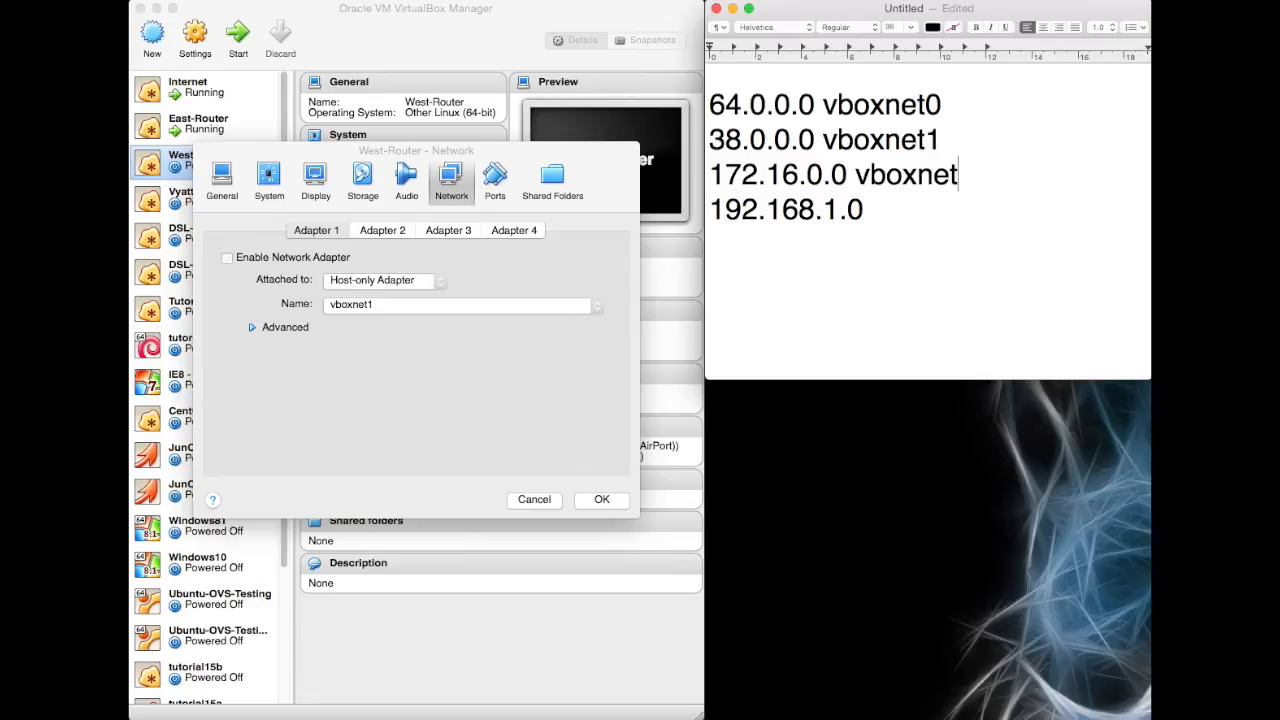
{"action": "type", "text": "2"}
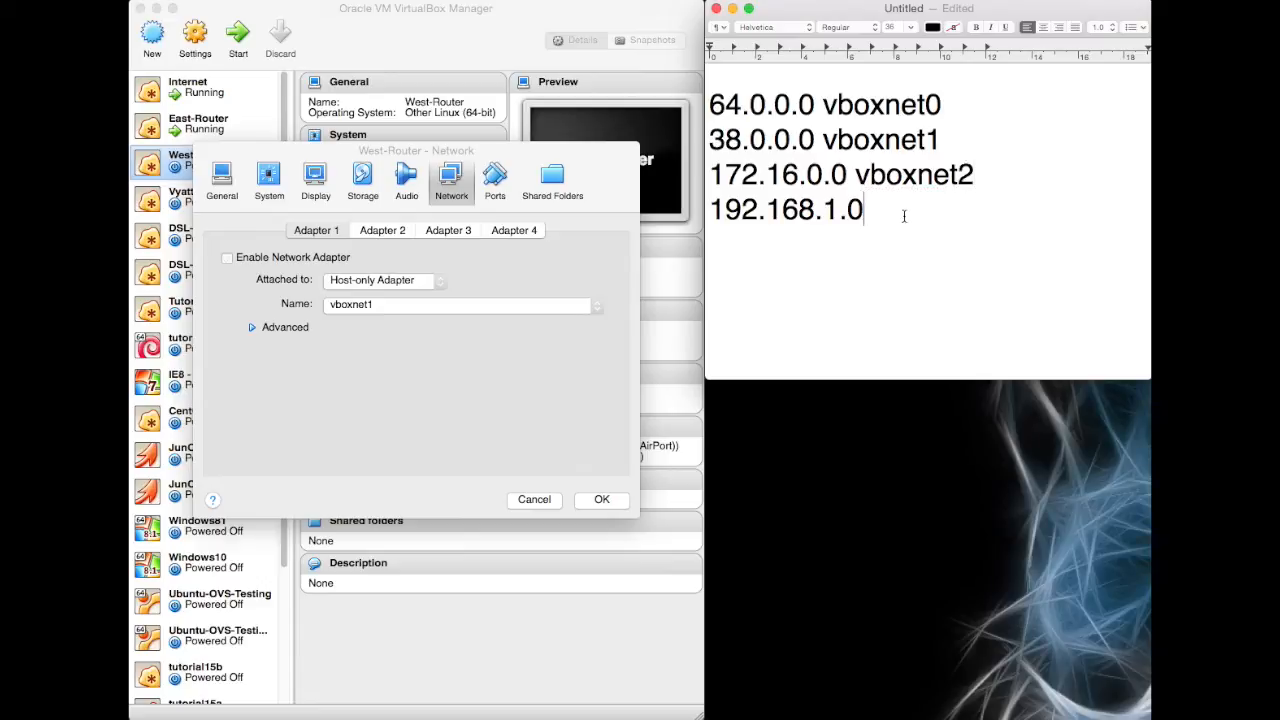
{"action": "type", "text": "vboxn"}
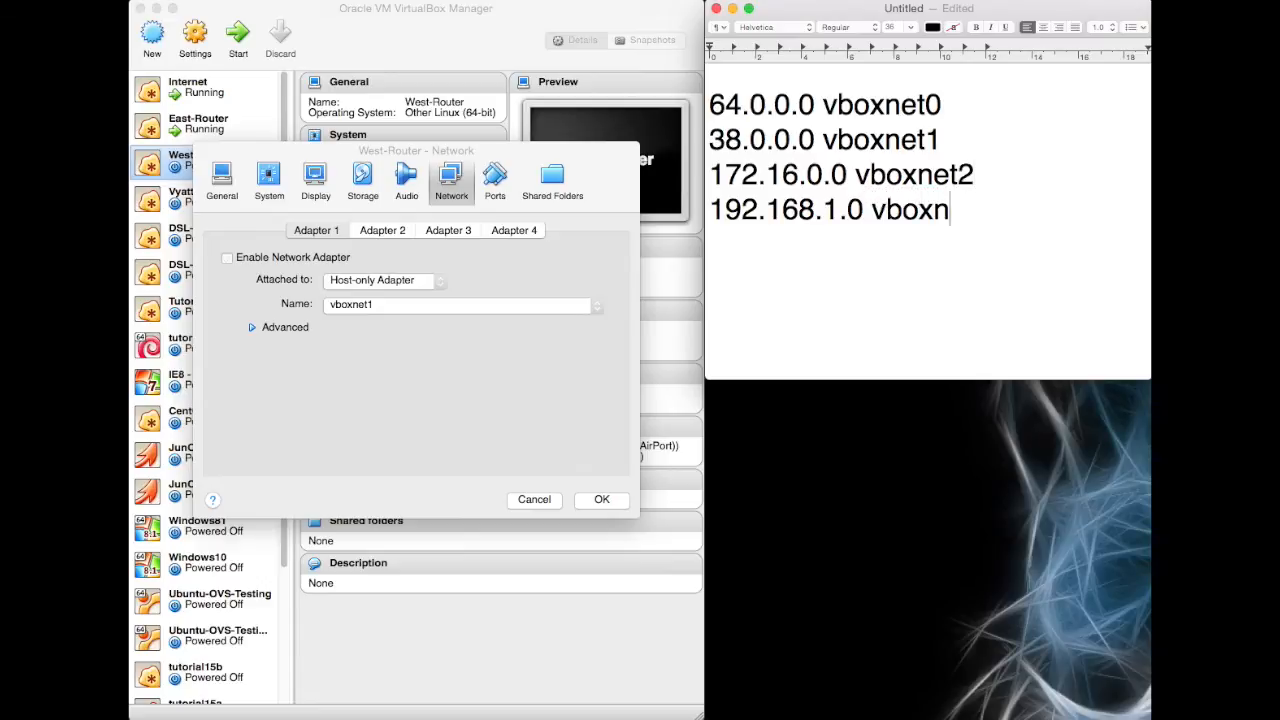
{"action": "type", "text": "et3"}
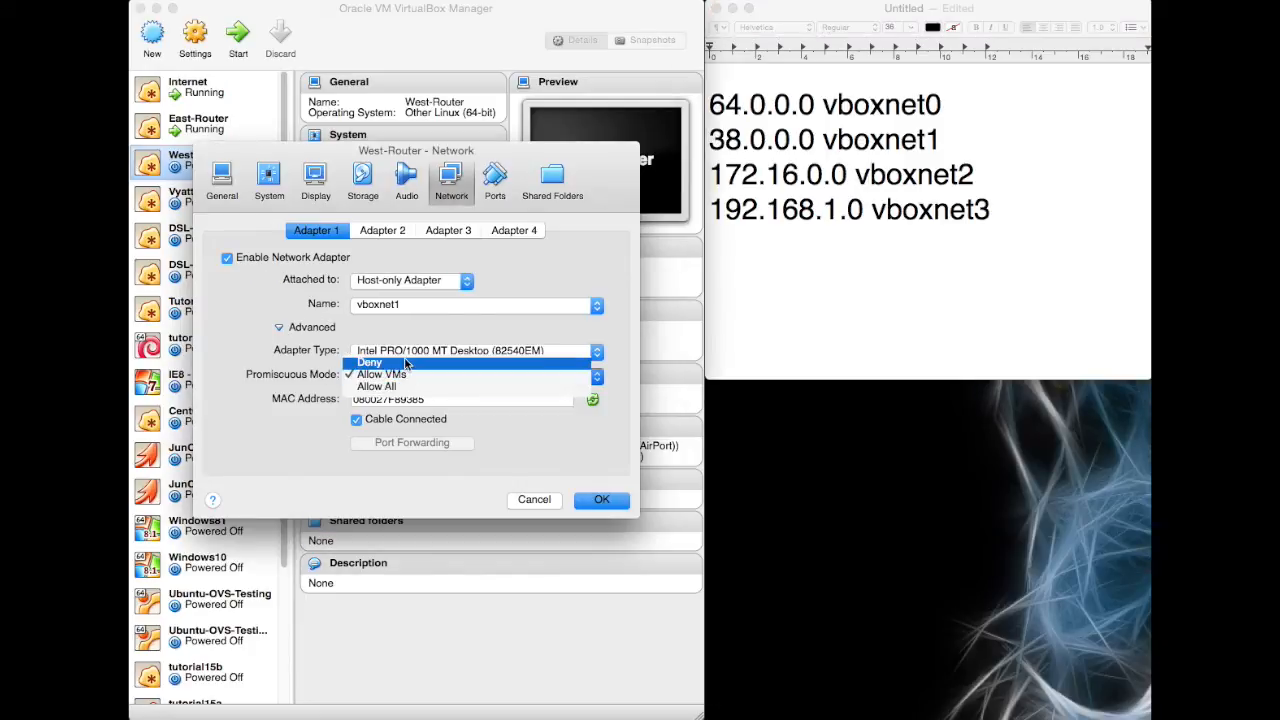
Step: Attach West-Router's Adapter 2 to host-only vboxnet3 and save the settings
{"action": "left_click", "coordinate": [382, 230]}
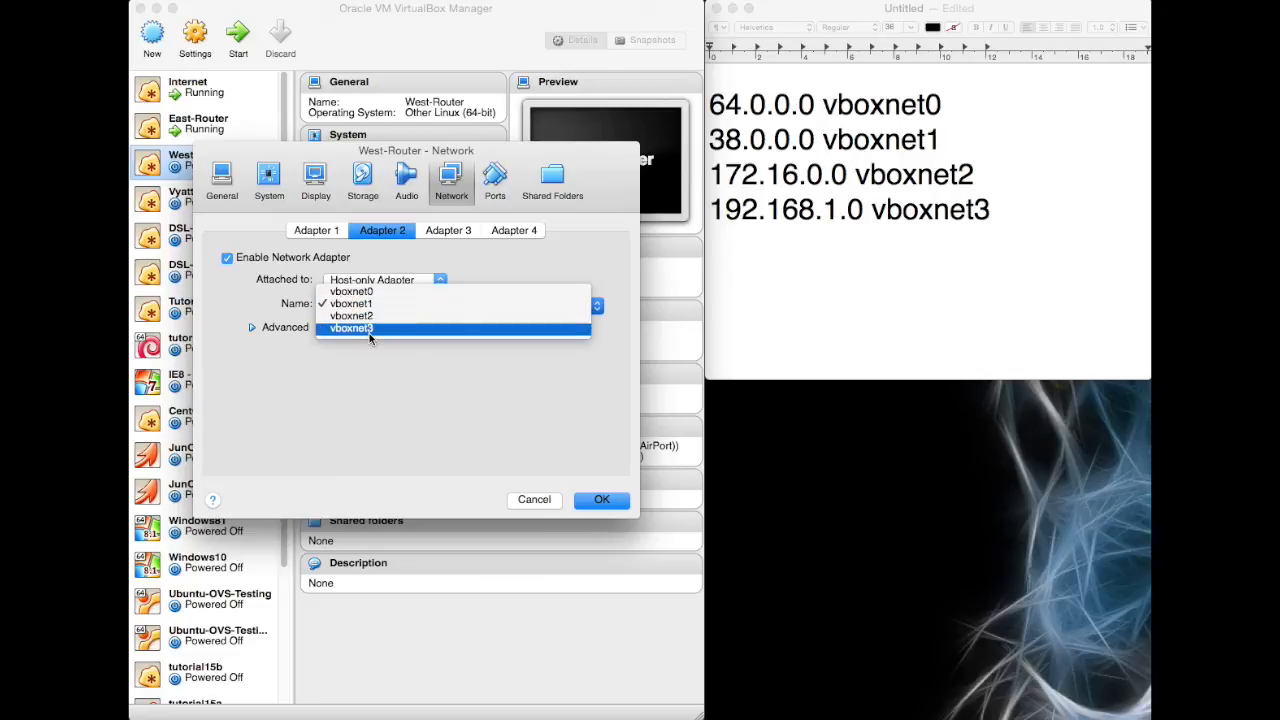
{"action": "left_click", "coordinate": [350, 328]}
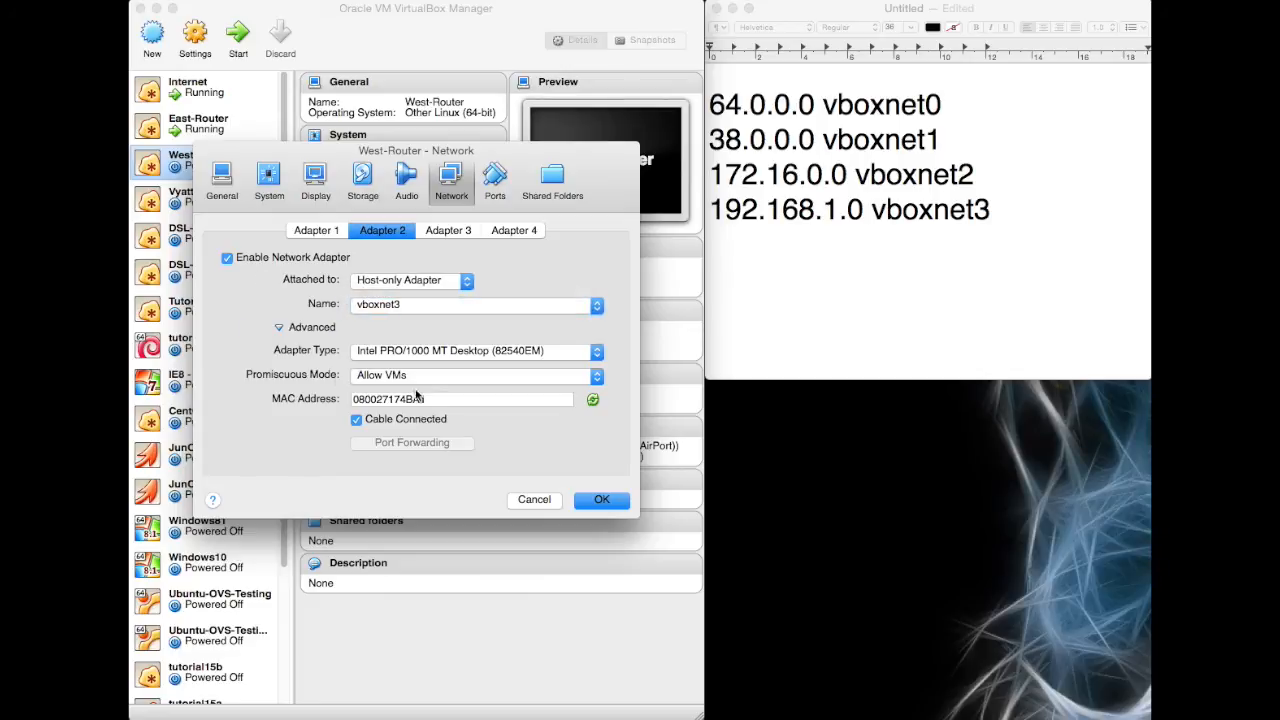
{"action": "left_click", "coordinate": [476, 375]}
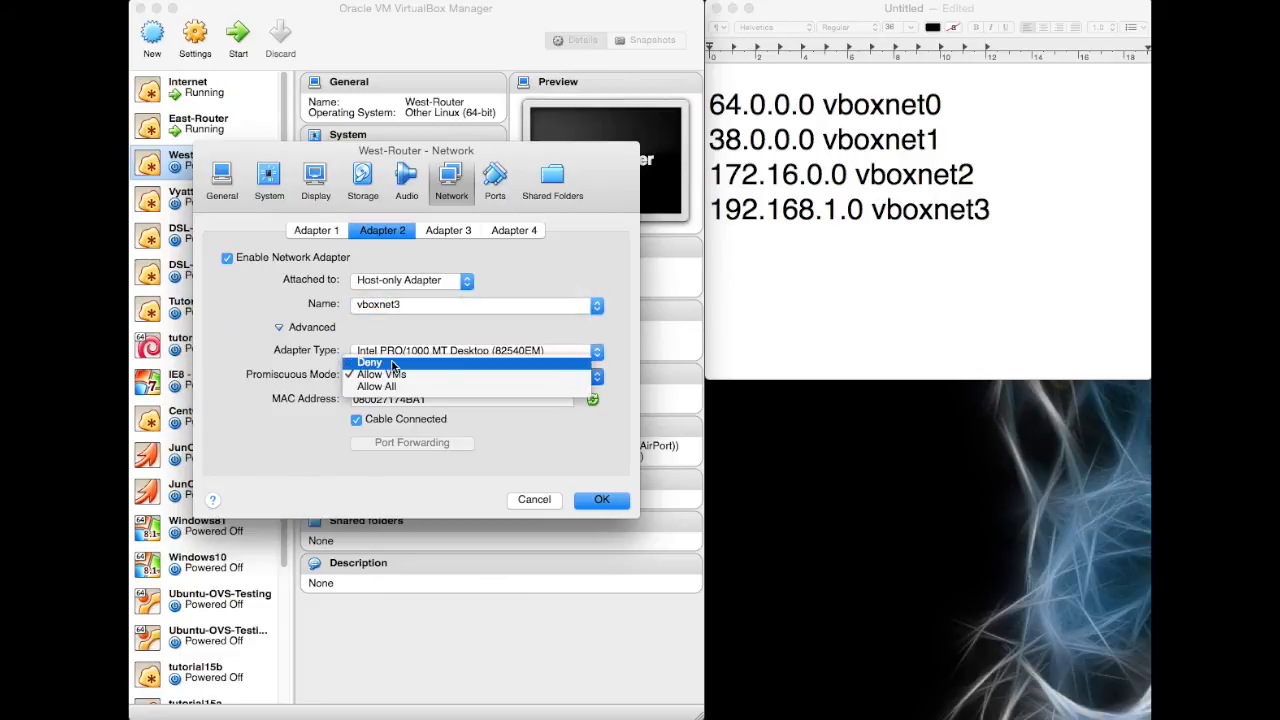
{"action": "left_click", "coordinate": [601, 499]}
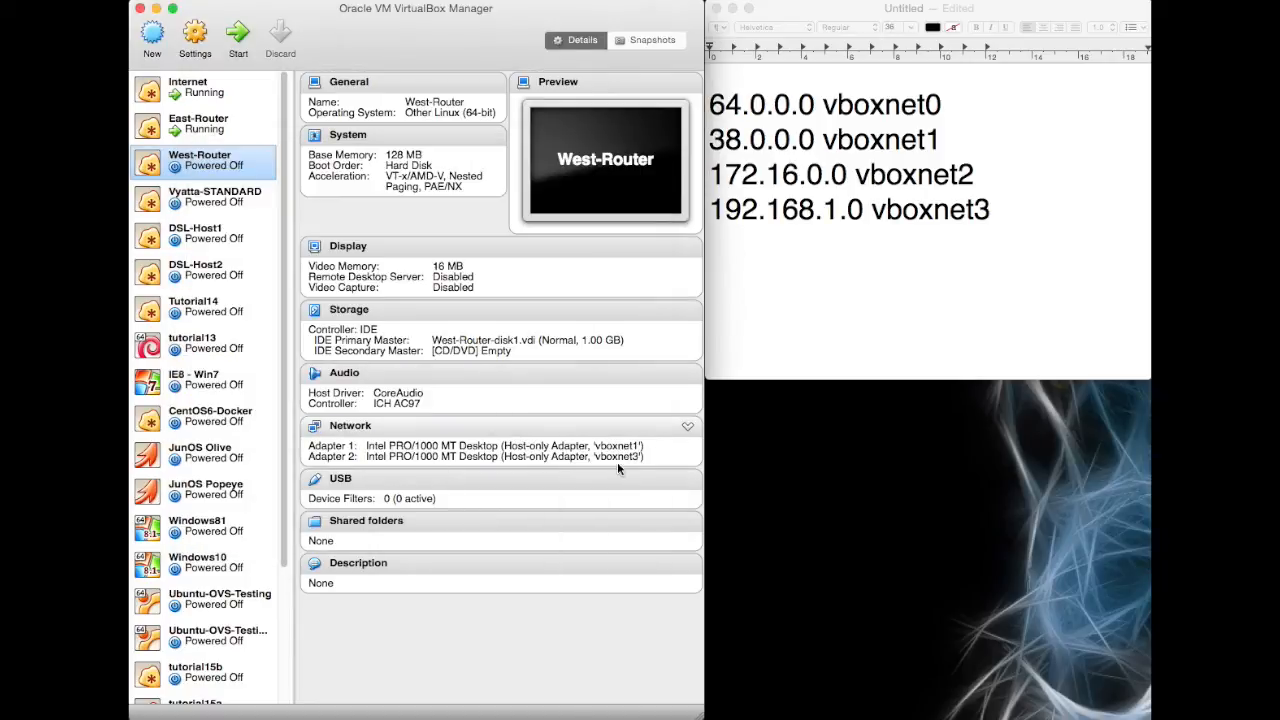
{"action": "left_click", "coordinate": [200, 123]}
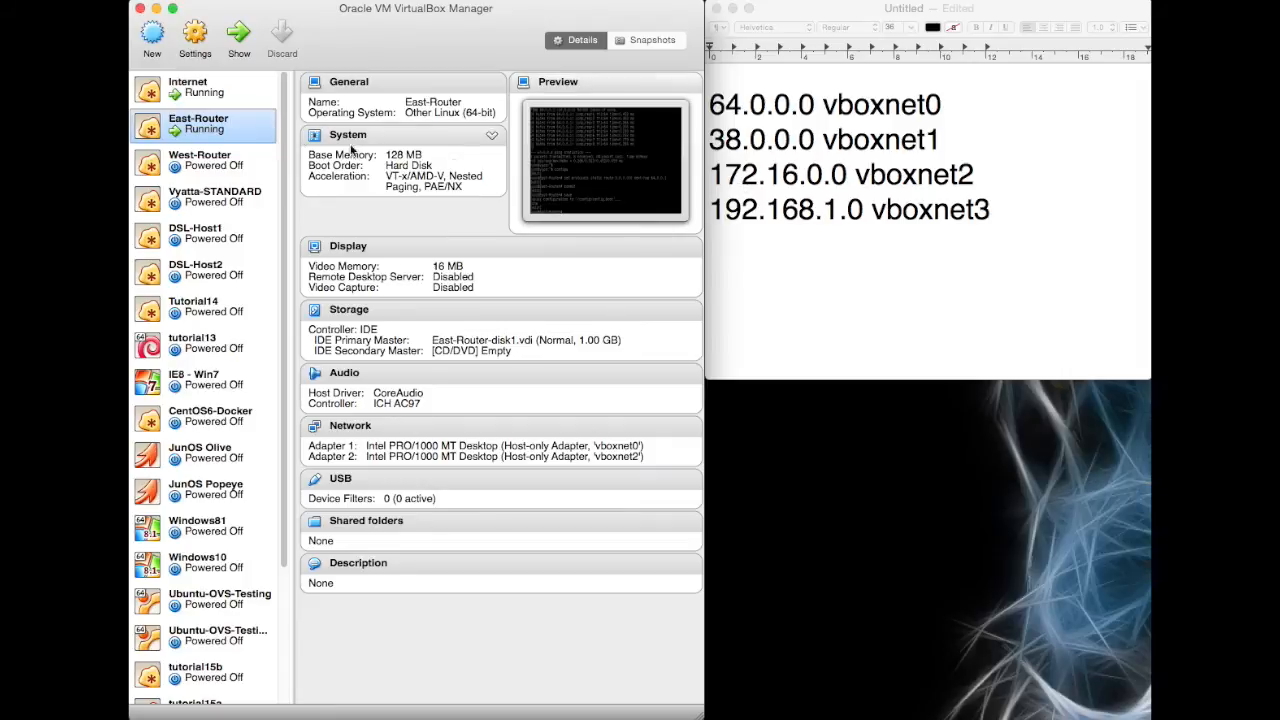
{"action": "left_click", "coordinate": [188, 87]}
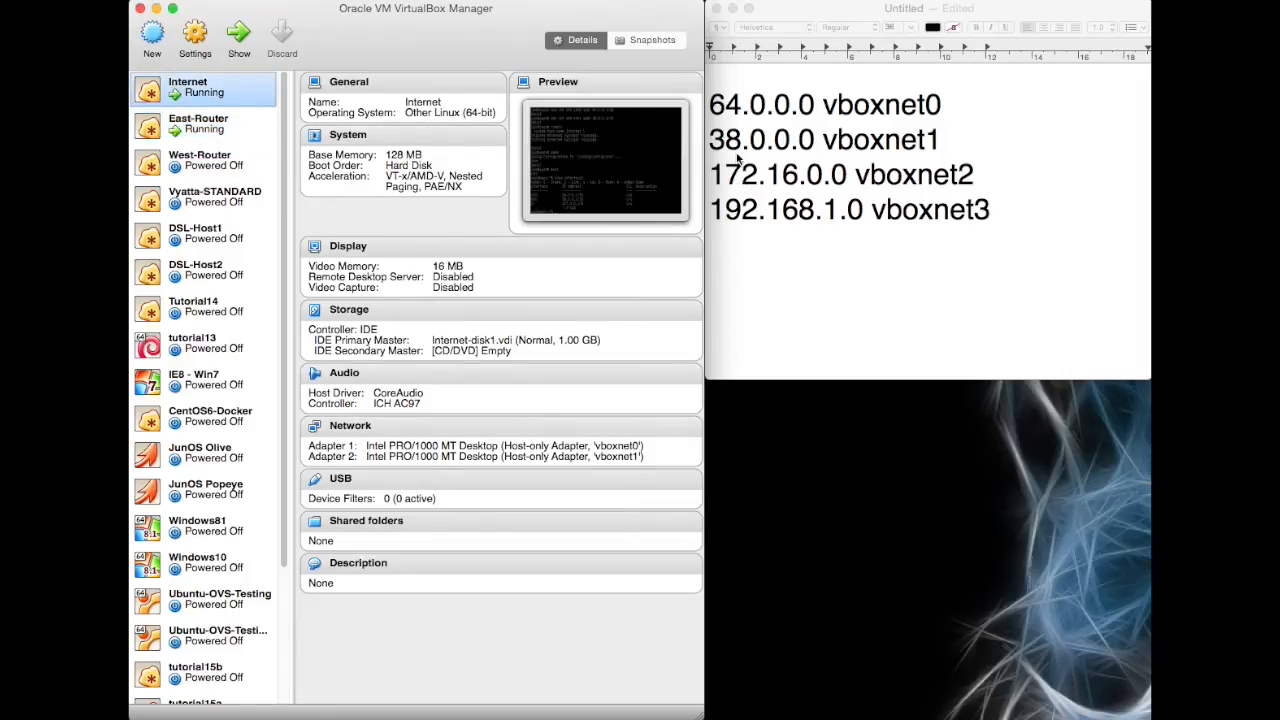
{"action": "left_click", "coordinate": [200, 160]}
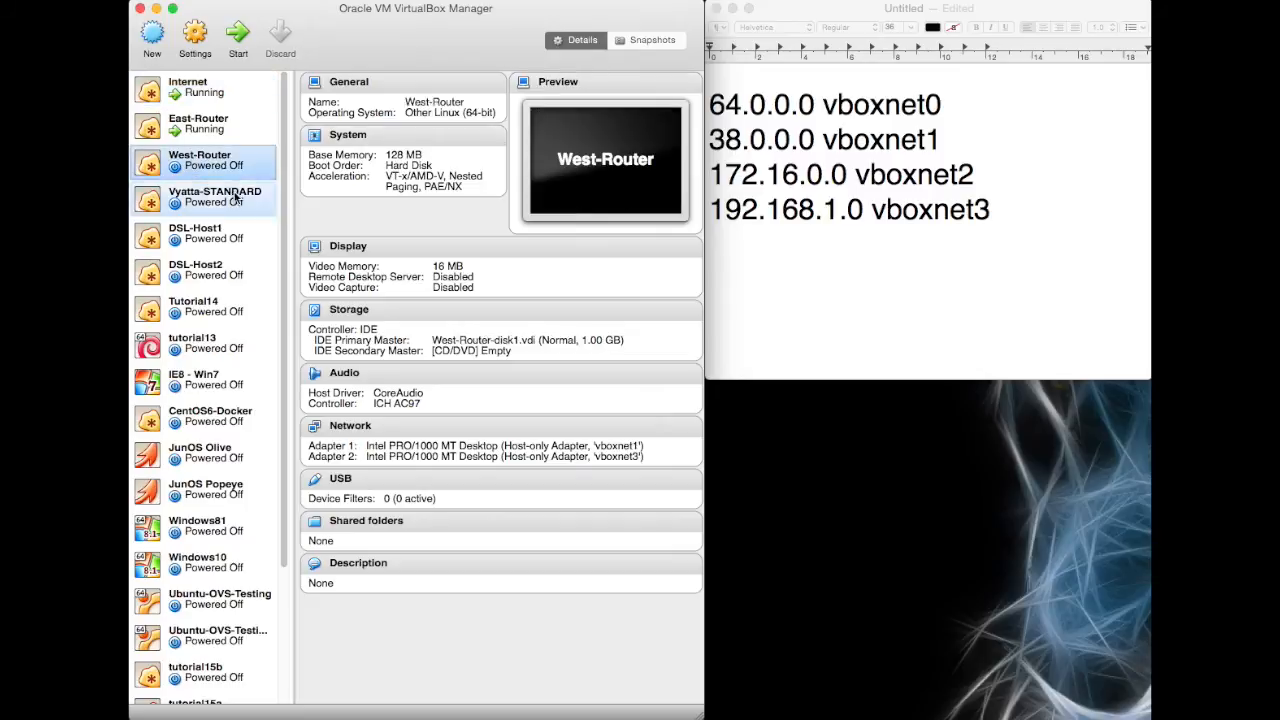
Step: Power on West-Router and let VyOS boot to the login prompt
{"action": "left_click", "coordinate": [238, 35]}
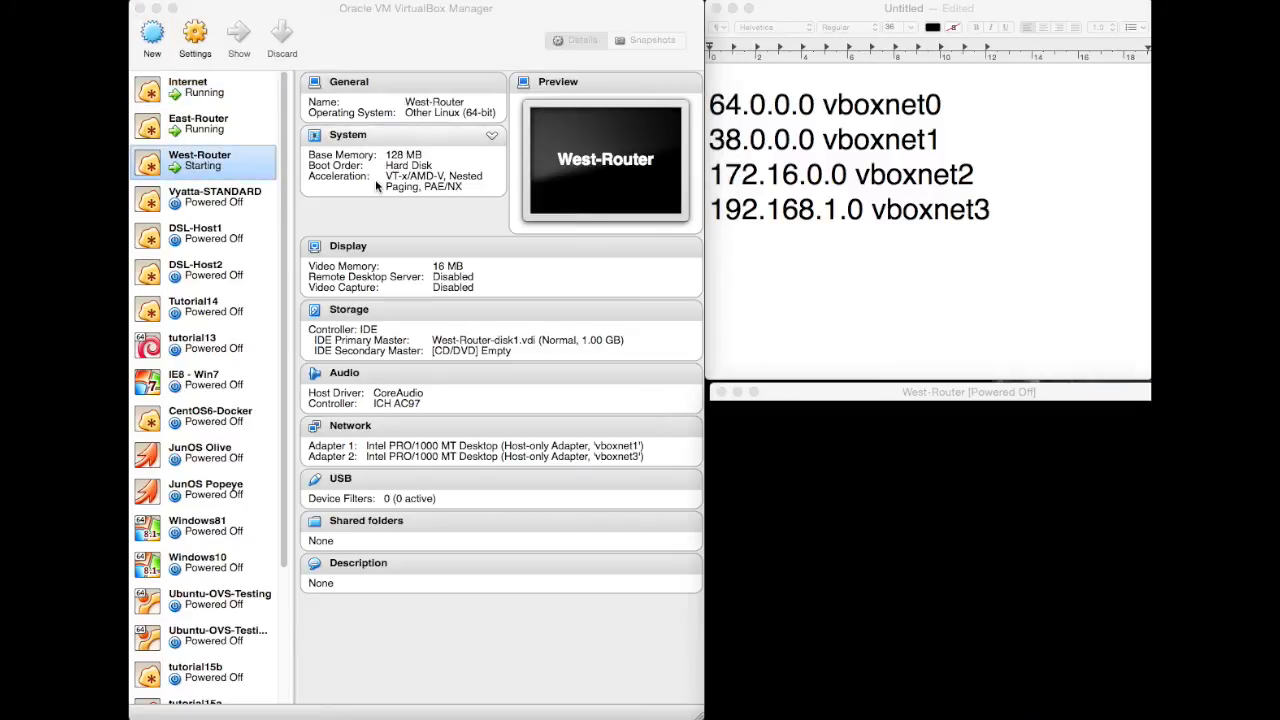
{"action": "left_click", "coordinate": [238, 35]}
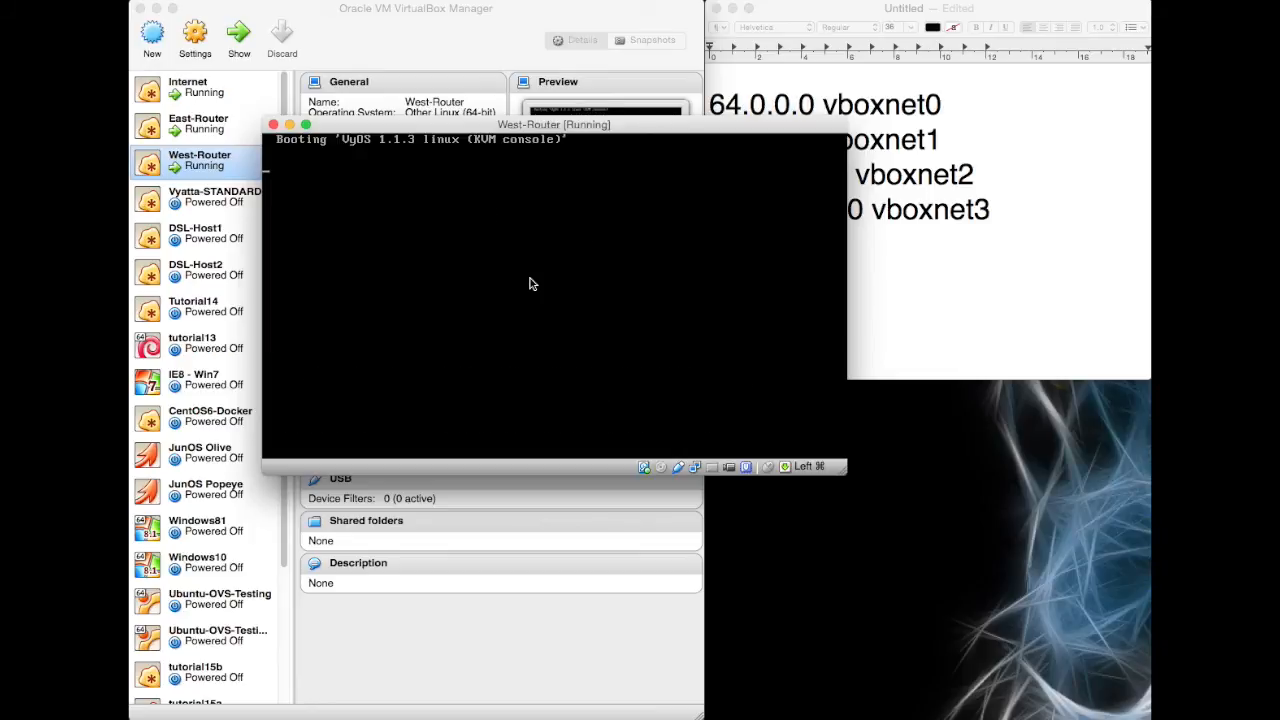
{"action": "mouse_move", "coordinate": [670, 388]}
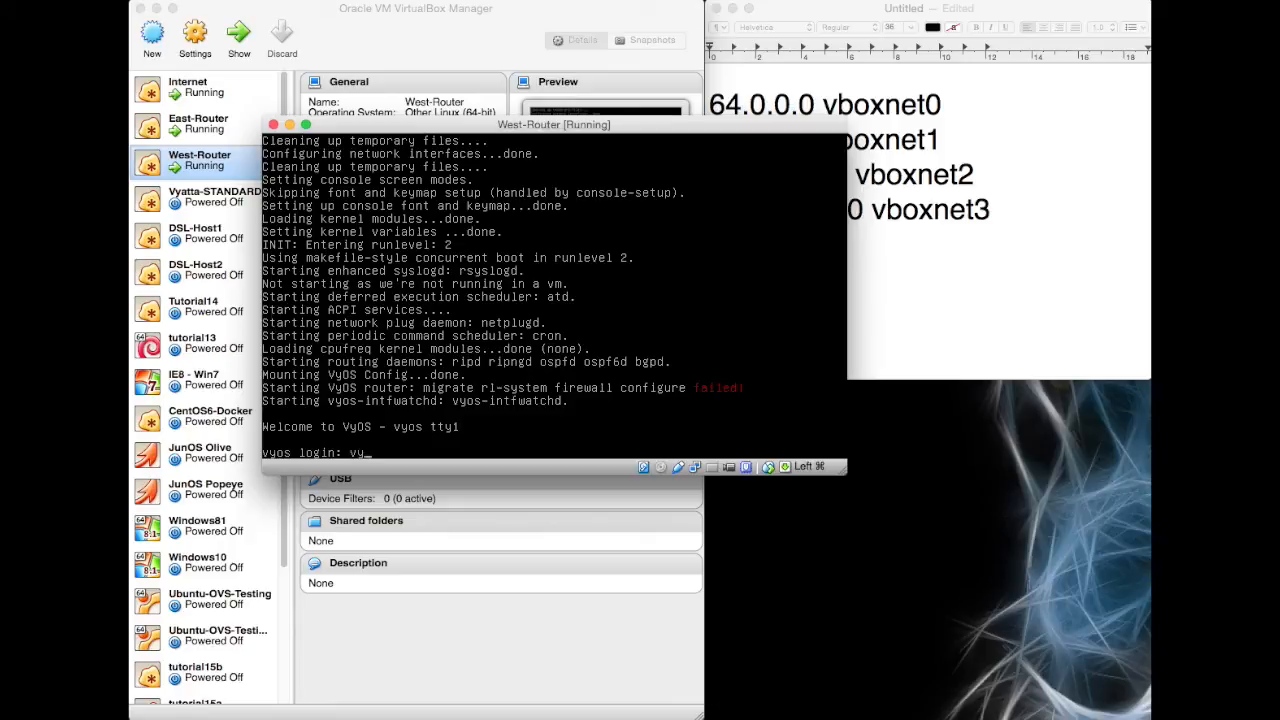
Step: Load the default /opt/vyatta config.boot, then reboot West-Router, confirming with 'yes'
{"action": "type", "text": "vyos"}
{"action": "type", "text": "load /"}
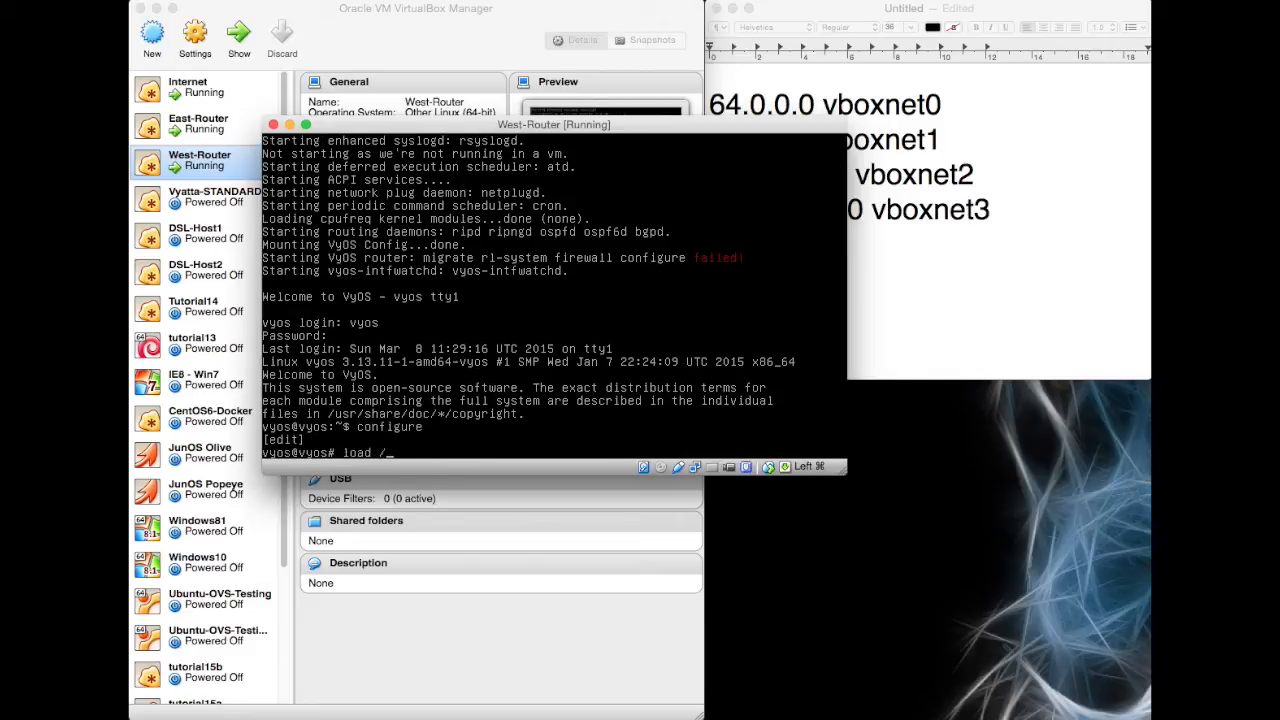
{"action": "type", "text": "opt/vyatta/etc/"}
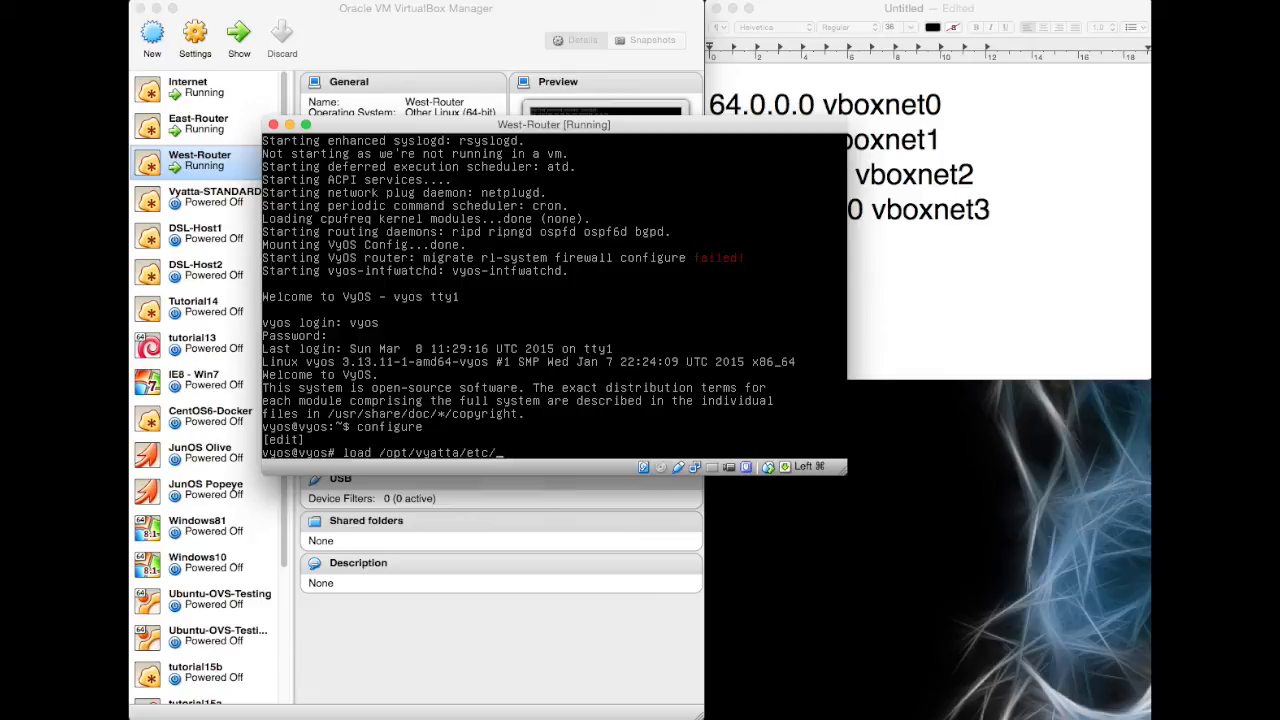
{"action": "type", "text": "config.boot"}
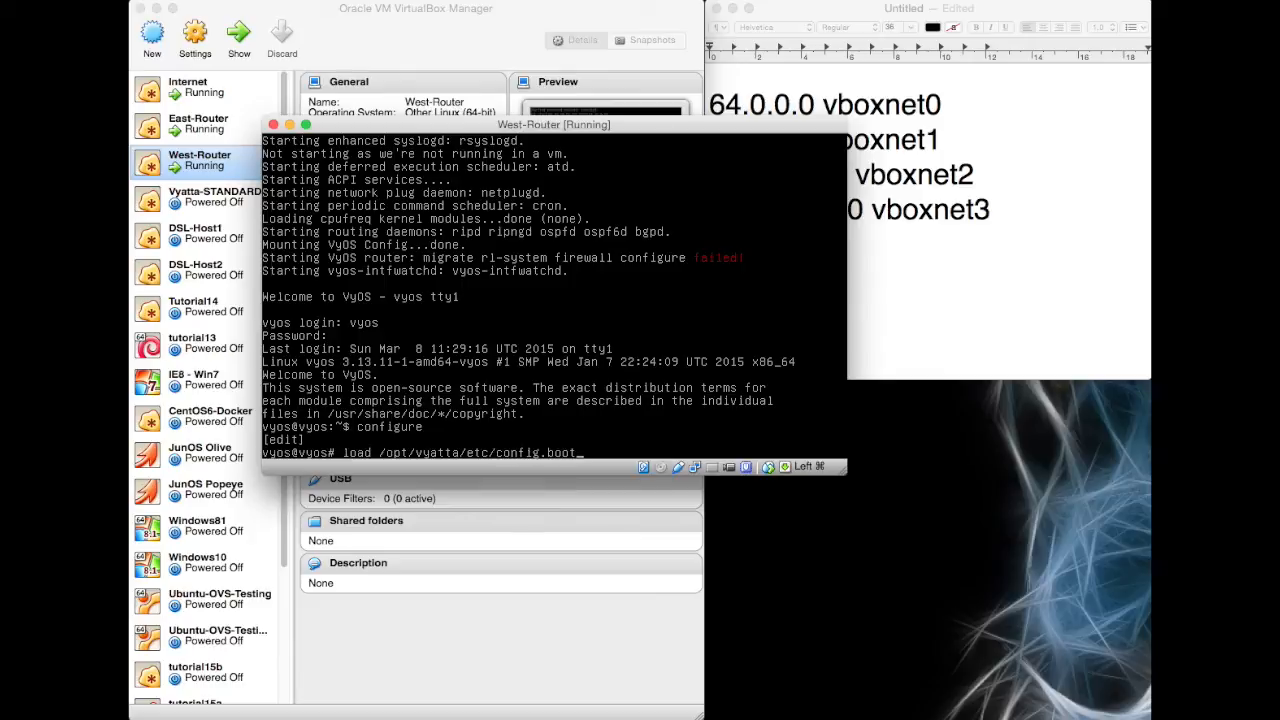
{"action": "key", "text": "Return"}
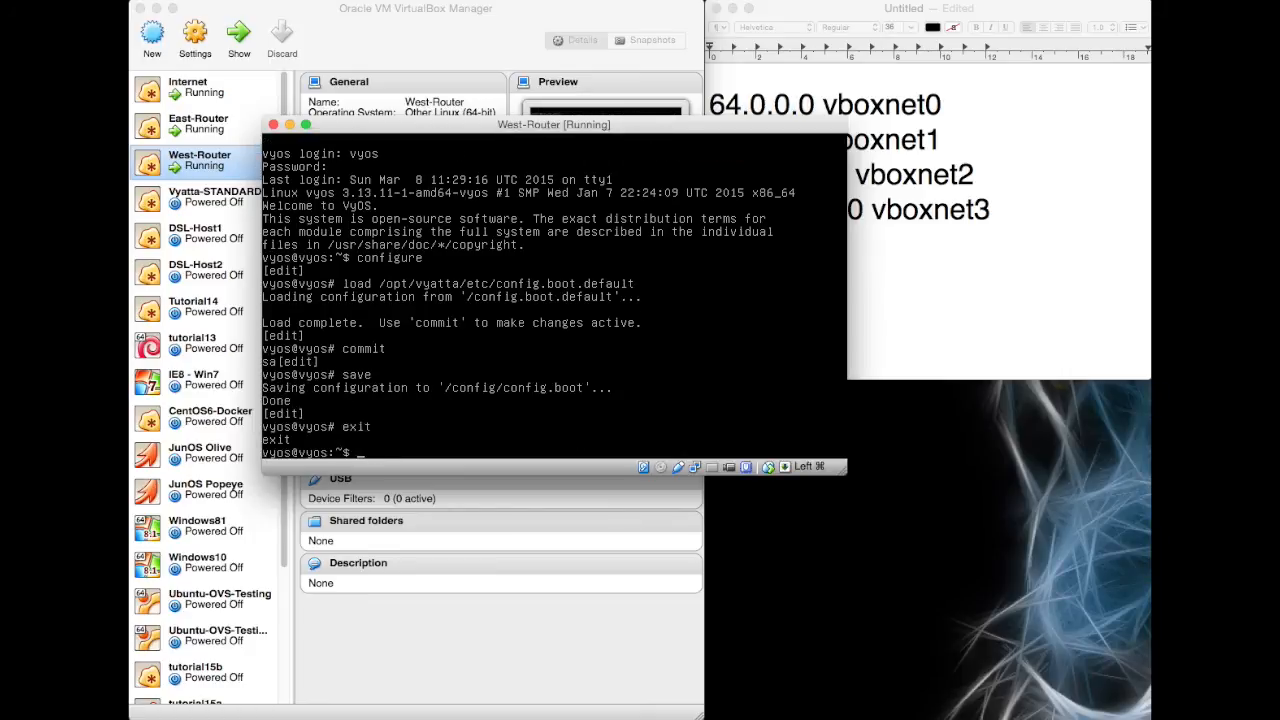
{"action": "type", "text": "reboot"}
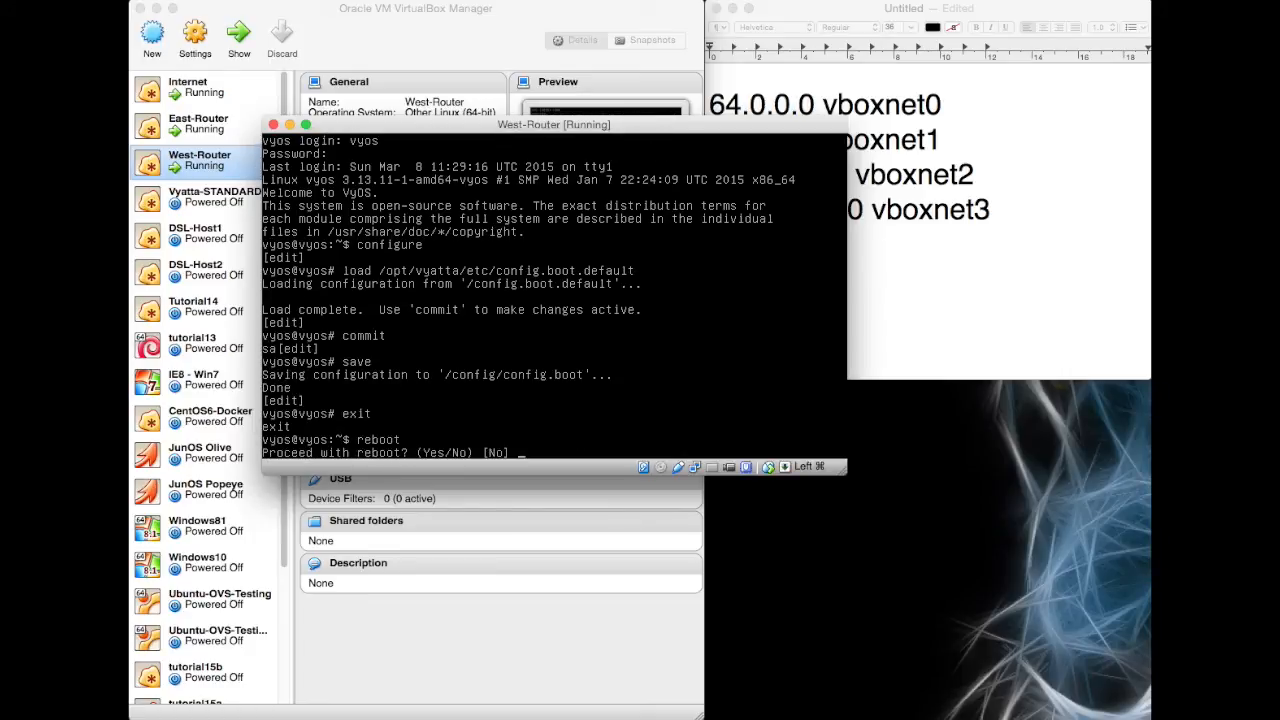
{"action": "type", "text": "yes"}
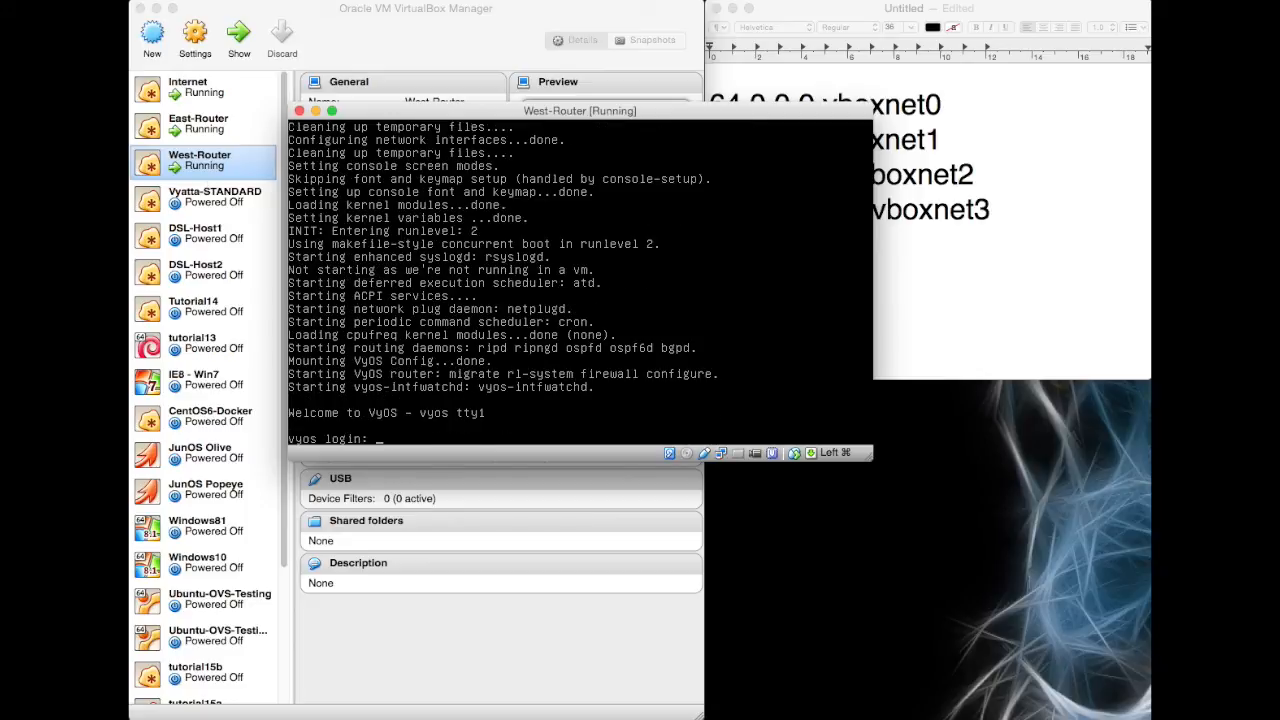
Step: Log in as vyos, confirm eth0 and eth1 have no addresses, and enter configure
{"action": "type", "text": "vyos"}
{"action": "type", "text": "show inter"}
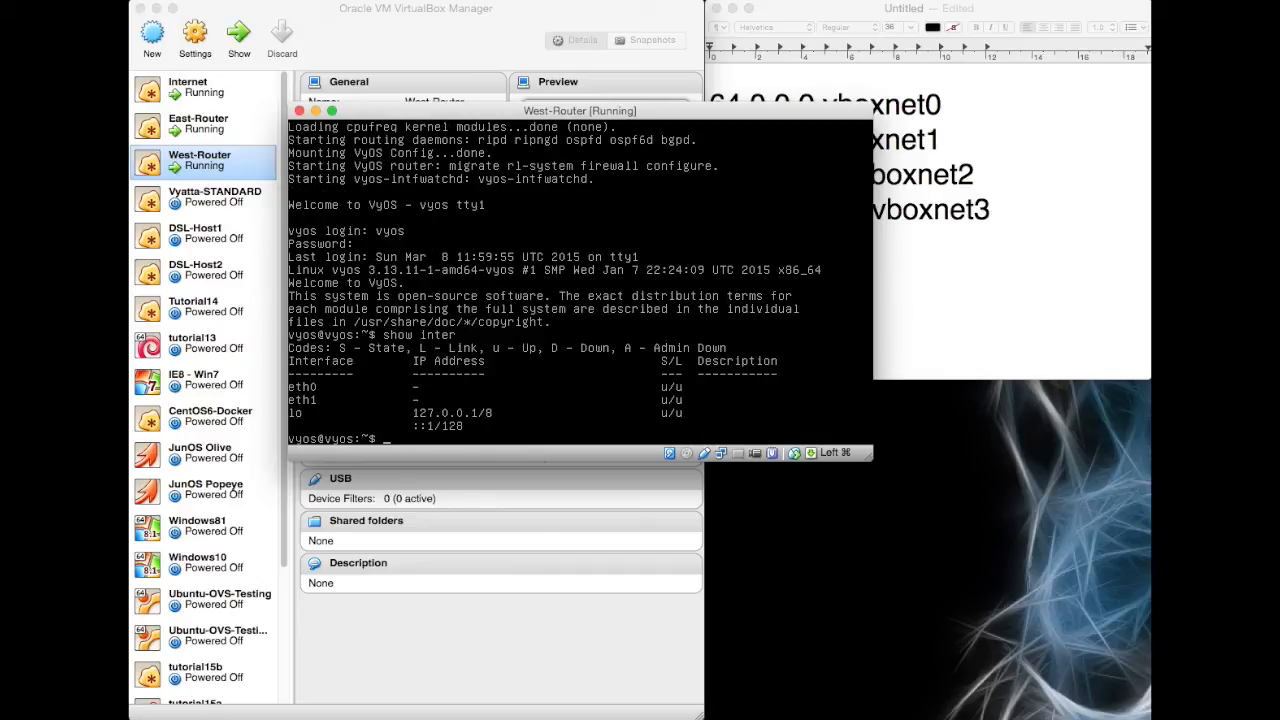
{"action": "type", "text": "config"}
{"action": "type", "text": "set"}
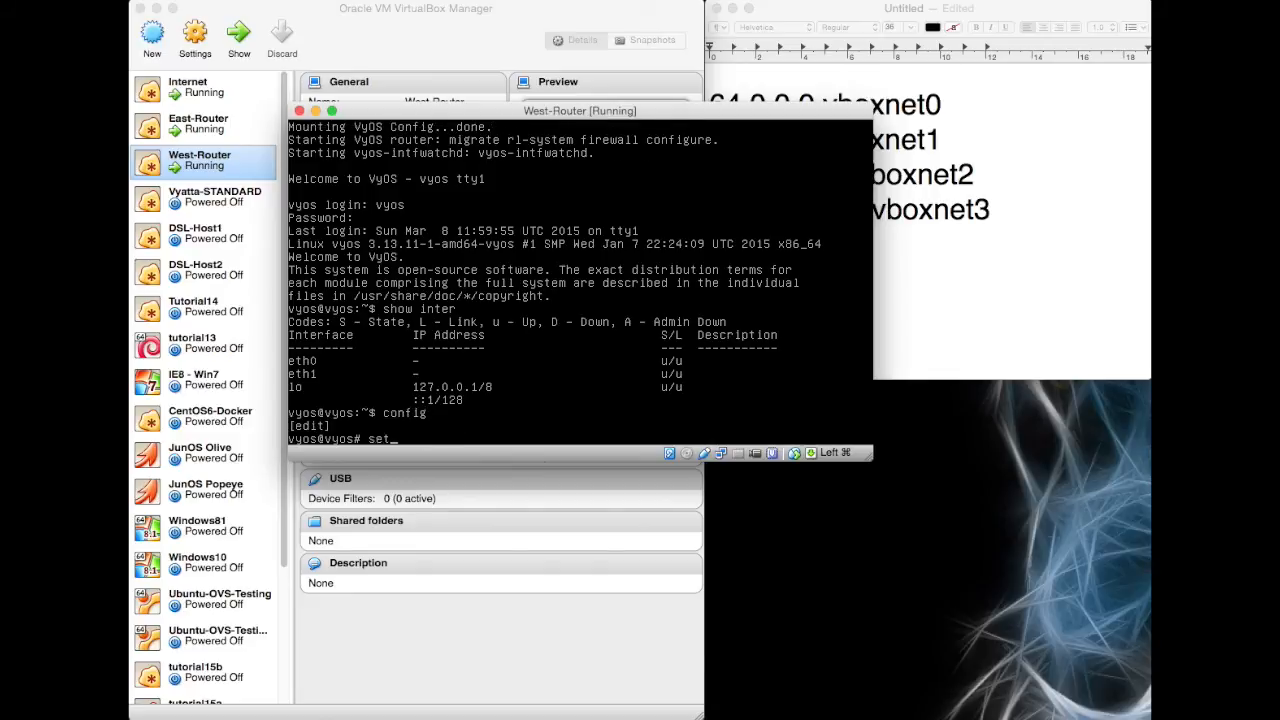
Step: Set the system host name to West-Router, then commit and save
{"action": "type", "text": "system"}
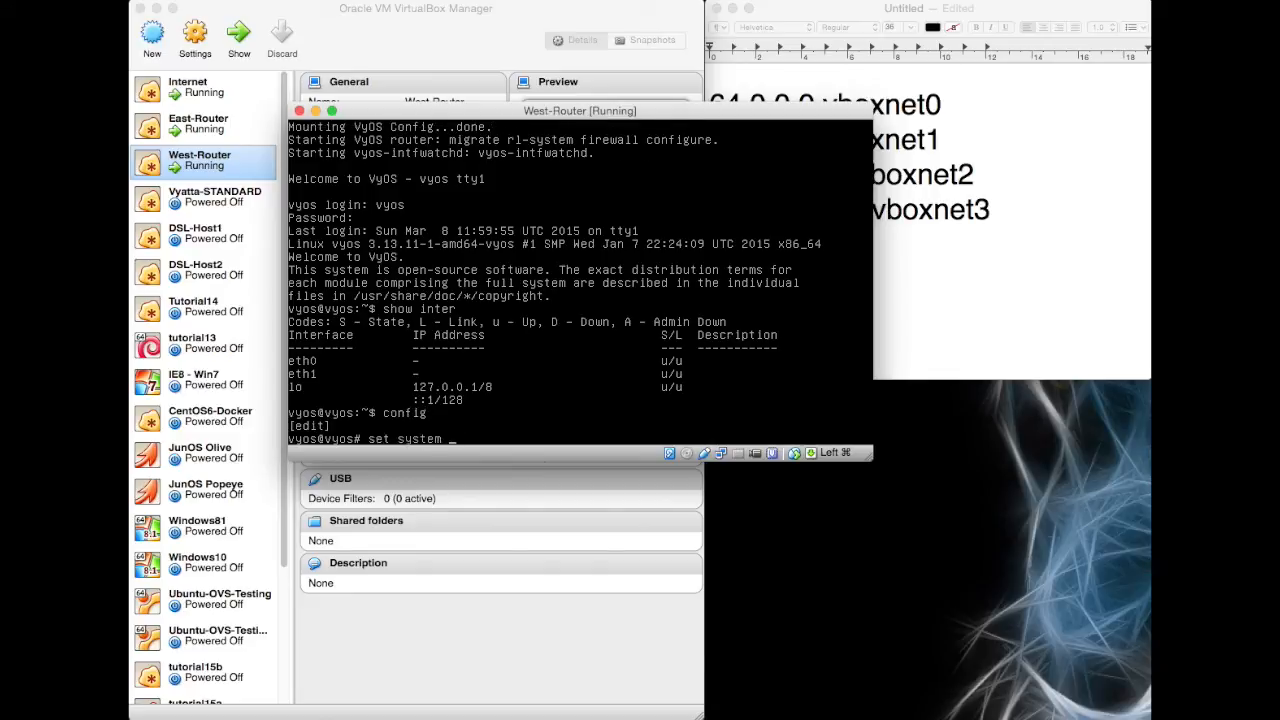
{"action": "type", "text": "host-name"}
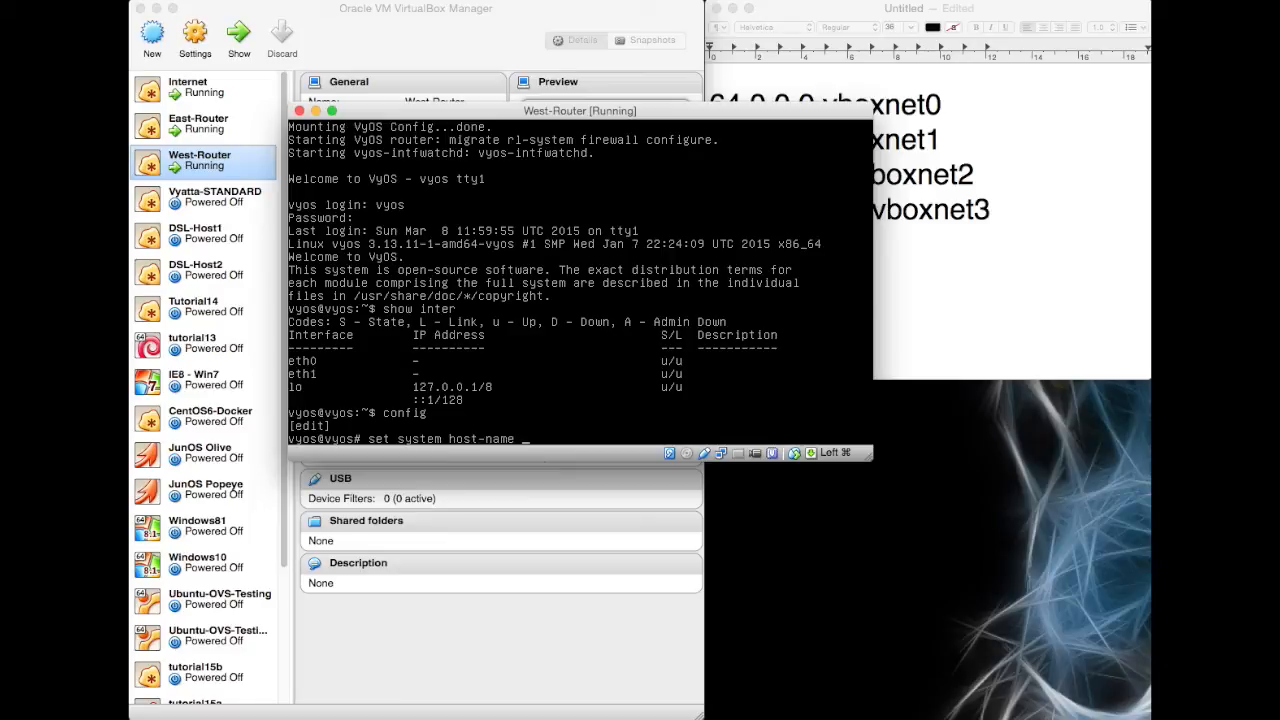
{"action": "type", "text": "West-Router"}
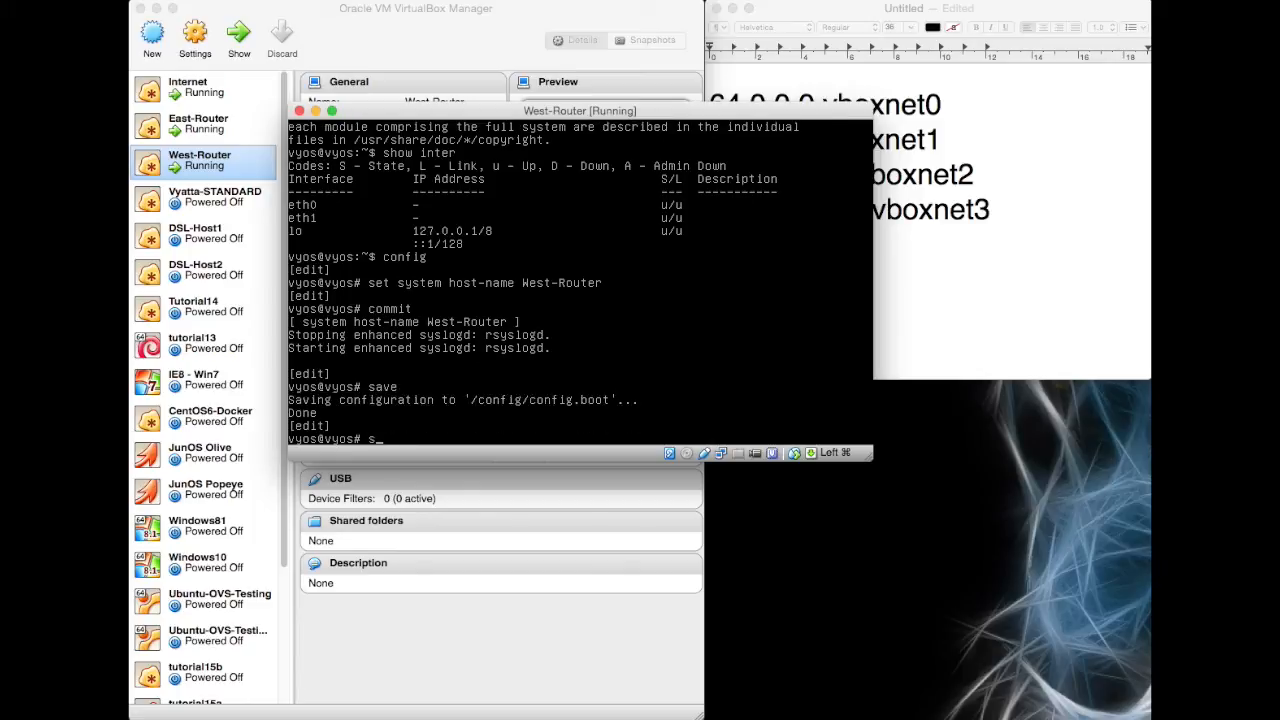
{"action": "type", "text": "et interfaces"}
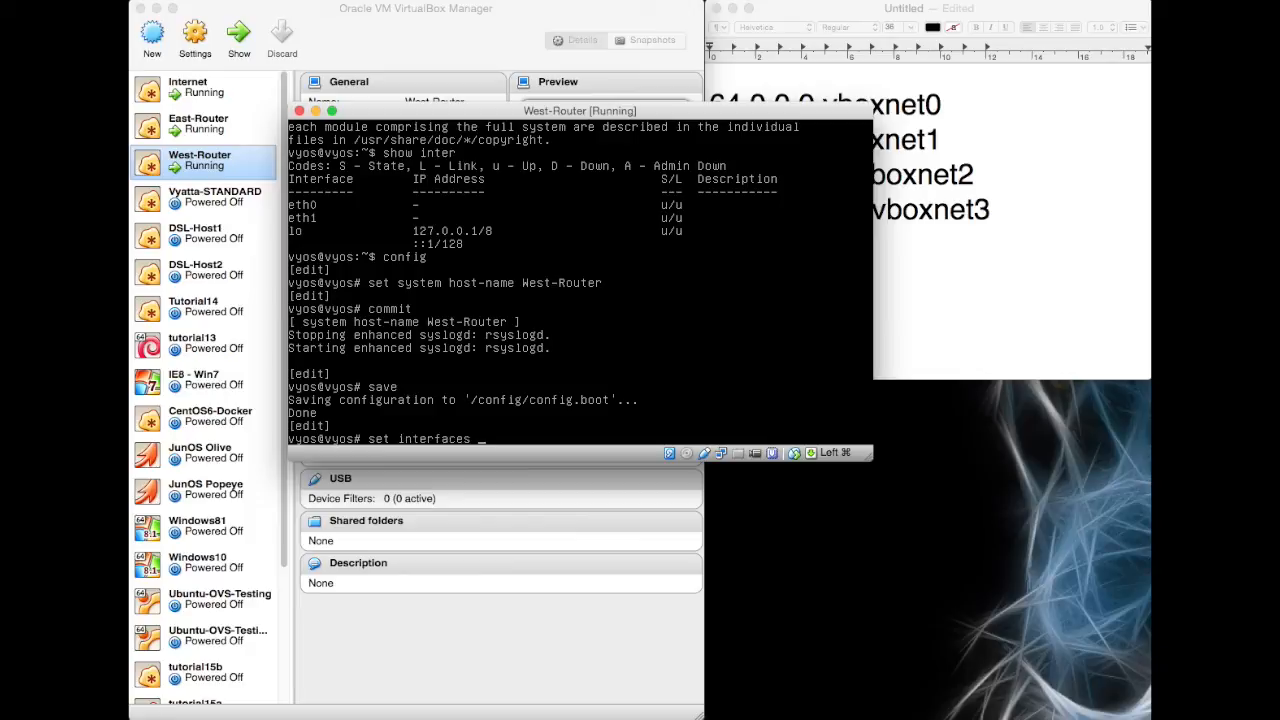
Step: Assign address 38.0.0.2/30 to interface eth0 and commit
{"action": "type", "text": "ethernet"}
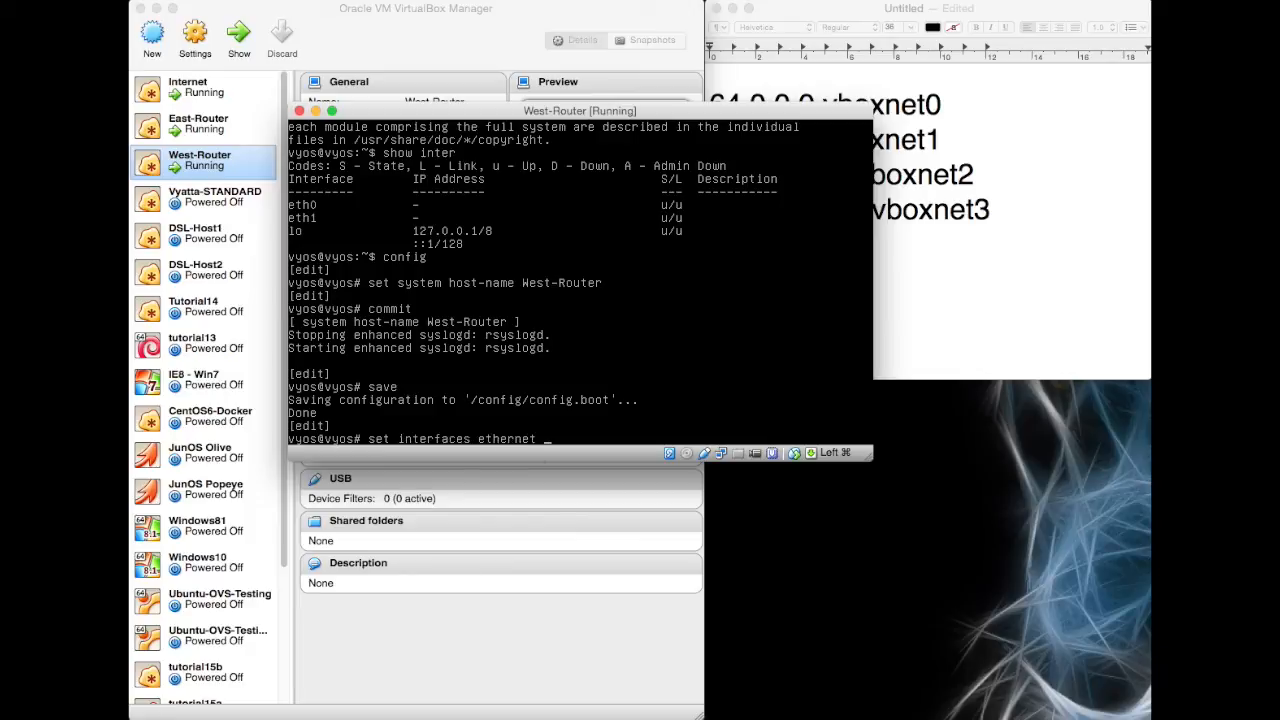
{"action": "type", "text": "eth0 addr"}
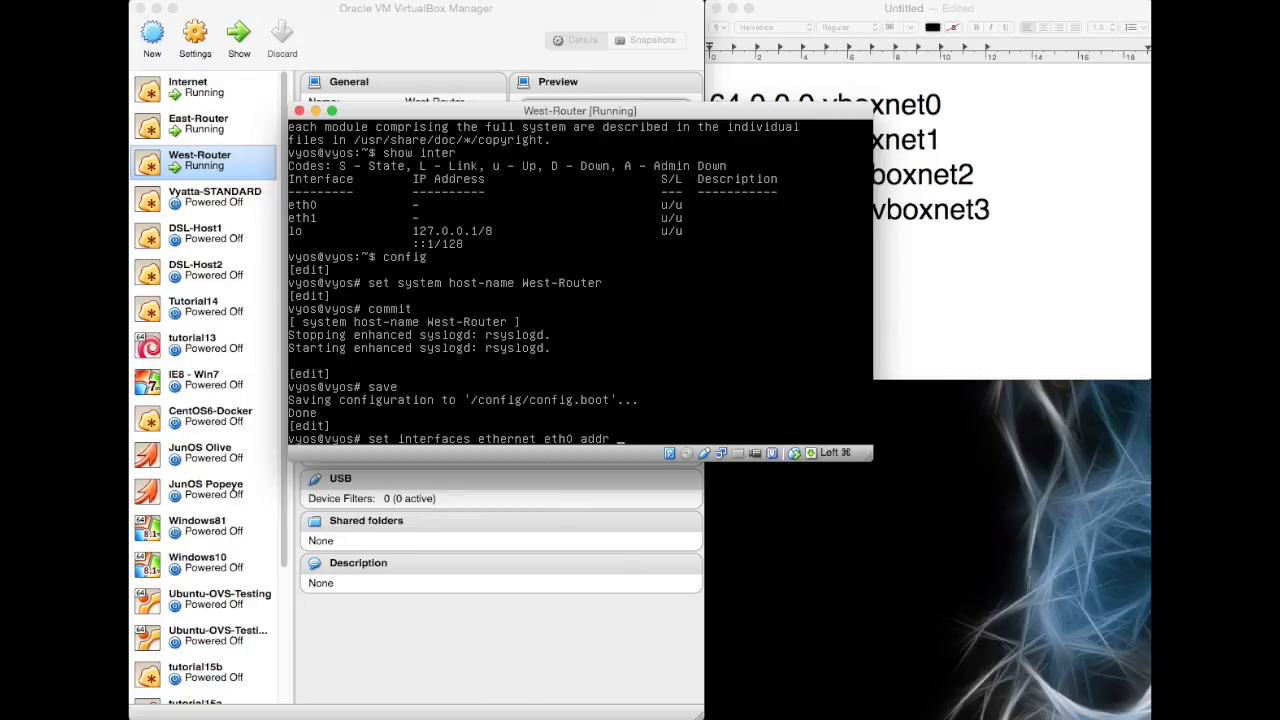
{"action": "type", "text": "38.0.02"}
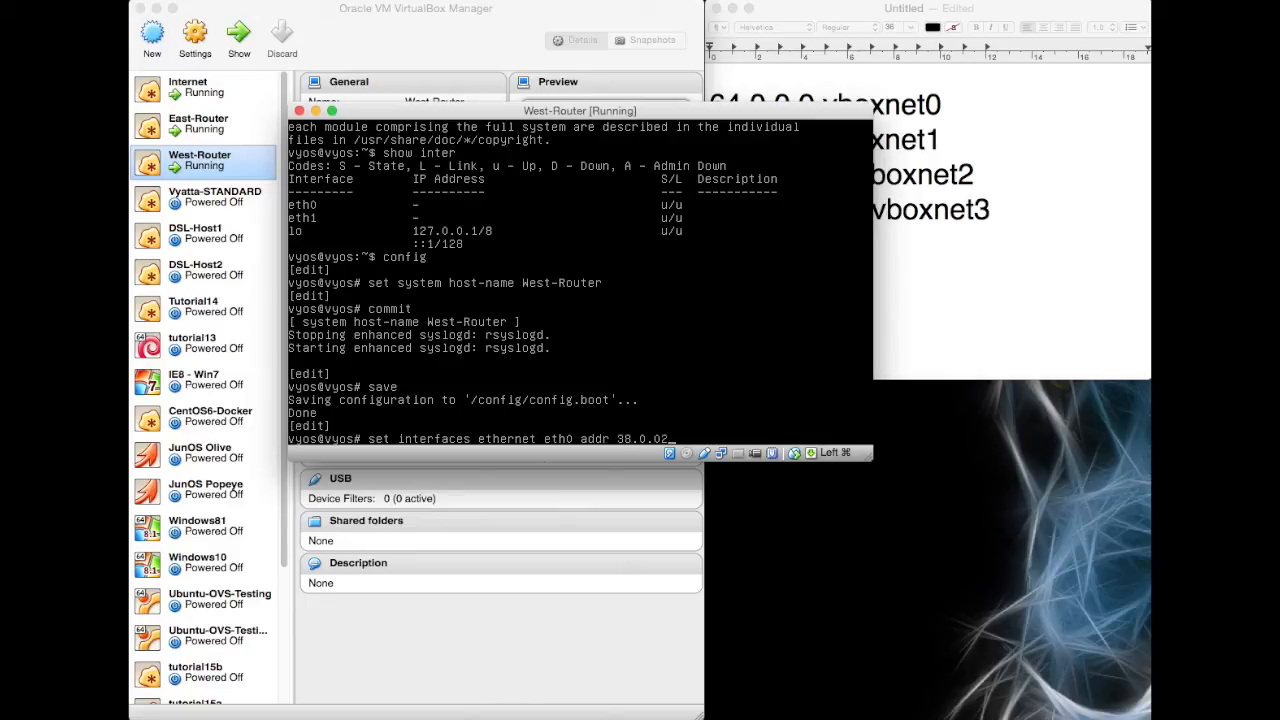
{"action": "type", "text": "2"}
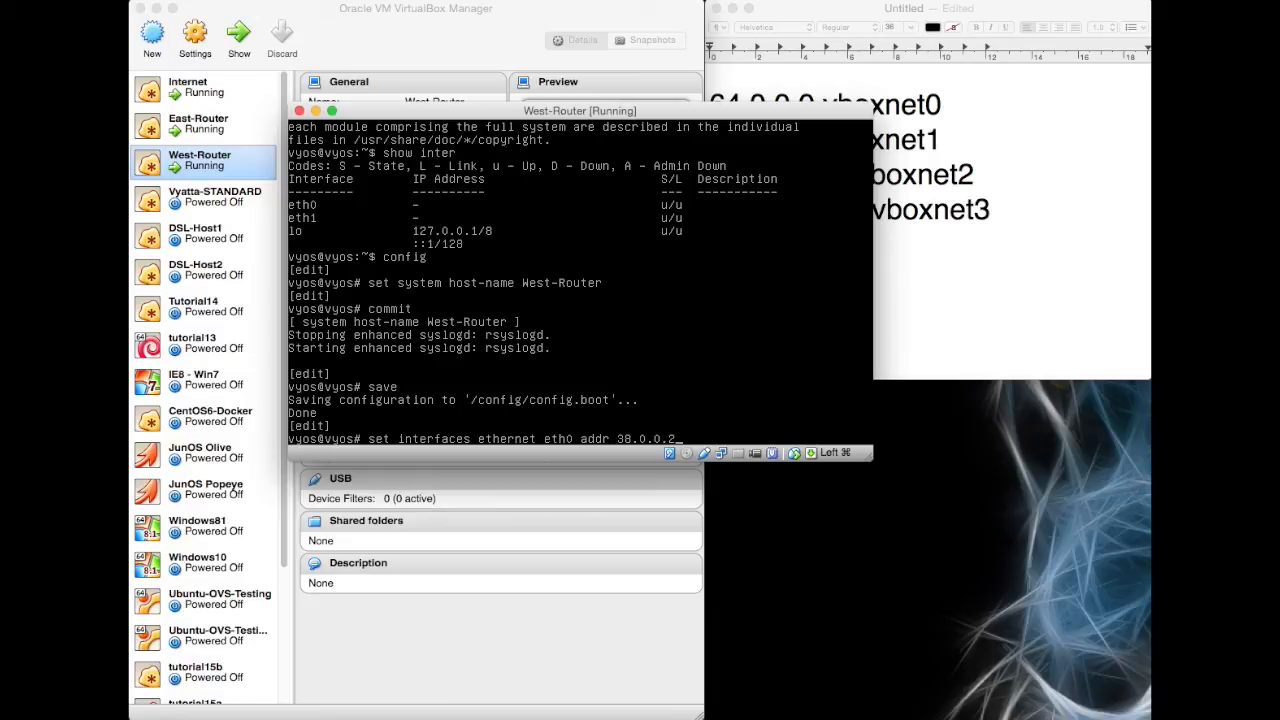
{"action": "type", "text": "/30"}
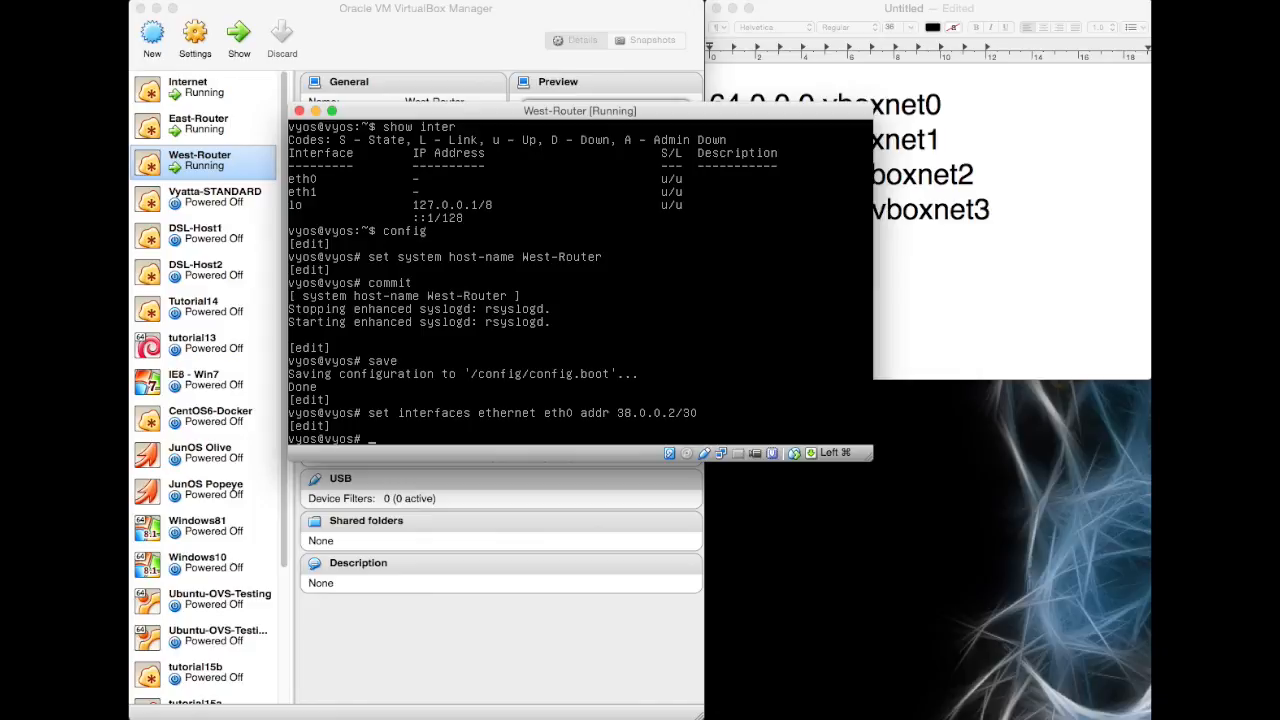
{"action": "type", "text": "commit"}
{"action": "type", "text": "set interfaces ethernet eth1 addr 192.168.2/30"}
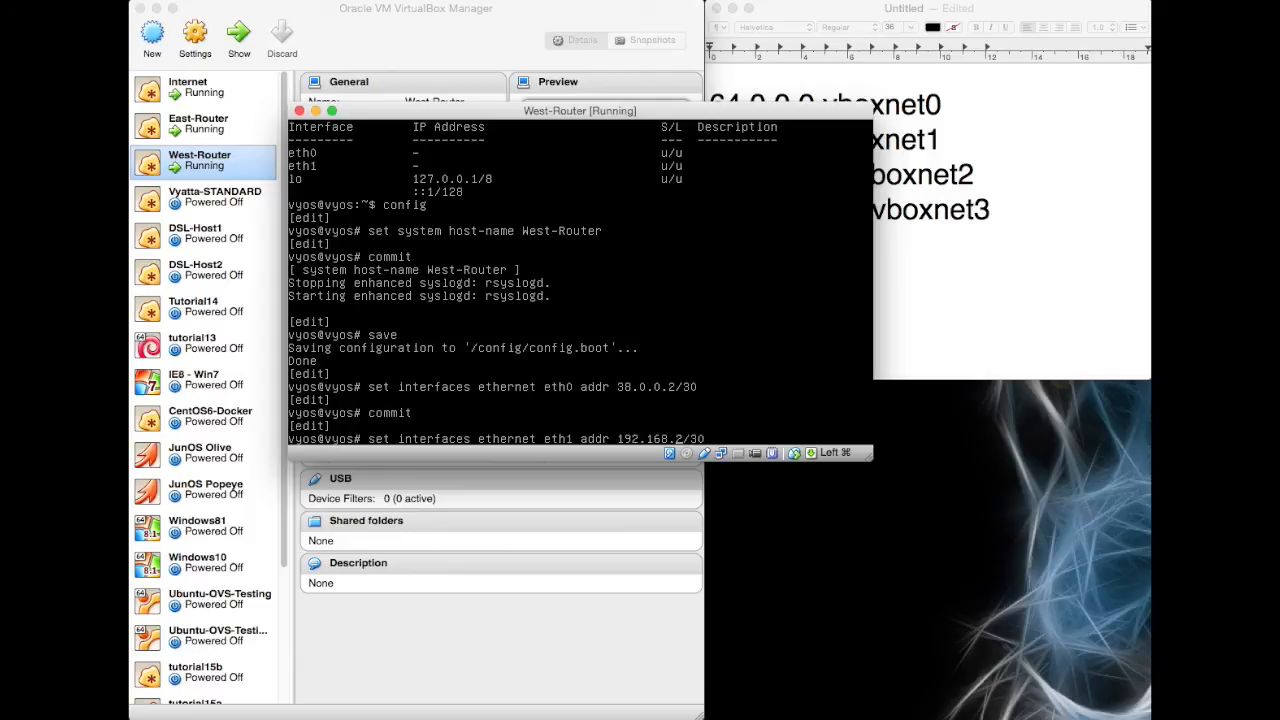
Step: Assign address 192.168.1.1/24 to interface eth1 and commit
{"action": "type", "text": "1.1"}
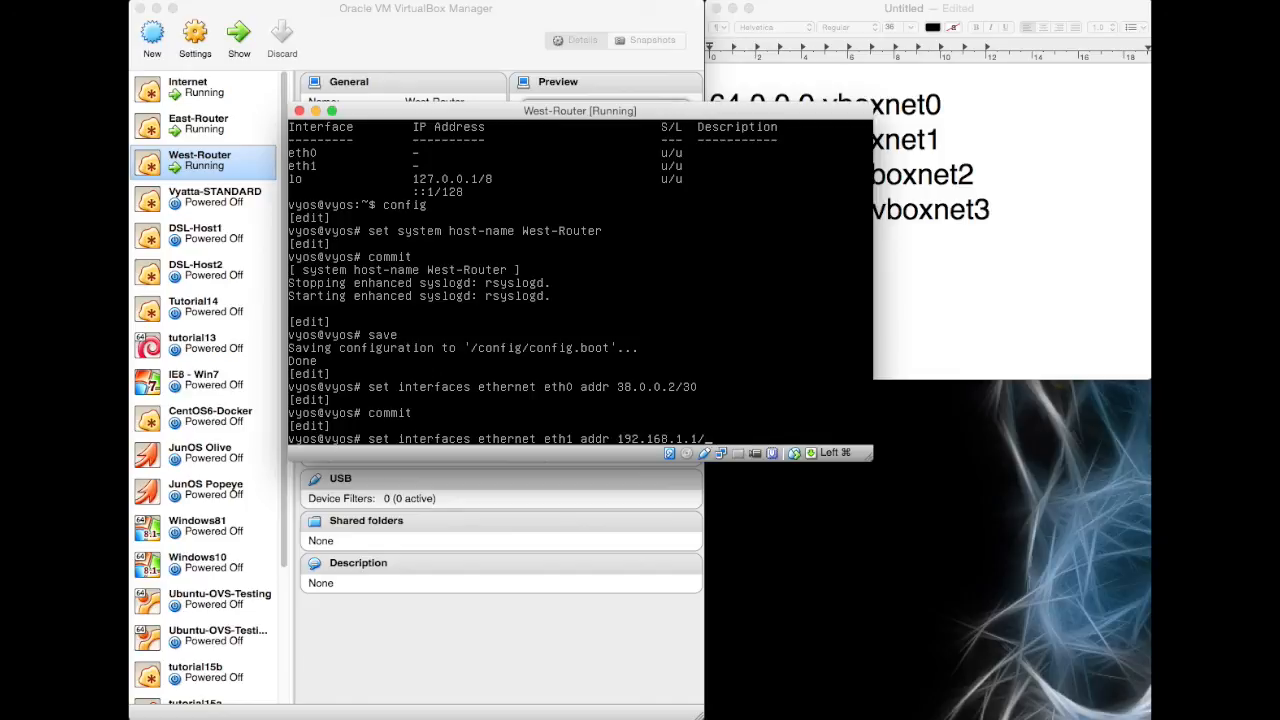
{"action": "type", "text": "24"}
{"action": "type", "text": "commit"}
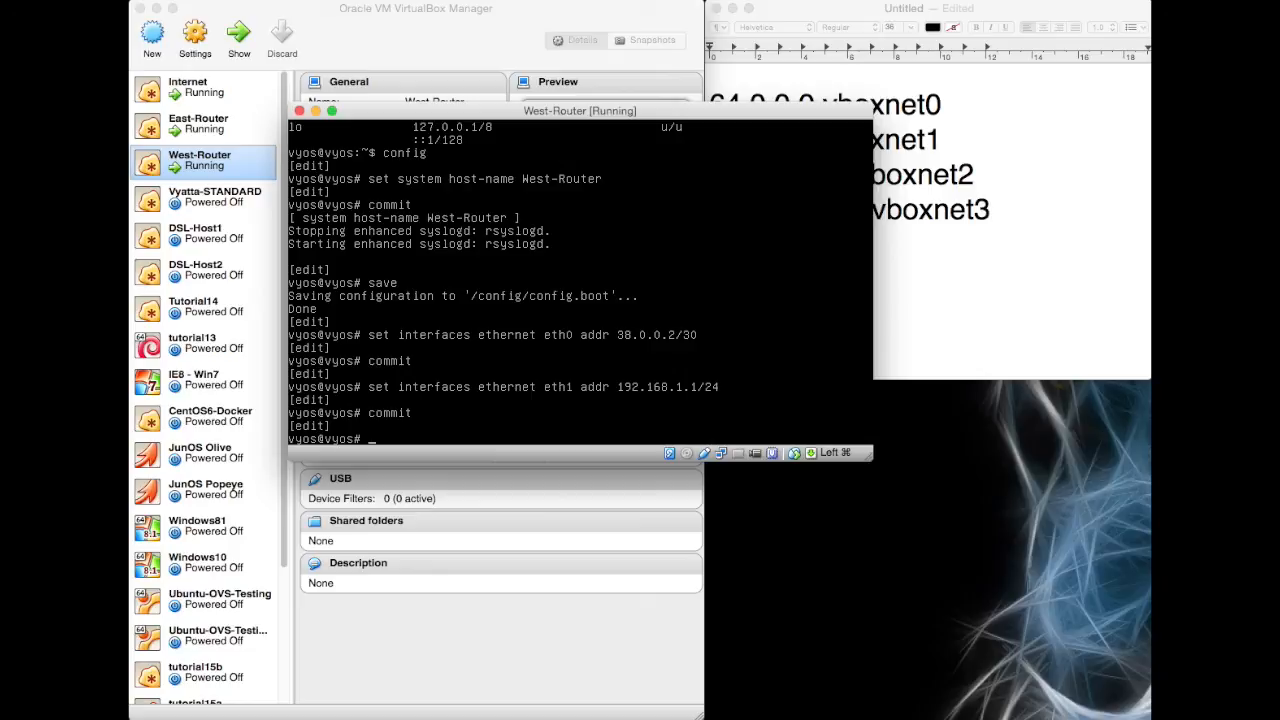
{"action": "type", "text": "set"}
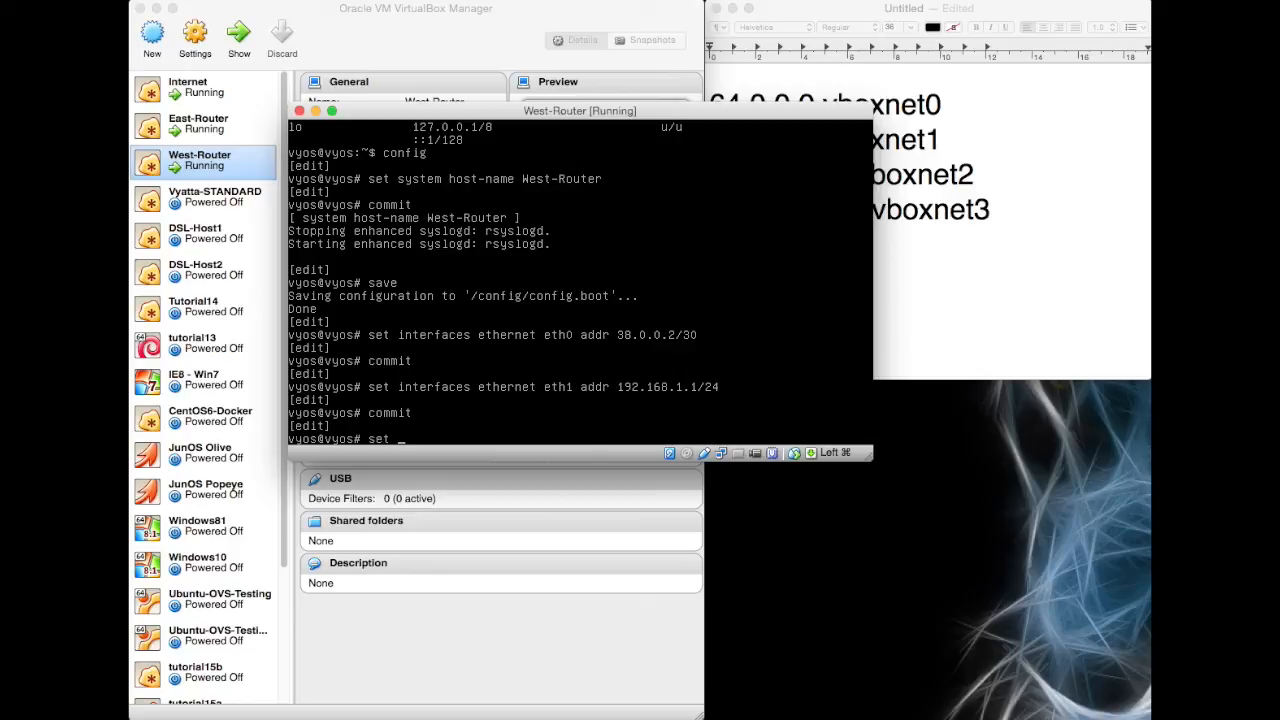
Step: Add static route 0.0.0.0/0 via next-hop 38.0.0.1, commit, save and exit
{"action": "type", "text": "protocol"}
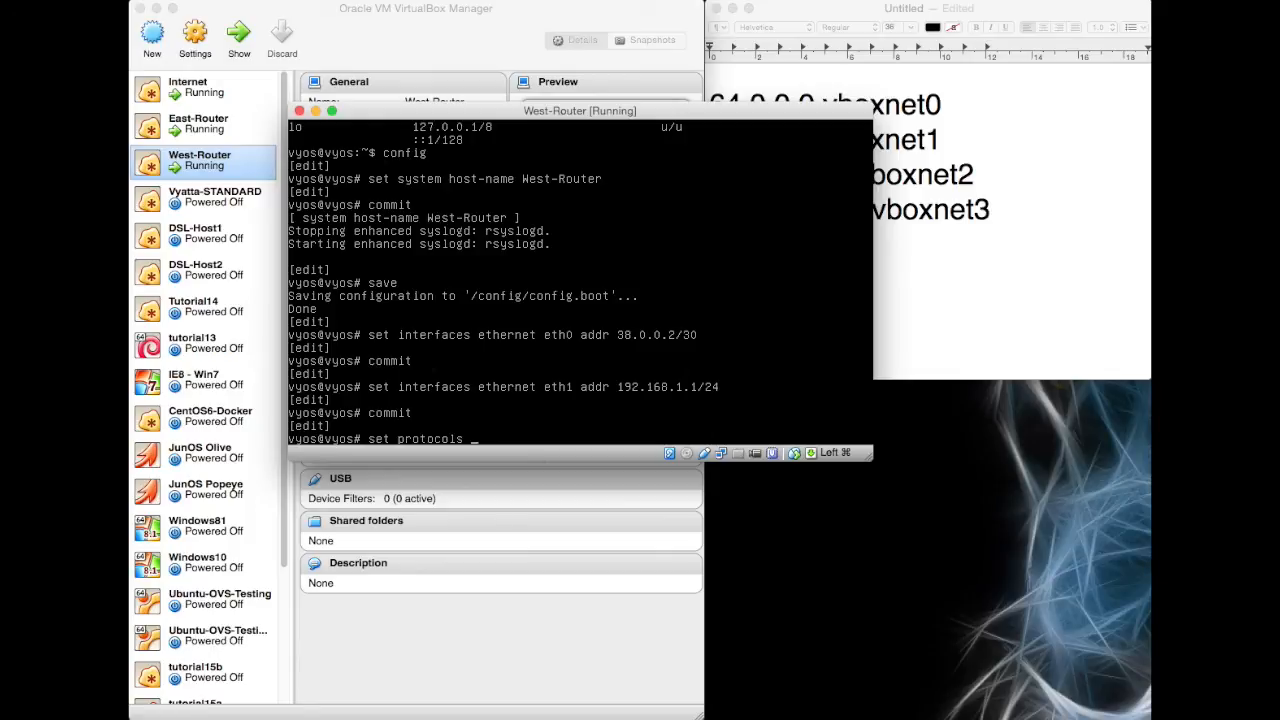
{"action": "type", "text": "static route"}
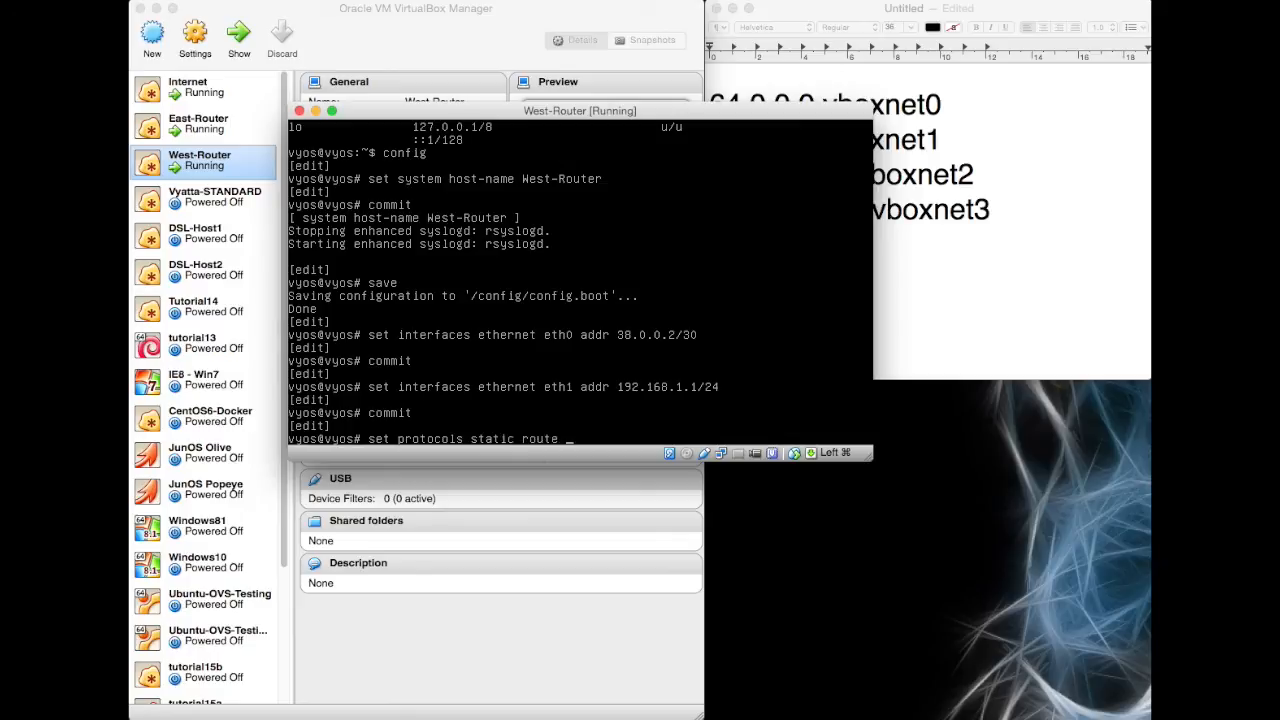
{"action": "type", "text": "0.0.0.0"}
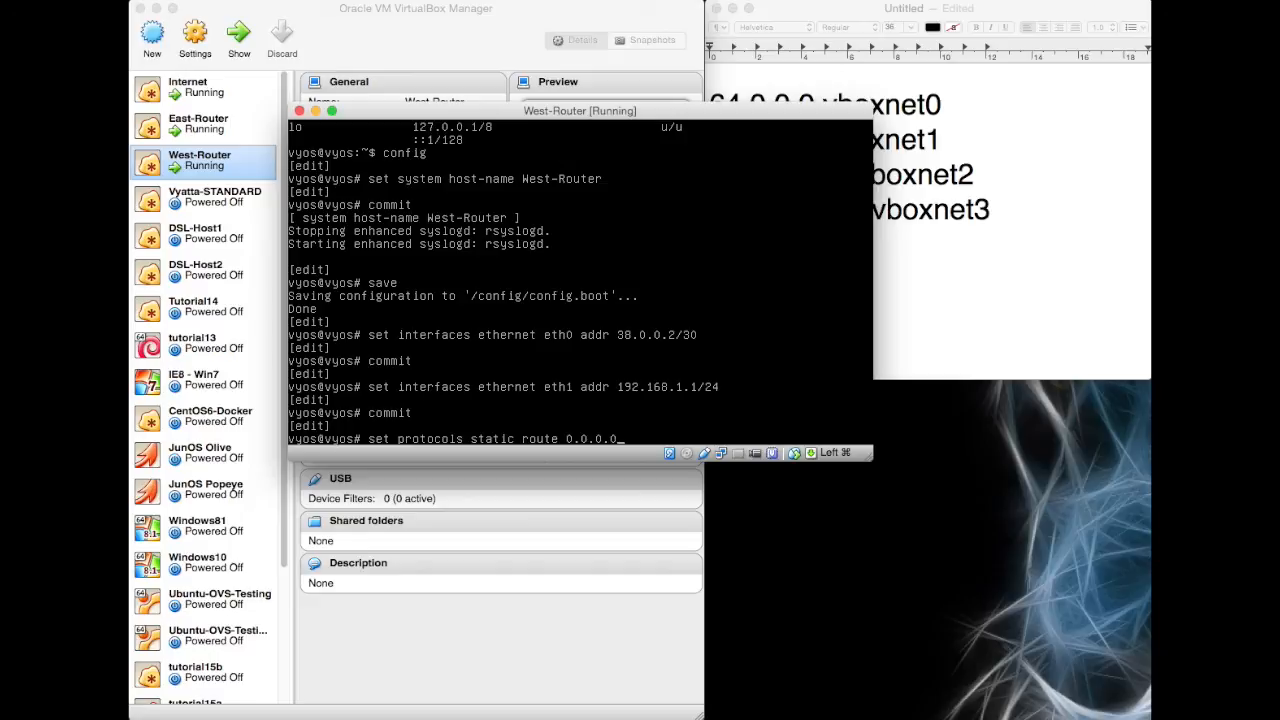
{"action": "type", "text": "/0"}
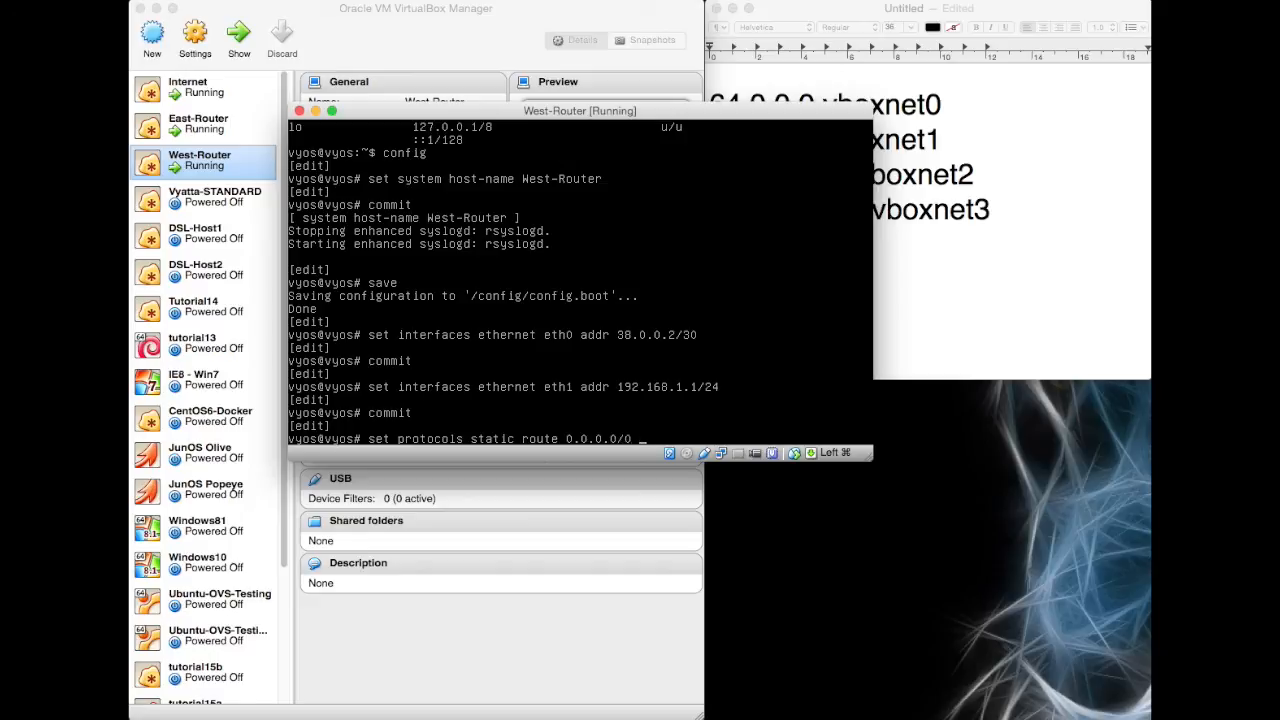
{"action": "type", "text": "next-"}
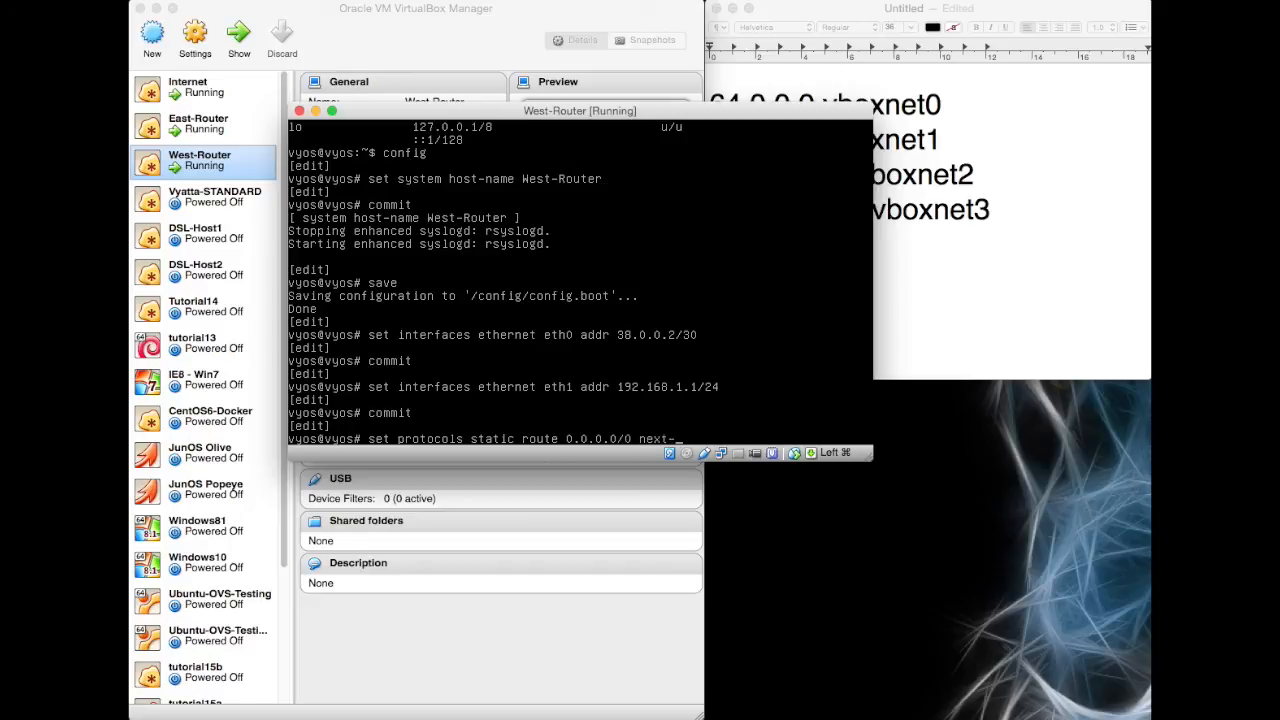
{"action": "type", "text": "next-hop 38.0.0."}
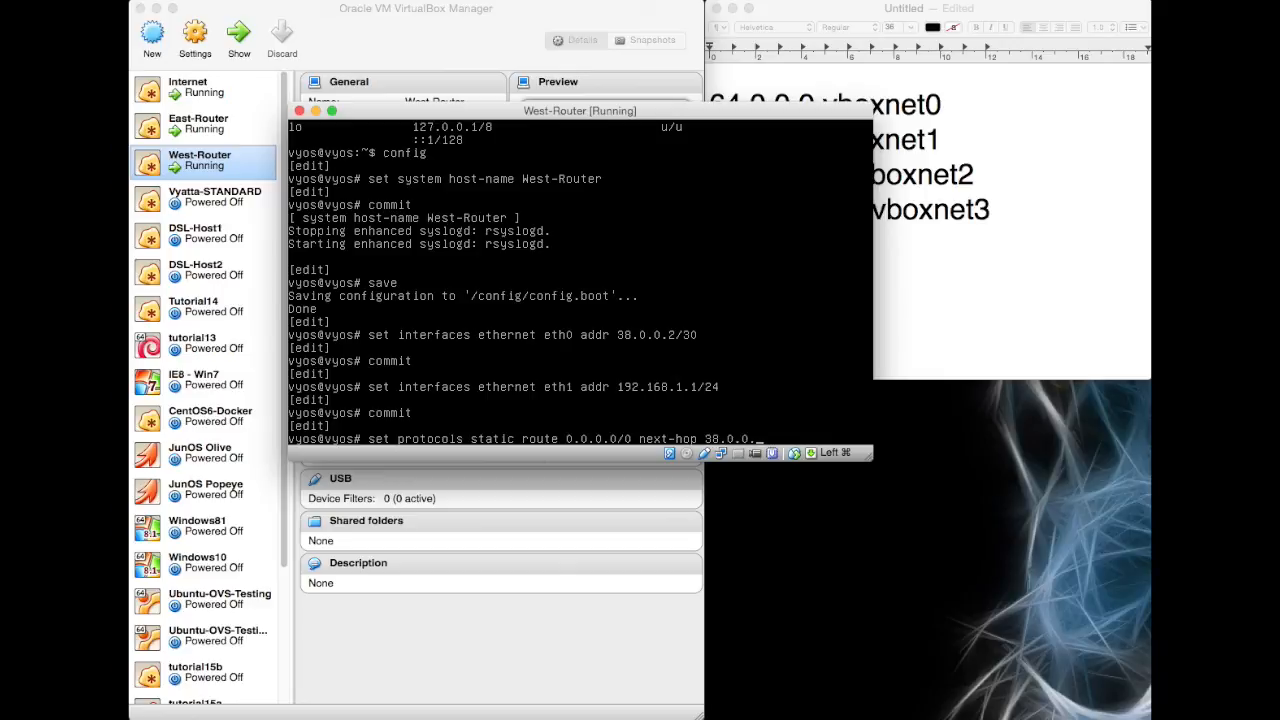
{"action": "type", "text": "1"}
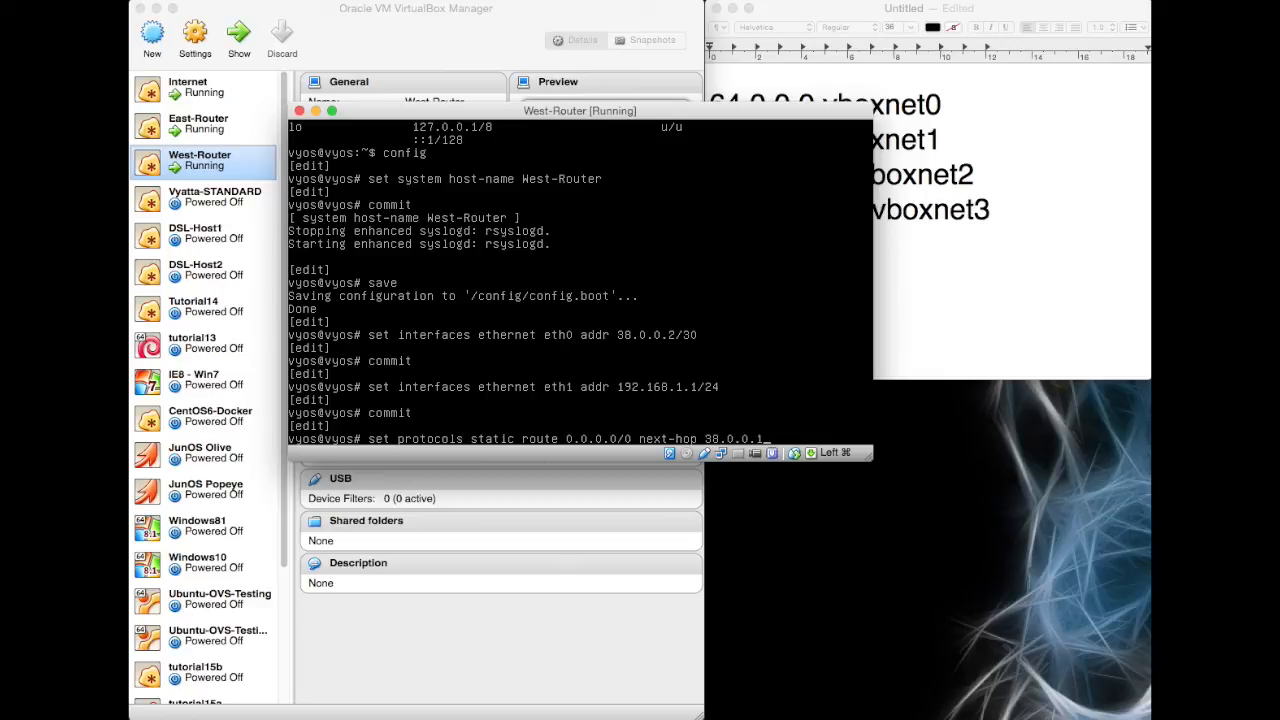
{"action": "type", "text": "commit"}
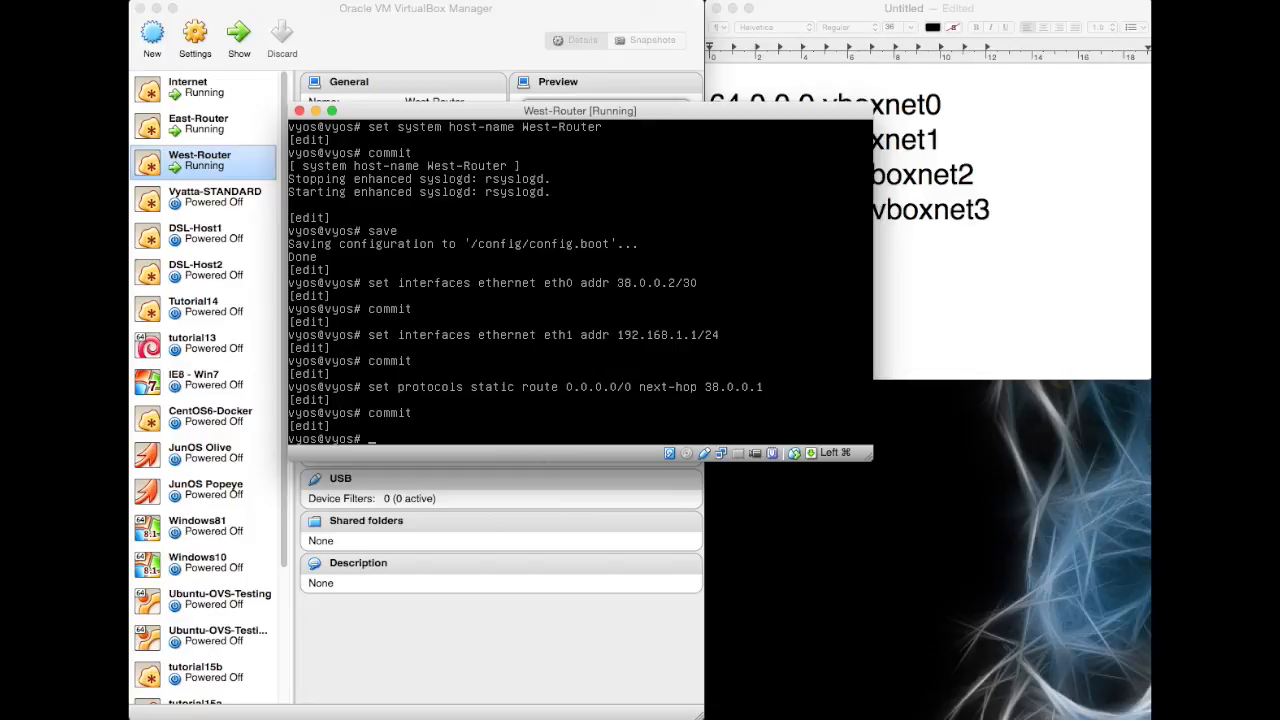
{"action": "type", "text": "save"}
{"action": "type", "text": "exit"}
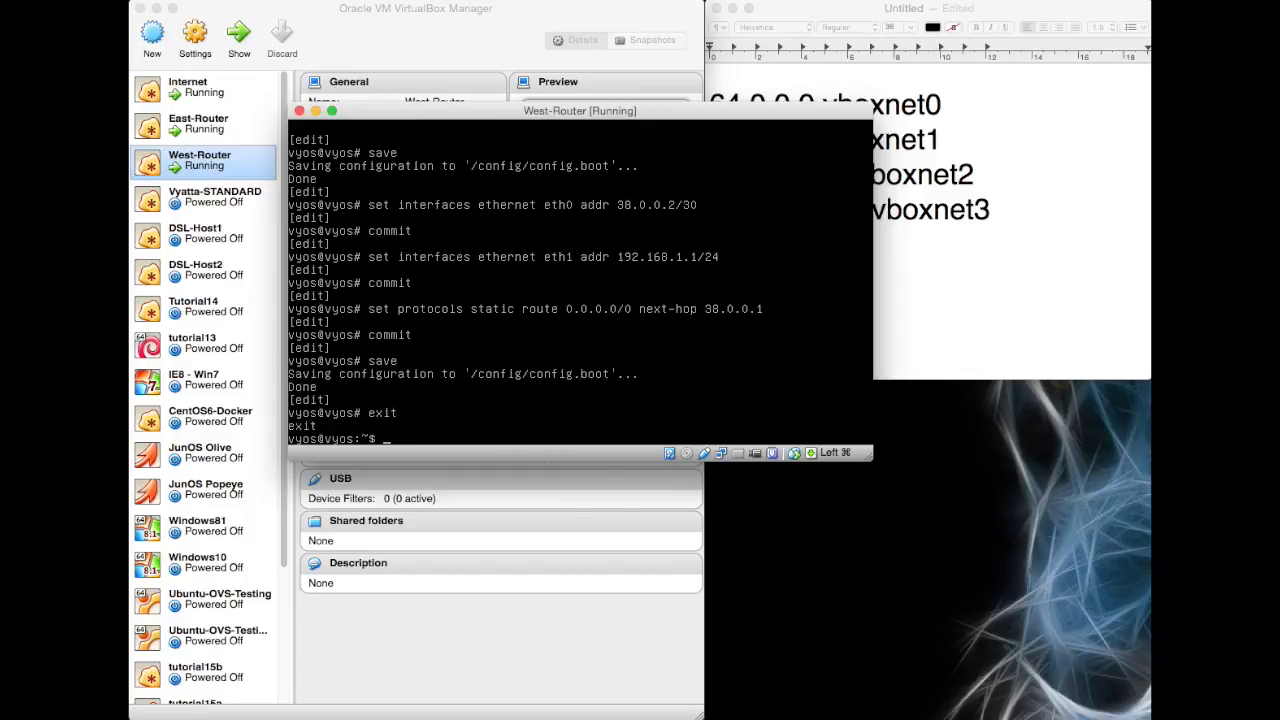
{"action": "type", "text": "ping"}
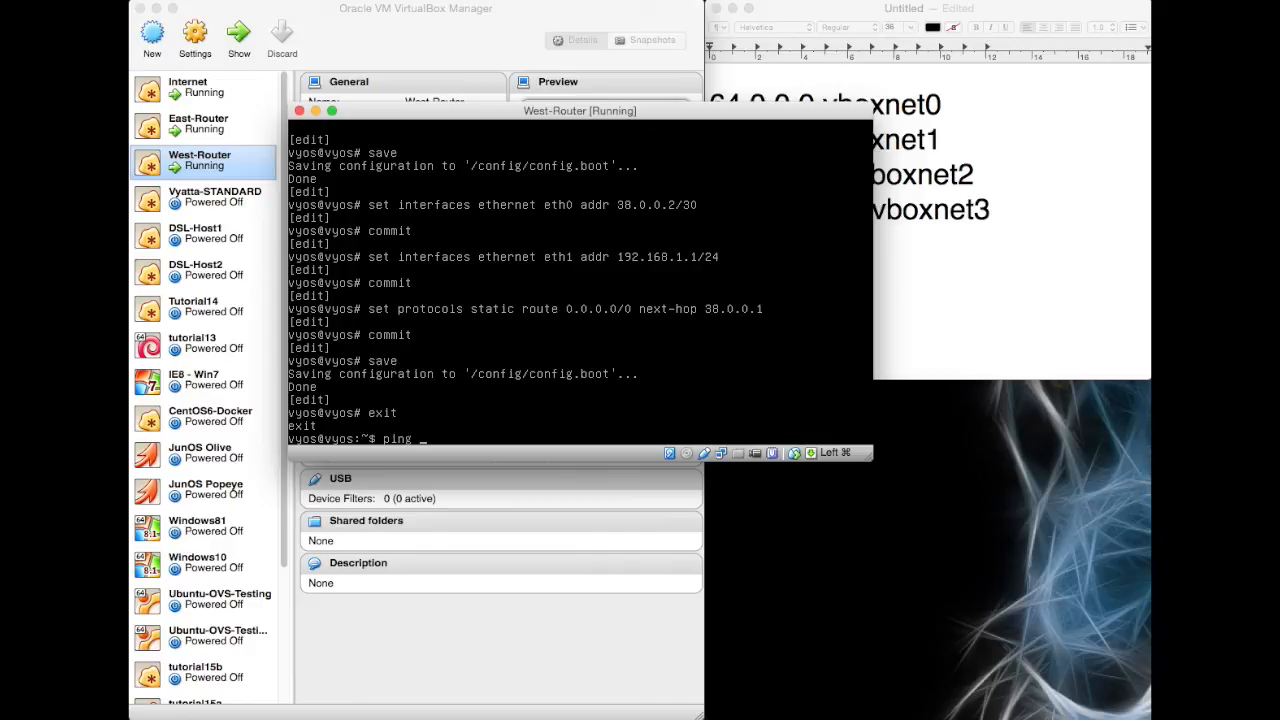
Step: Ping 38.0.0.1 and 64.0.0.1 with 0% packet loss, then type reboot
{"action": "type", "text": "38.0.0.1"}
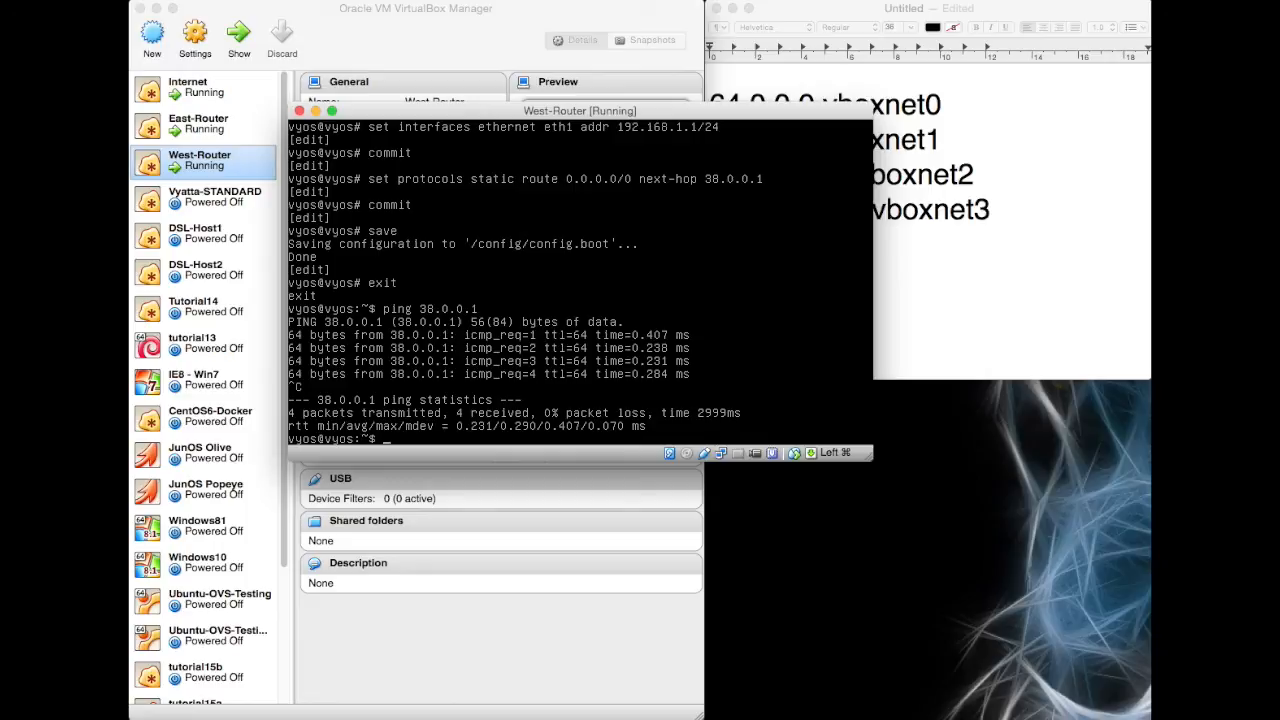
{"action": "type", "text": "ping"}
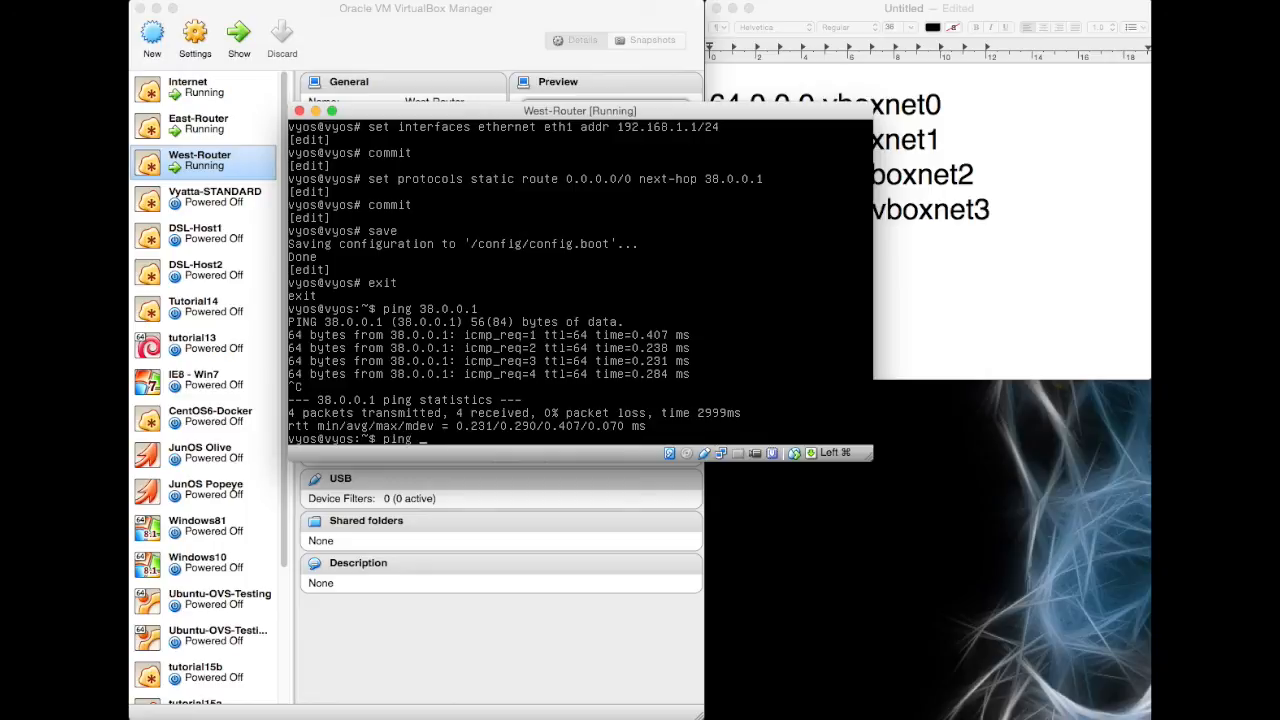
{"action": "type", "text": "64.0.0.1"}
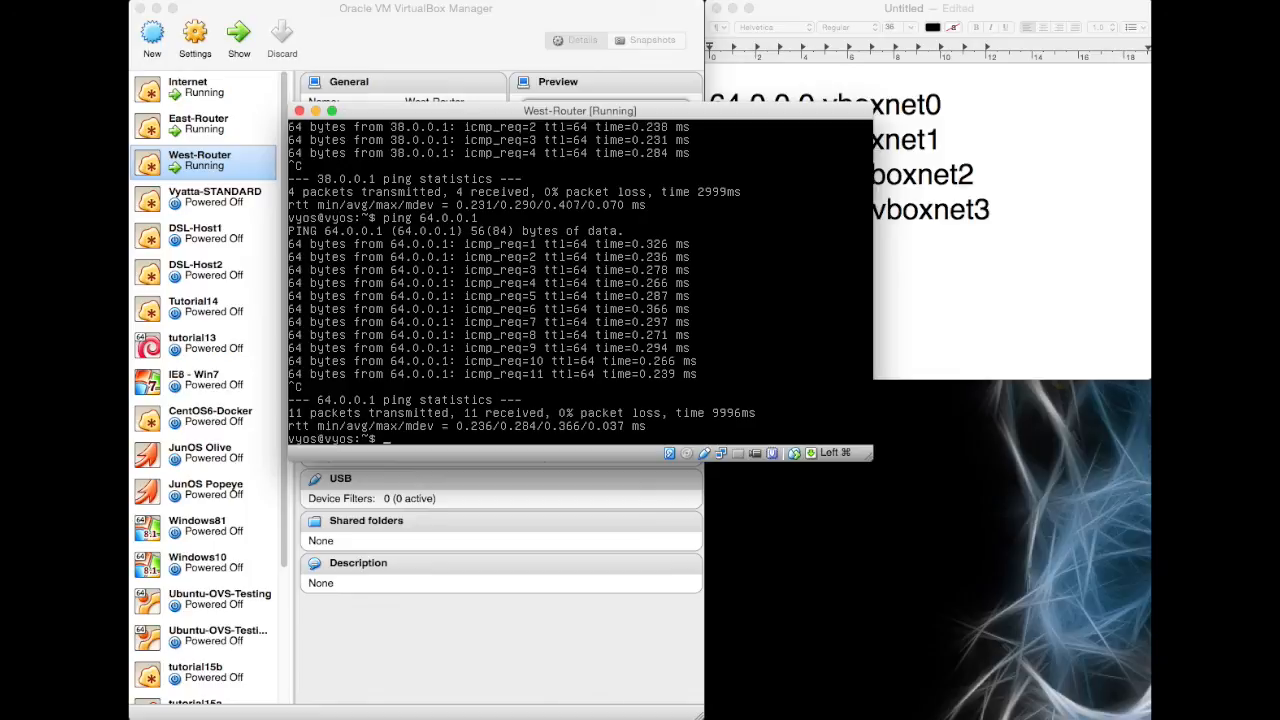
{"action": "type", "text": "reboot"}
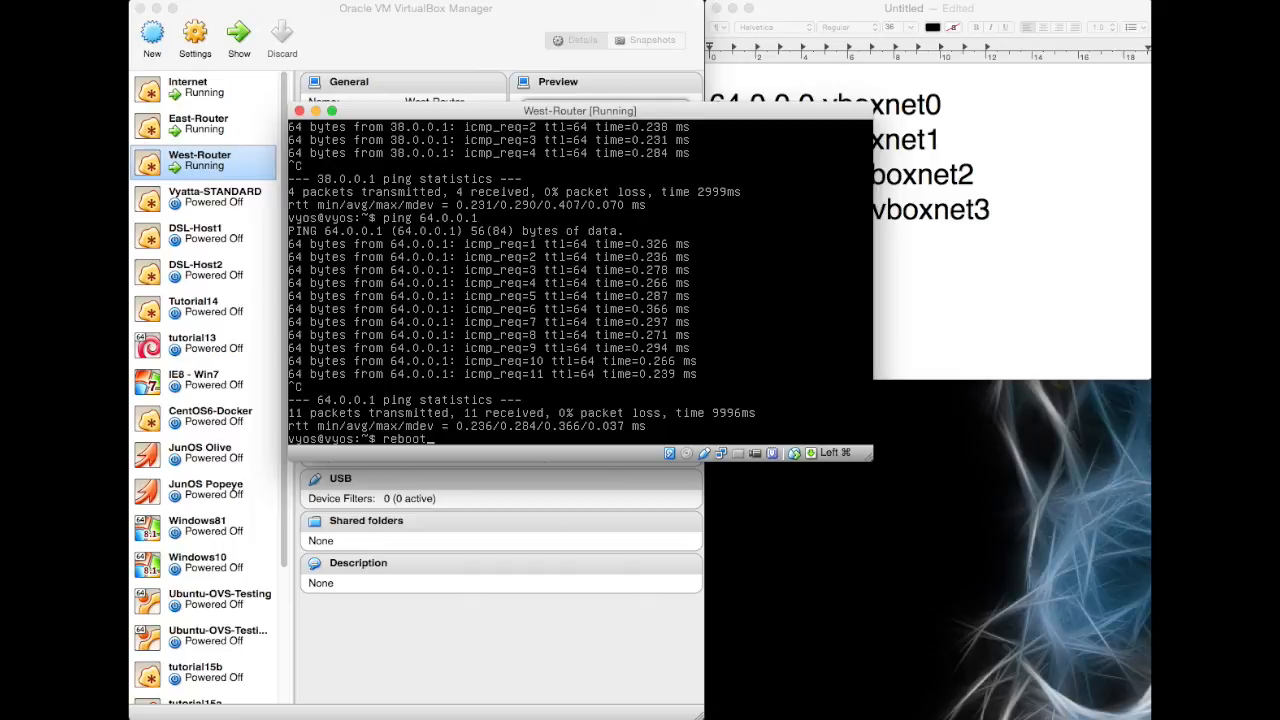
{"action": "mouse_move", "coordinate": [247, 261]}
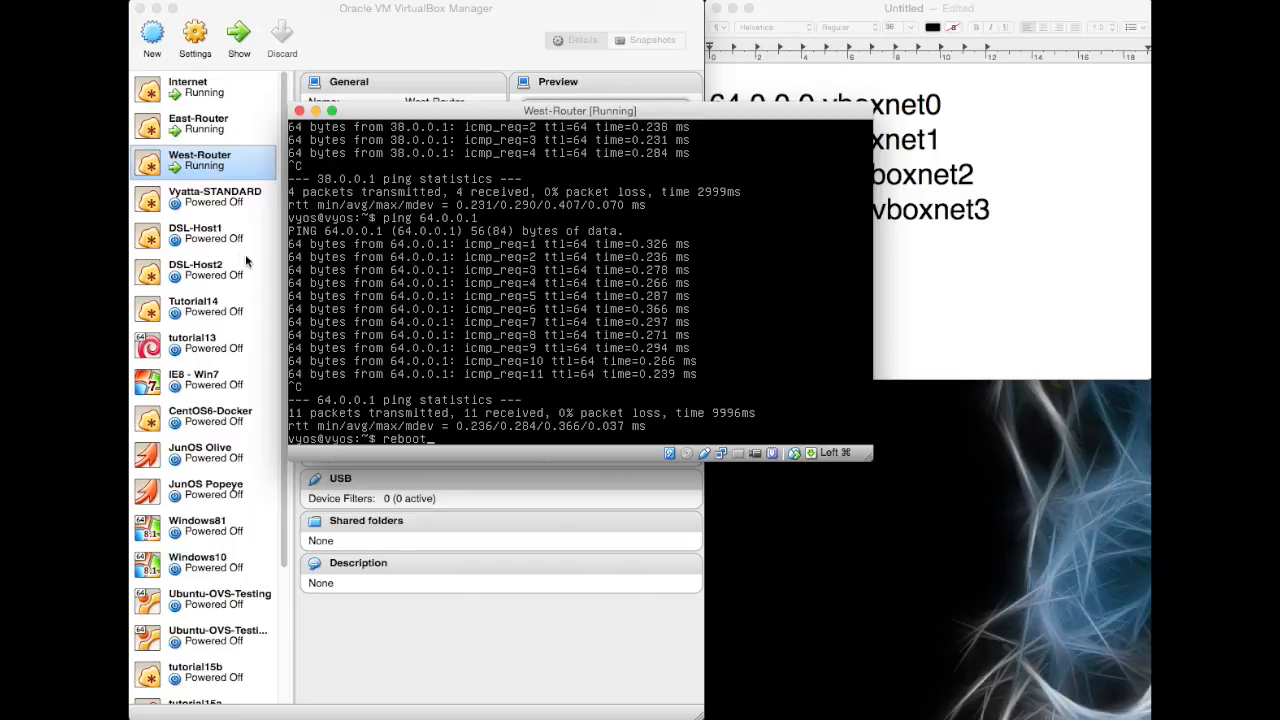